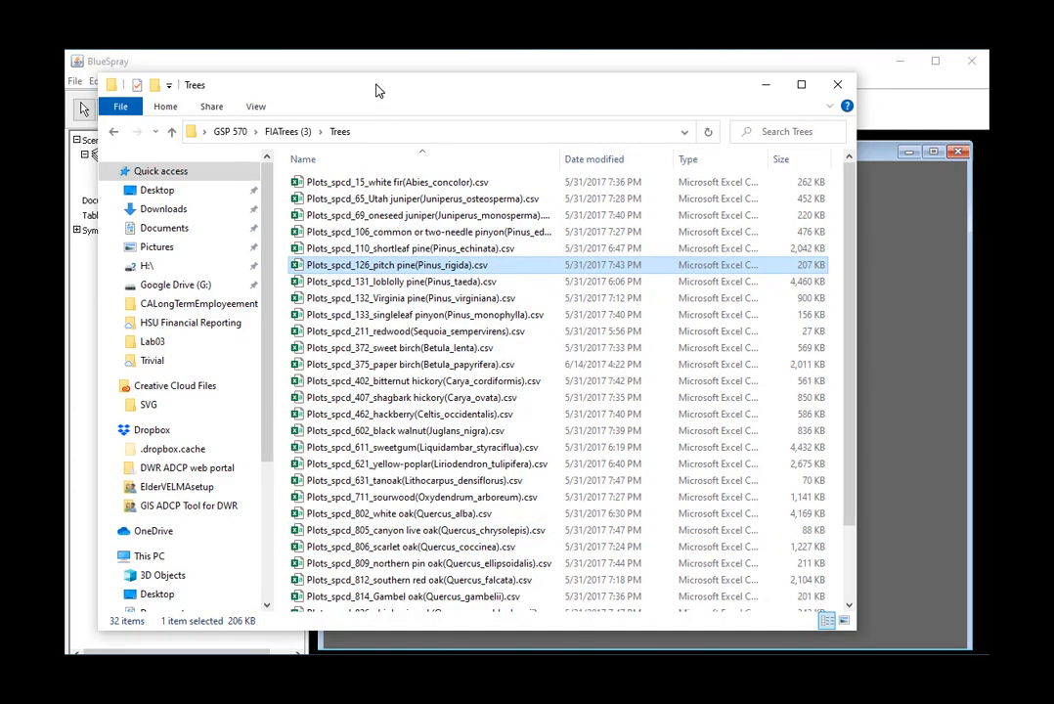
mouse_move(375, 248)
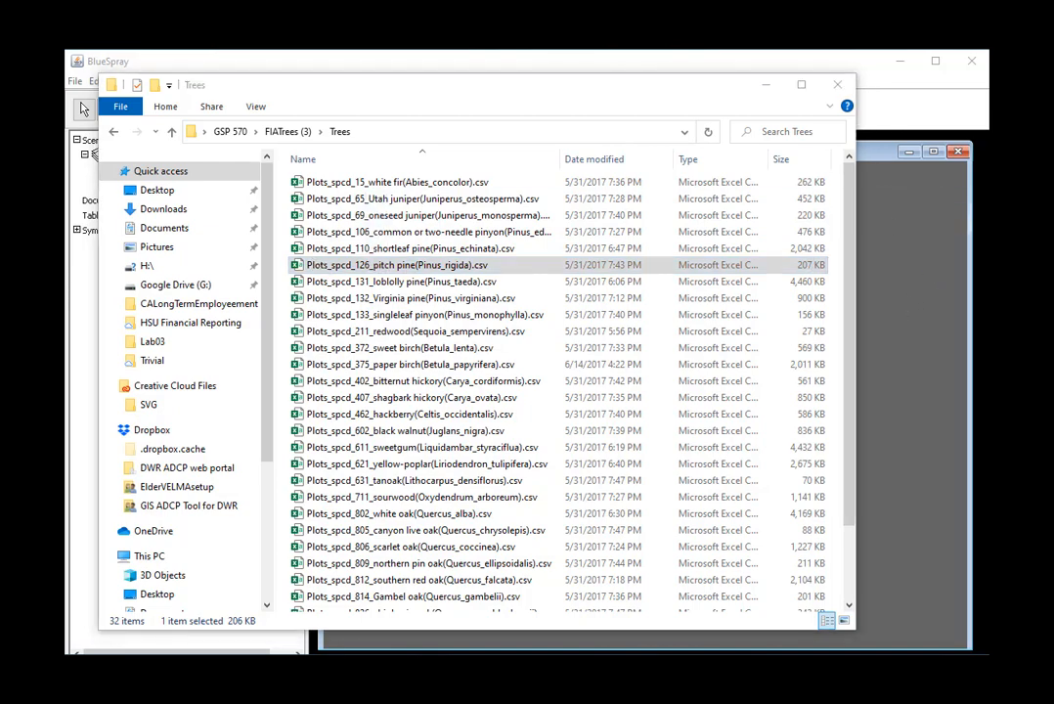
Load the Plots_spcd_126 pitch pine CSV as a point layer using Lon and Lat columns.
left_click(837, 84)
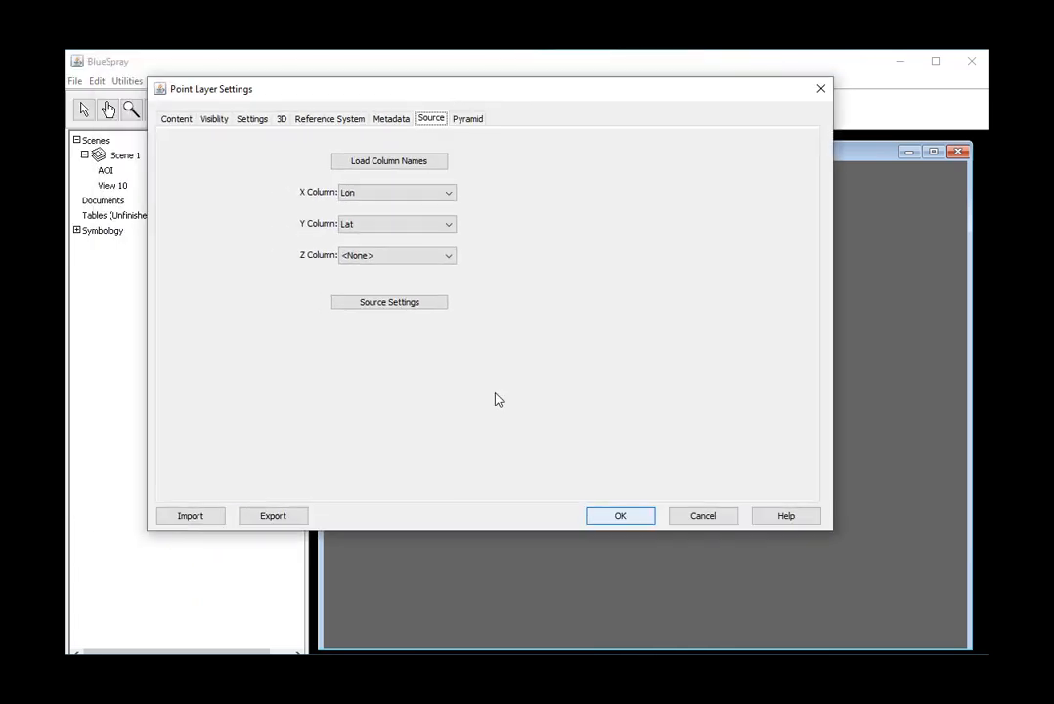
left_click(620, 517)
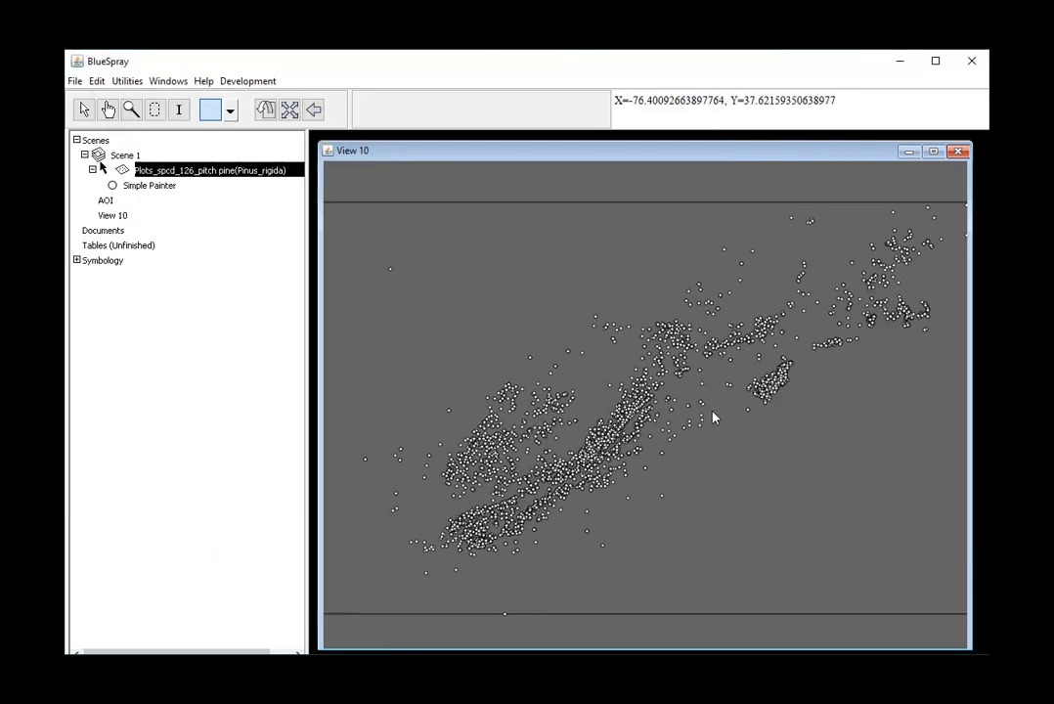
mouse_move(551, 287)
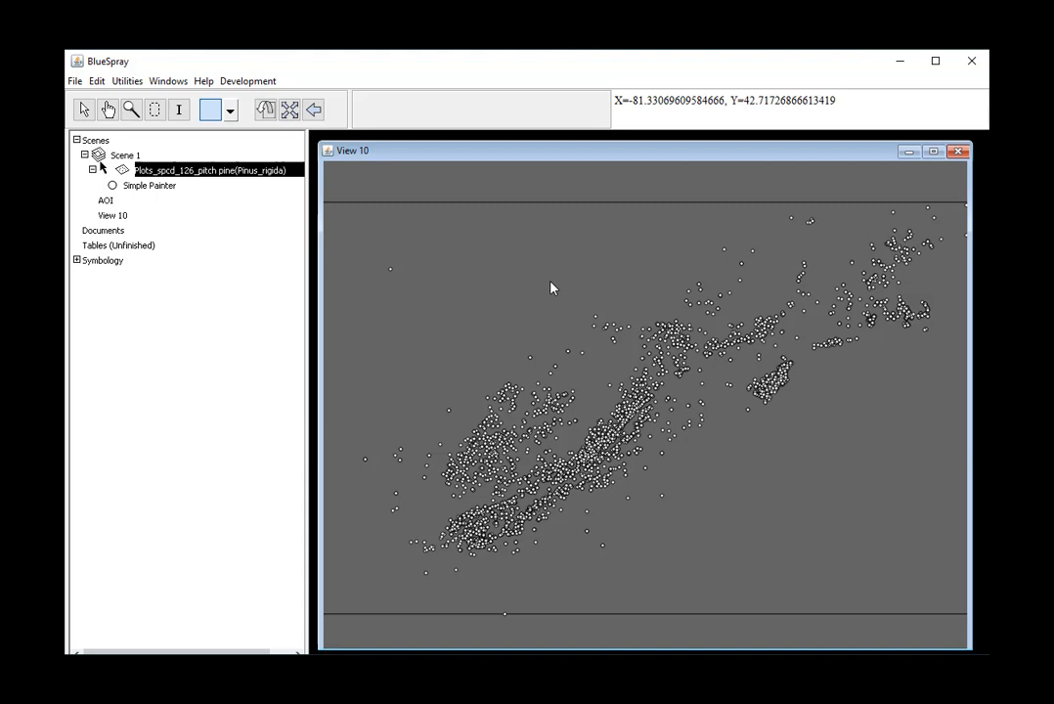
mouse_move(559, 289)
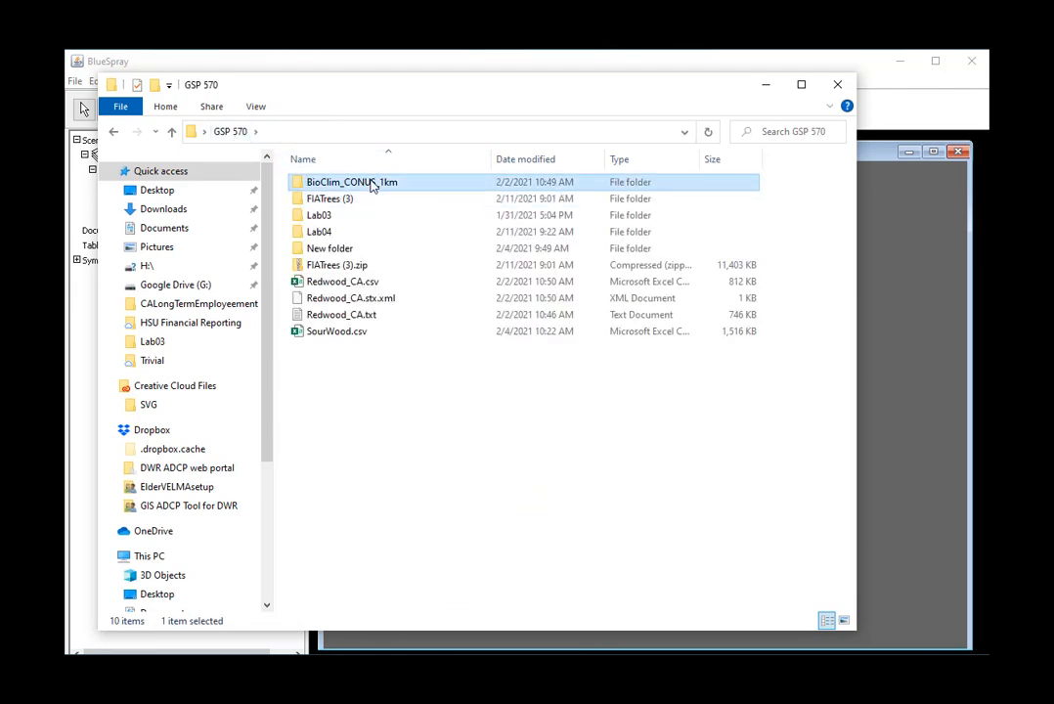
Add the bio_1 annual mean temperature raster and move the pitch pine points above it.
double_click(352, 182)
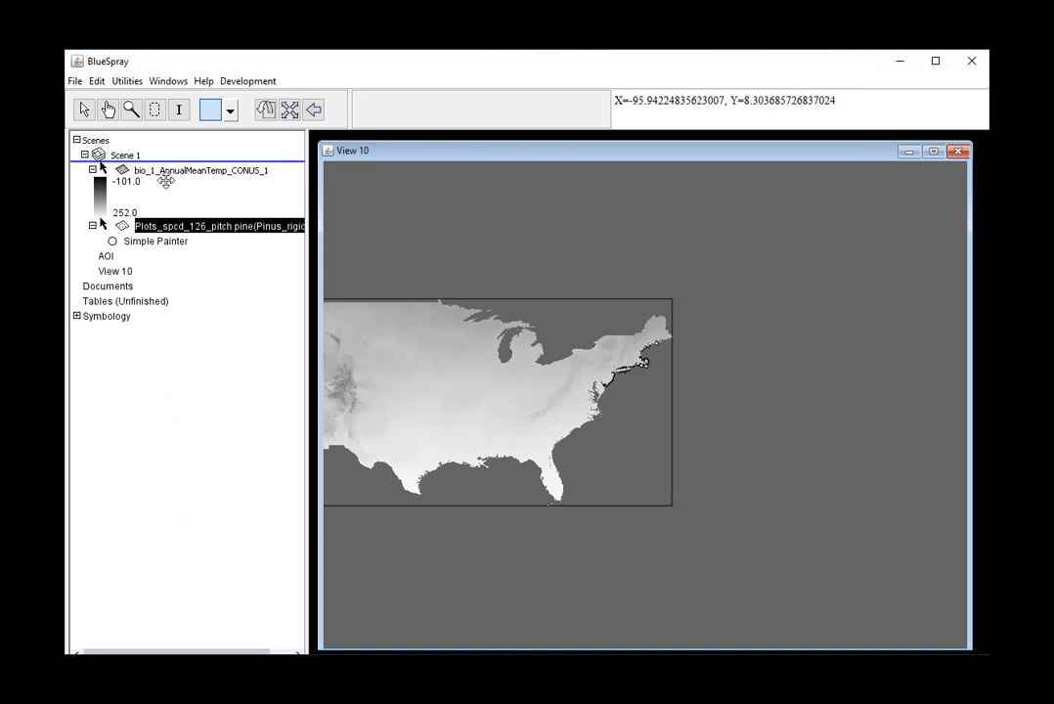
left_click_drag(219, 227, 219, 166)
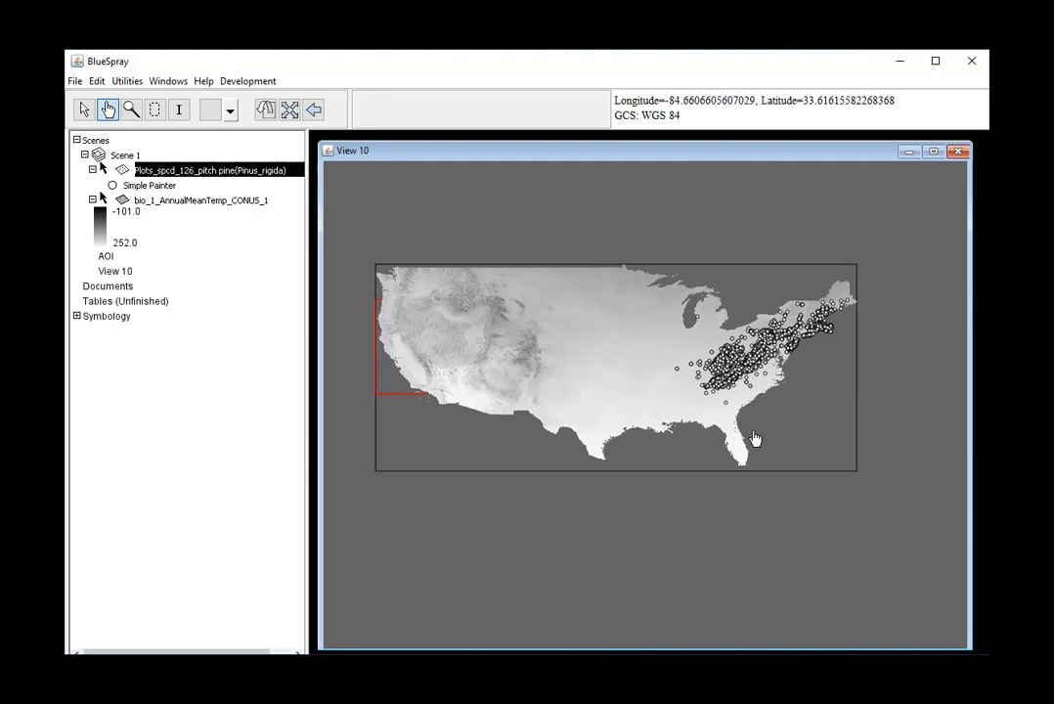
right_click(196, 169)
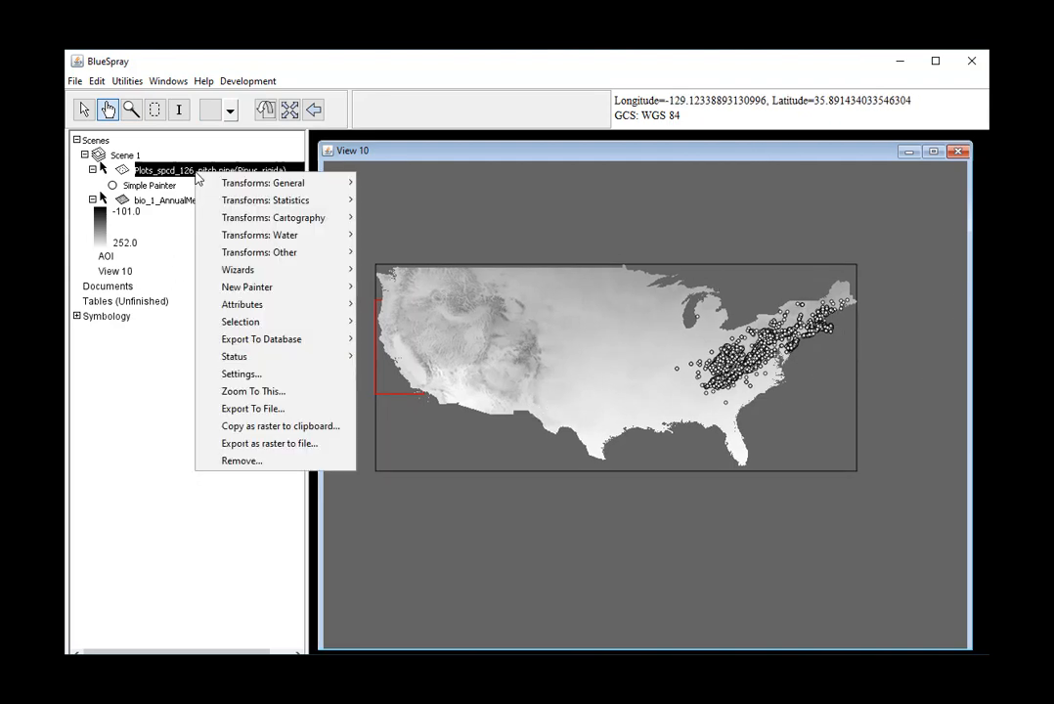
mouse_move(240, 373)
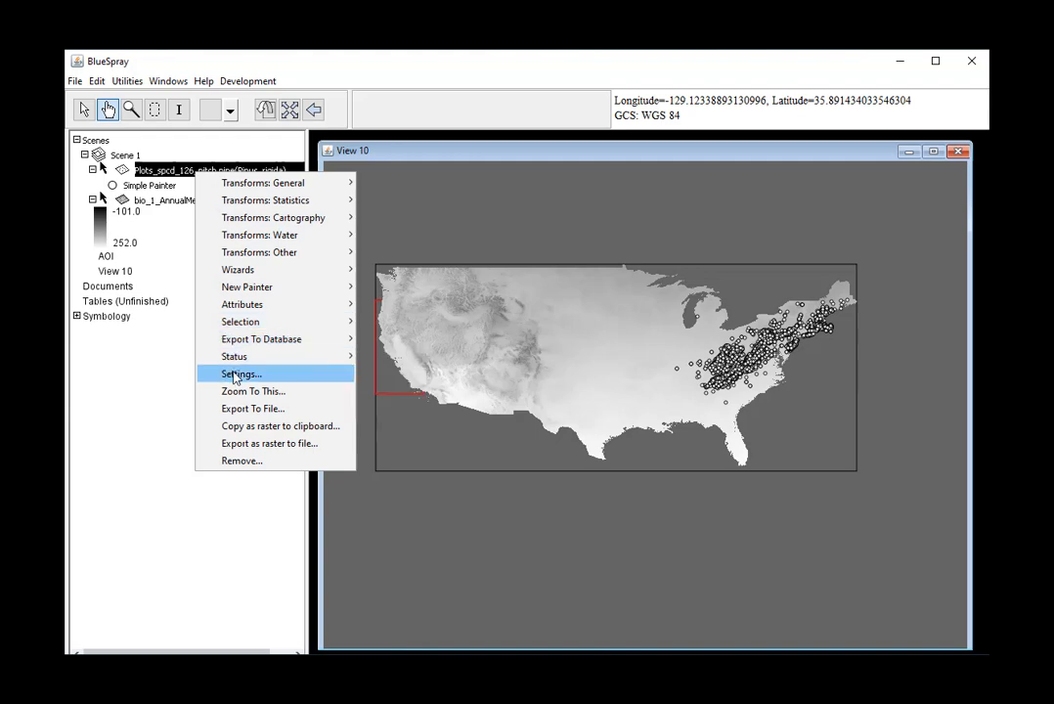
left_click(240, 374)
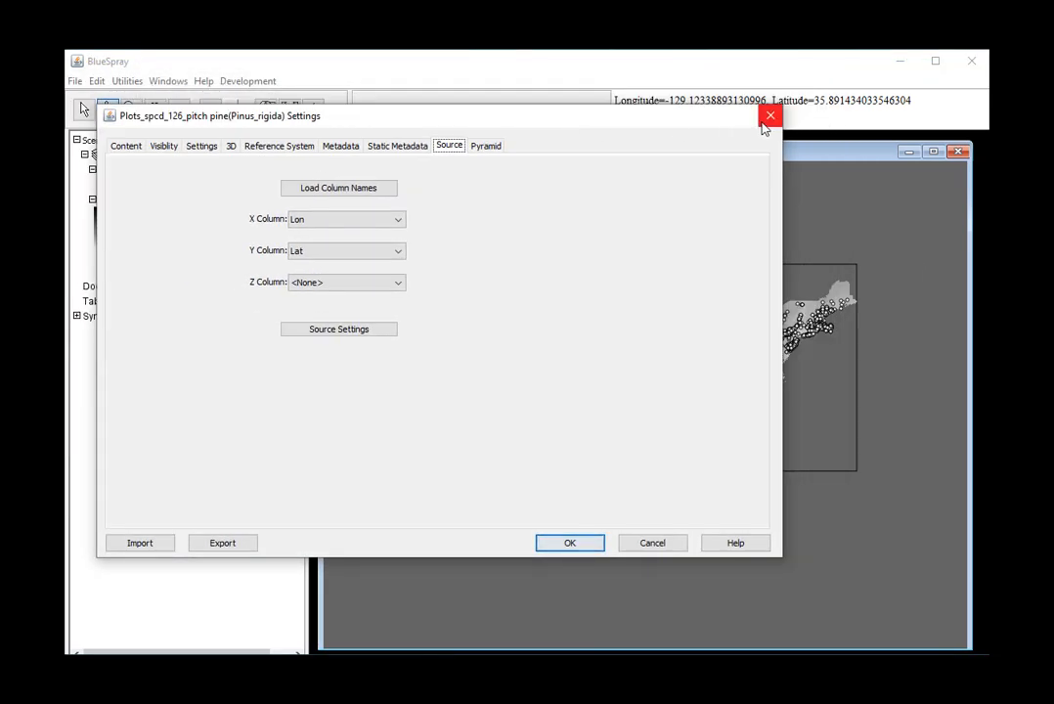
left_click(771, 117)
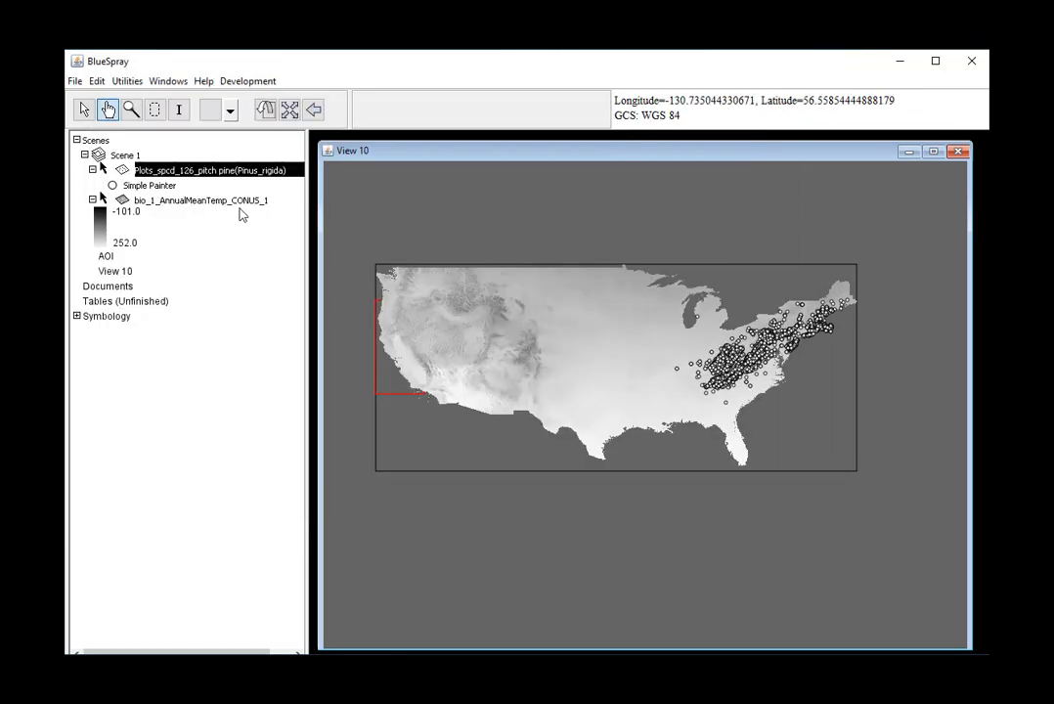
left_click(199, 200)
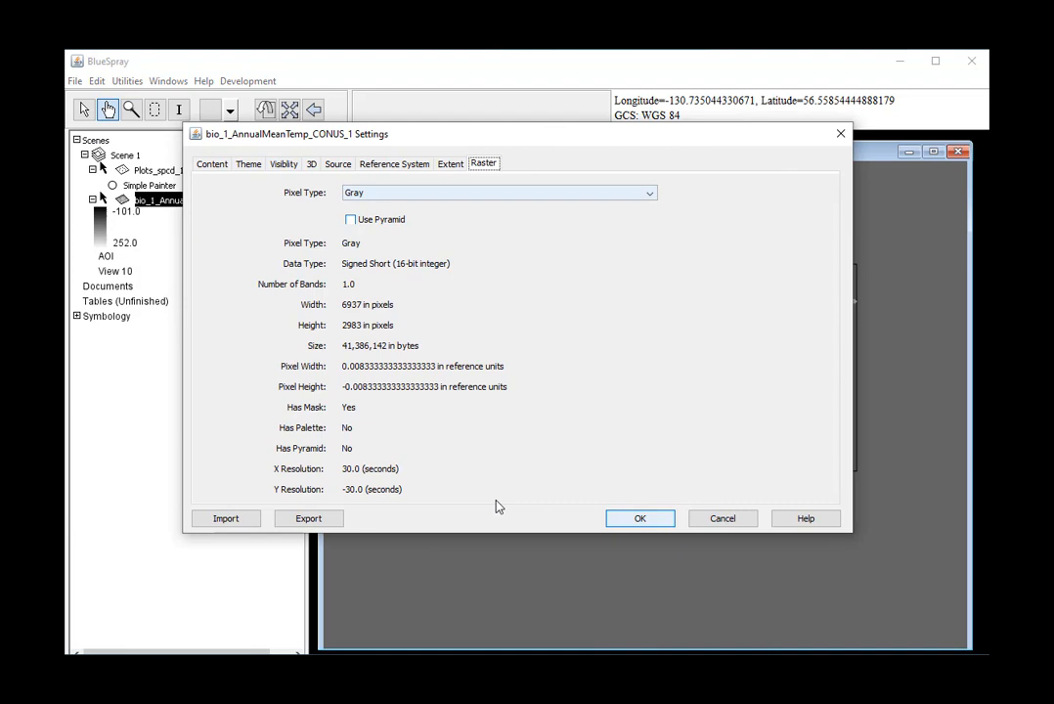
mouse_move(348, 356)
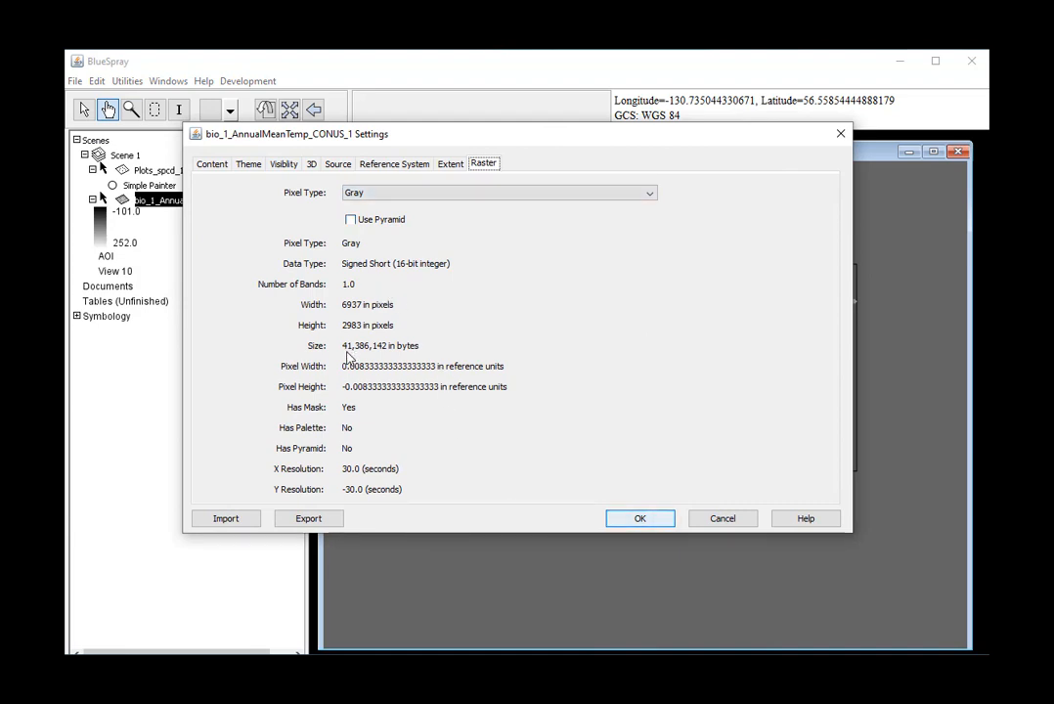
mouse_move(336, 337)
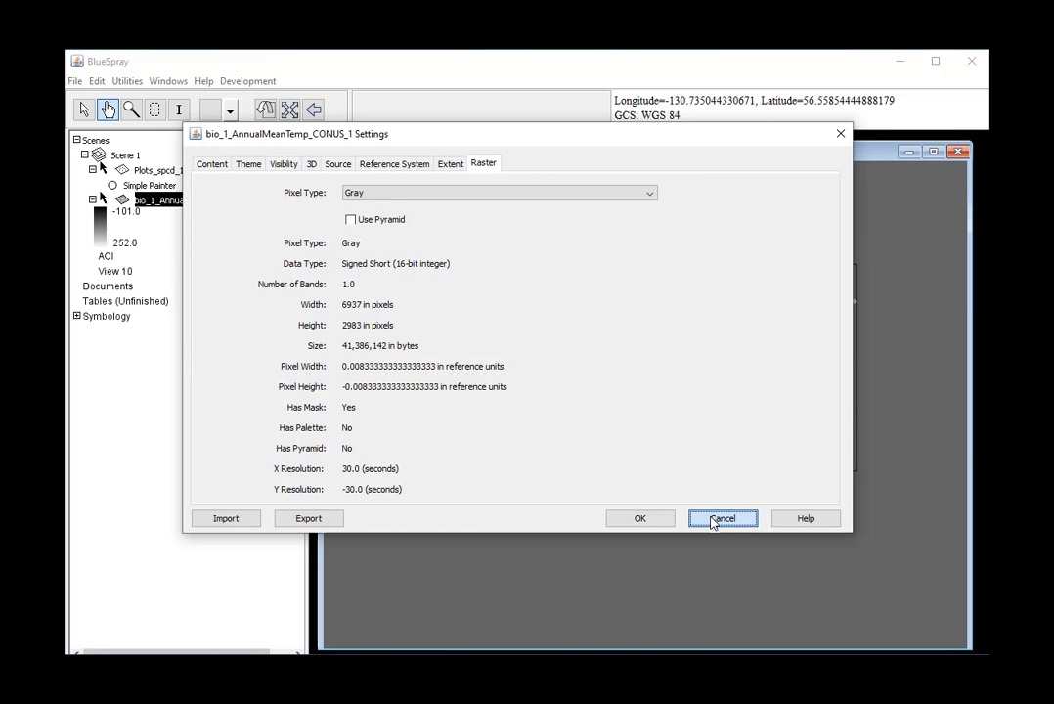
left_click(724, 519)
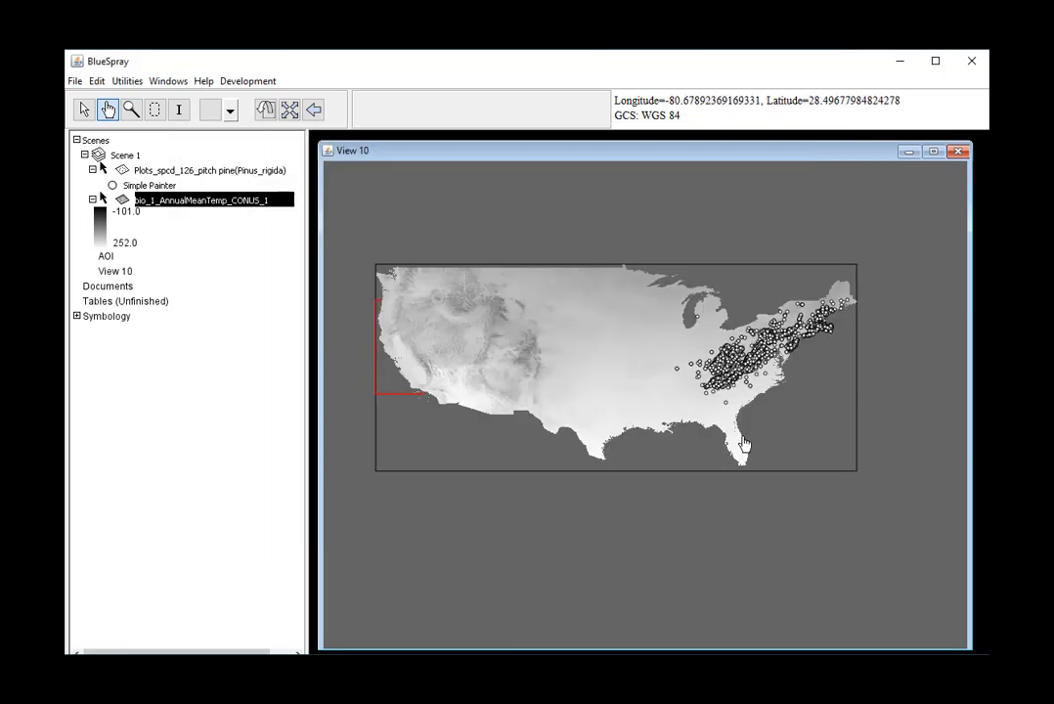
right_click(203, 199)
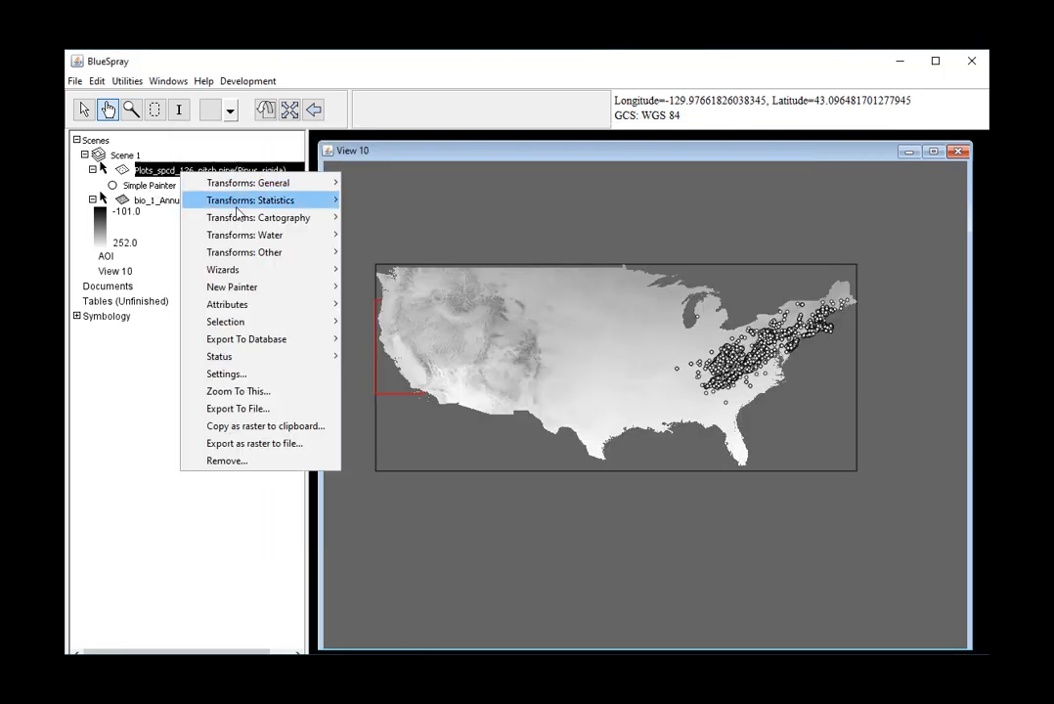
left_click(361, 306)
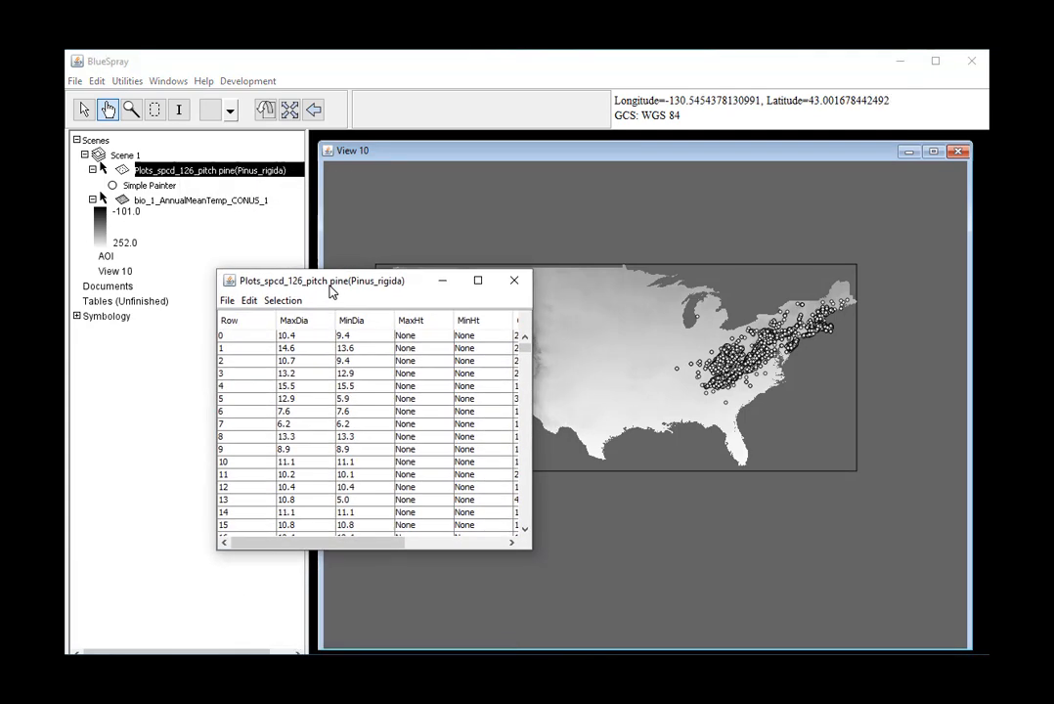
mouse_move(532, 450)
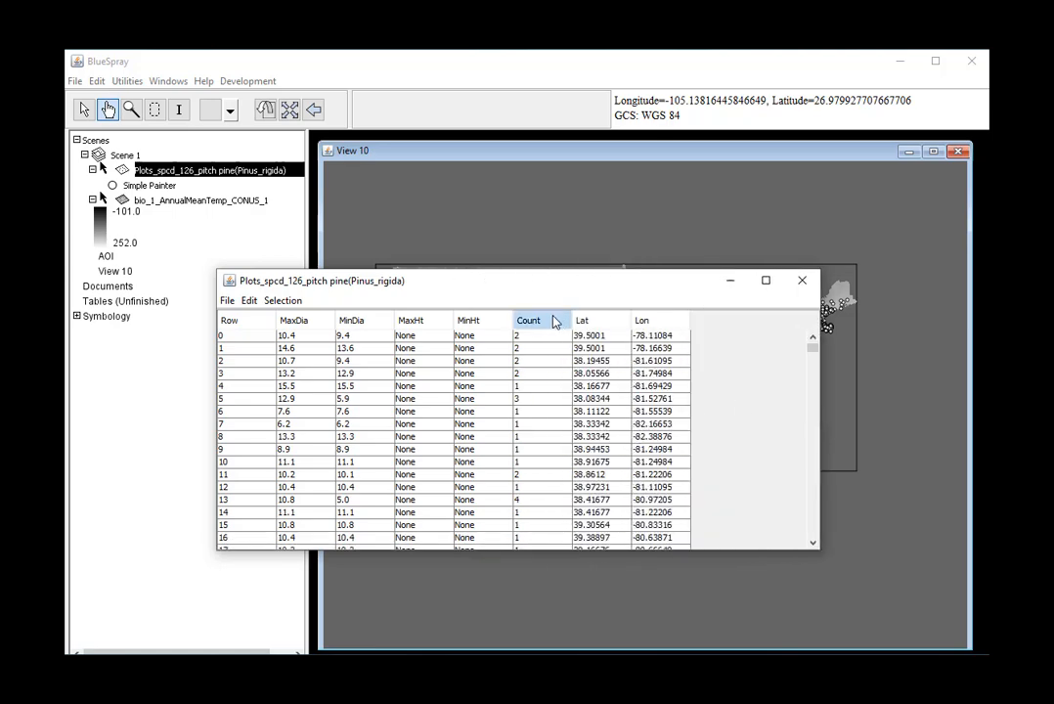
mouse_move(468, 329)
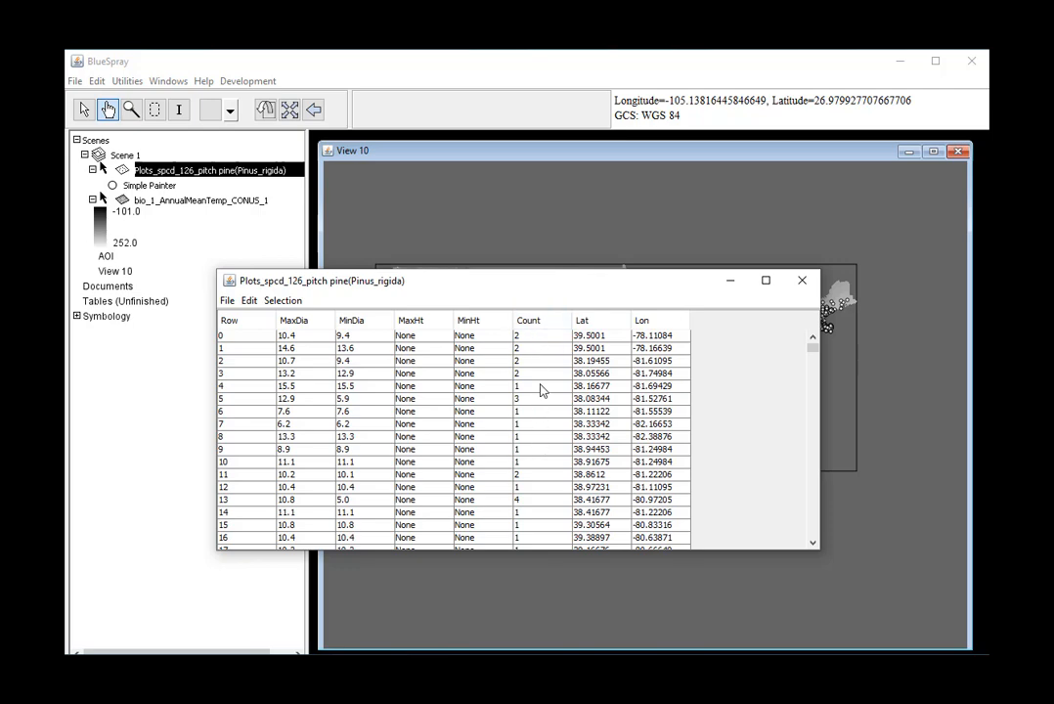
mouse_move(802, 282)
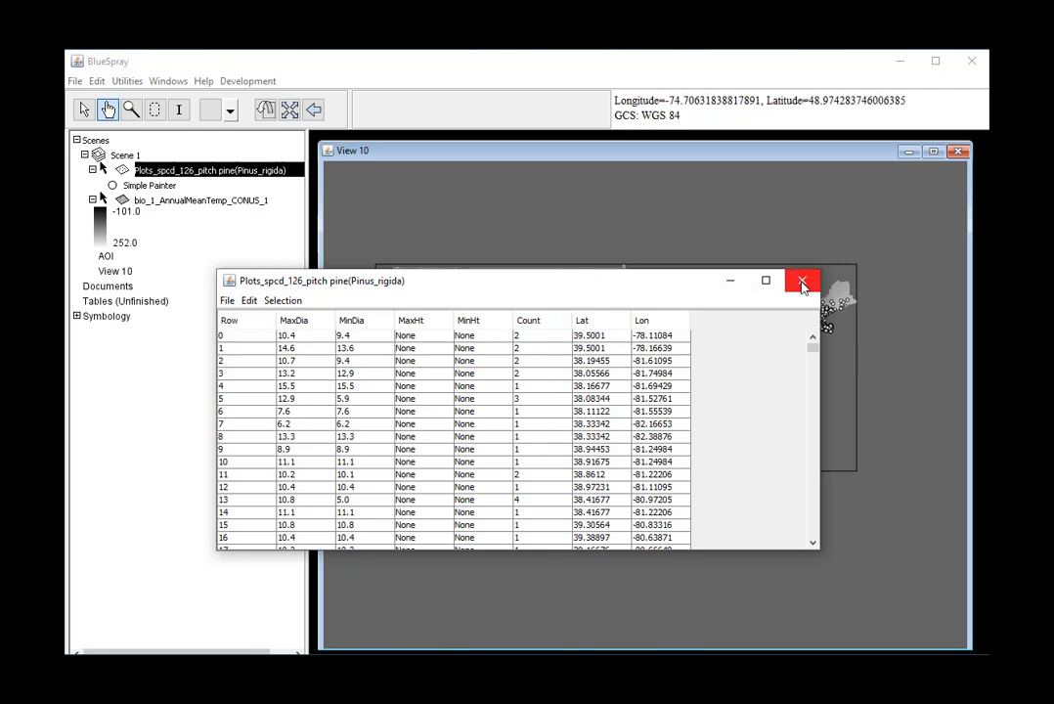
mouse_move(802, 281)
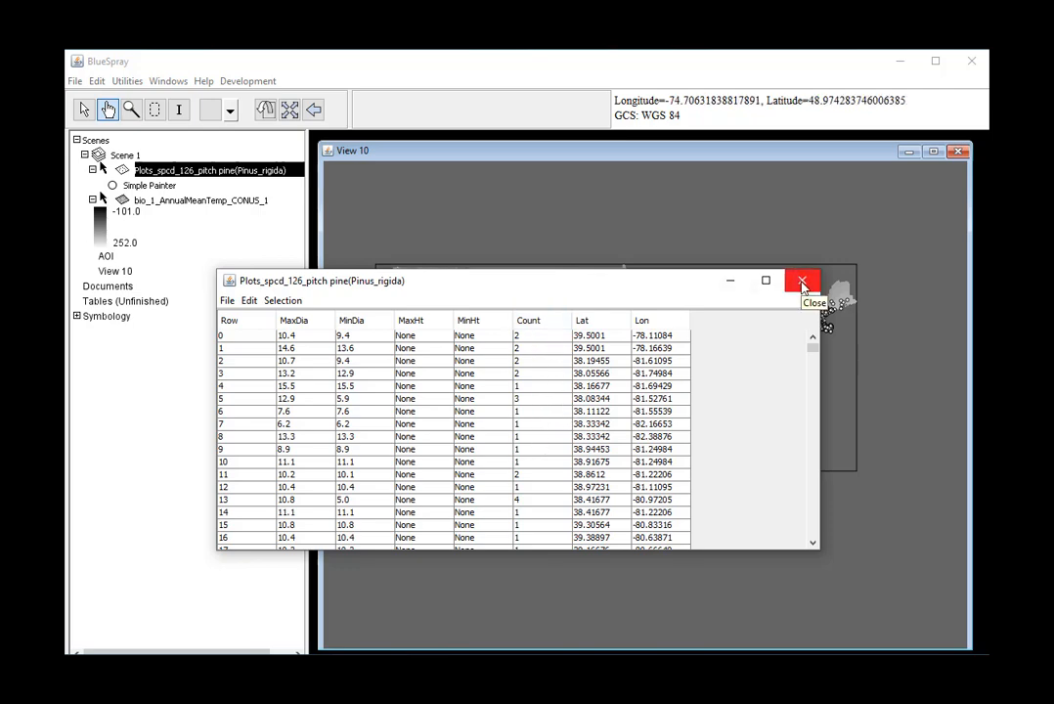
left_click(802, 282)
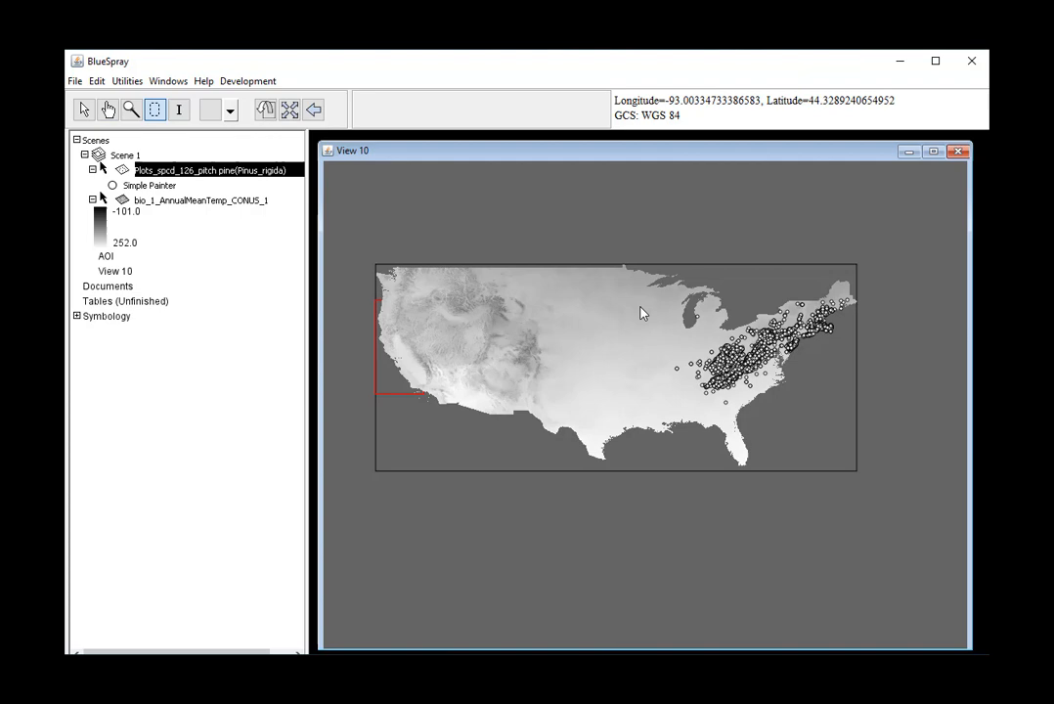
mouse_move(649, 286)
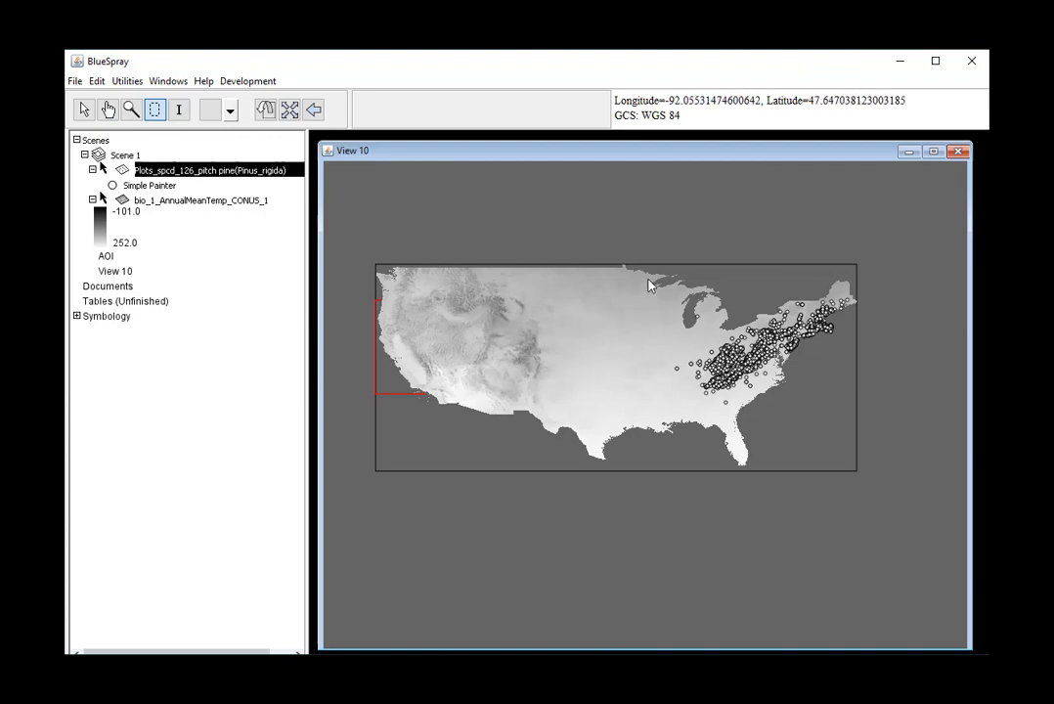
mouse_move(656, 272)
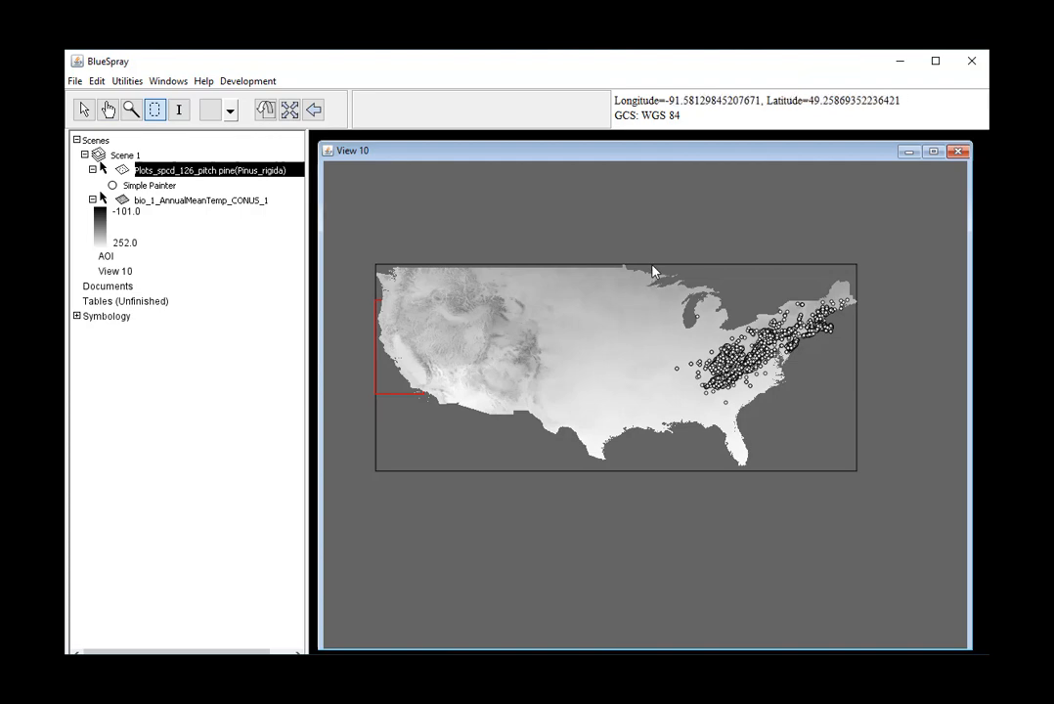
Draw an AOI rectangle enclosing the eastern US pitch pine plot points.
left_click_drag(653, 266, 861, 415)
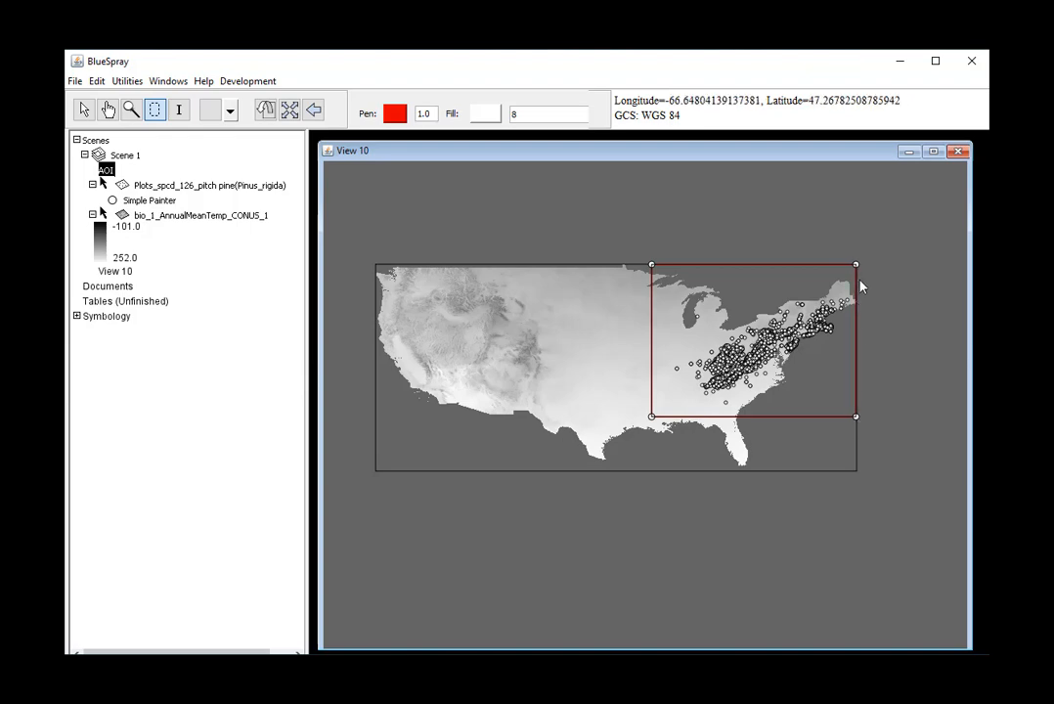
mouse_move(847, 309)
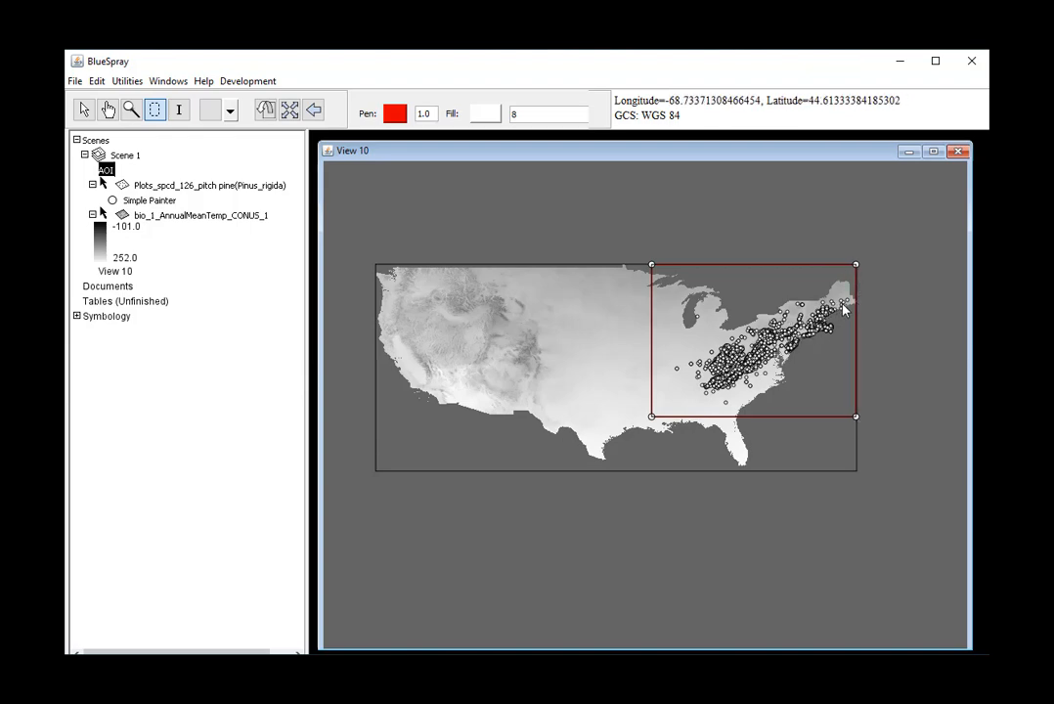
mouse_move(837, 309)
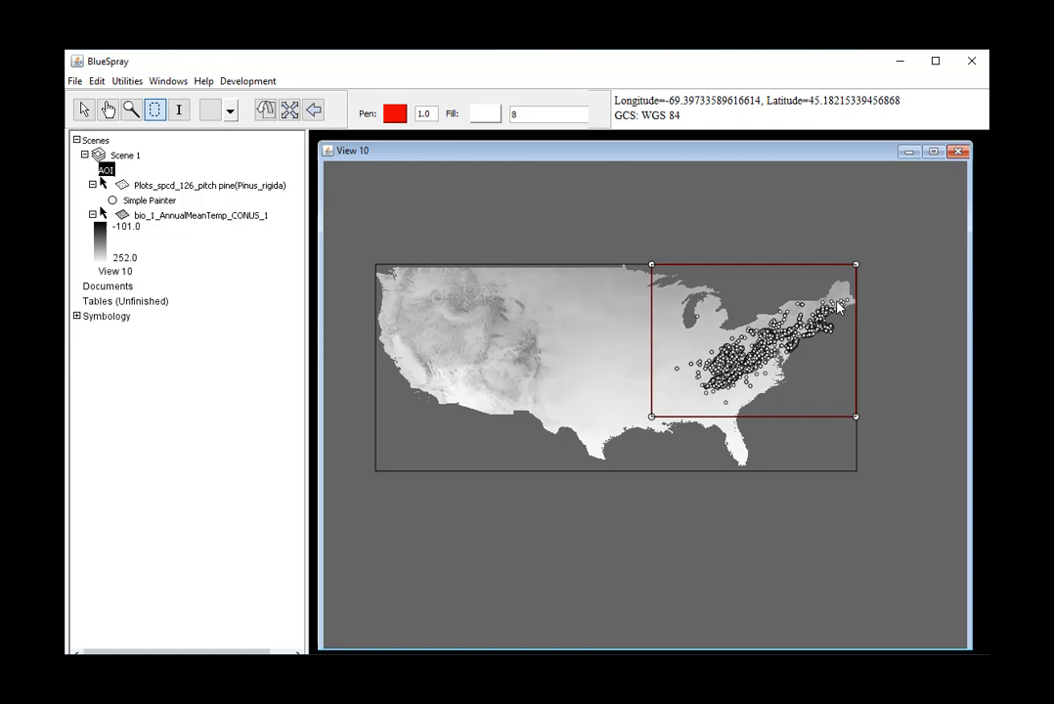
mouse_move(732, 391)
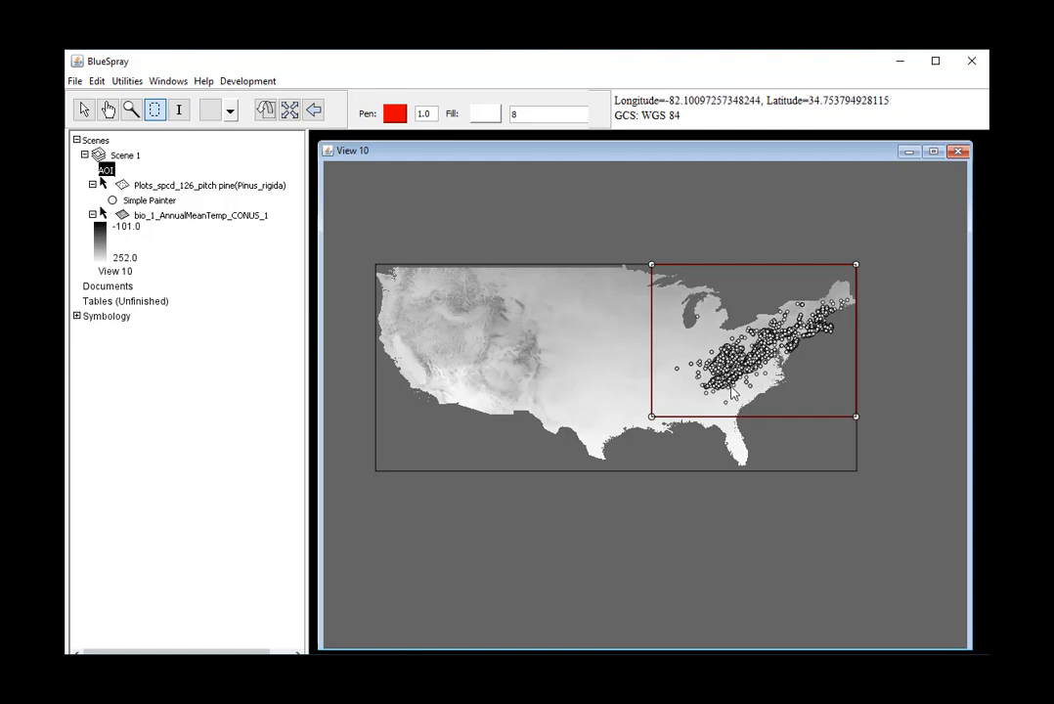
mouse_move(739, 411)
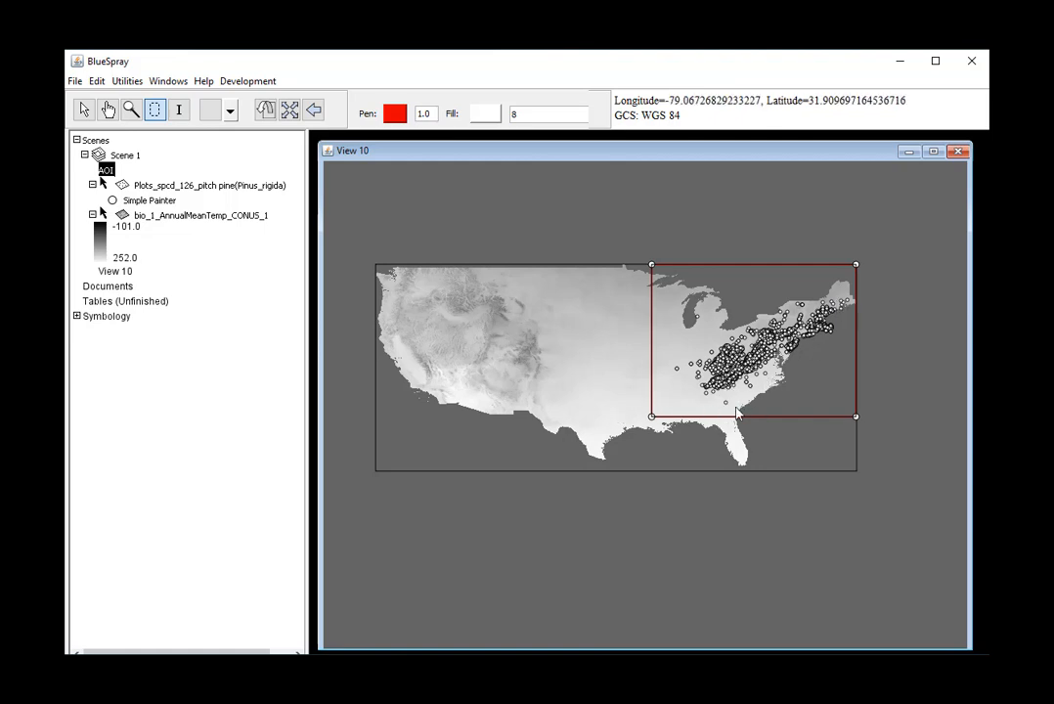
mouse_move(663, 399)
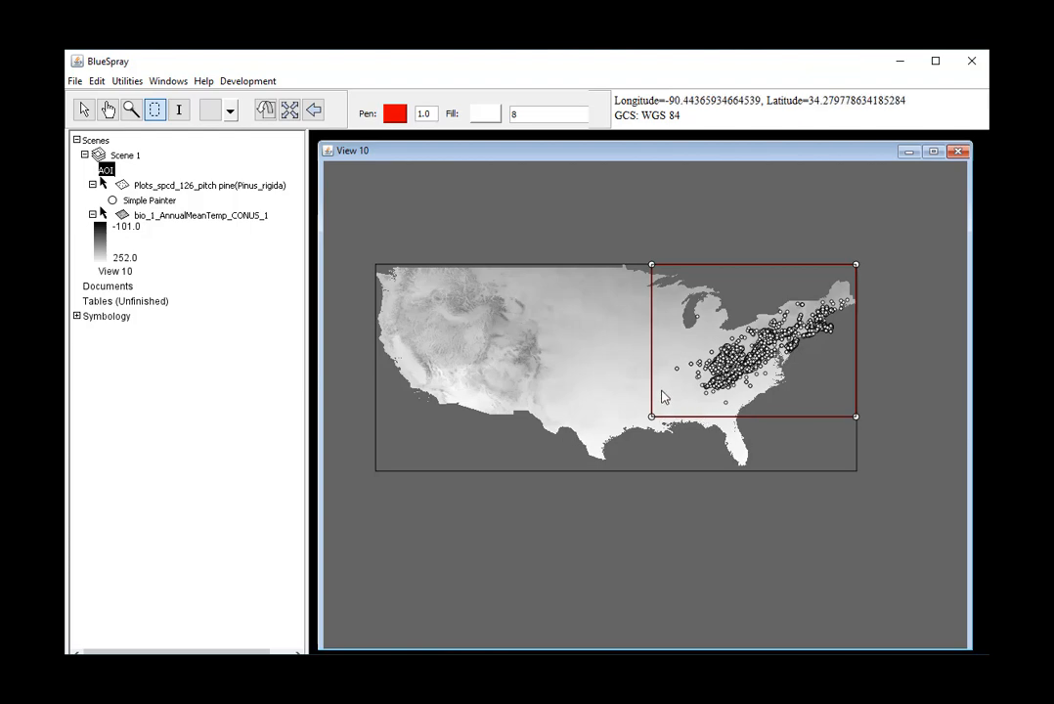
mouse_move(70, 299)
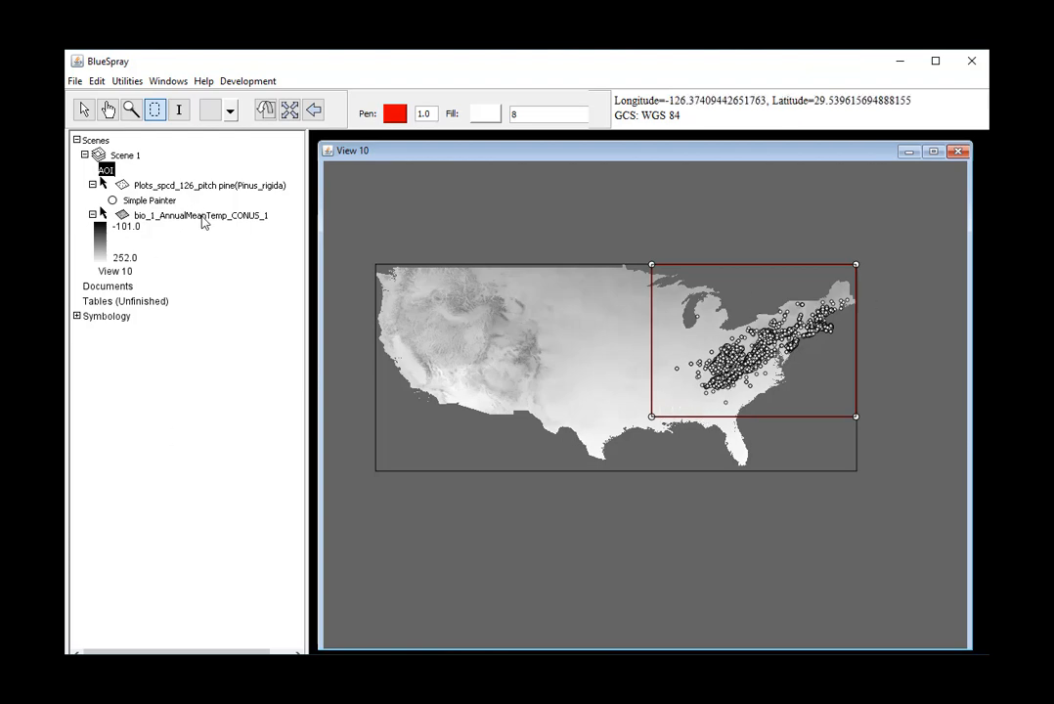
Crop the bio_1 temperature raster to the AOI extent, producing a Cropped layer.
right_click(195, 215)
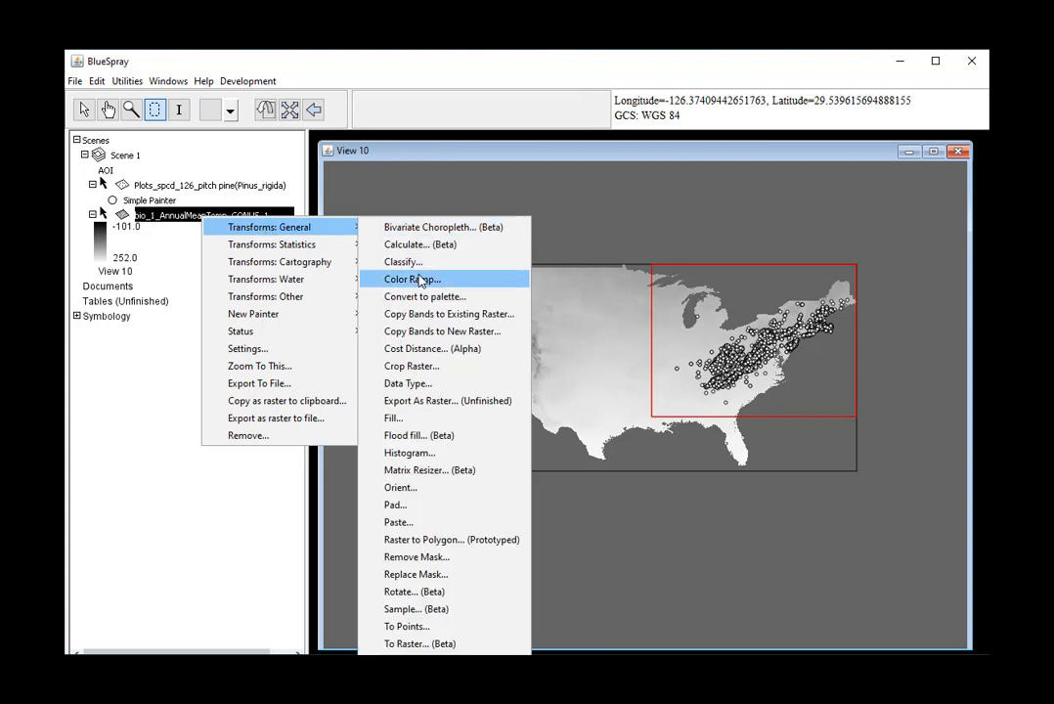
mouse_move(442, 294)
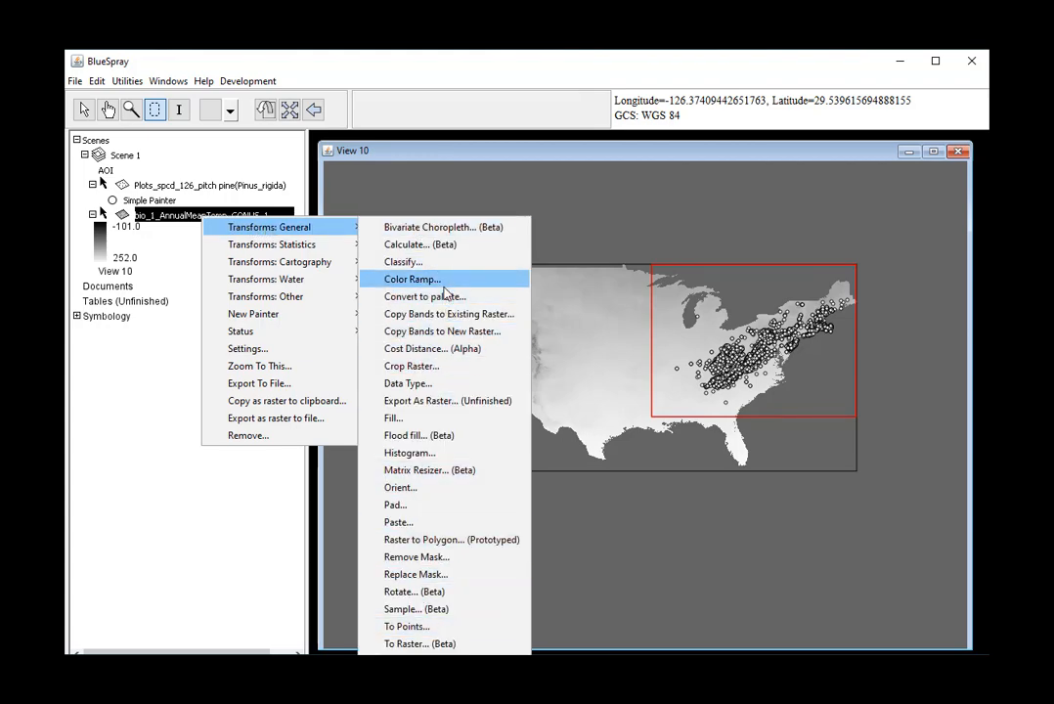
left_click(410, 278)
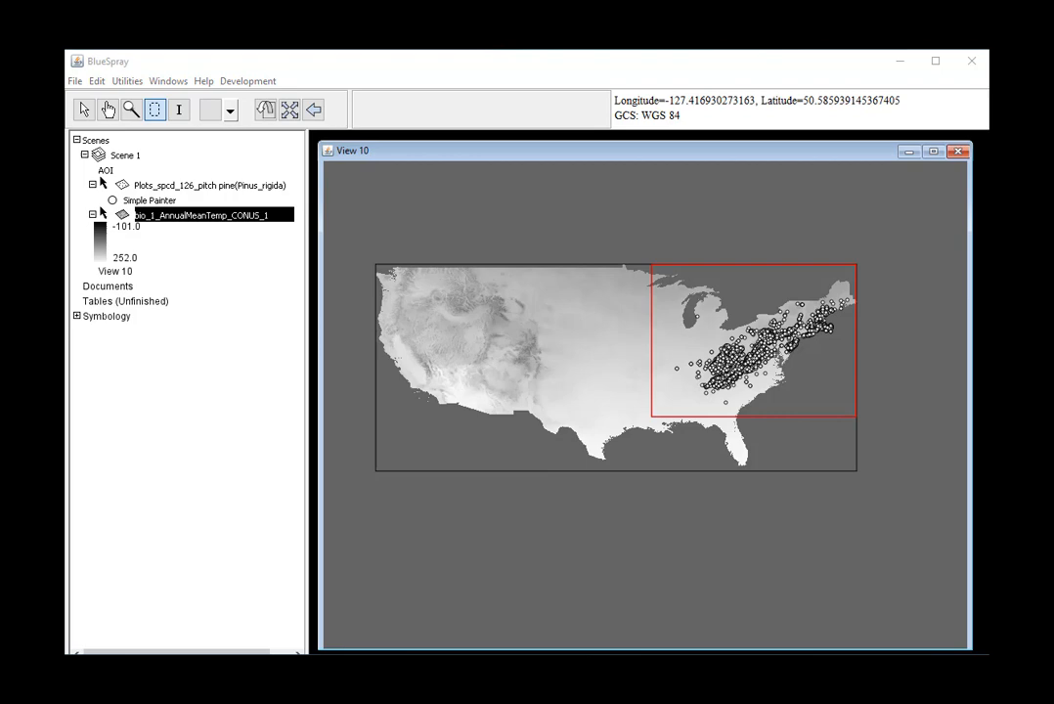
left_click(360, 300)
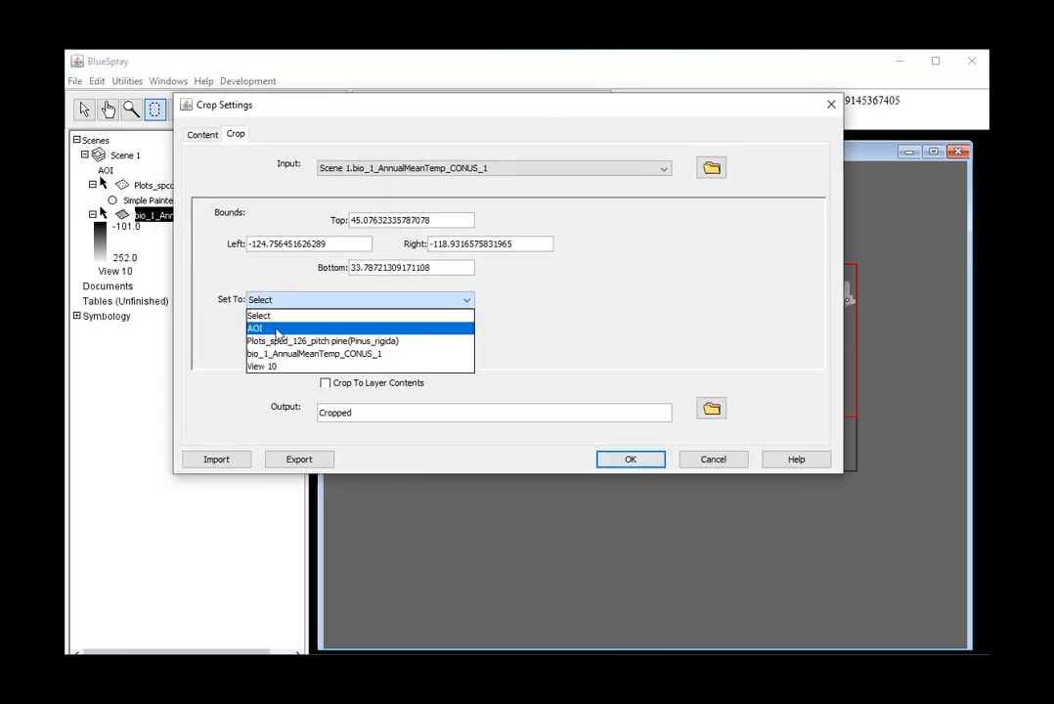
left_click(630, 457)
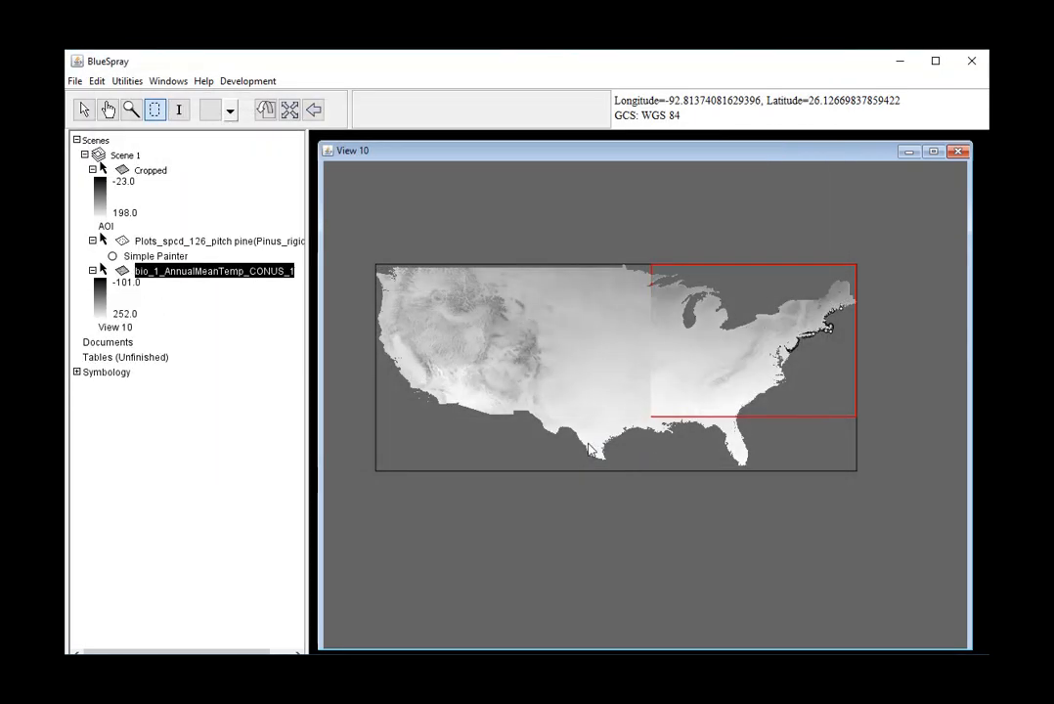
Remove the original full-extent temperature raster and centre the cropped region in view.
right_click(211, 270)
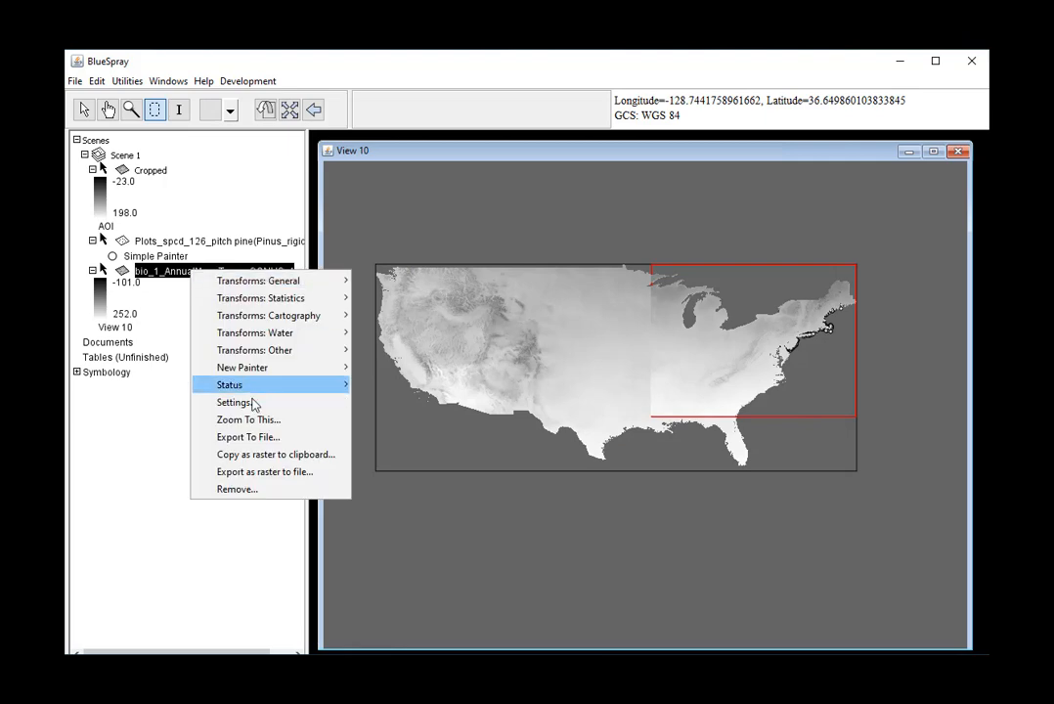
left_click(236, 489)
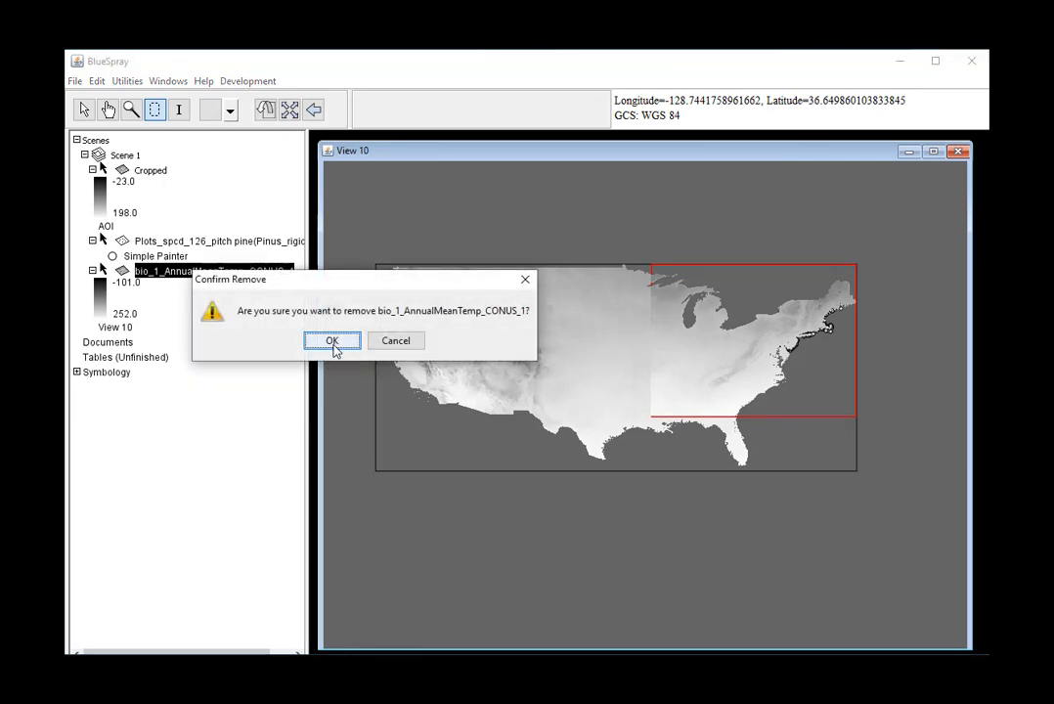
left_click(333, 340)
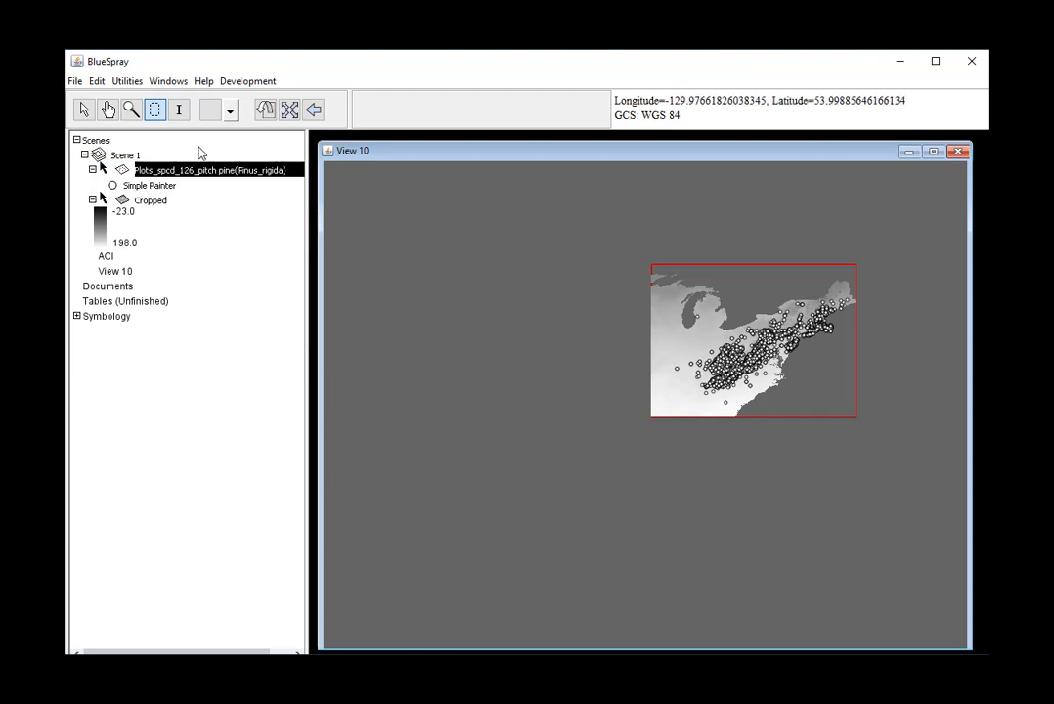
left_click_drag(753, 341, 622, 368)
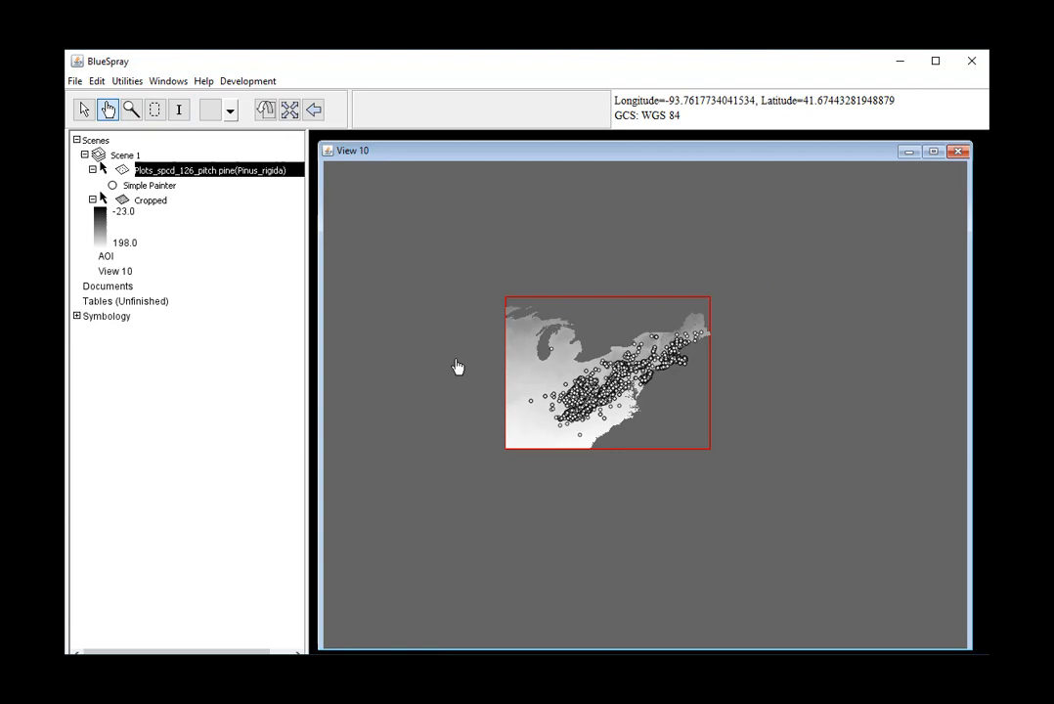
Review the Cropped layer's settings without changing anything.
right_click(207, 168)
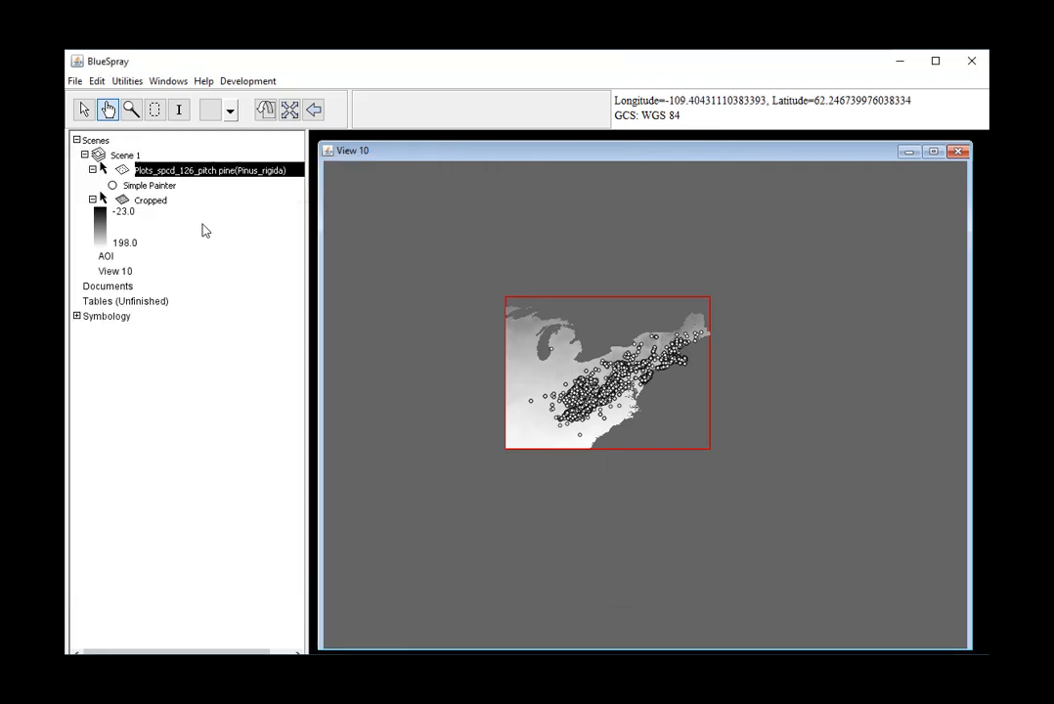
left_click(150, 200)
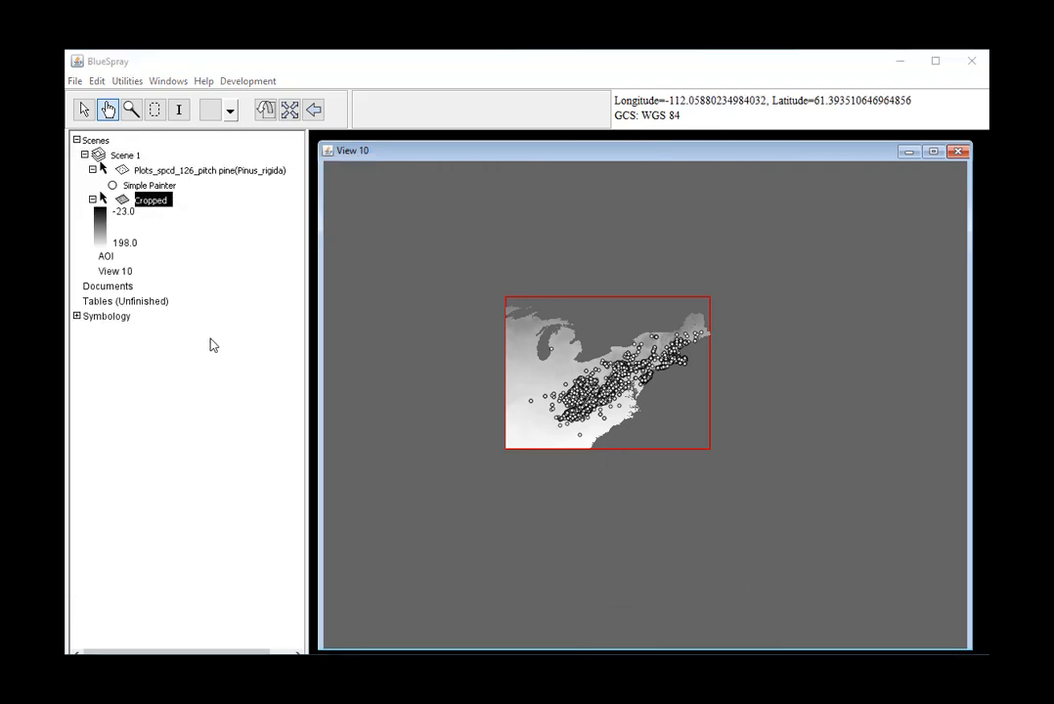
double_click(151, 199)
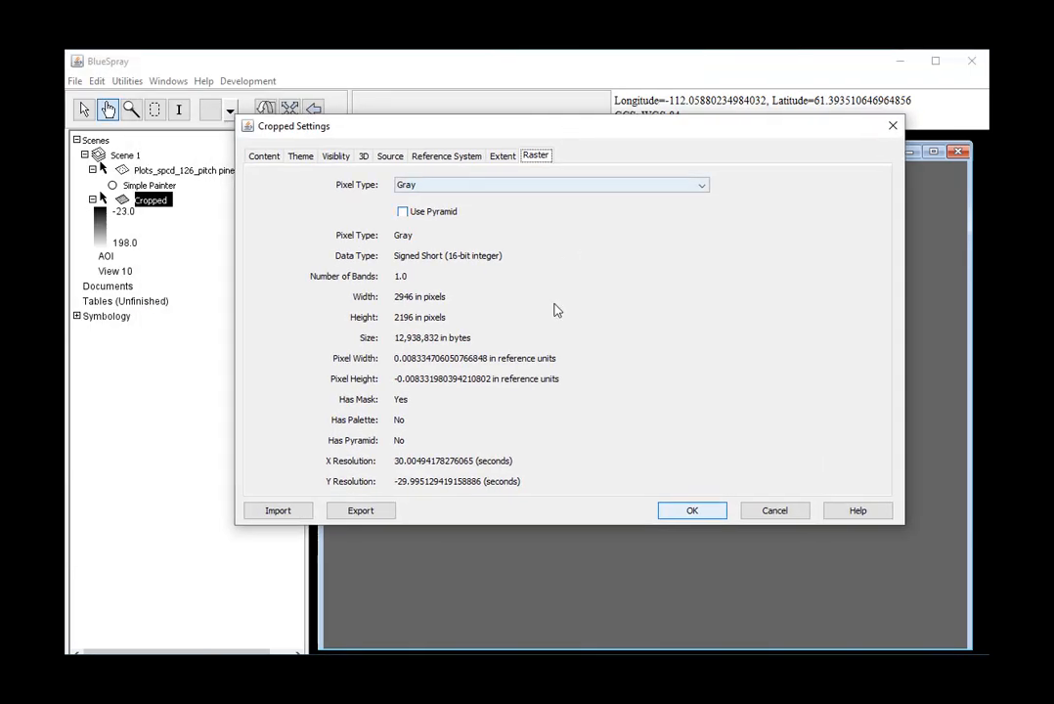
mouse_move(399, 348)
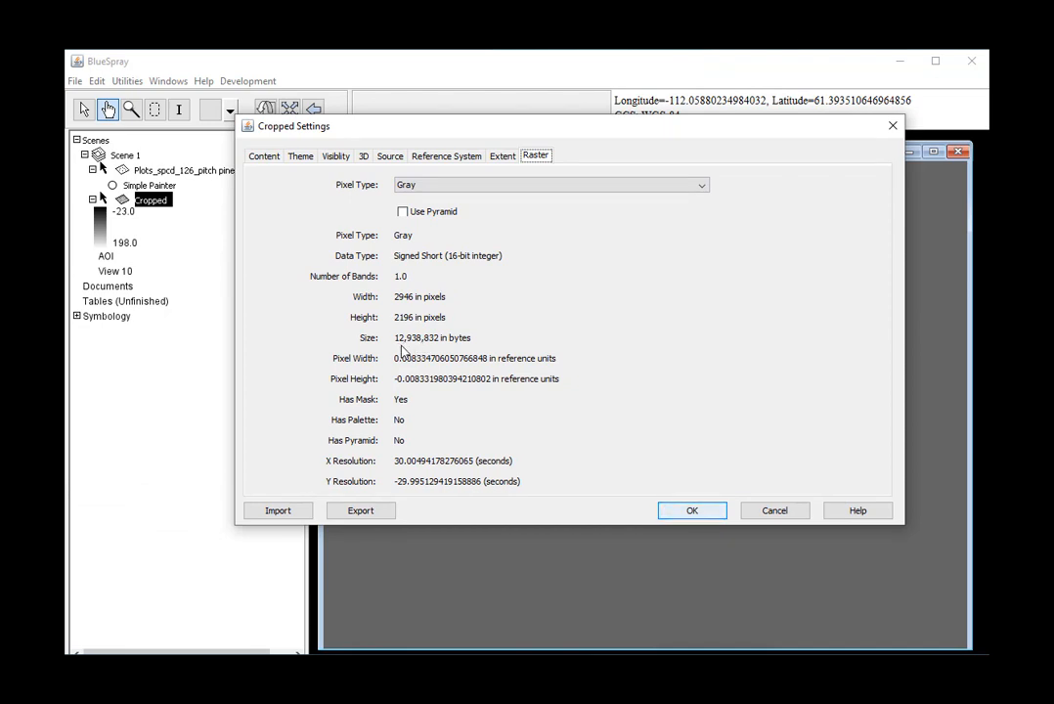
mouse_move(618, 343)
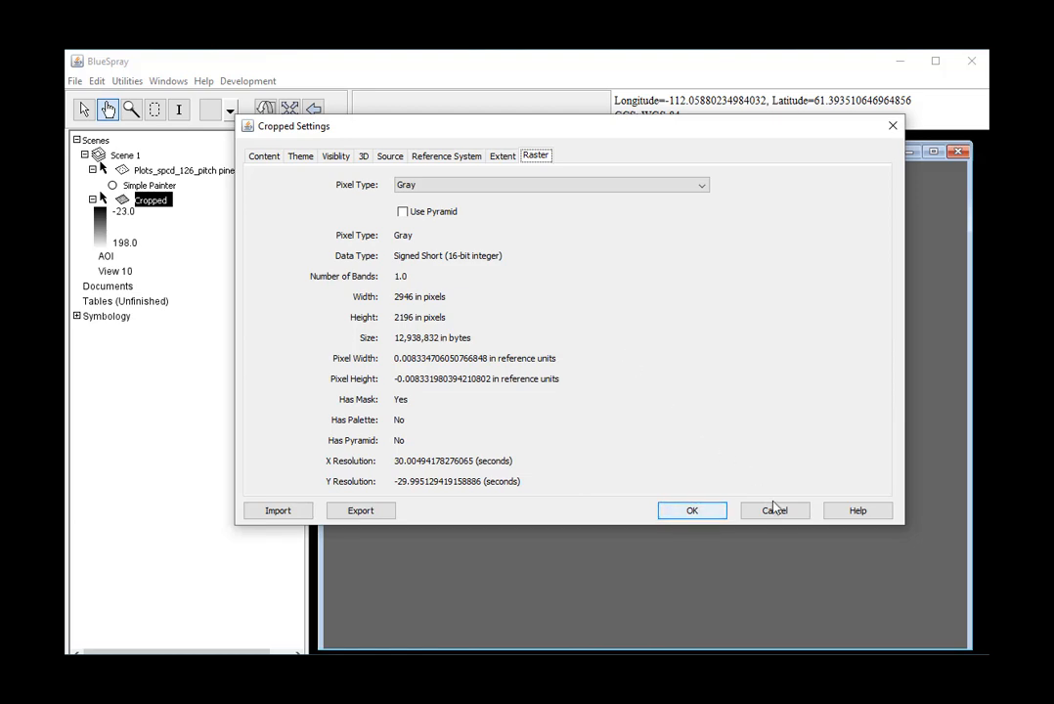
left_click(693, 511)
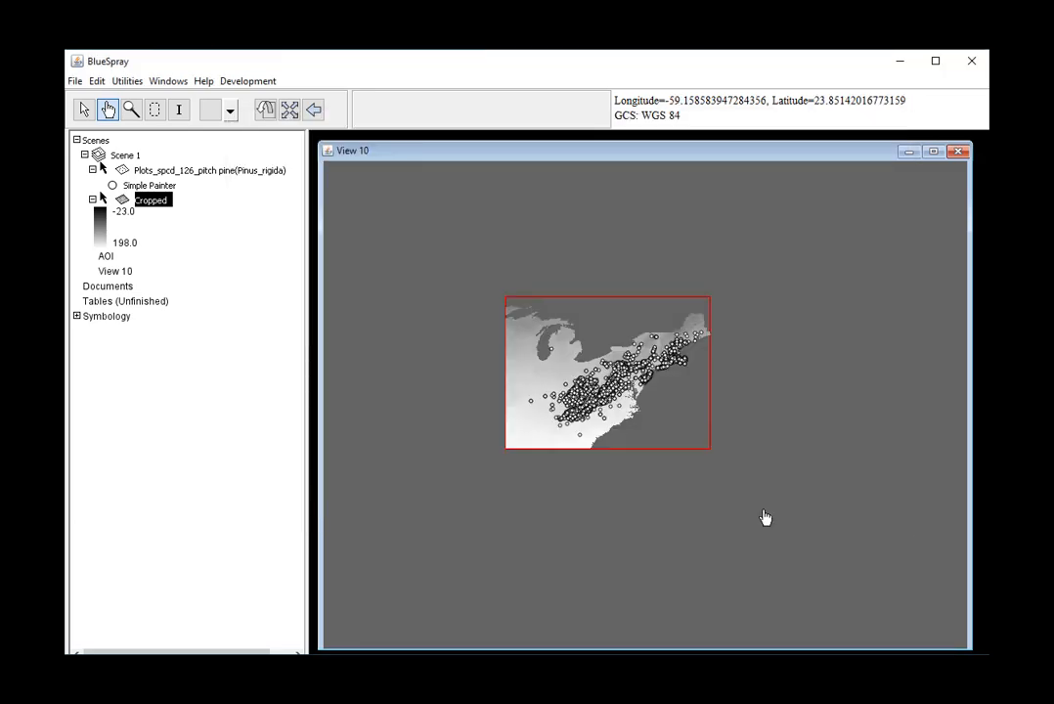
Sample the Cropped raster at an X-direction rate of 8 into a new Sampled layer.
right_click(151, 199)
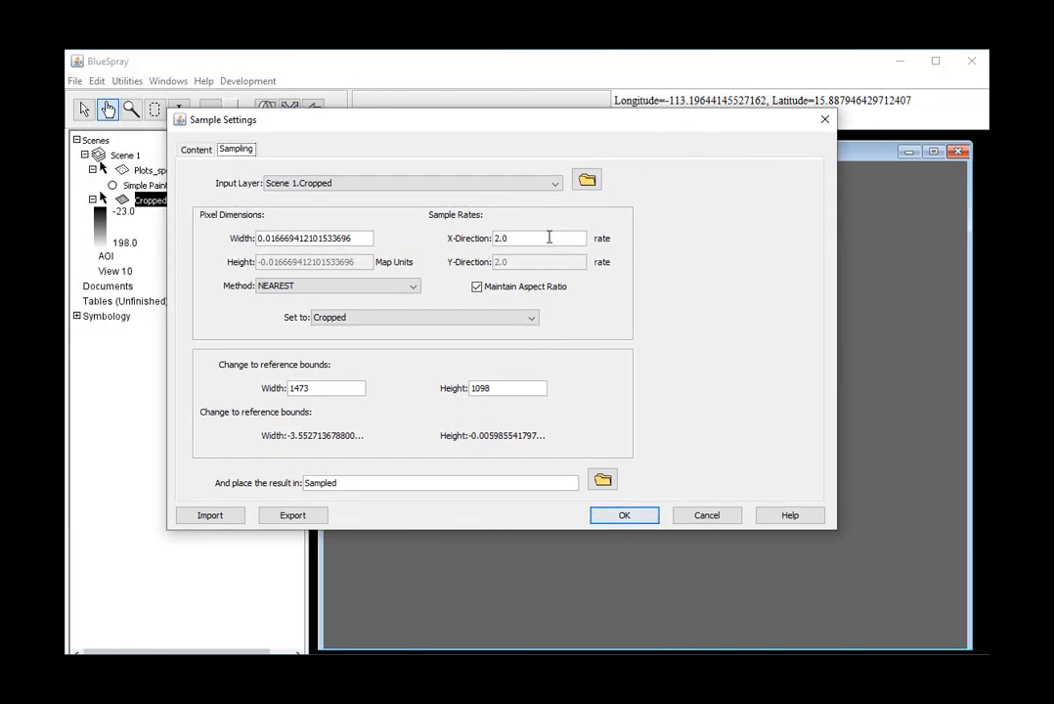
triple_click(538, 239)
type("8")
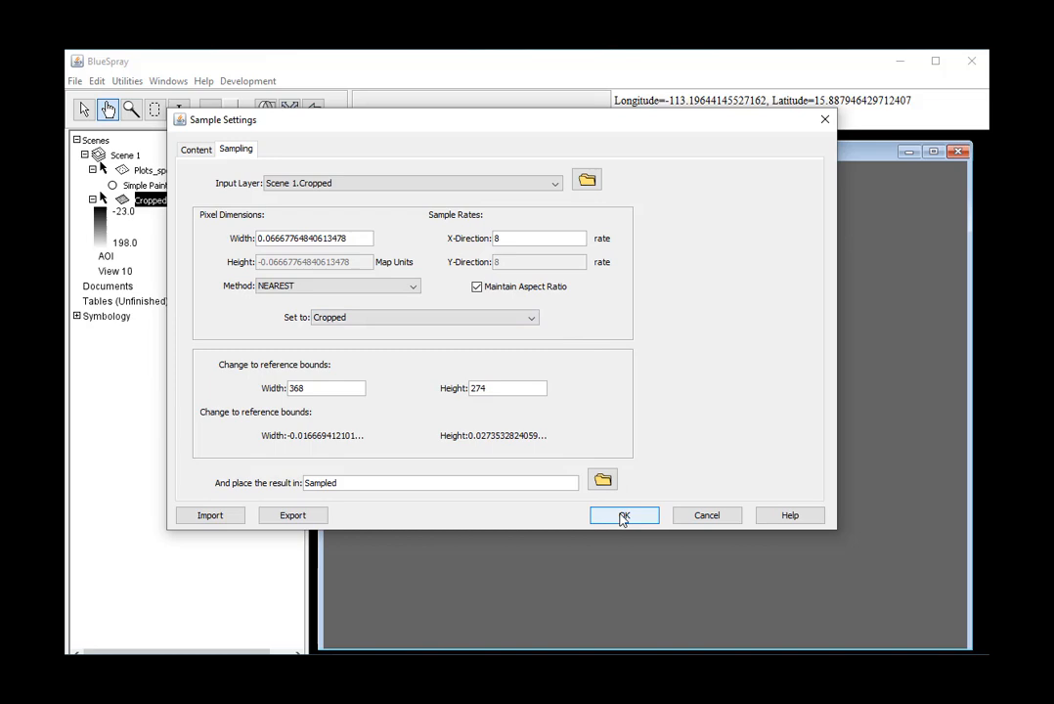
left_click(624, 517)
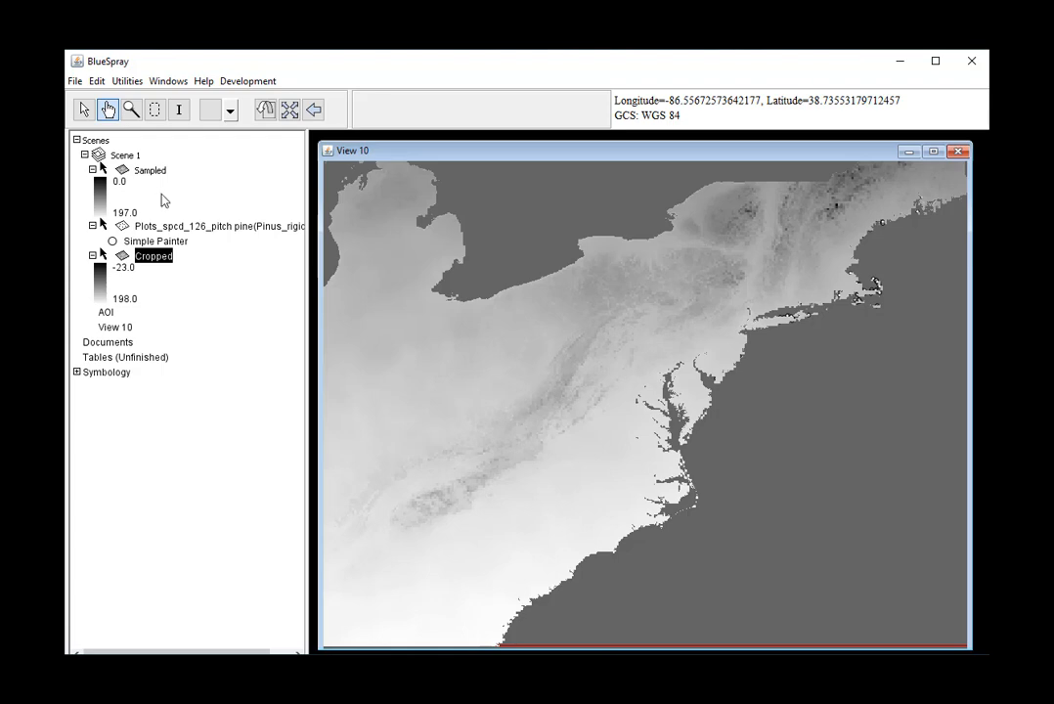
right_click(148, 168)
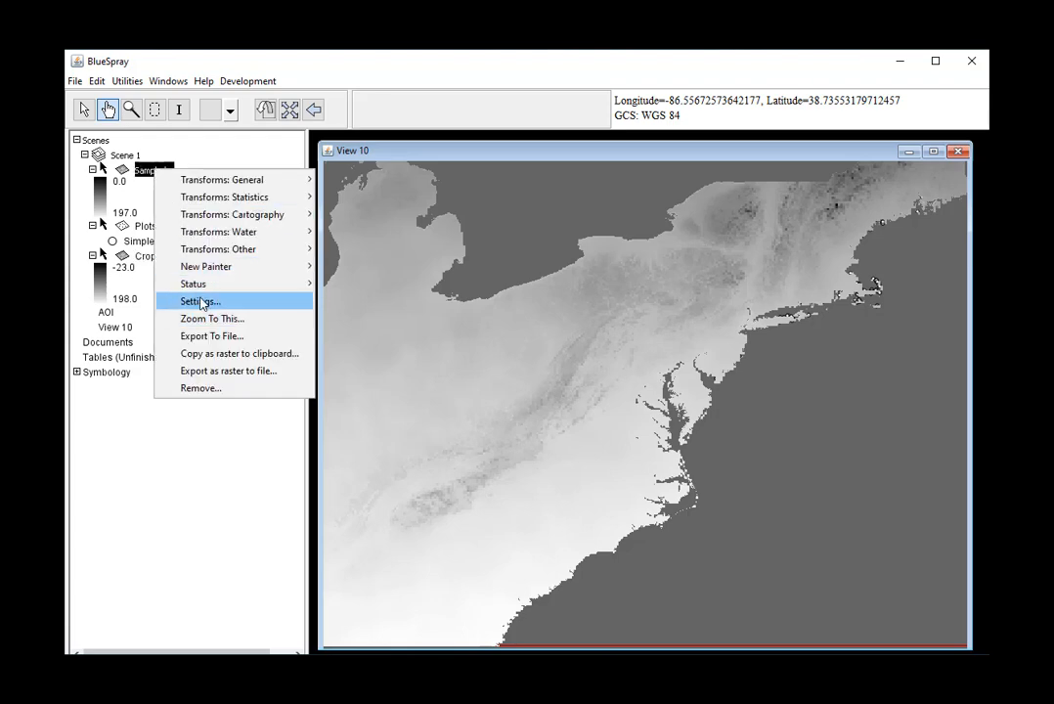
left_click(199, 301)
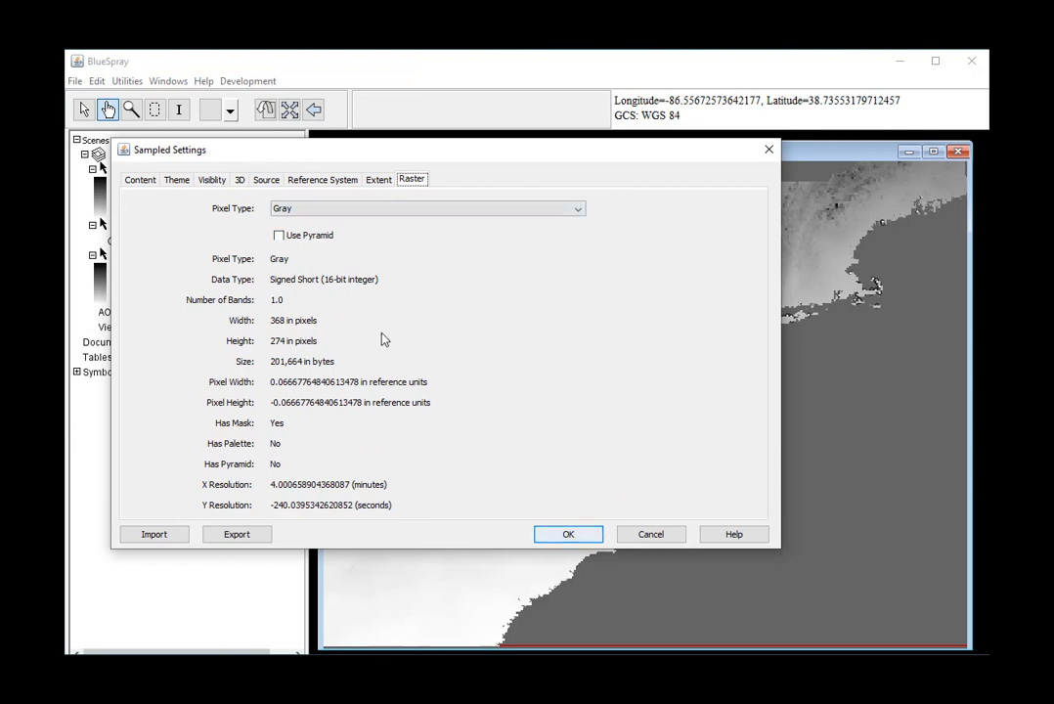
mouse_move(282, 376)
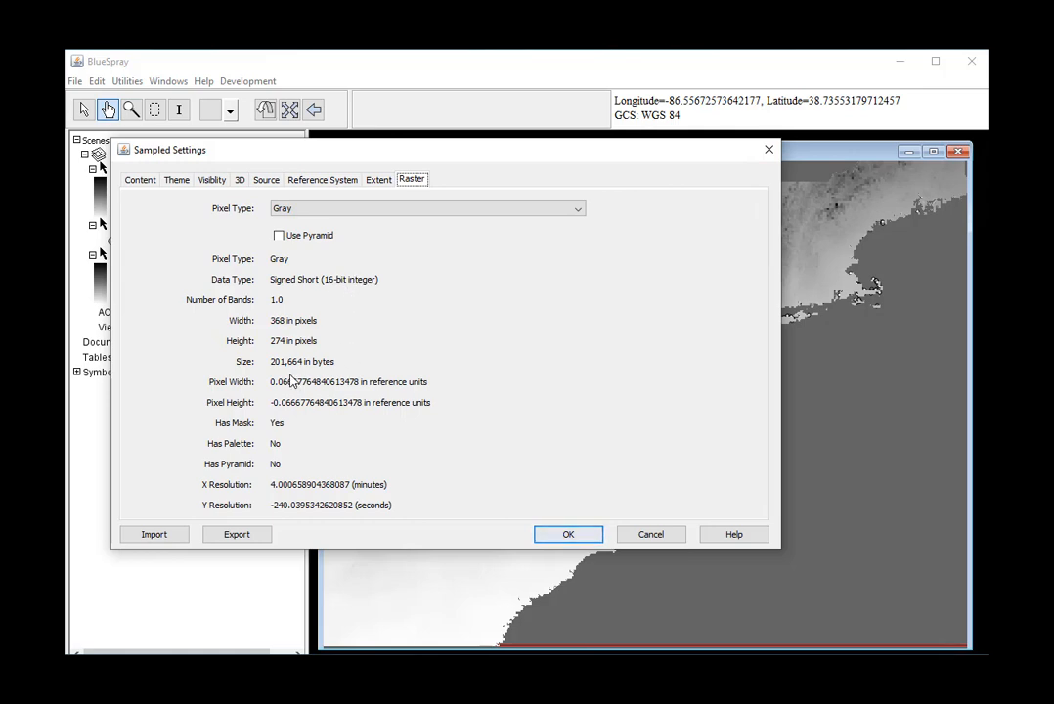
left_click(567, 534)
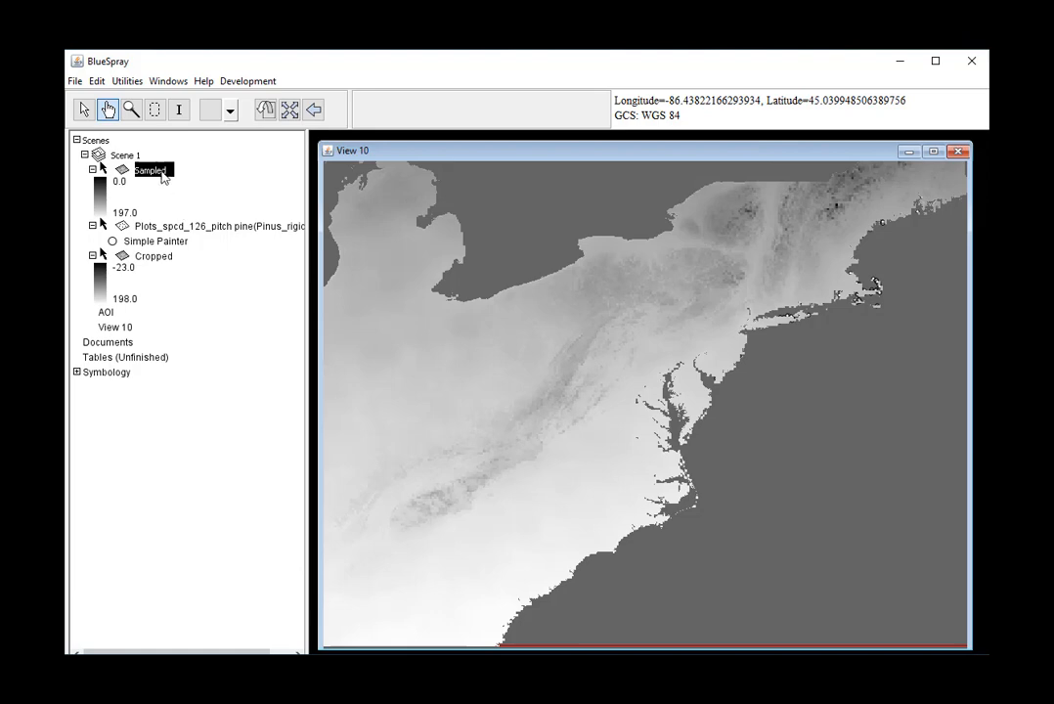
right_click(149, 168)
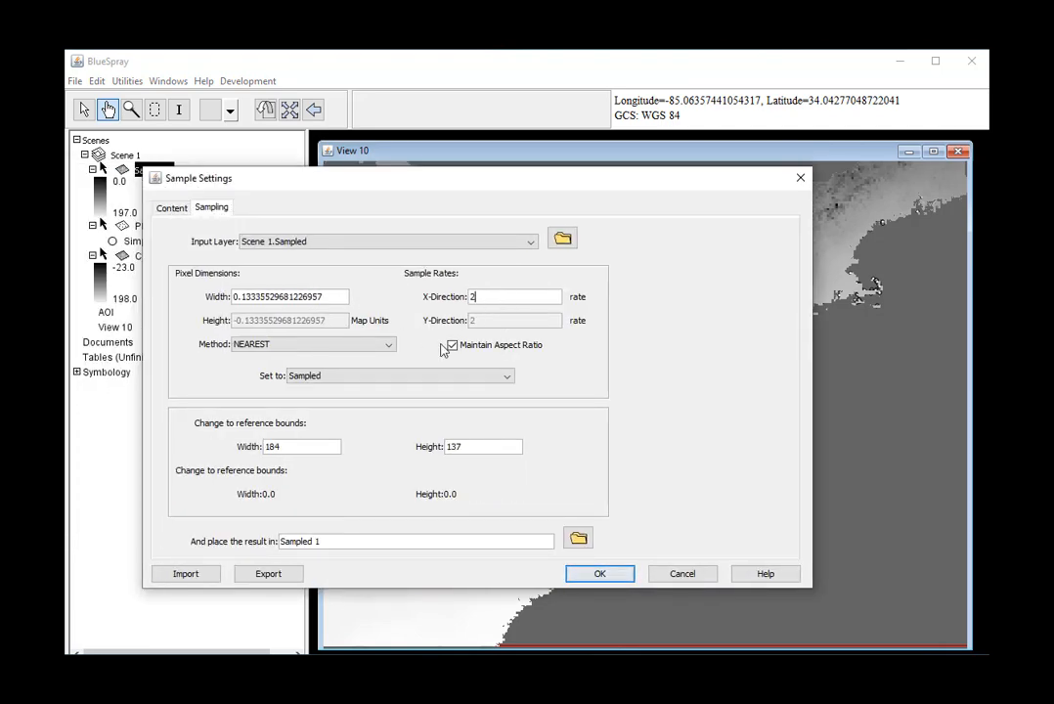
left_click(599, 573)
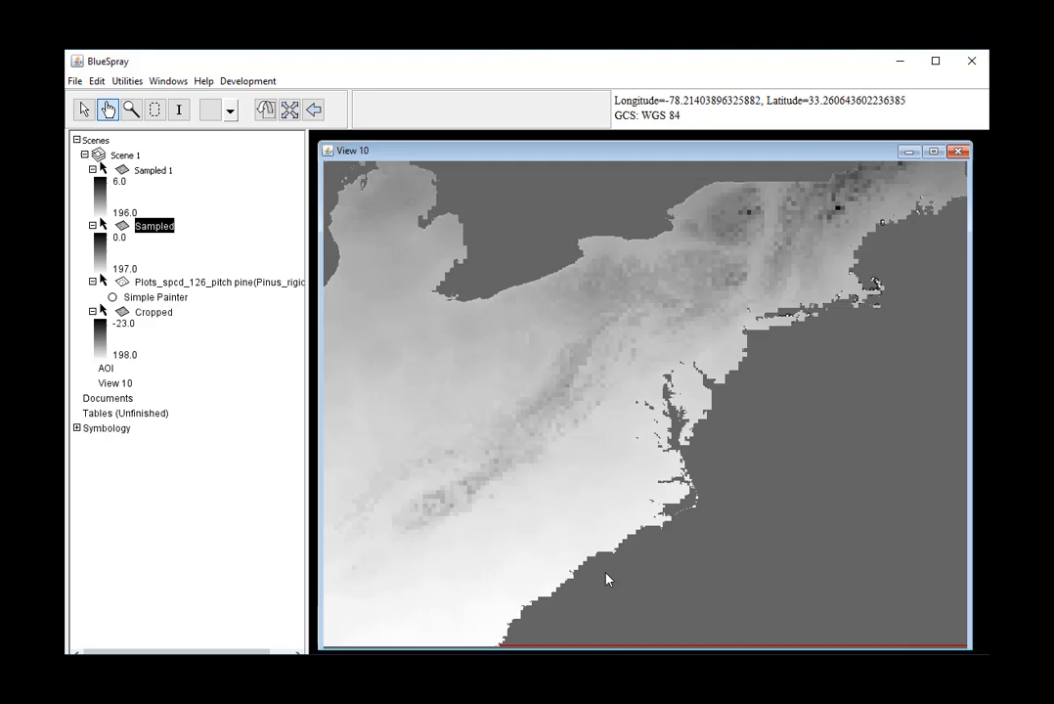
mouse_move(164, 167)
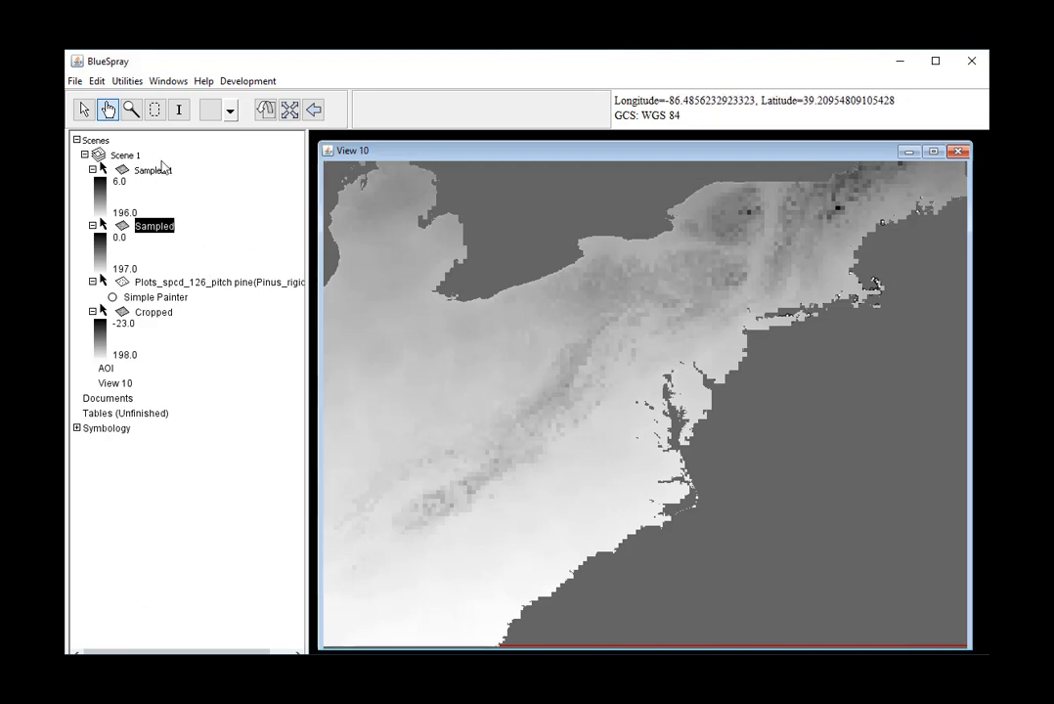
right_click(152, 168)
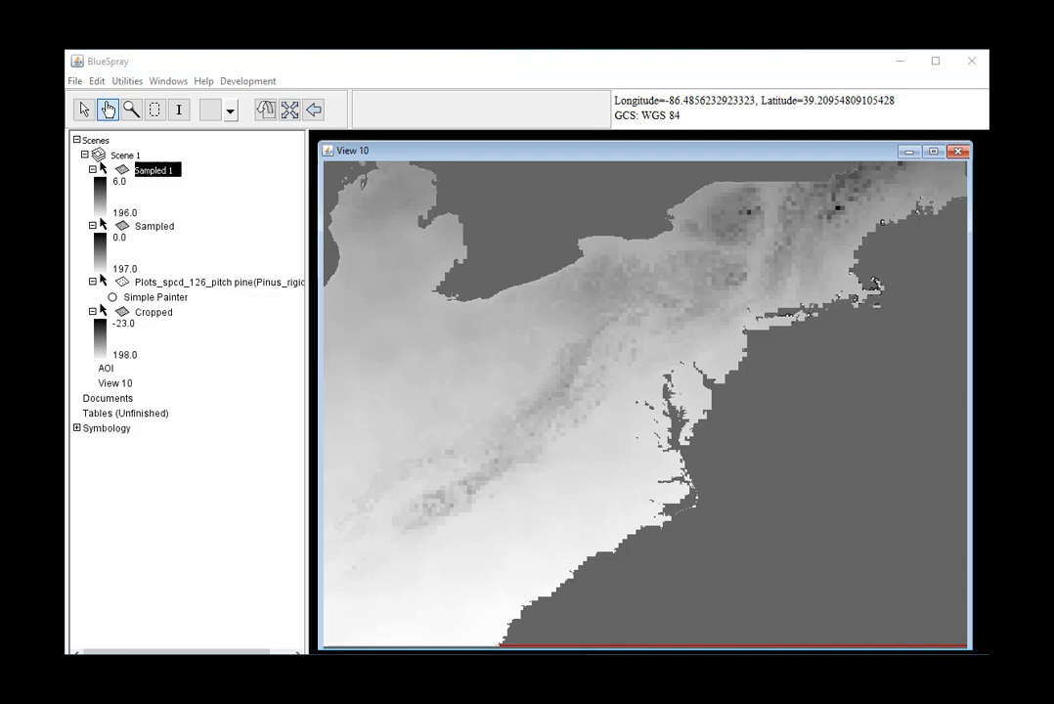
double_click(153, 168)
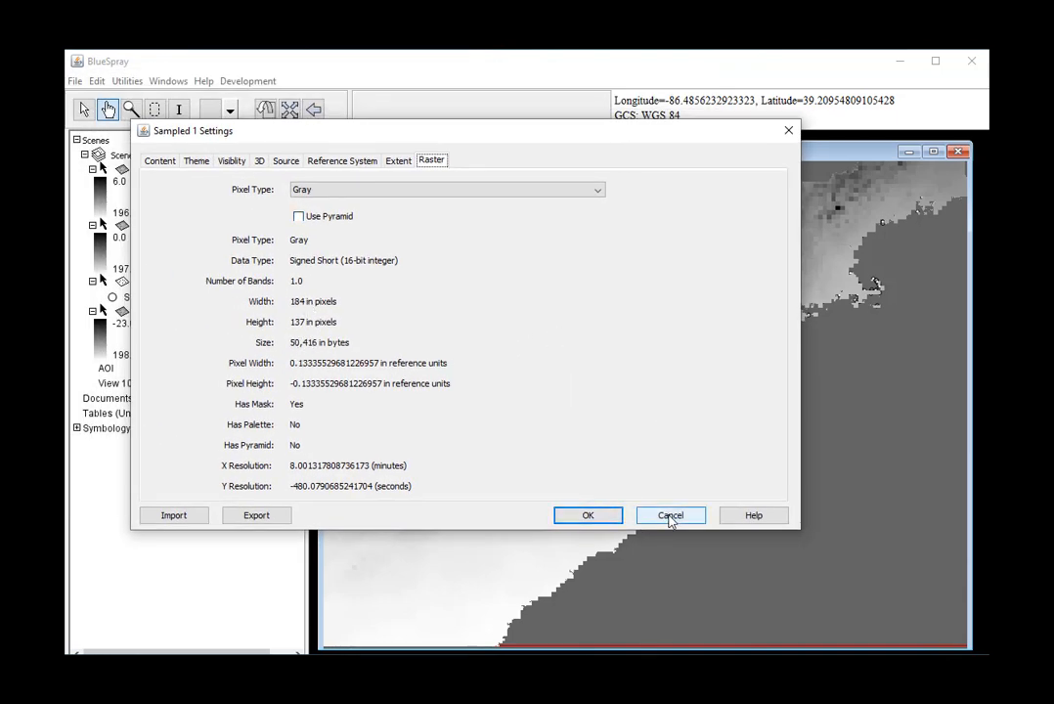
left_click(671, 517)
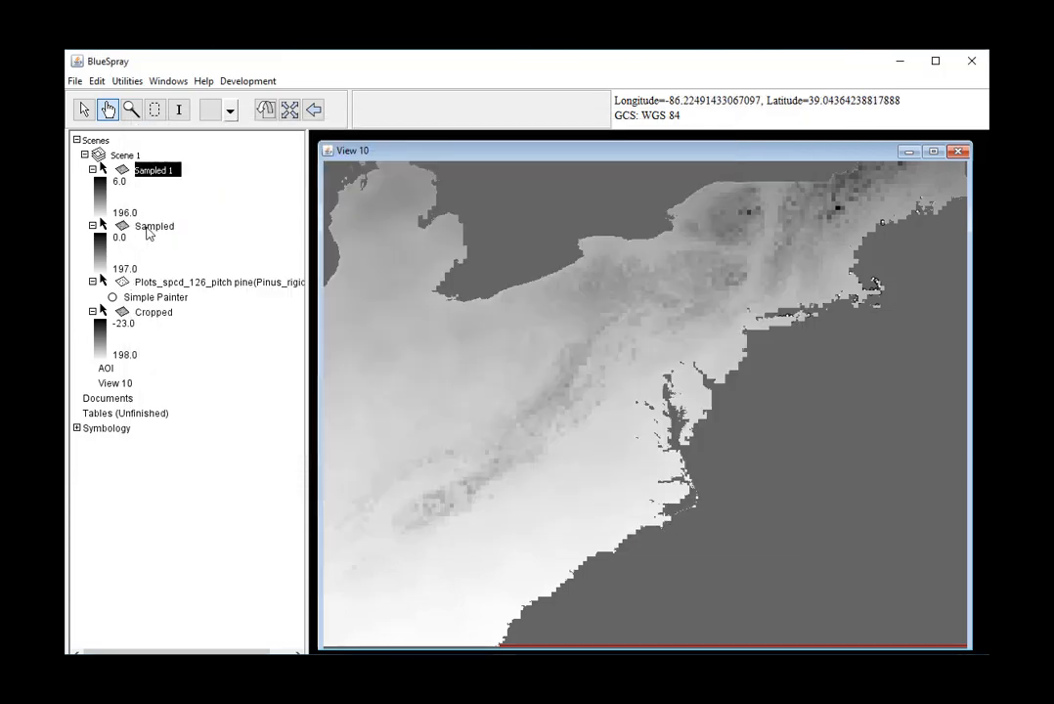
right_click(155, 227)
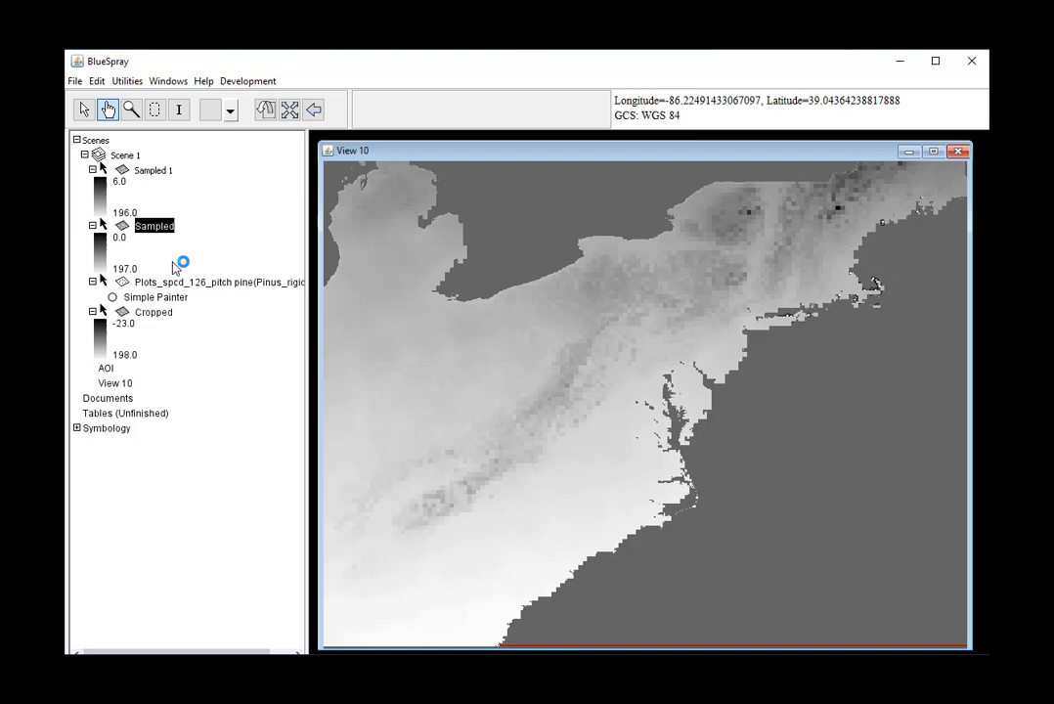
Remove the Cropped layer and move the pitch pine plots above Sampled 1.
right_click(152, 256)
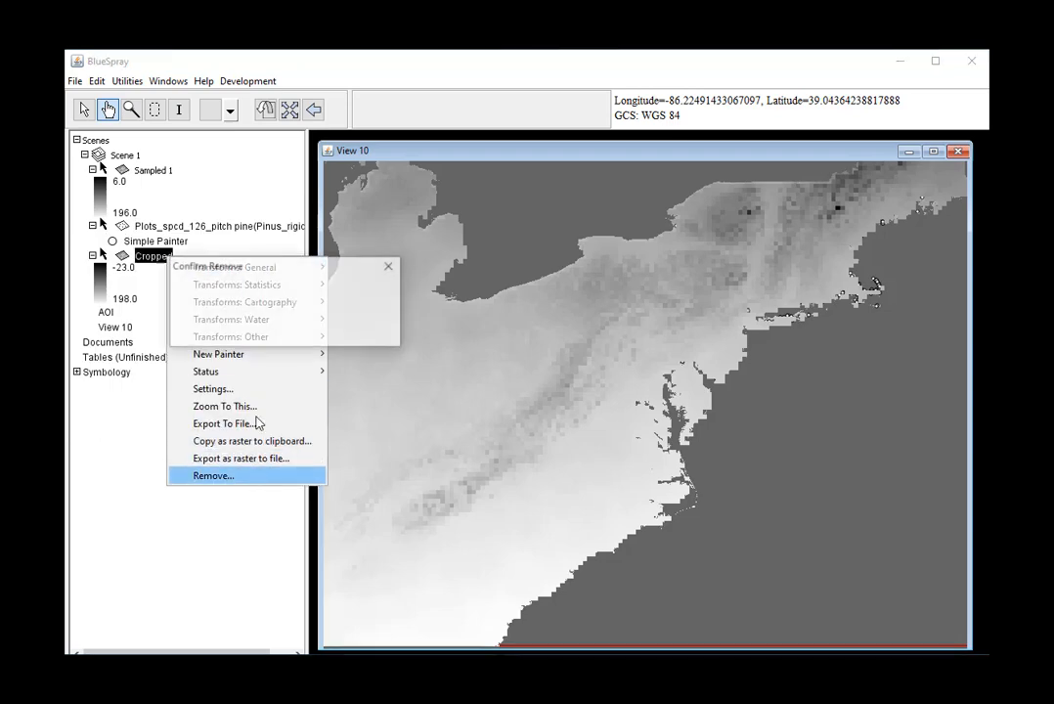
left_click(211, 475)
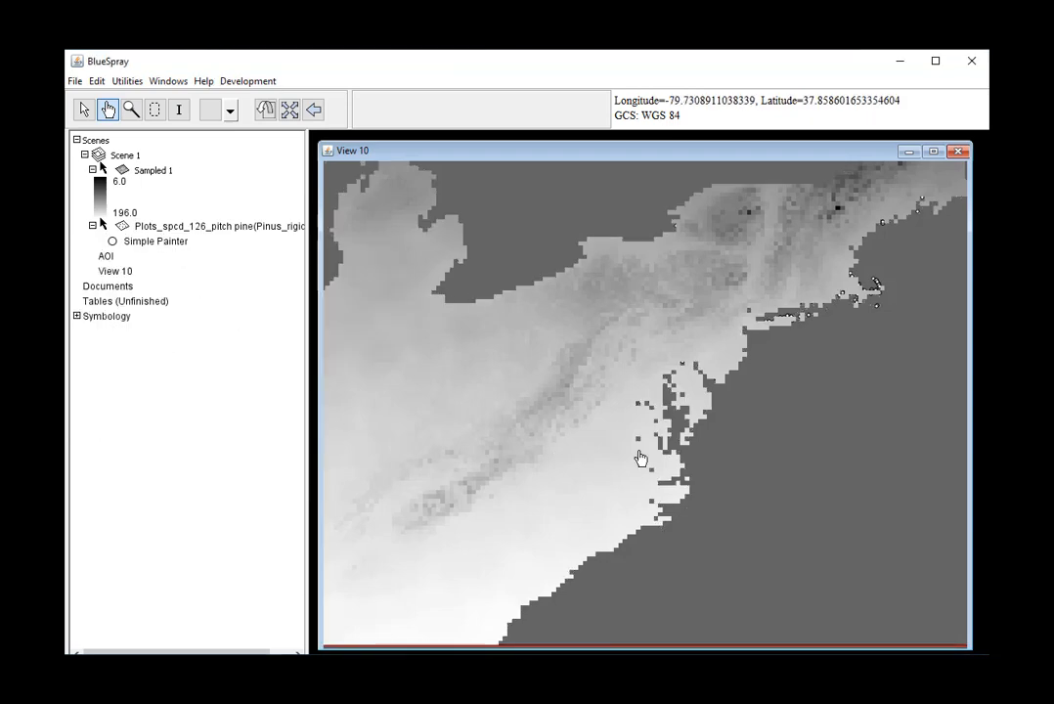
left_click(215, 227)
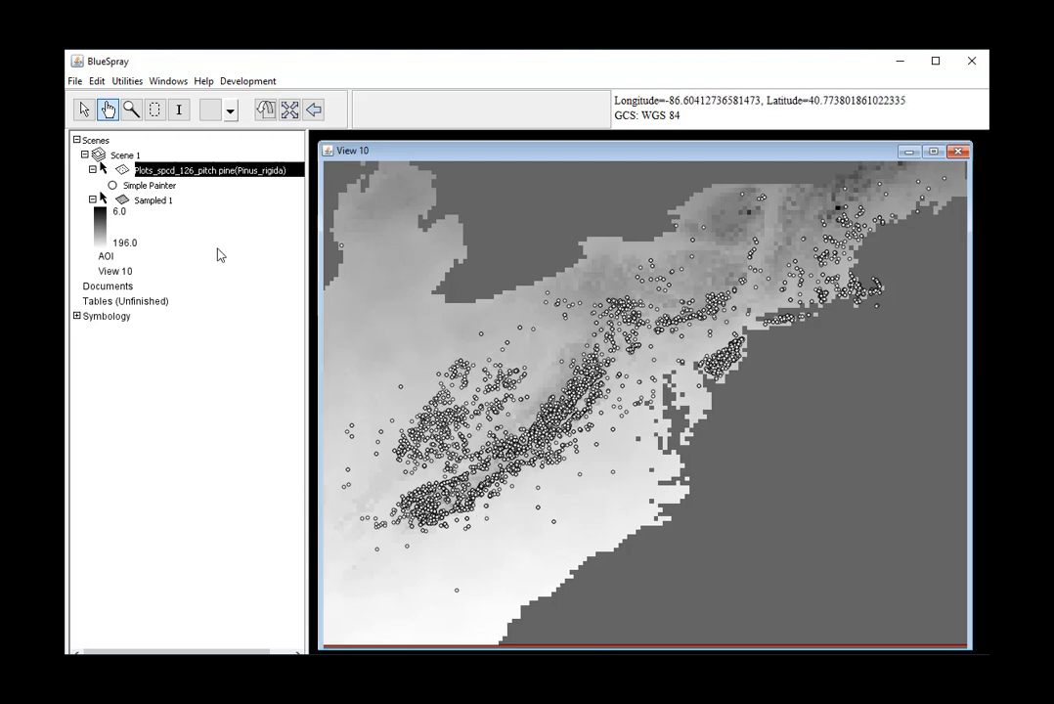
mouse_move(213, 229)
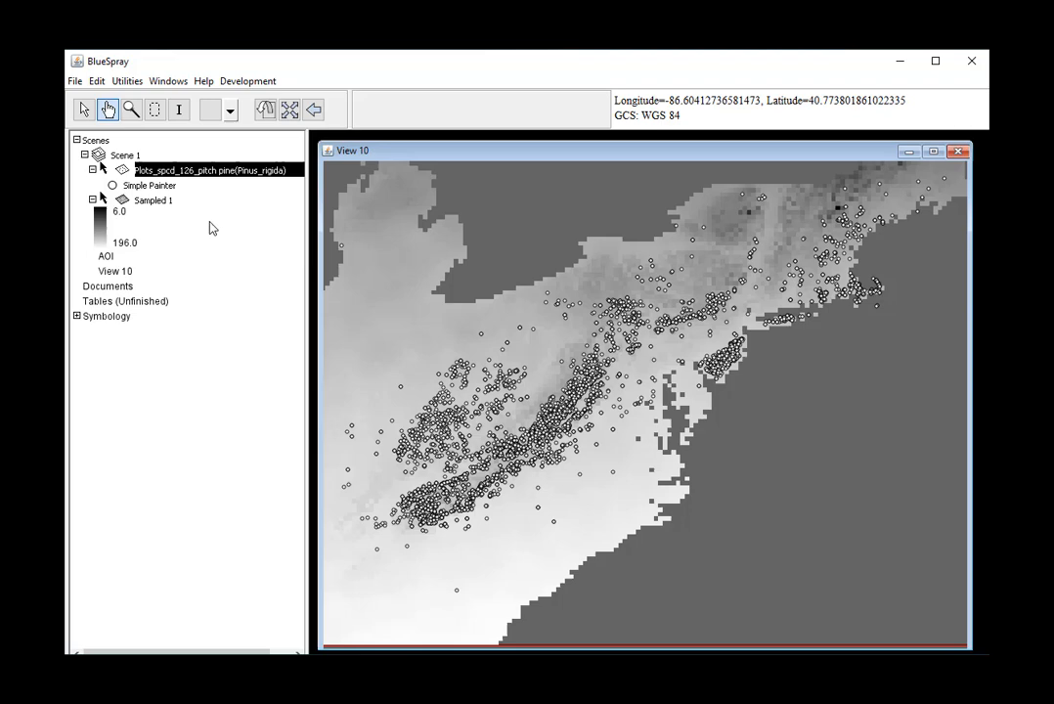
mouse_move(227, 174)
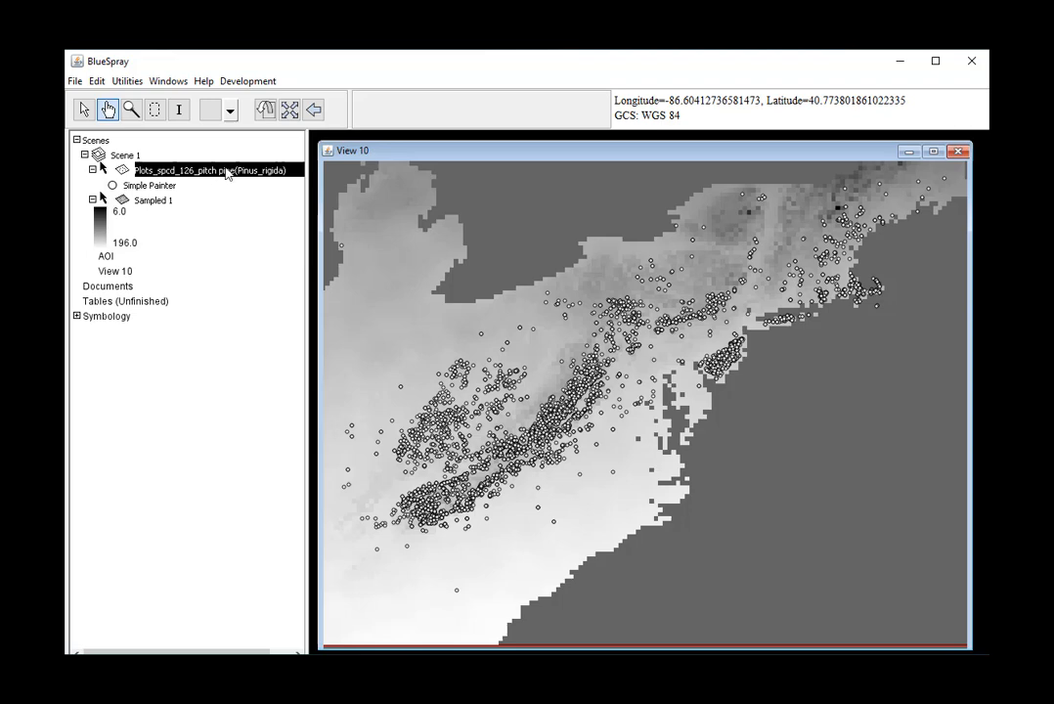
Create a Points from Raster layer of grid points from Sampled 1.
right_click(186, 170)
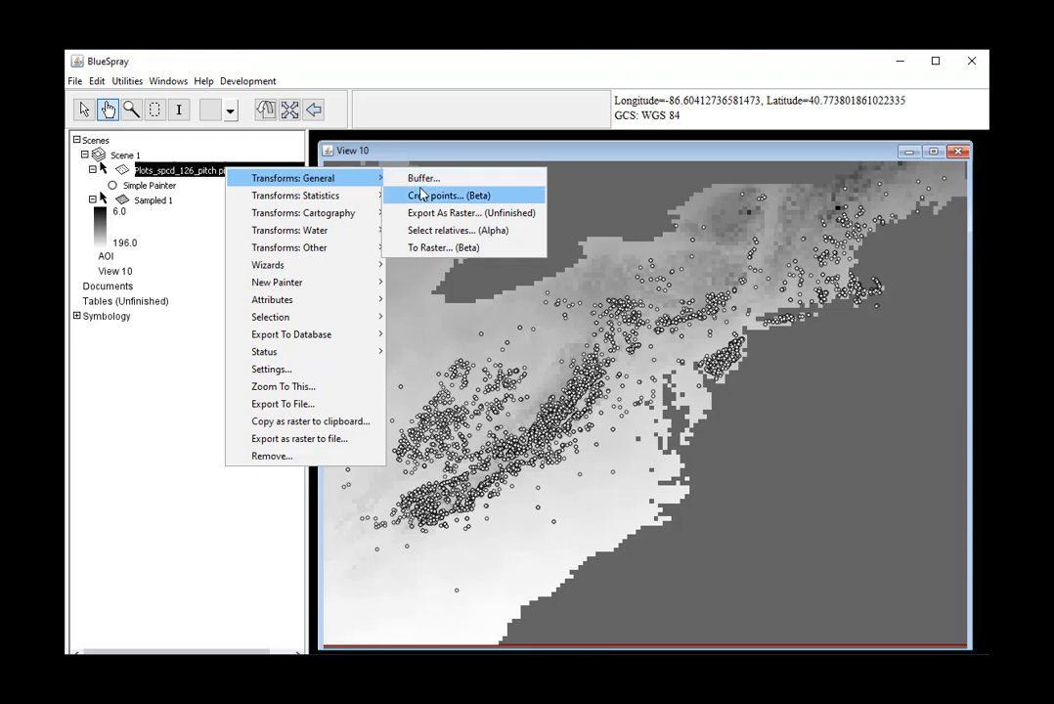
right_click(153, 199)
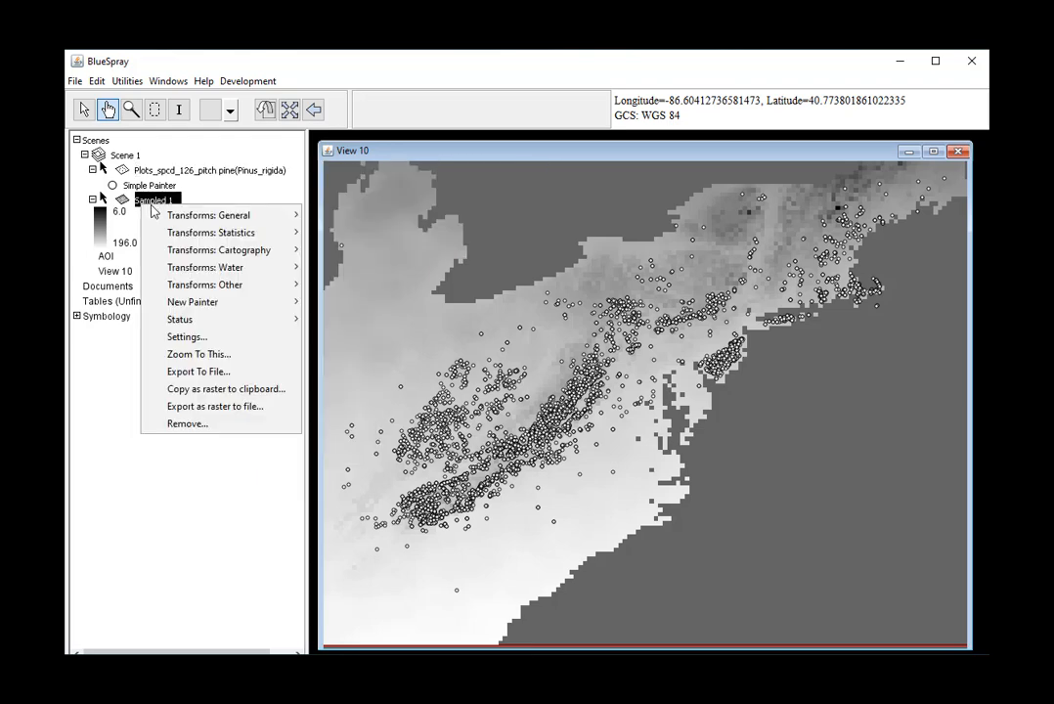
mouse_move(208, 215)
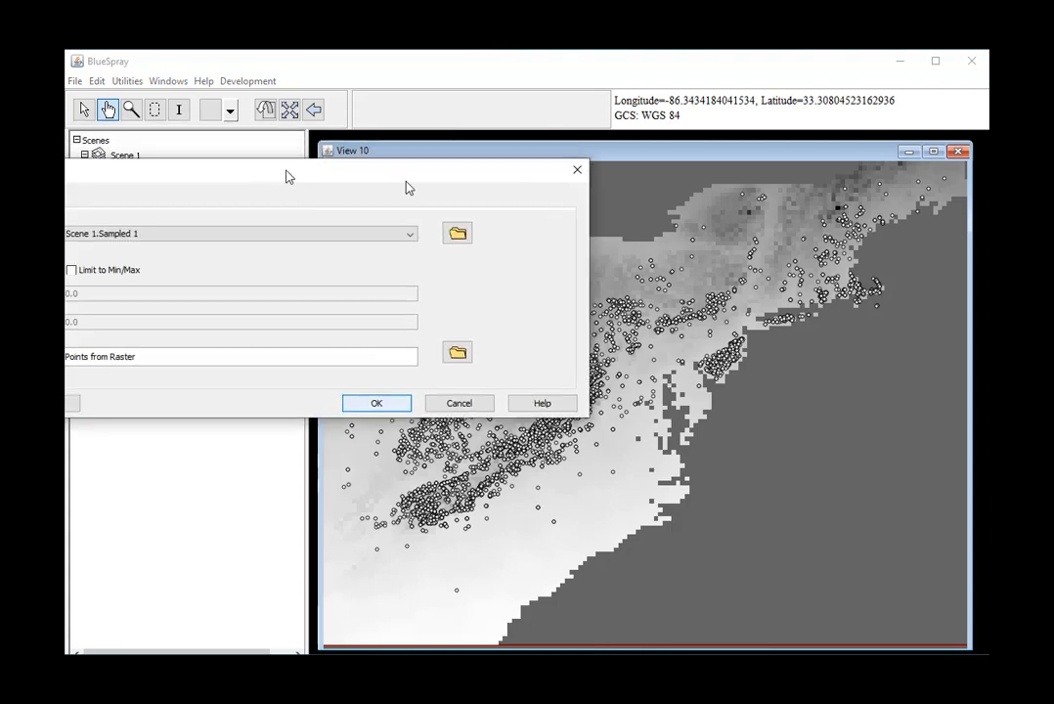
left_click(376, 403)
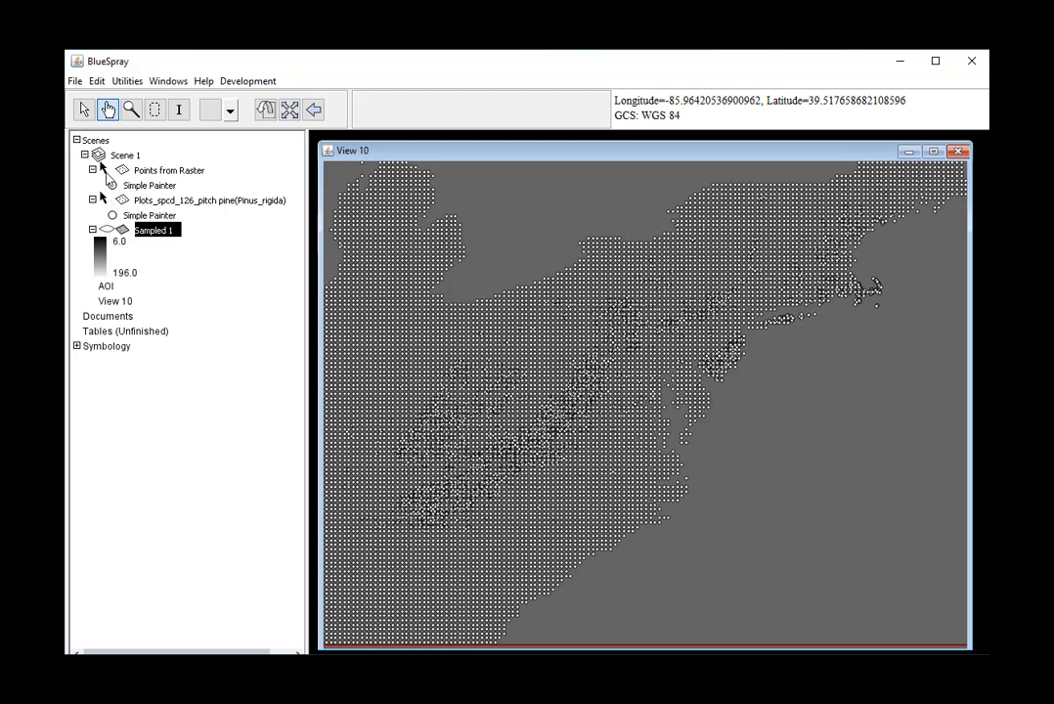
Toggle the Points from Raster layer's visibility to compare it with the plots.
left_click(168, 168)
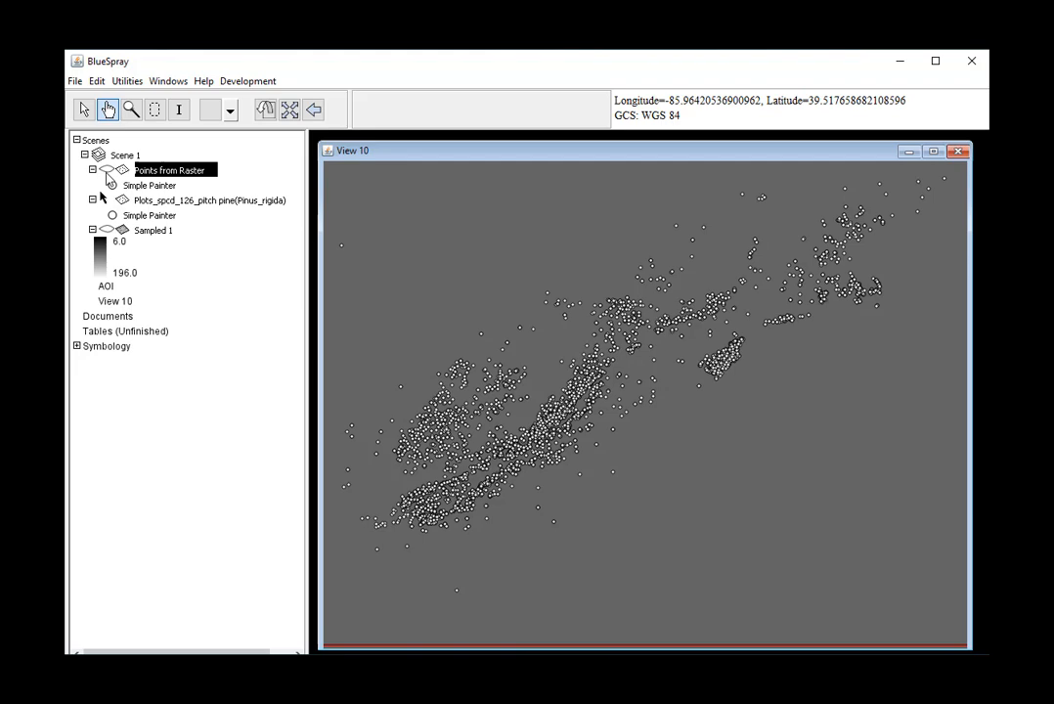
left_click(208, 199)
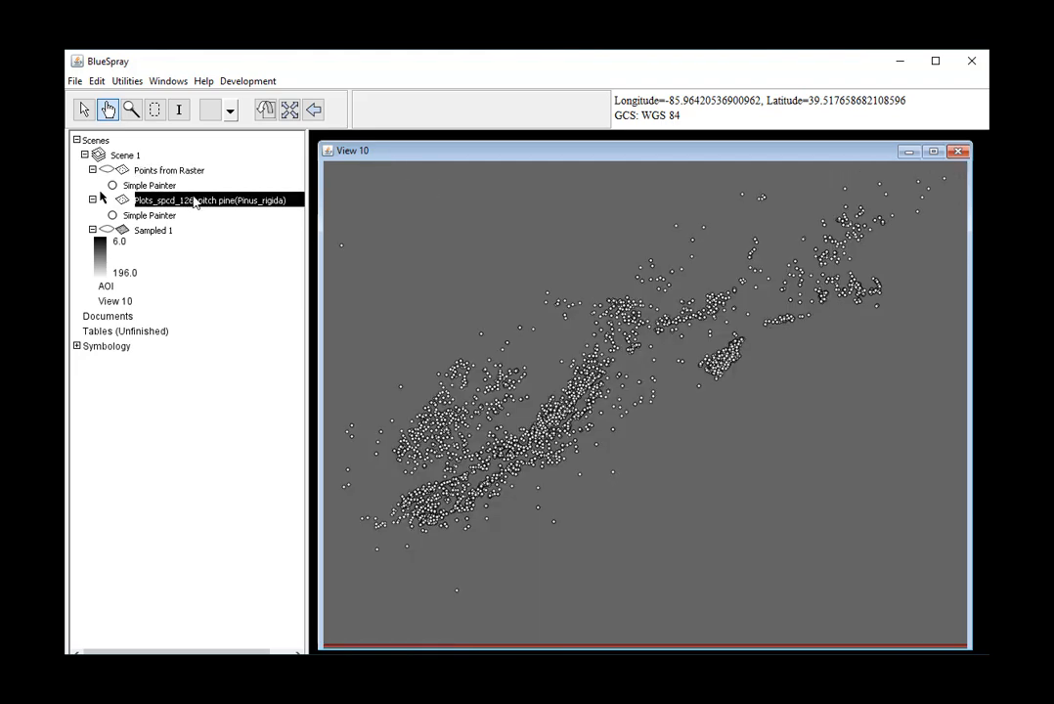
left_click(168, 171)
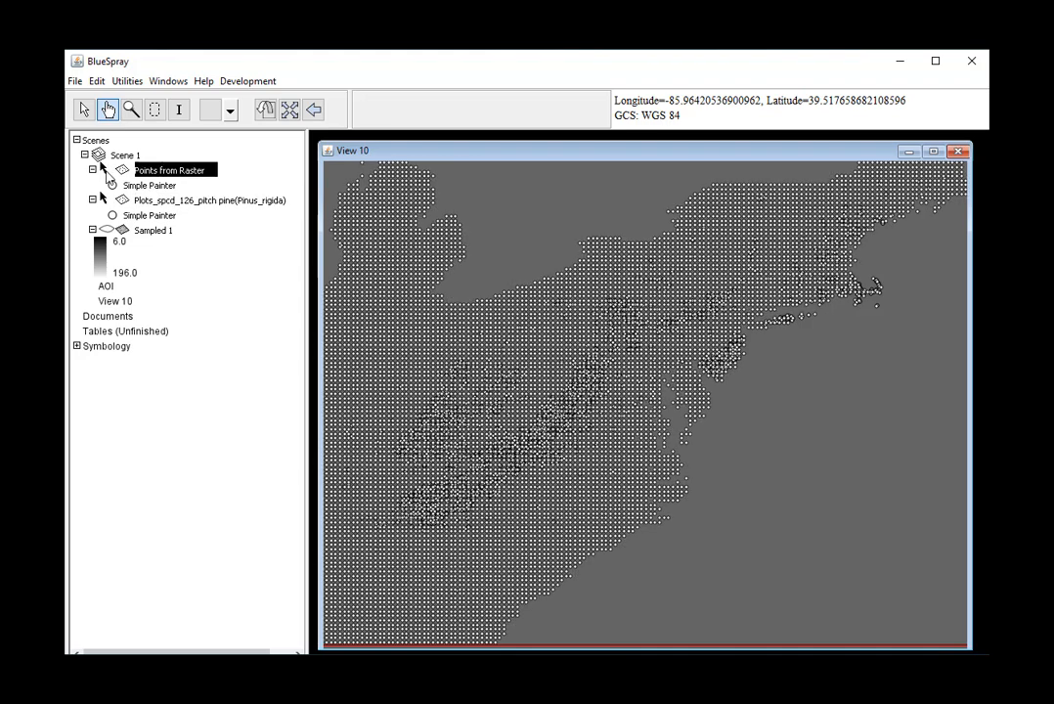
Read Sampled 1's pixel width on its Raster settings and close without changes.
right_click(209, 199)
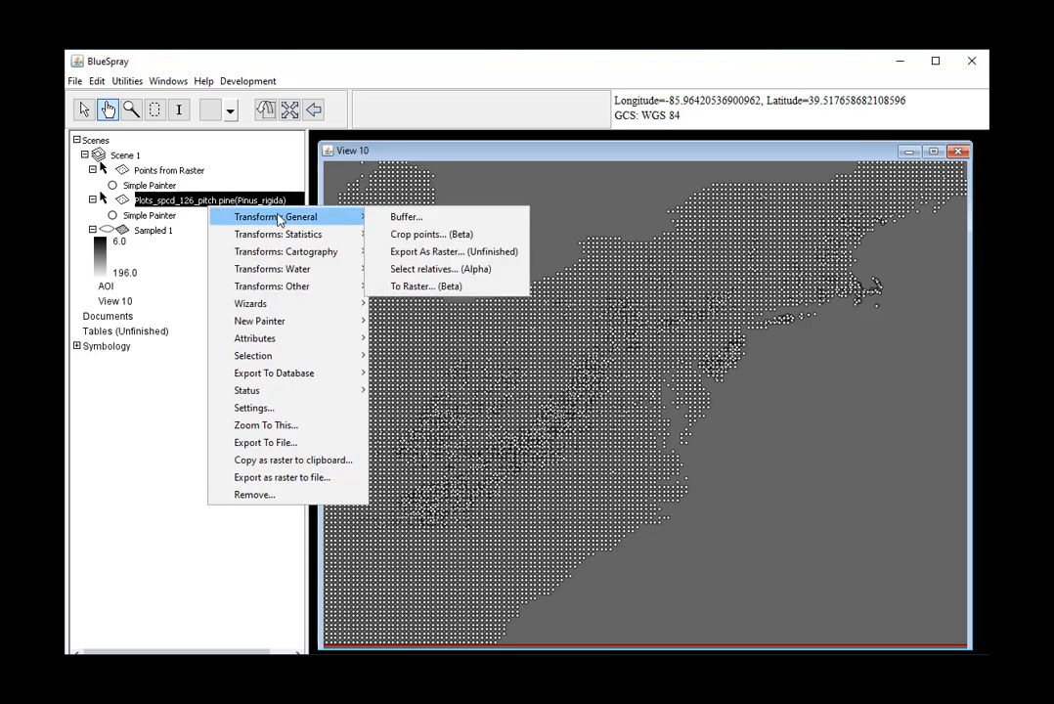
mouse_move(427, 285)
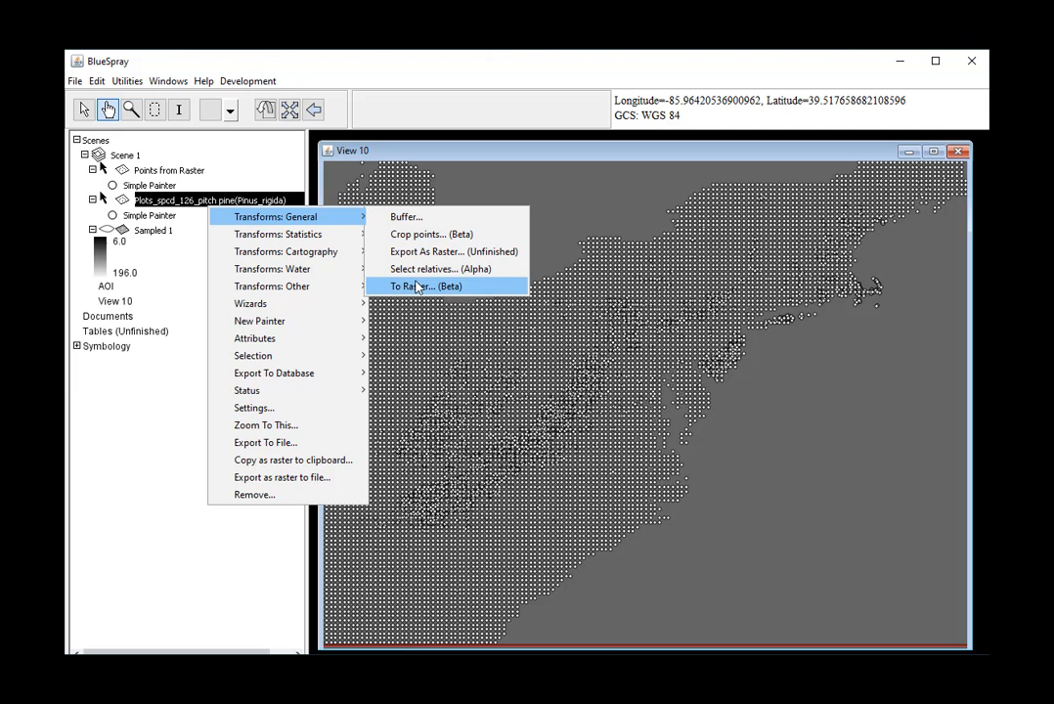
mouse_move(285, 250)
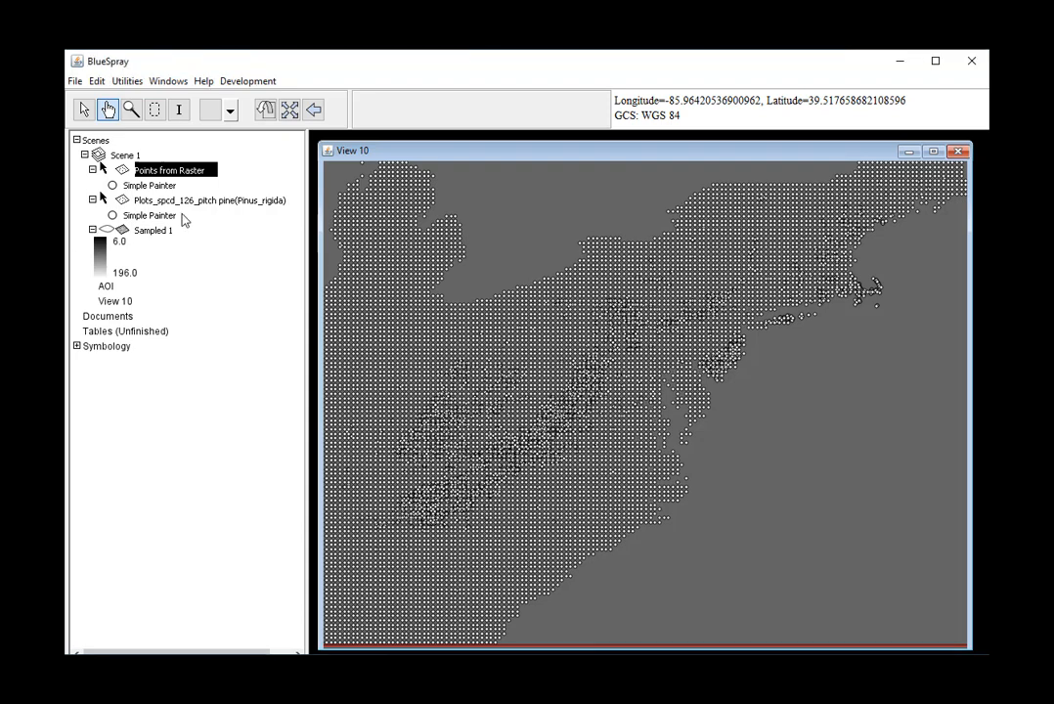
right_click(152, 231)
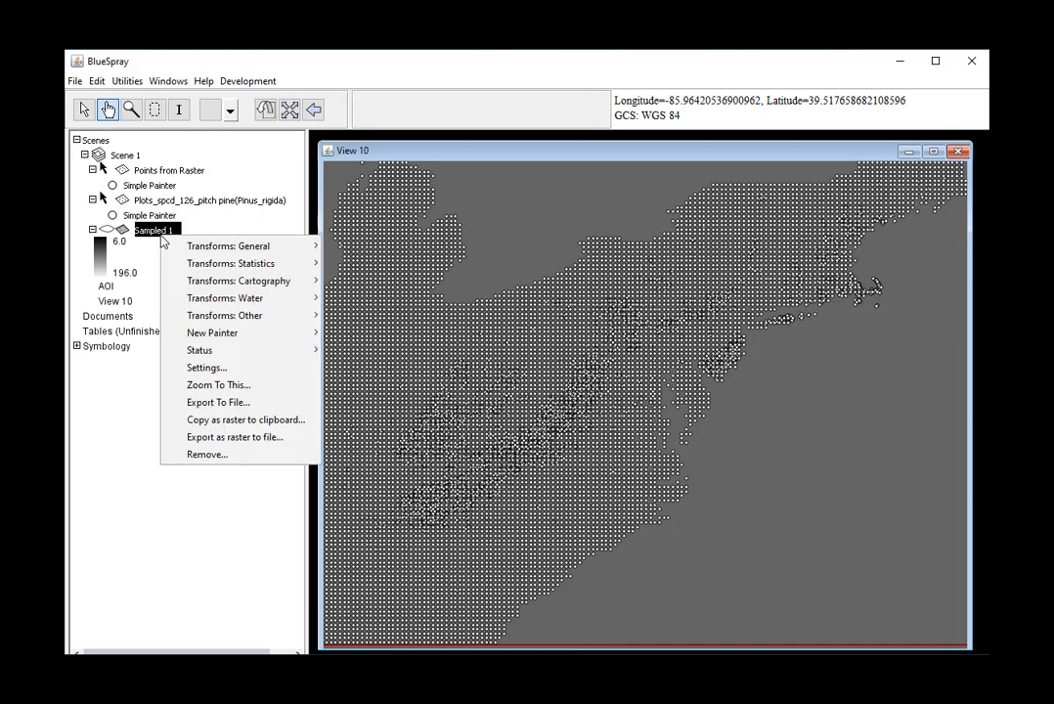
mouse_move(205, 367)
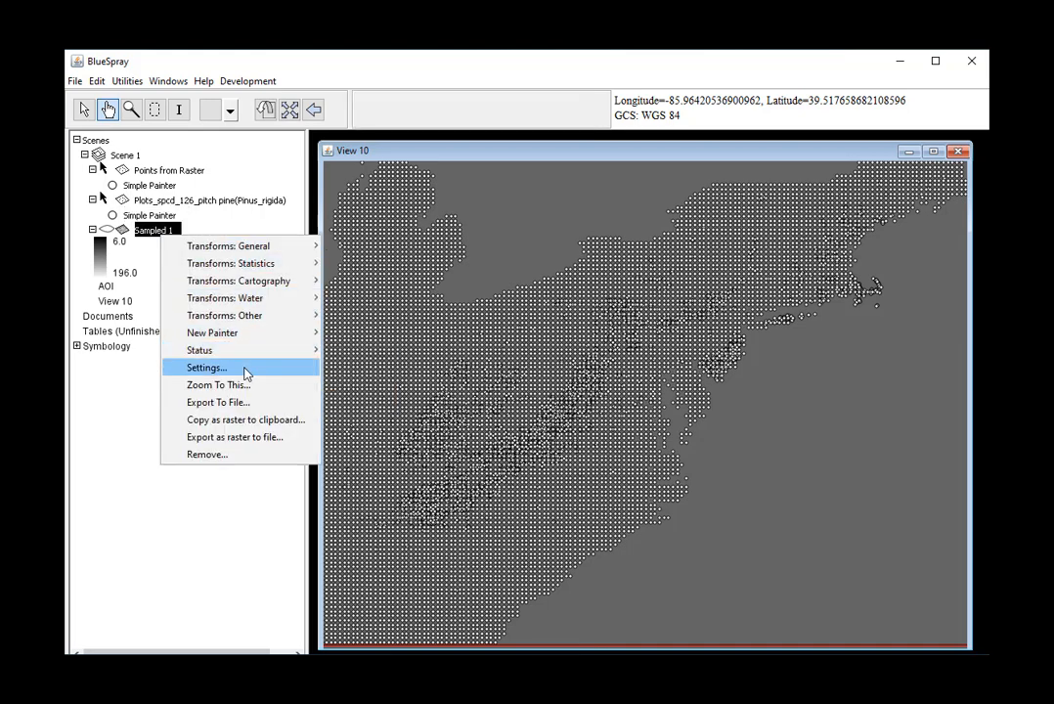
left_click(207, 368)
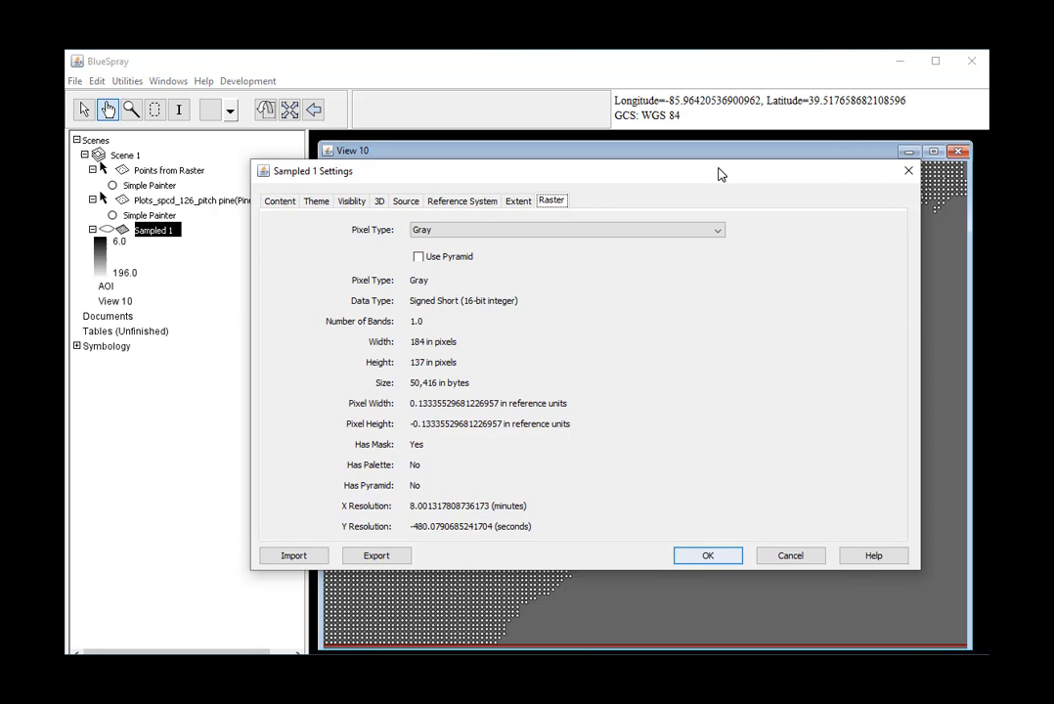
mouse_move(411, 413)
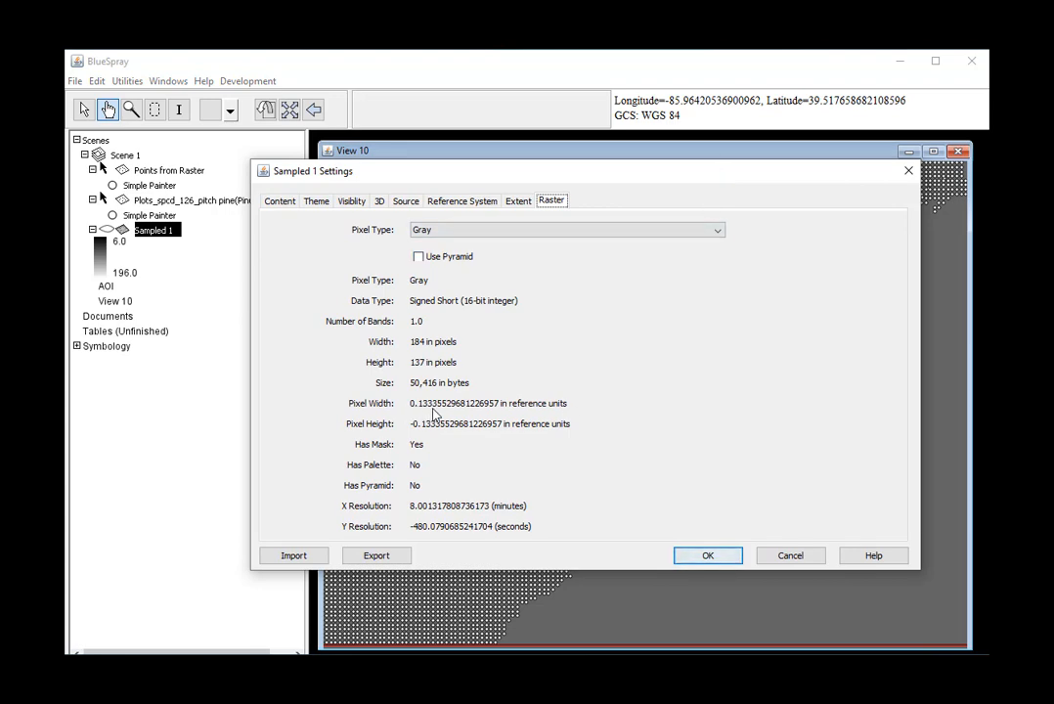
left_click(708, 556)
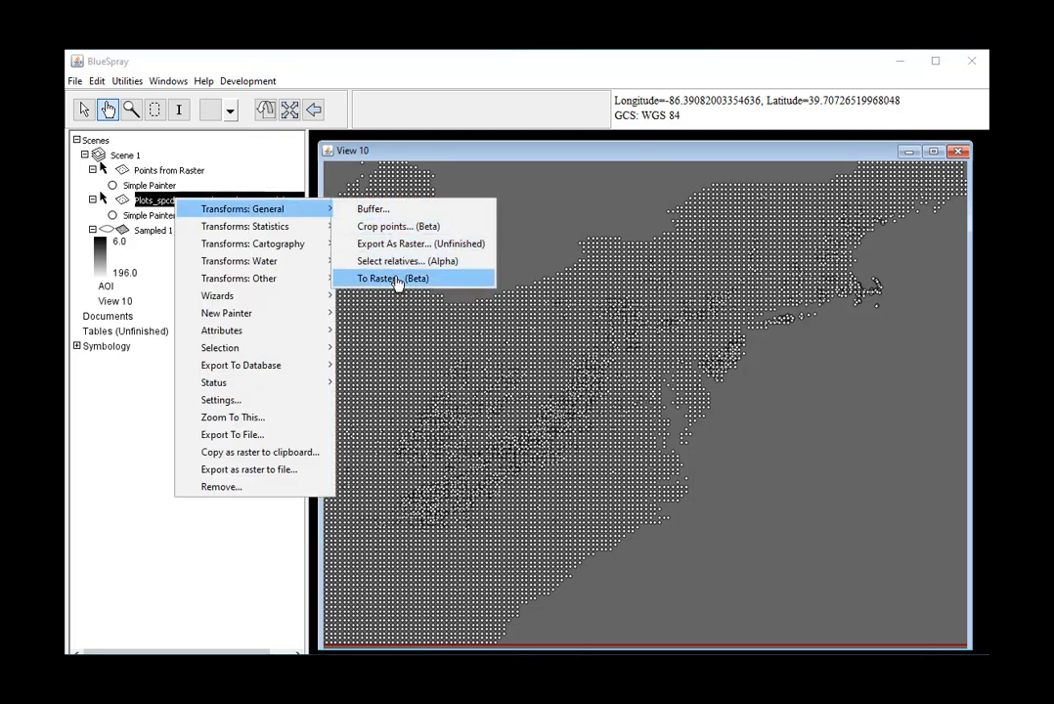
Start To Raster on the plots with pixel width 1333 and bounds set to the plots layer.
left_click(391, 278)
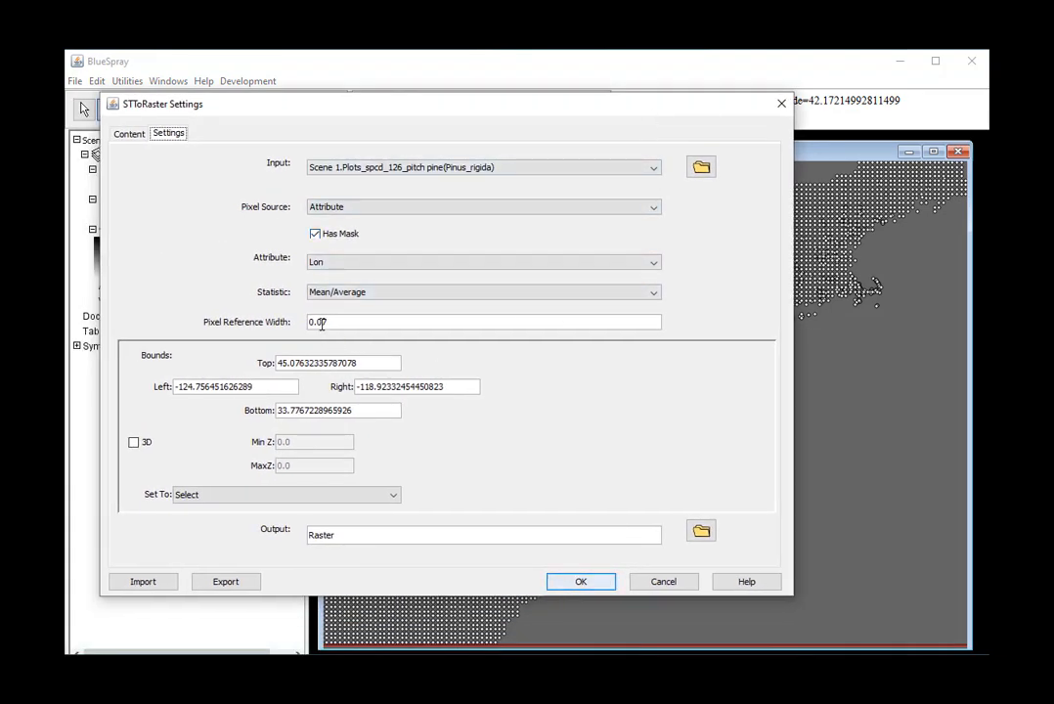
left_click(579, 581)
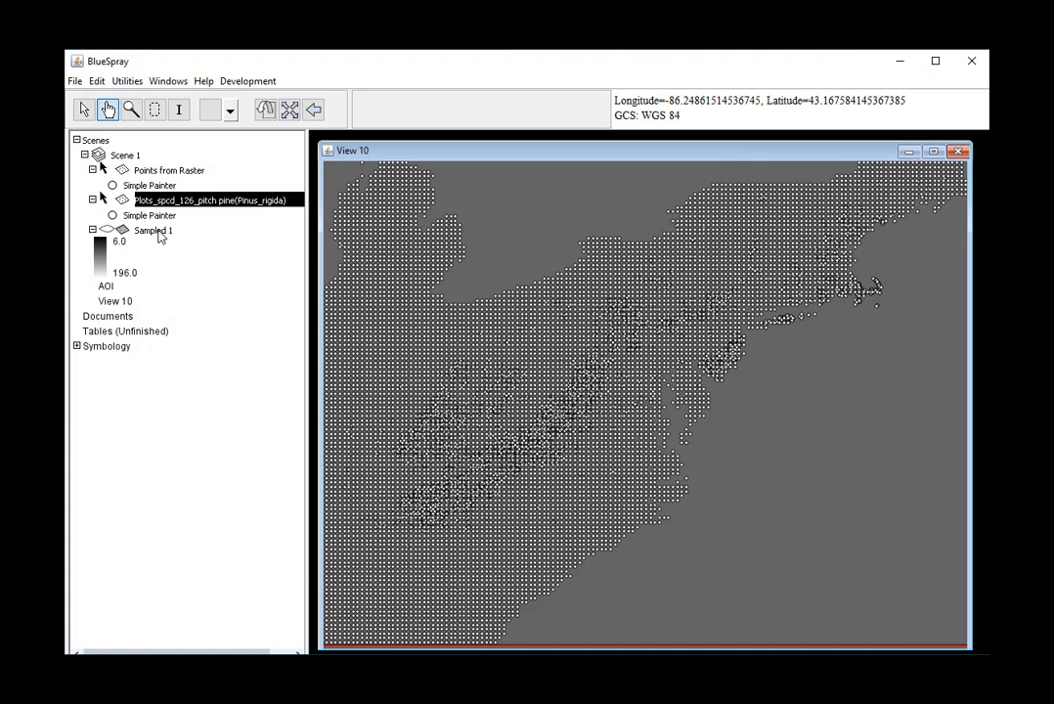
left_click(153, 231)
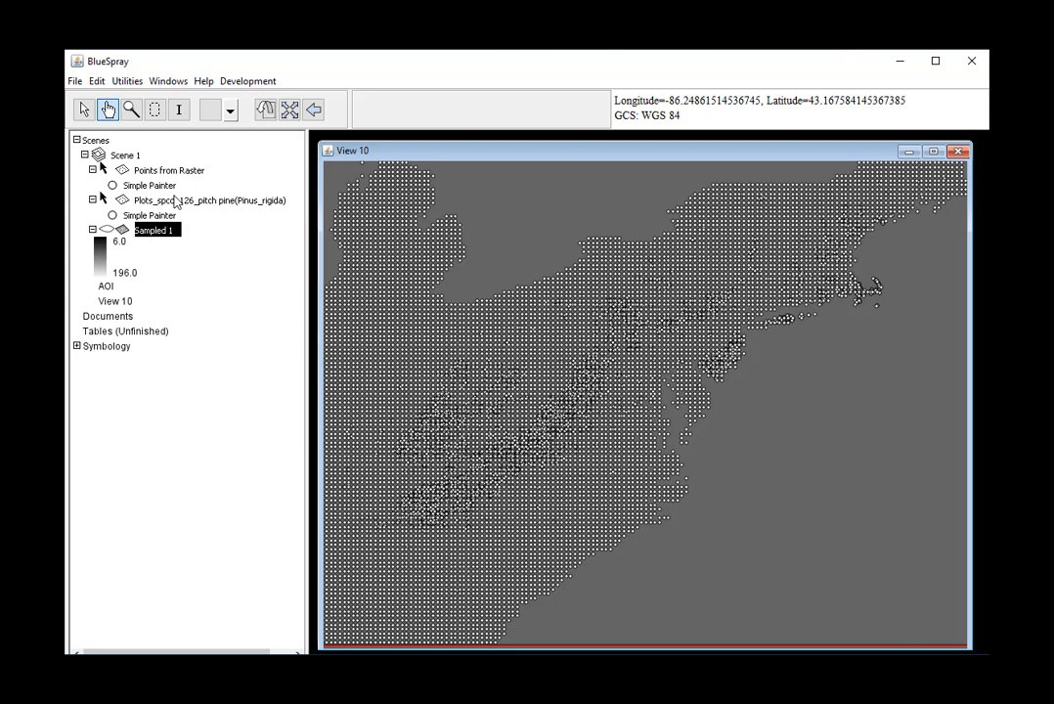
right_click(152, 200)
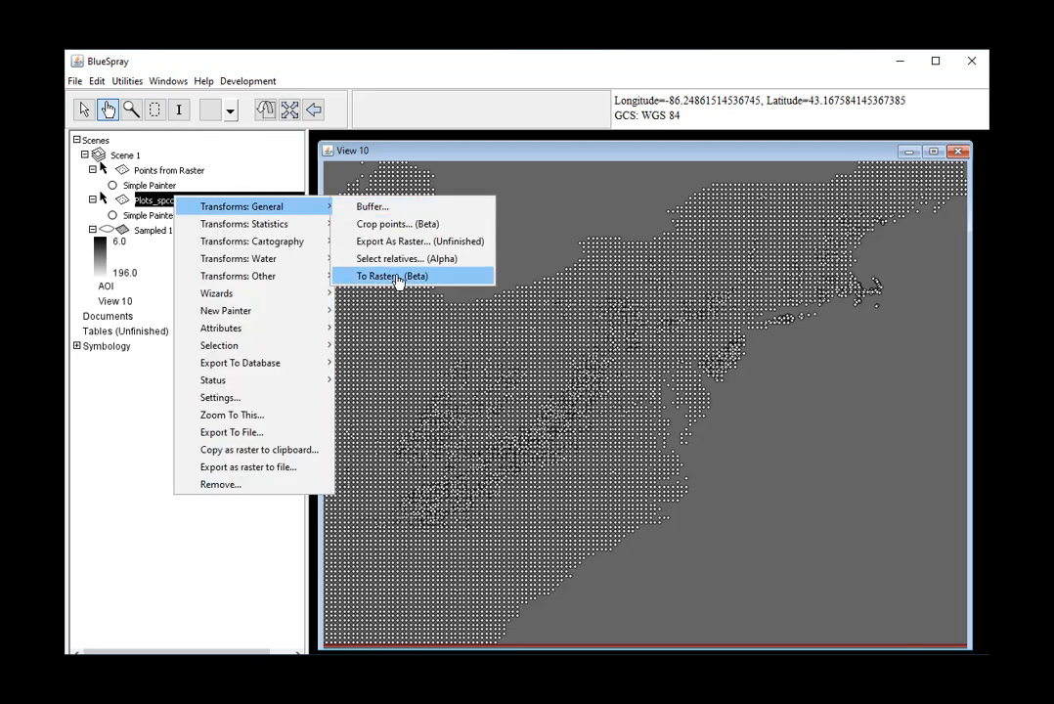
left_click(391, 275)
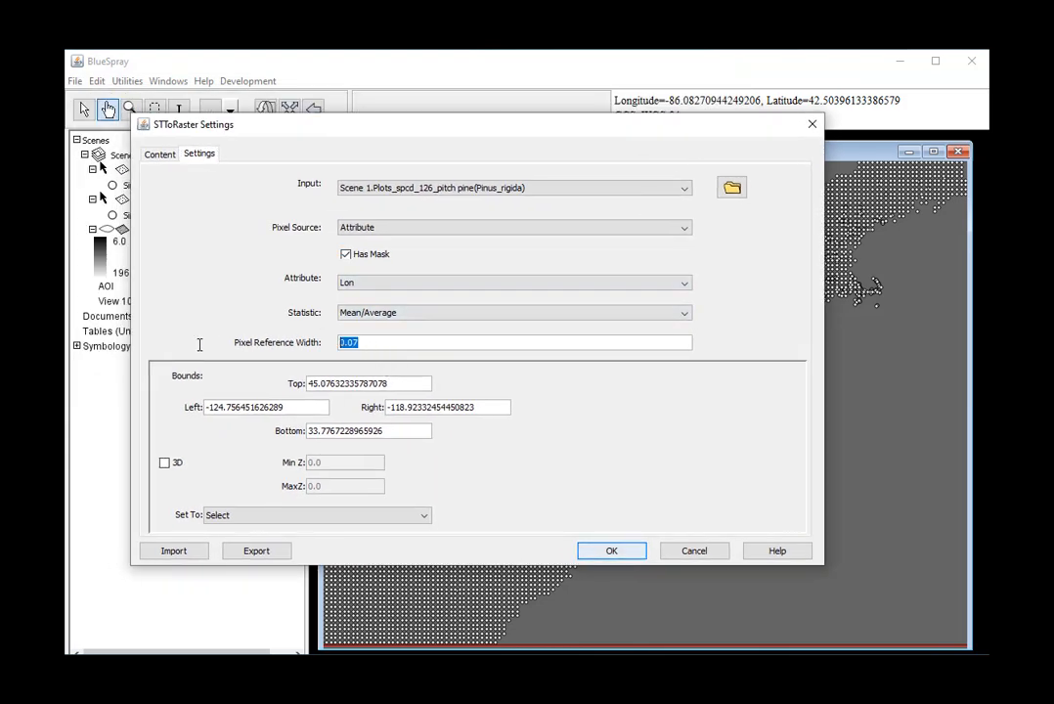
key("Delete")
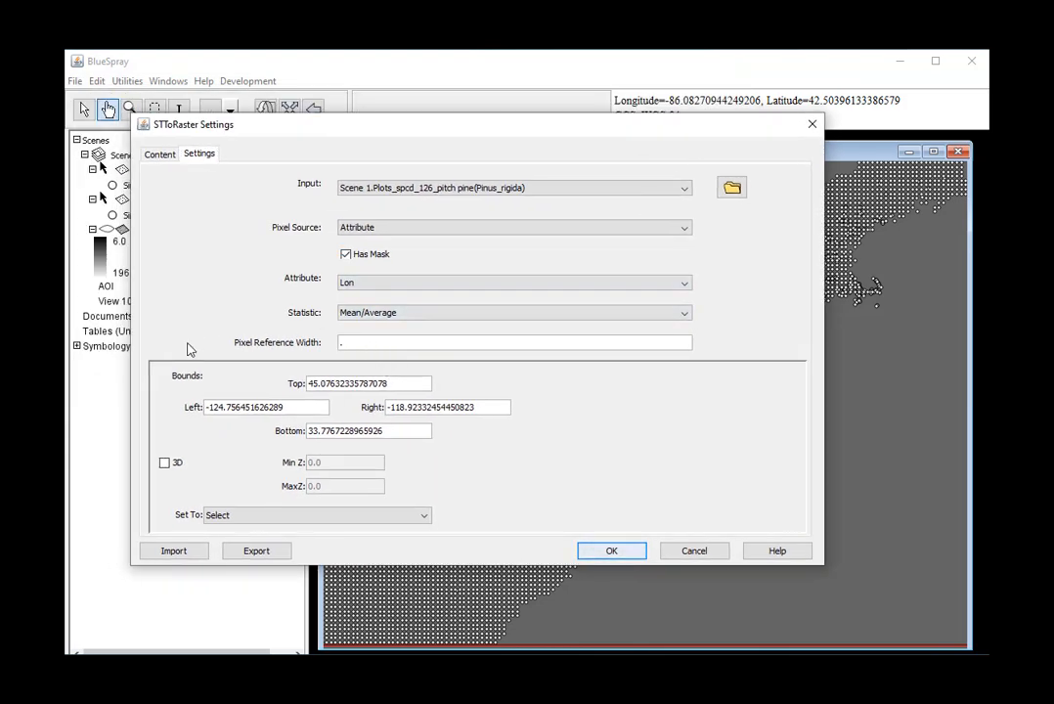
type("1333")
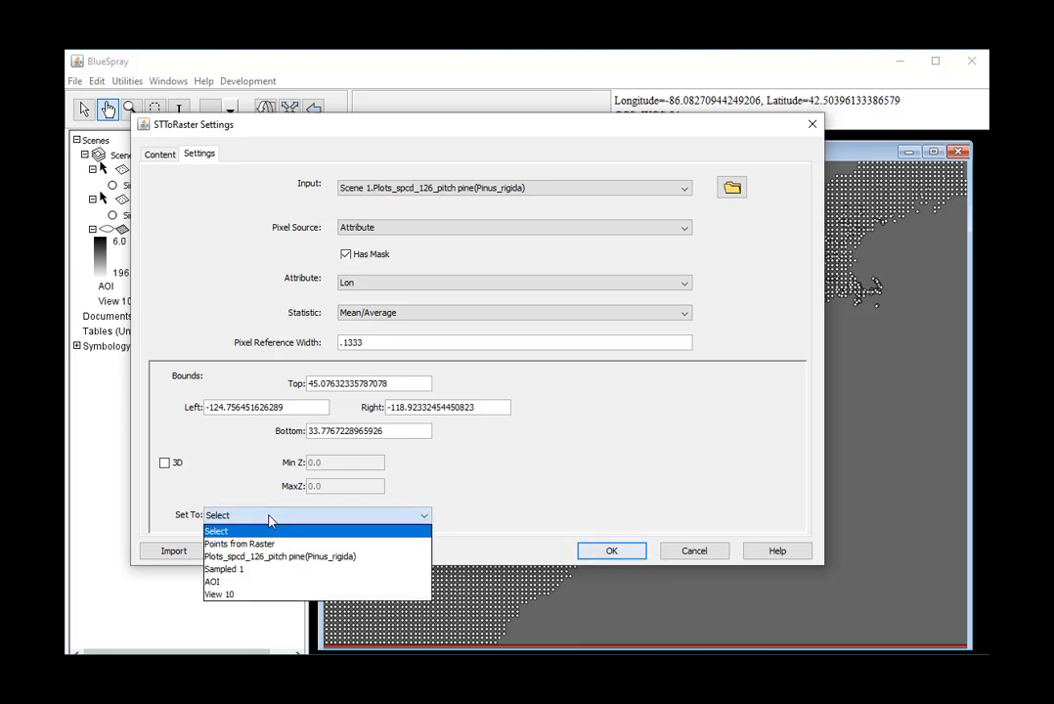
mouse_move(239, 543)
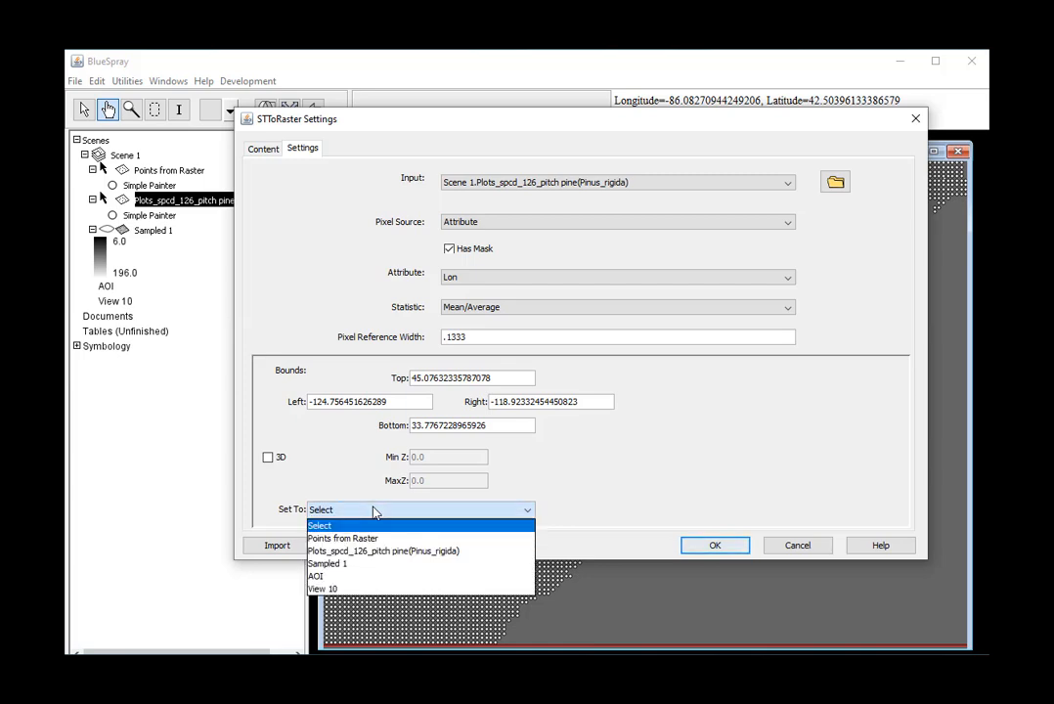
mouse_move(383, 551)
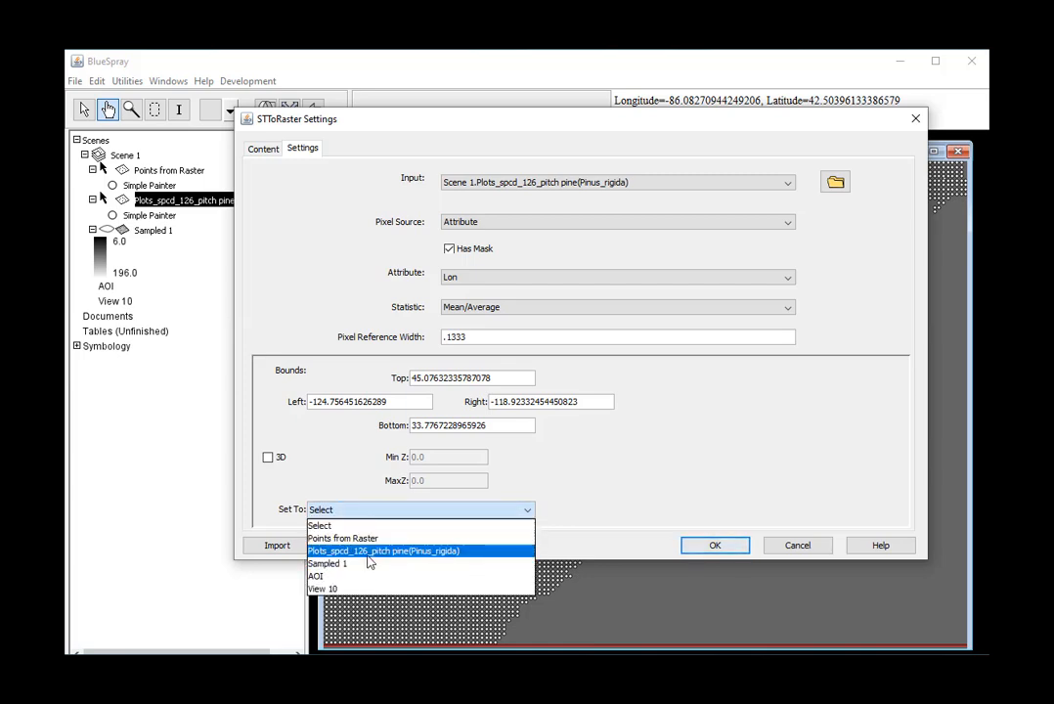
left_click(329, 563)
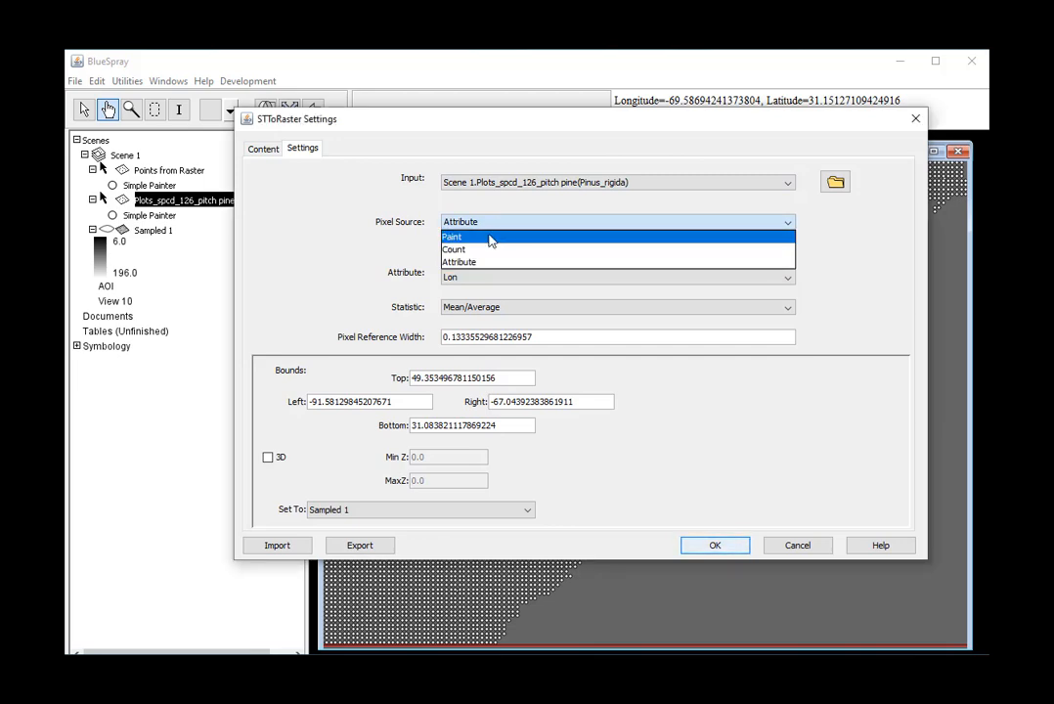
Rasterize the Count attribute with Mean/Average statistic into a new Raster layer.
left_click(458, 263)
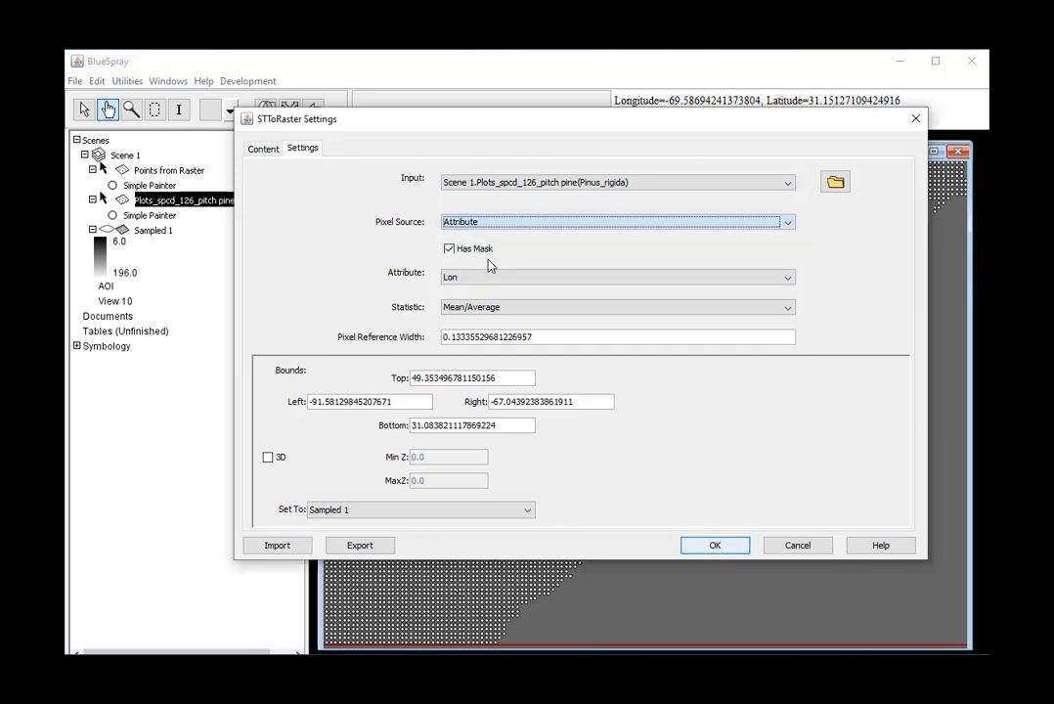
left_click(787, 278)
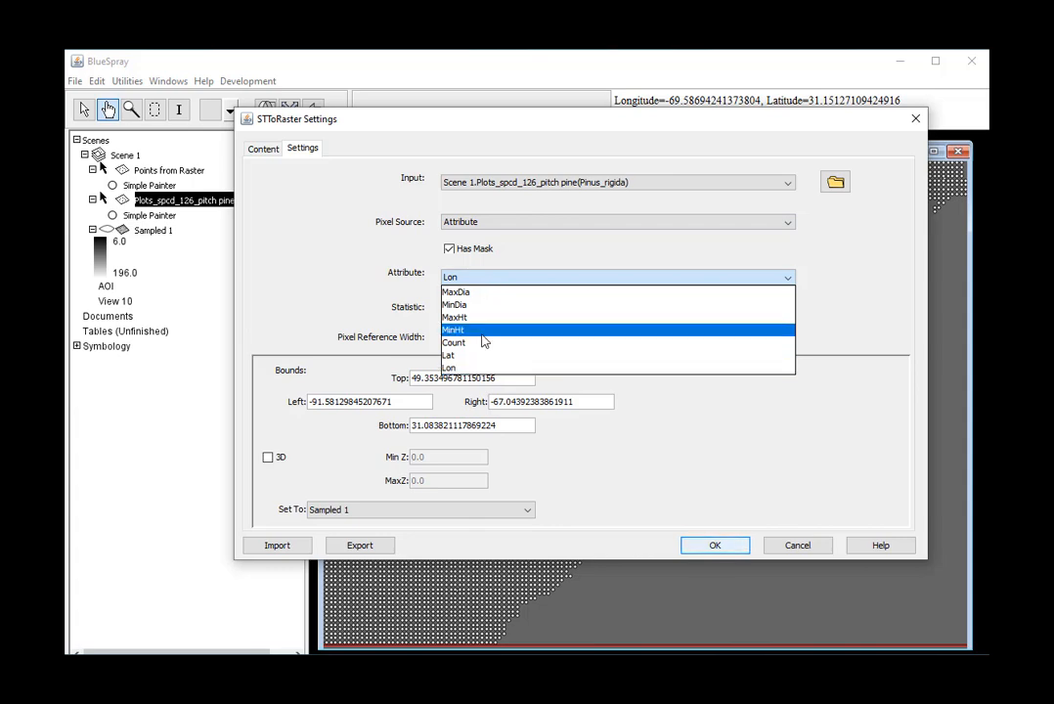
left_click(454, 343)
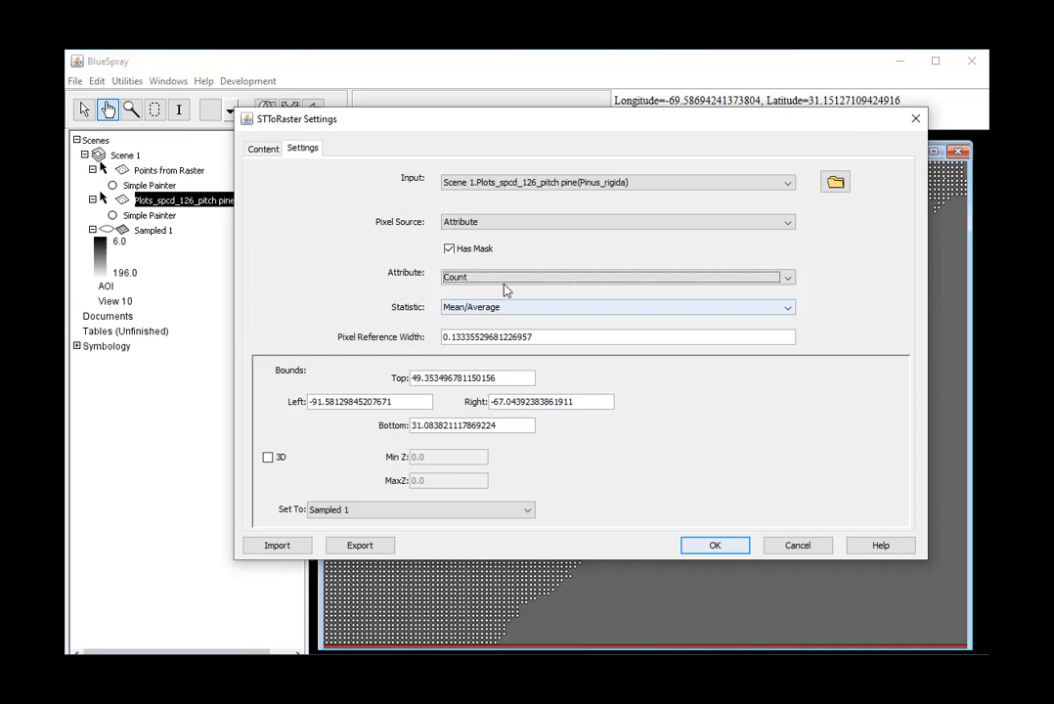
left_click(716, 544)
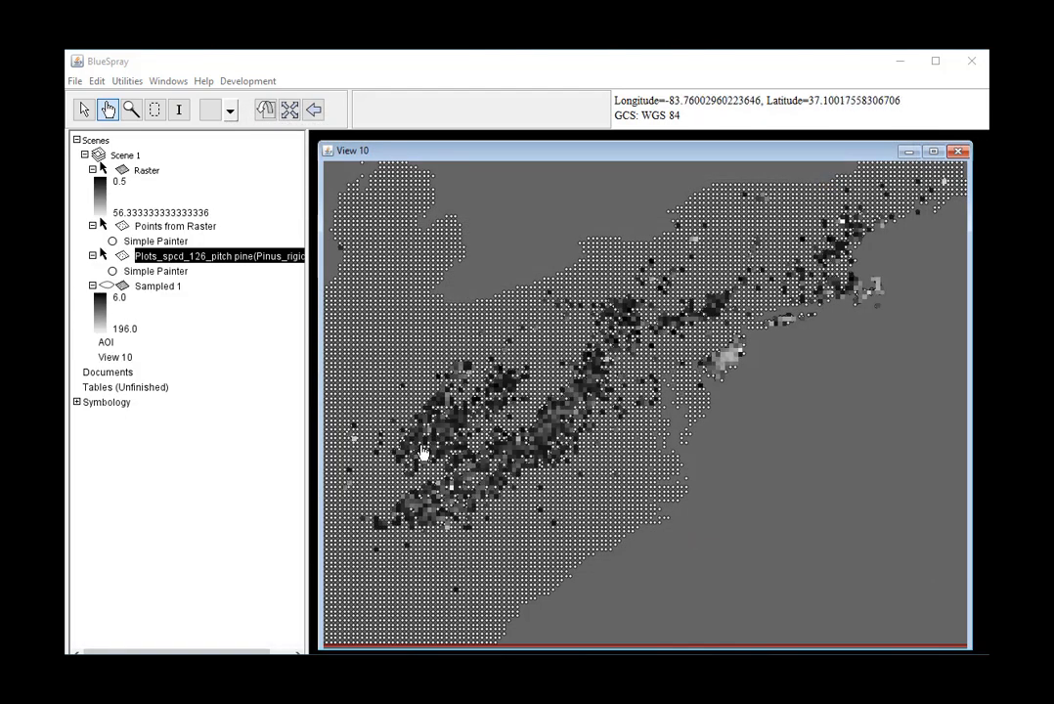
mouse_move(107, 225)
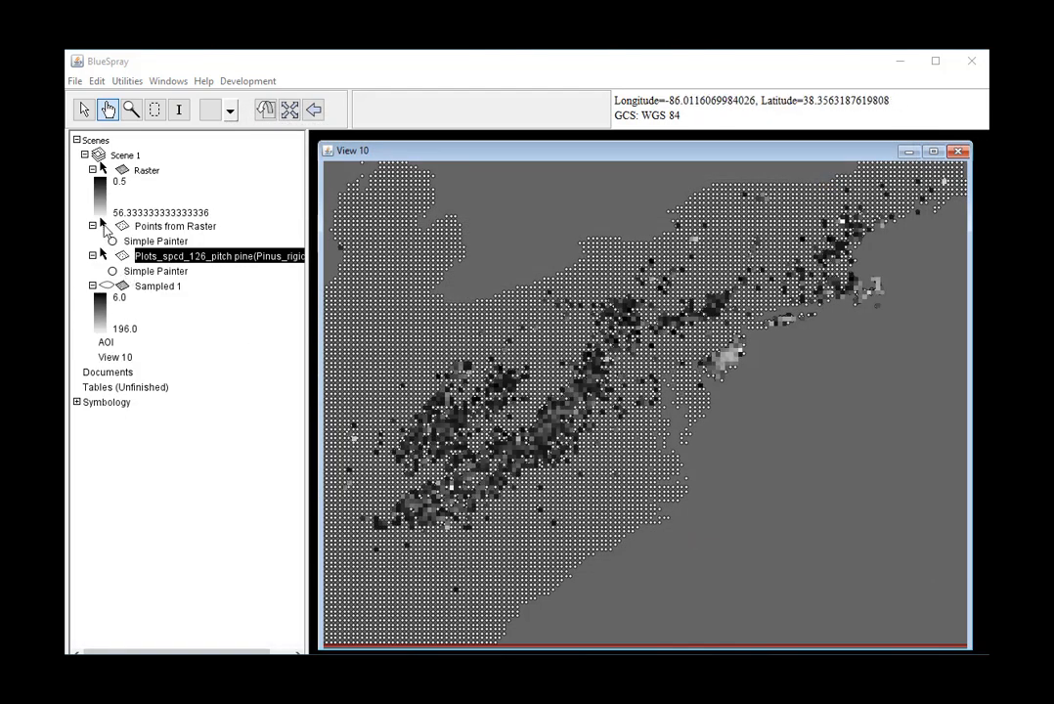
Hide the Points from Raster grid and select the pitch pine plots layer.
left_click(176, 226)
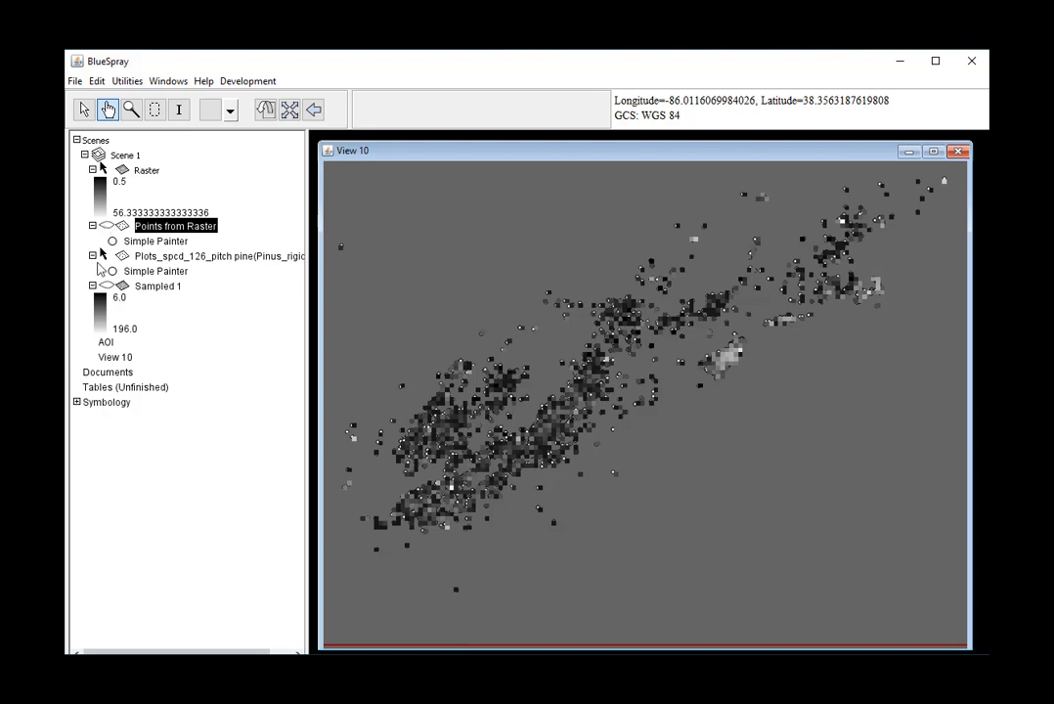
left_click(219, 254)
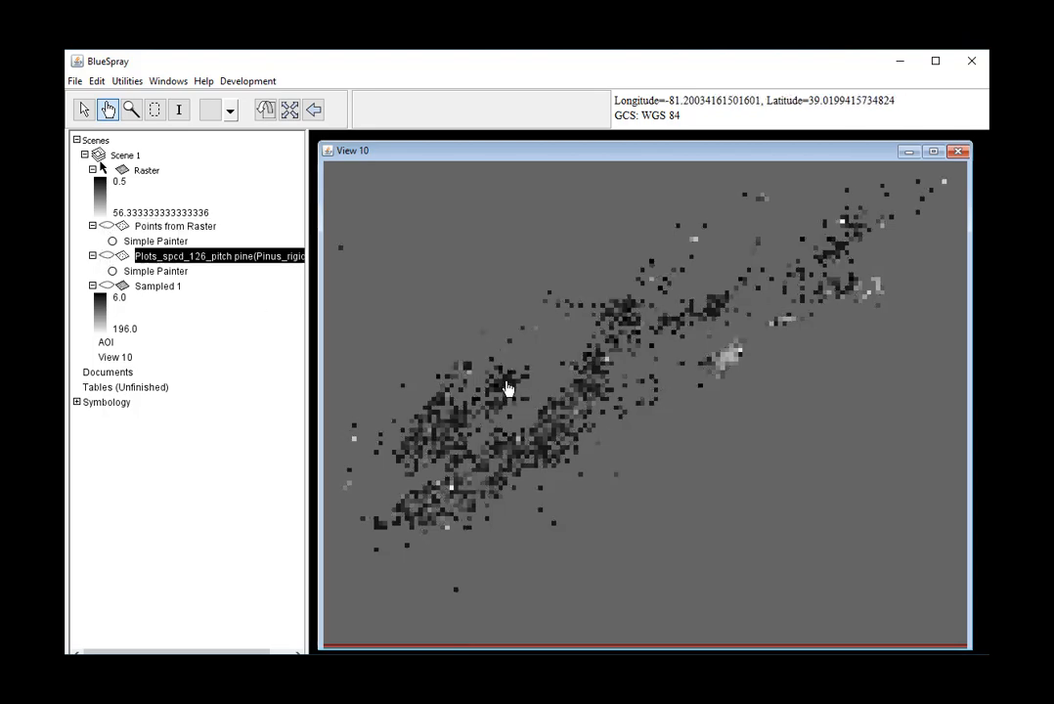
mouse_move(583, 387)
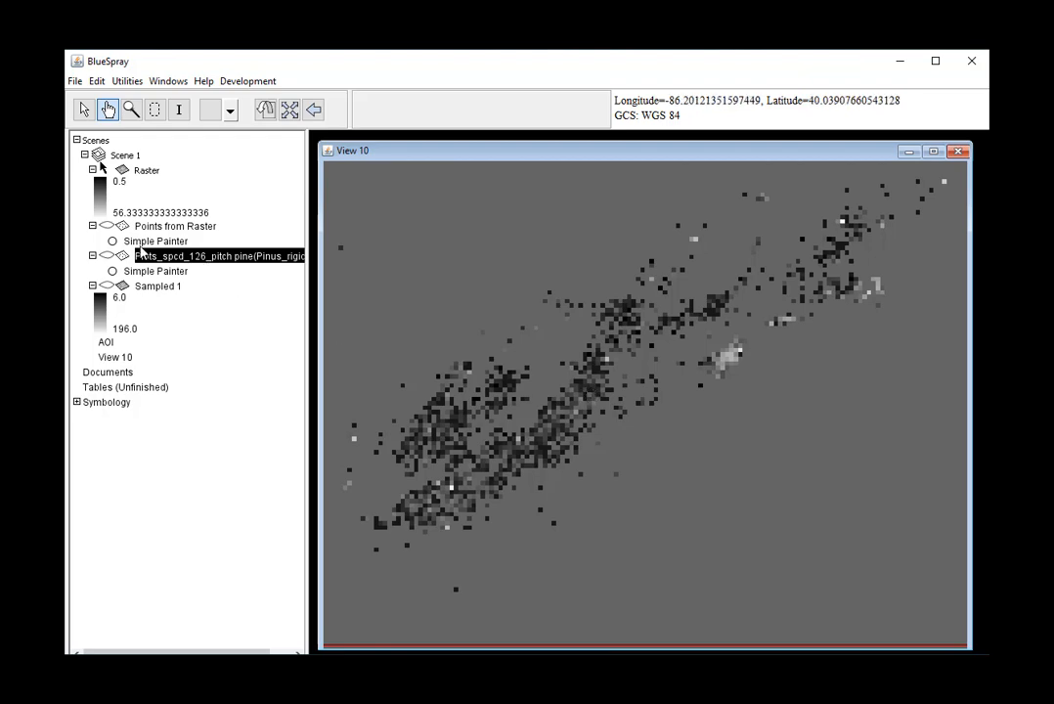
left_click(94, 254)
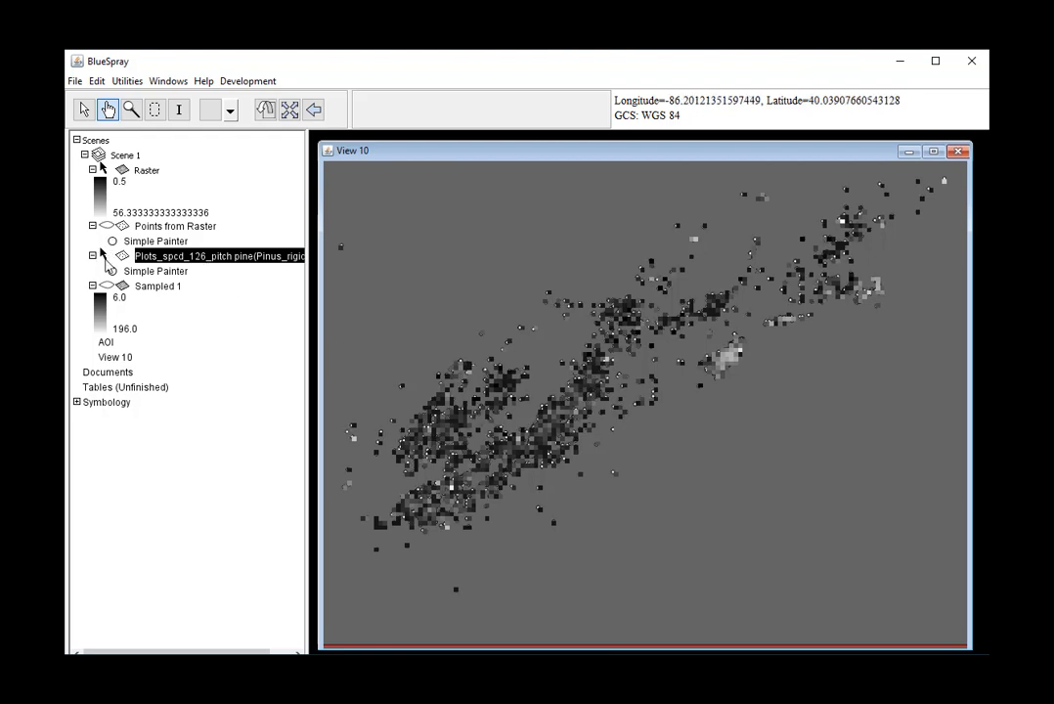
Rasterize the plots' Count again with the Sum statistic, creating Raster 1.
right_click(215, 254)
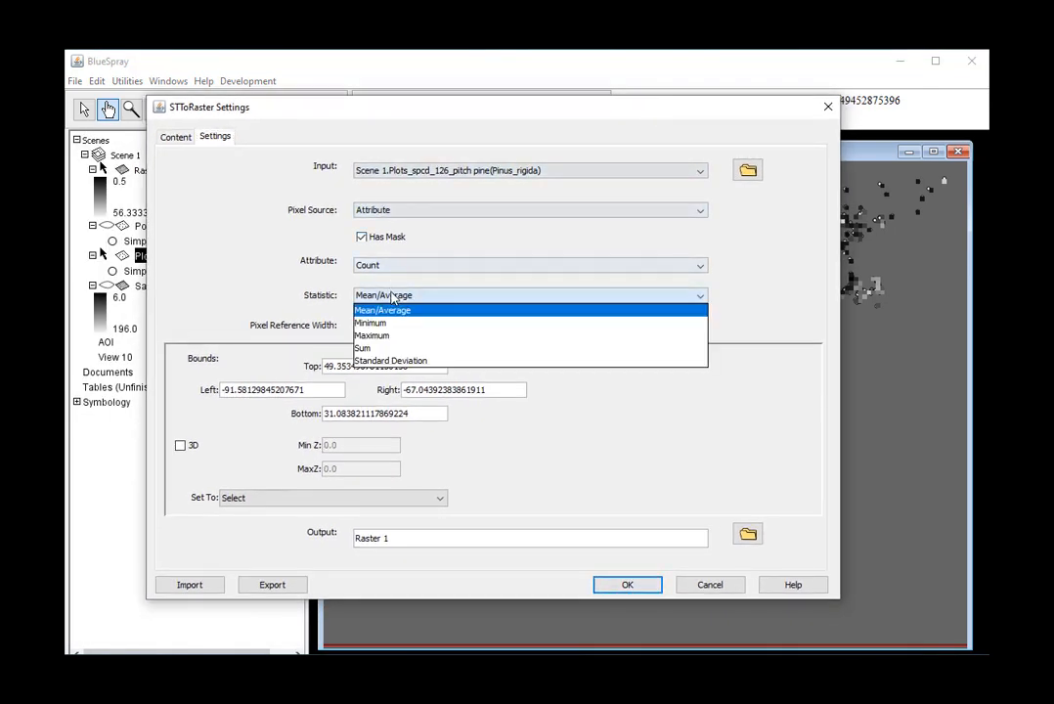
left_click(364, 348)
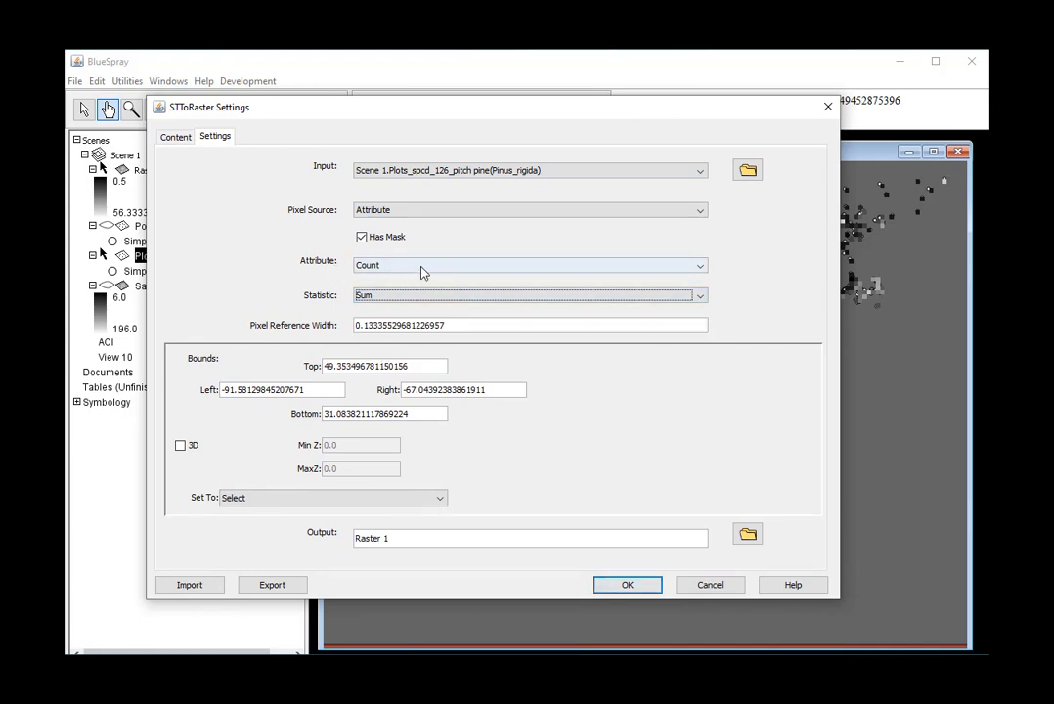
mouse_move(346, 286)
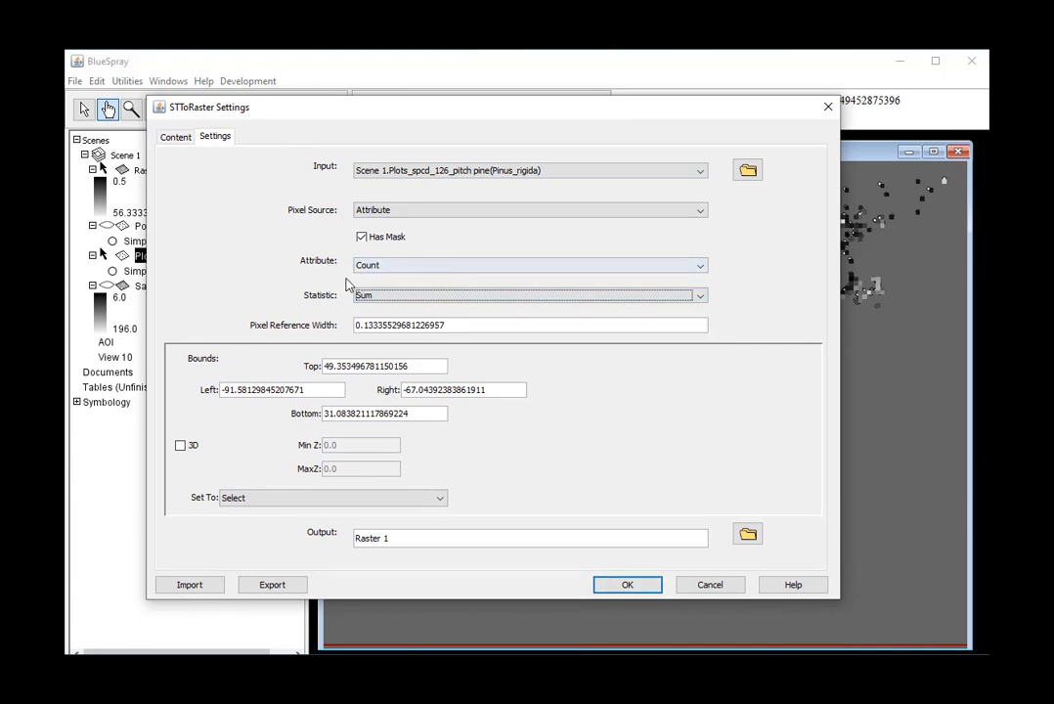
left_click(626, 583)
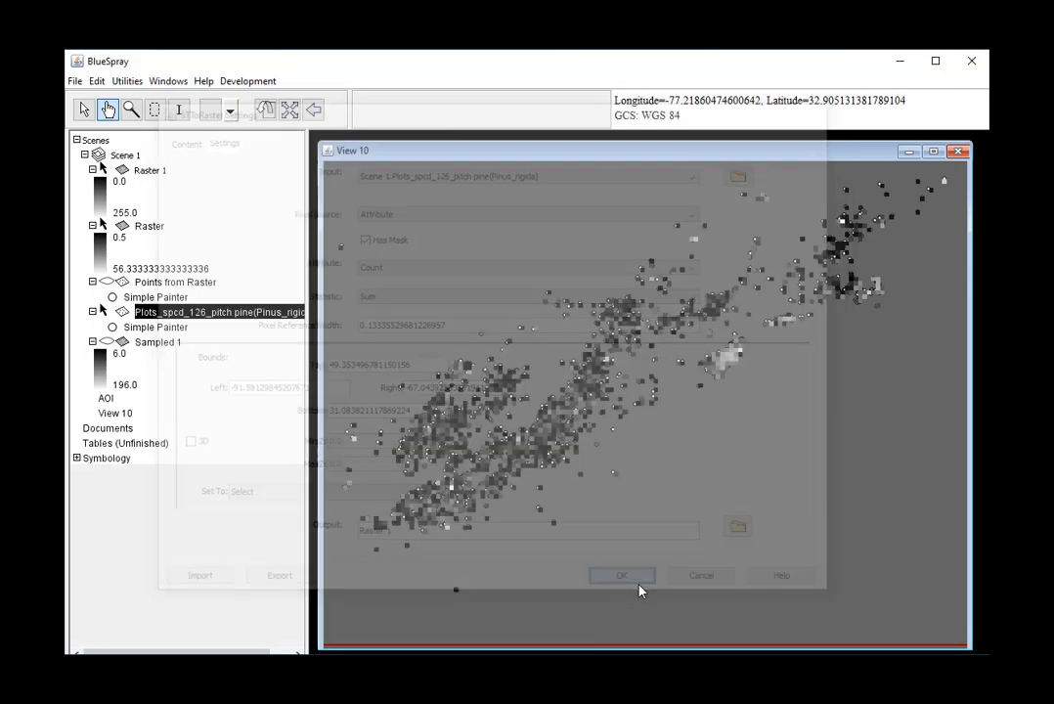
left_click(622, 576)
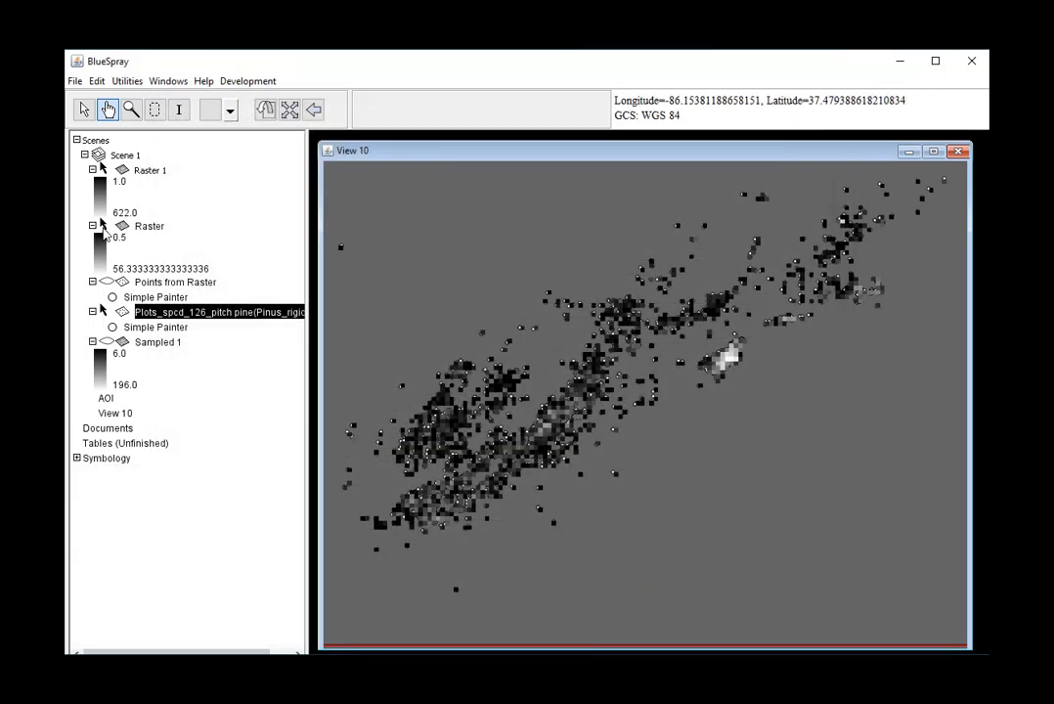
Remove the earlier averaged Raster layer.
right_click(148, 227)
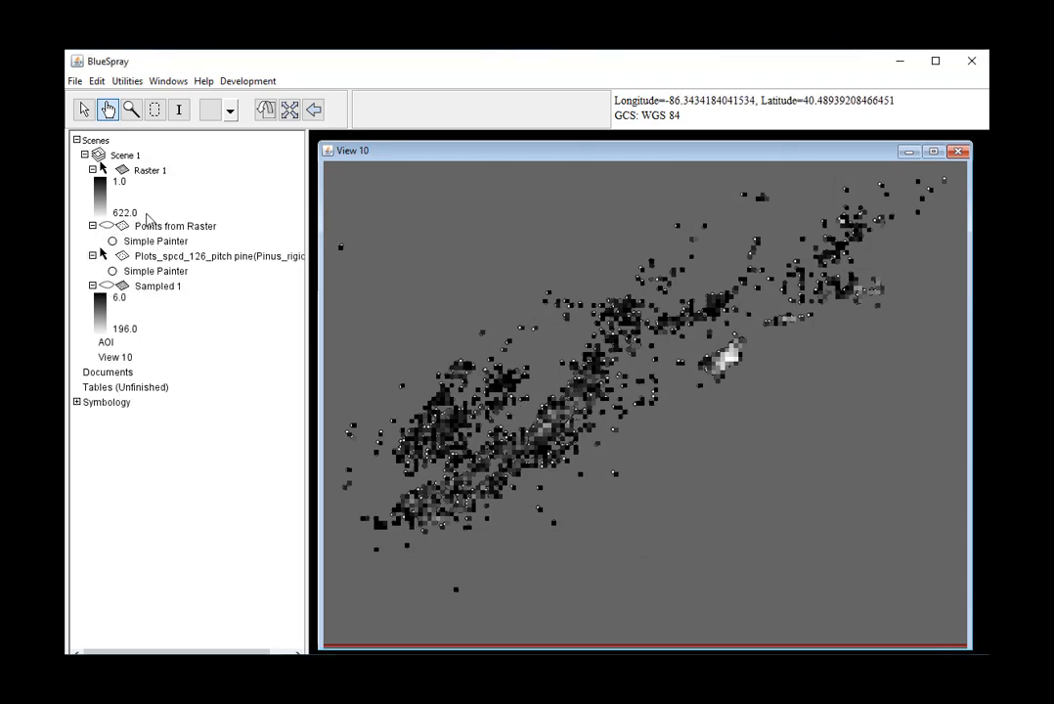
left_click(176, 227)
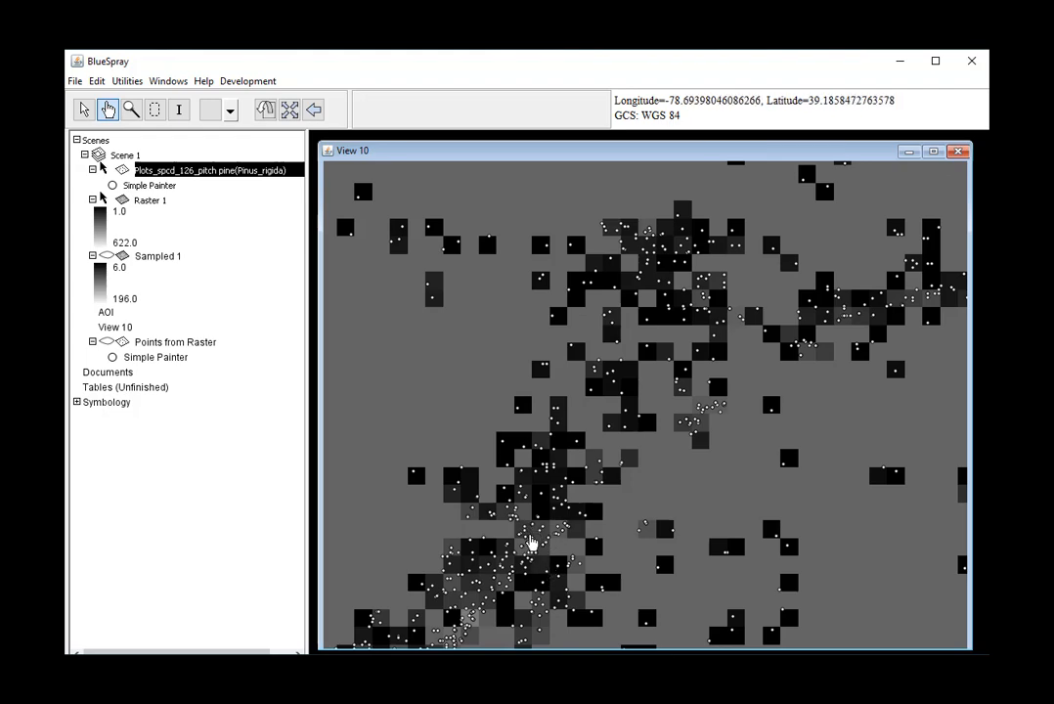
mouse_move(528, 532)
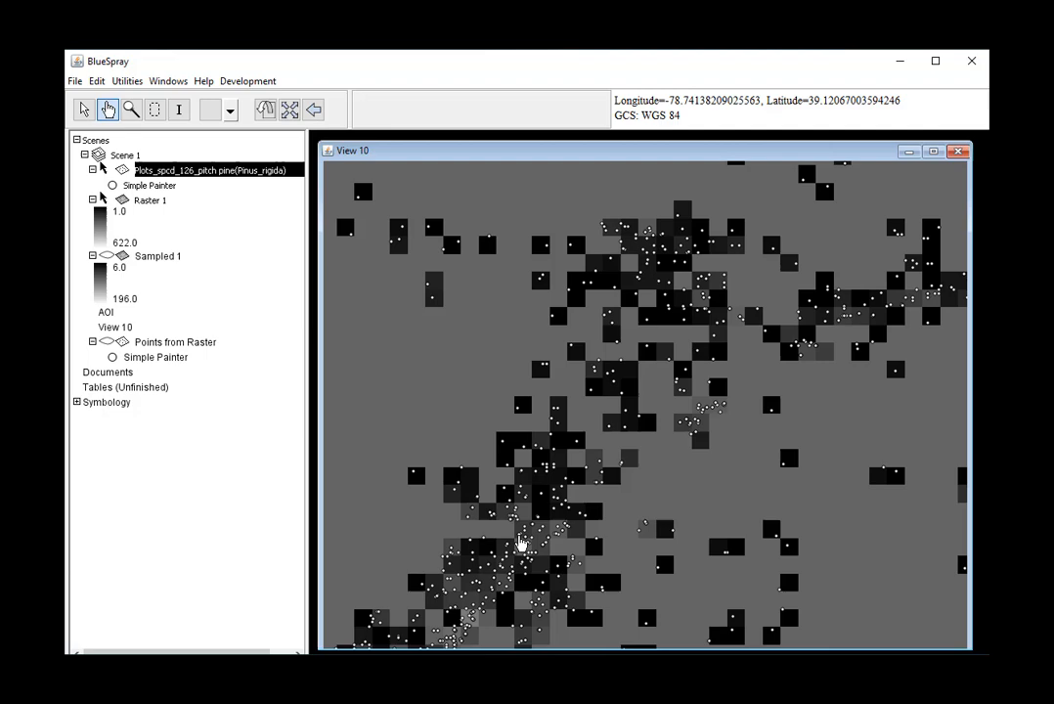
mouse_move(528, 536)
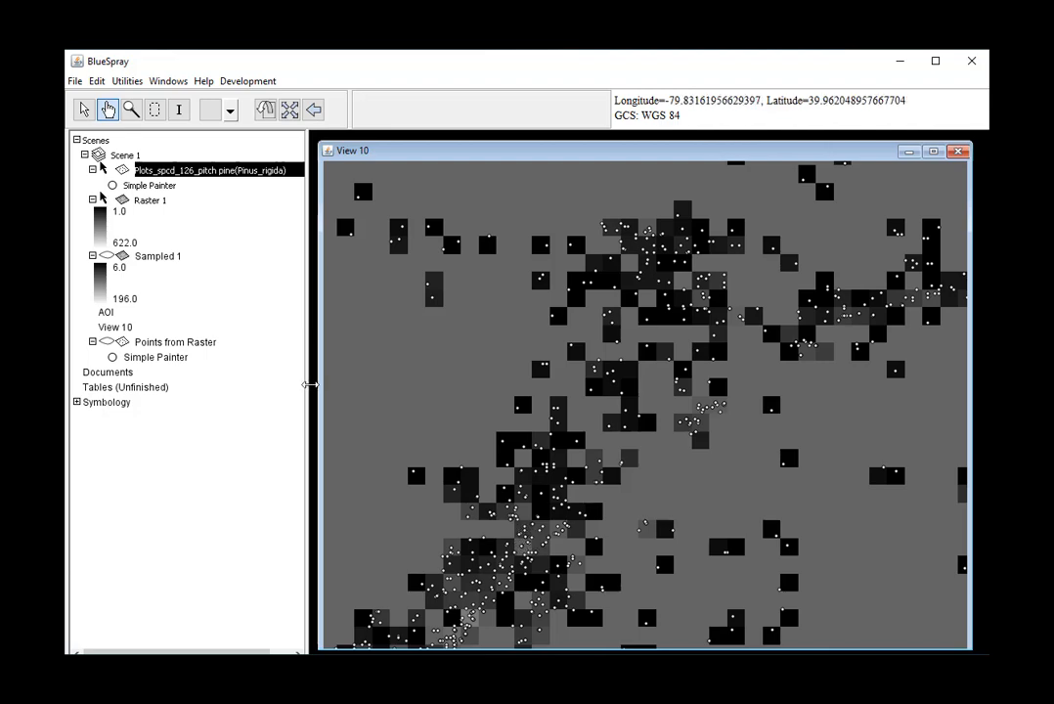
Remove the Sampled 1 layer via its context menu and confirm the removal.
left_click(151, 200)
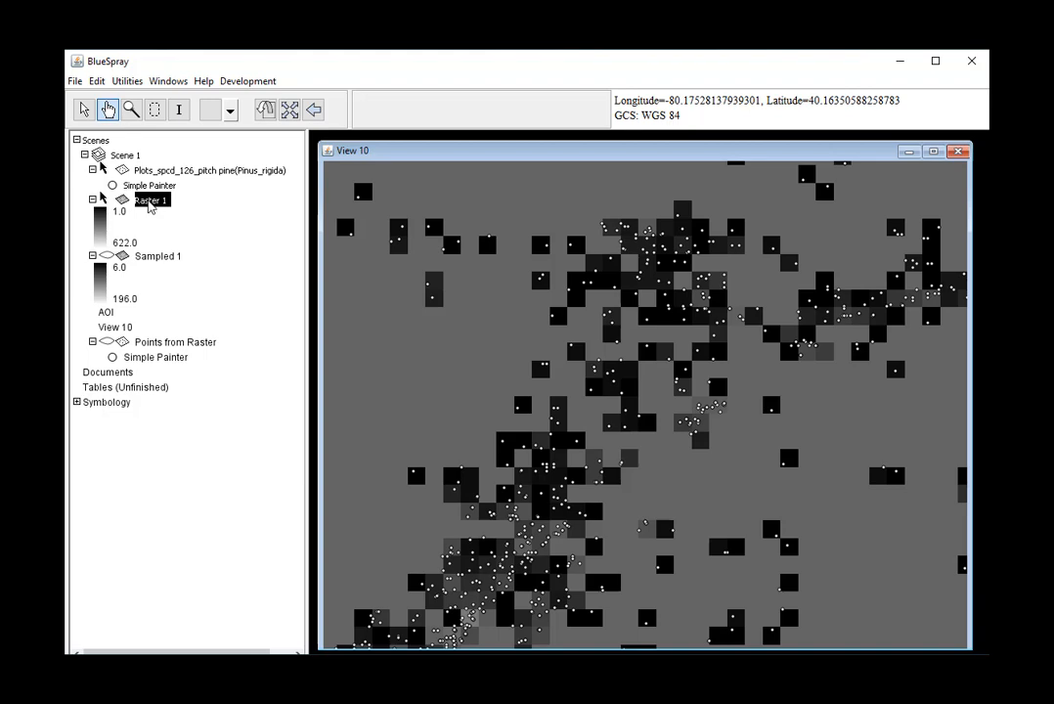
left_click(156, 254)
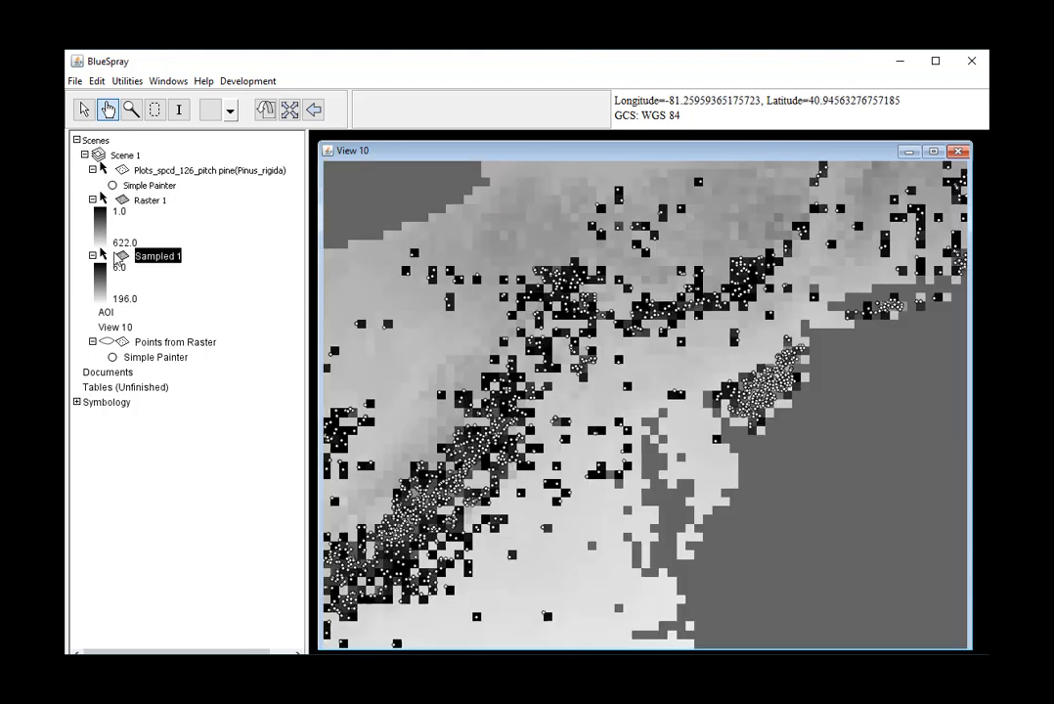
right_click(156, 254)
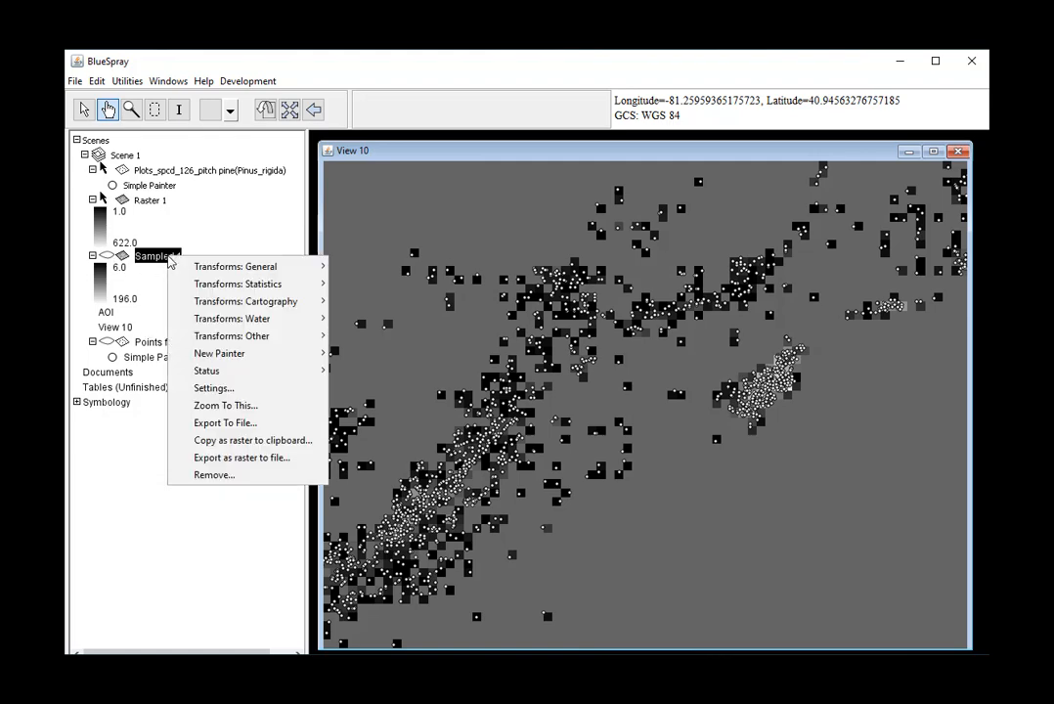
left_click(215, 475)
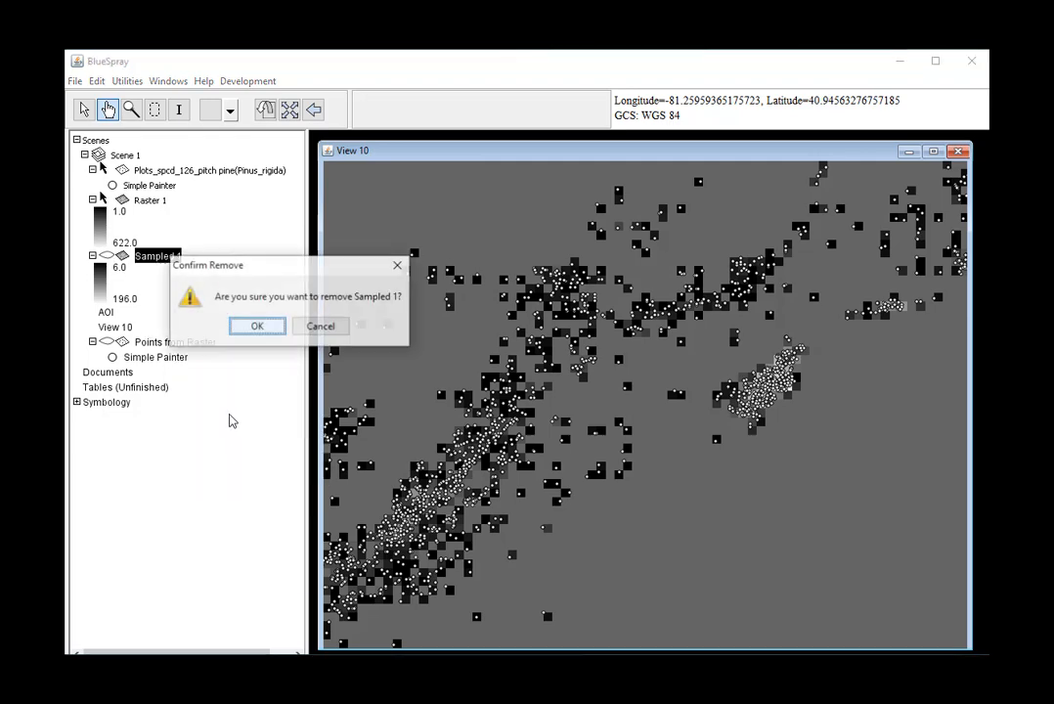
left_click(258, 324)
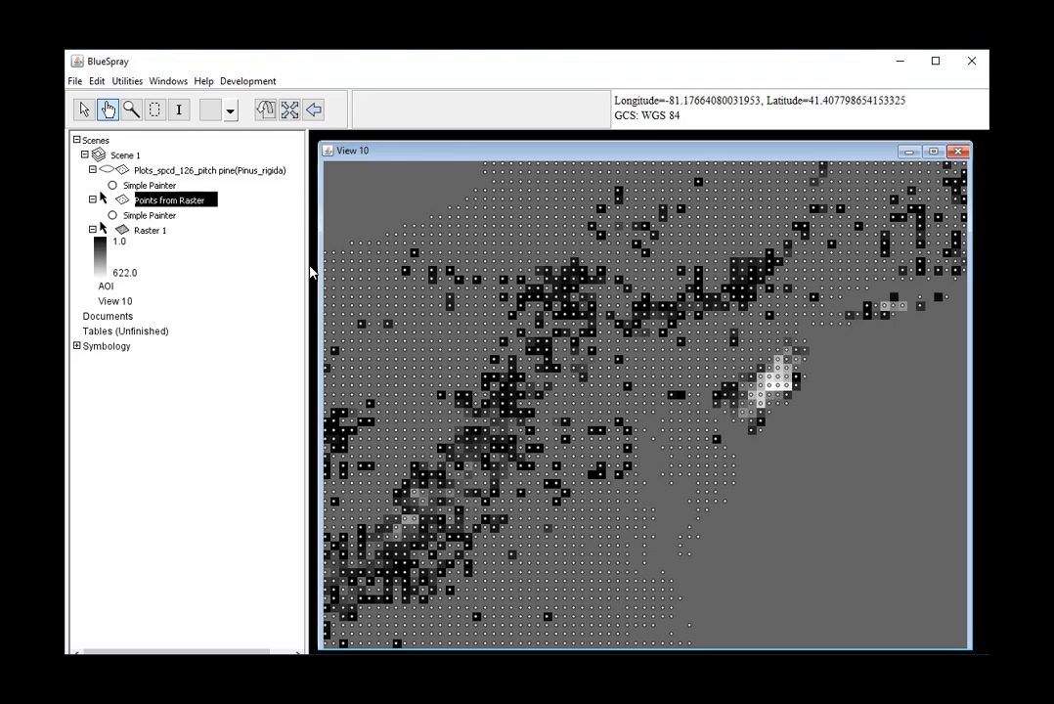
Bring up the Points from Raster attribute table and enlarge its window.
right_click(168, 200)
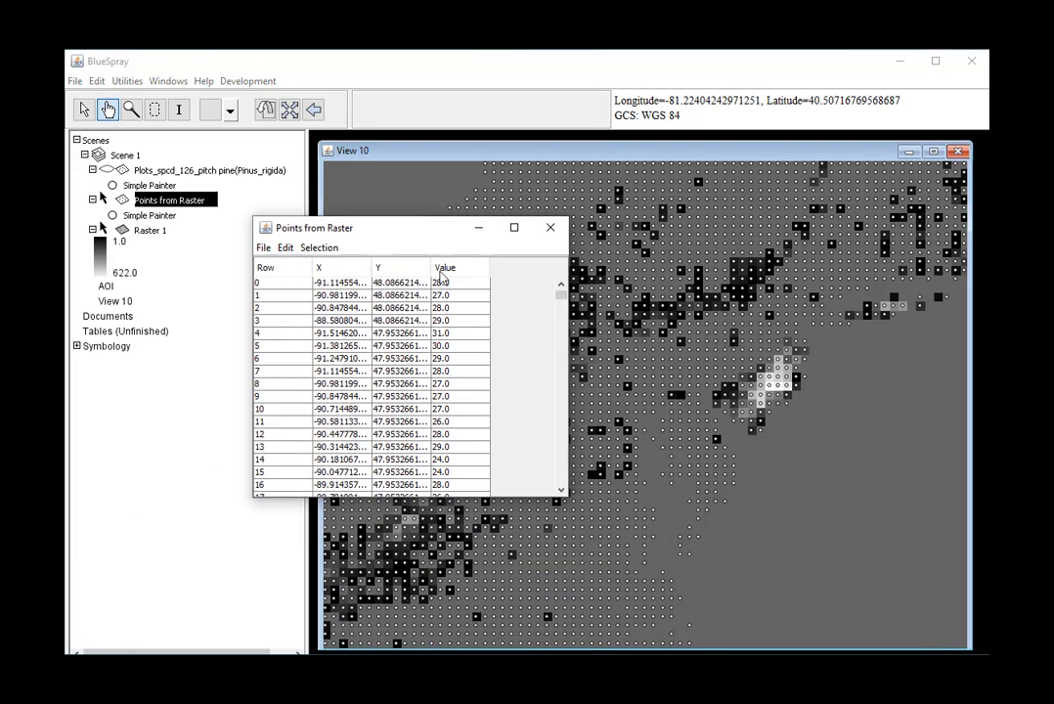
left_click_drag(572, 499, 837, 583)
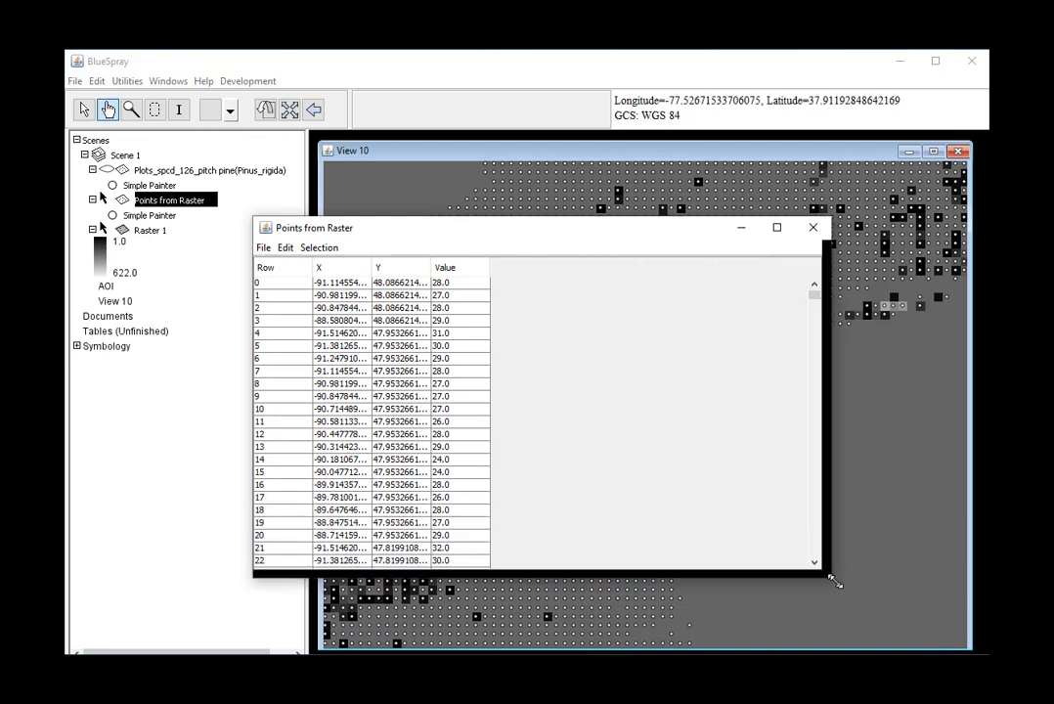
left_click_drag(837, 579, 837, 596)
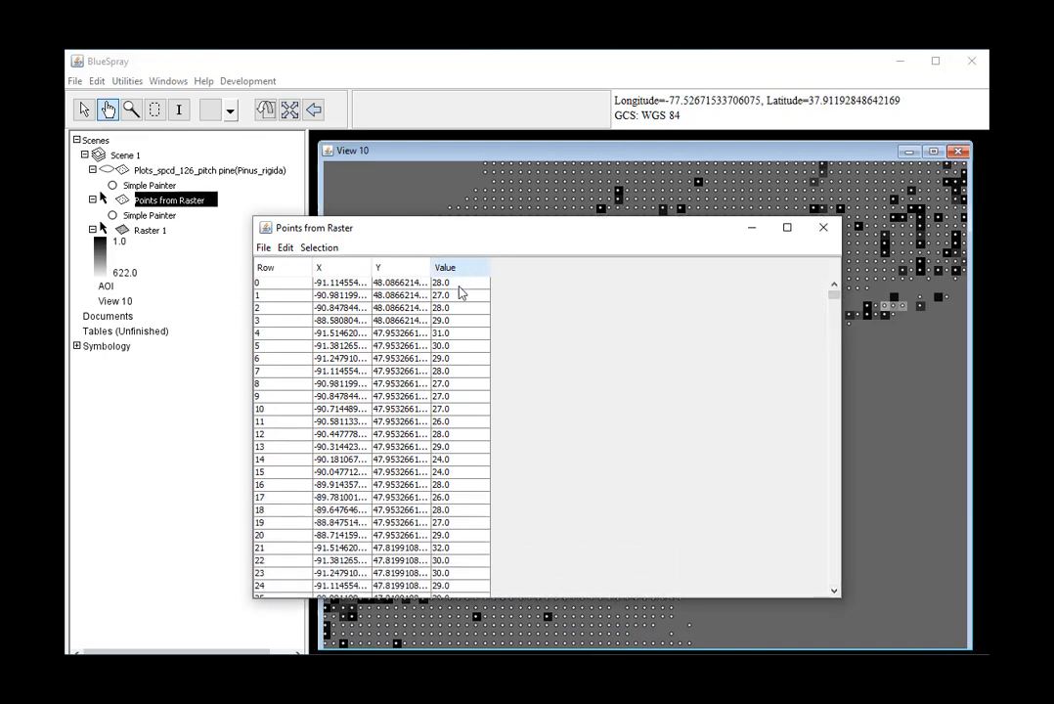
Rename the table's Value column to AnnualTemp in its column settings.
right_click(446, 266)
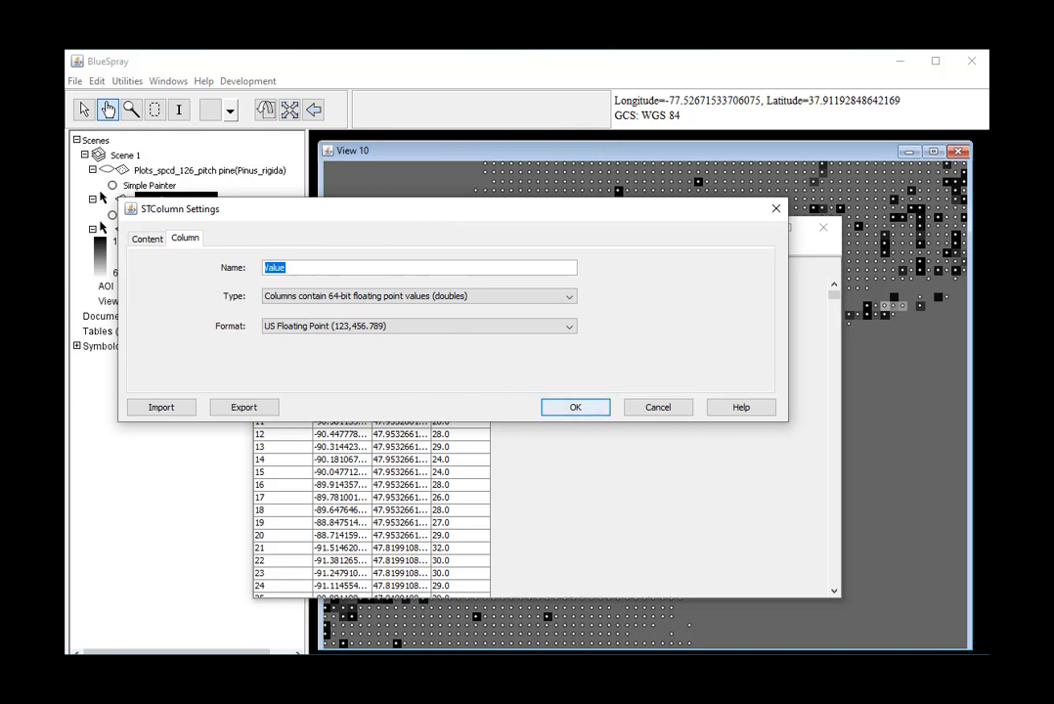
type("AnnualTemp")
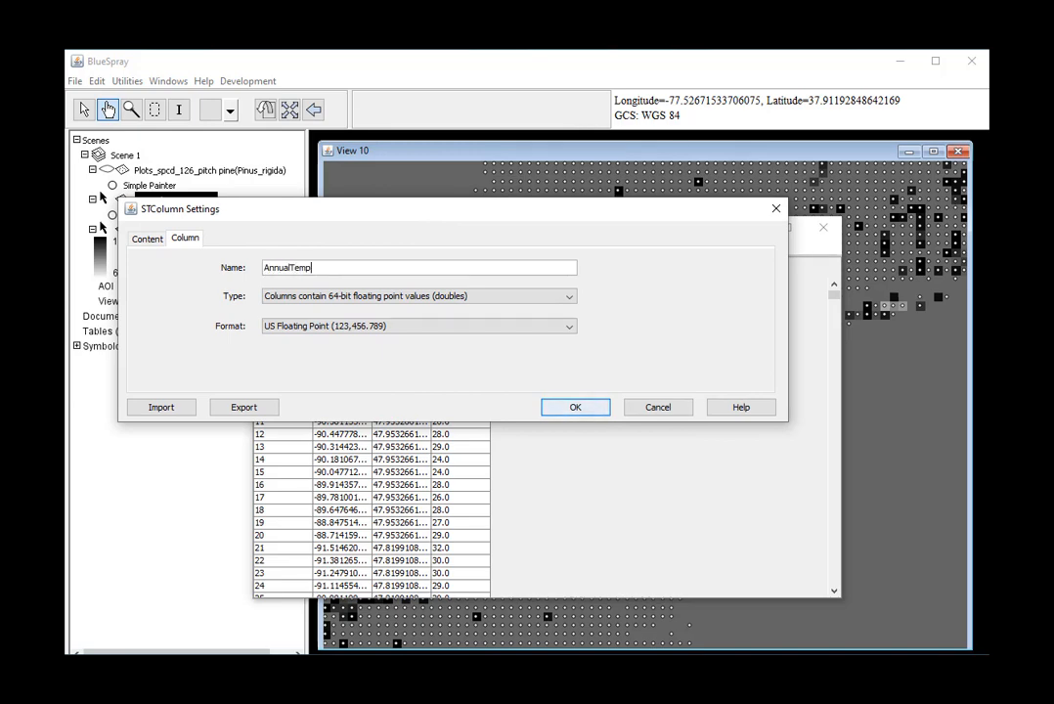
mouse_move(575, 407)
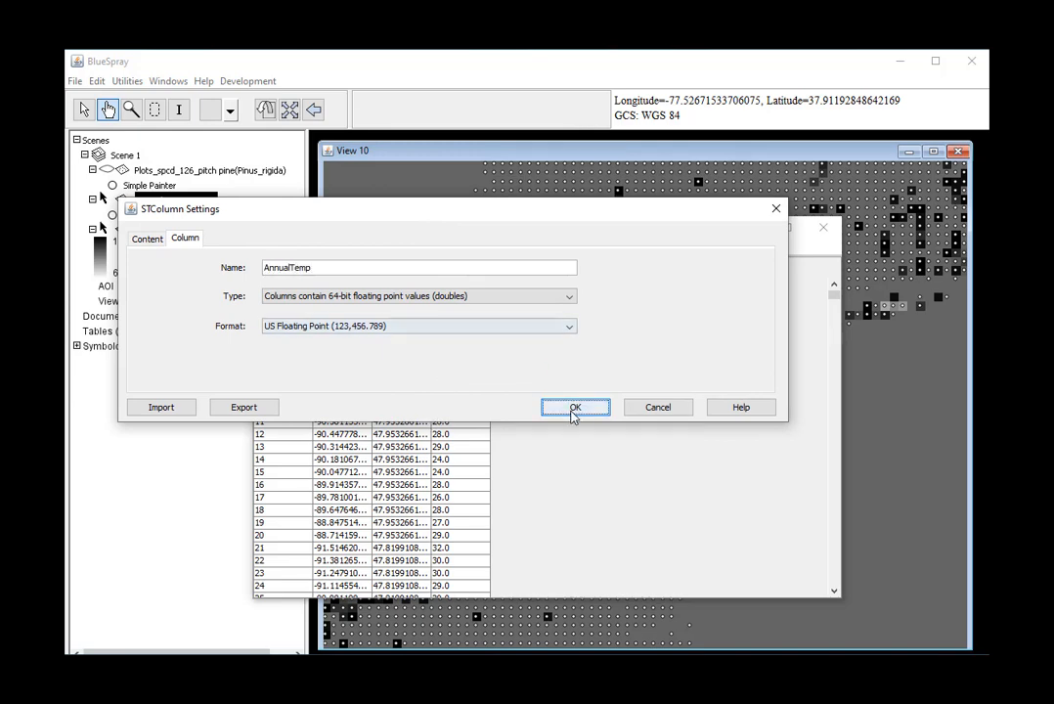
left_click(575, 407)
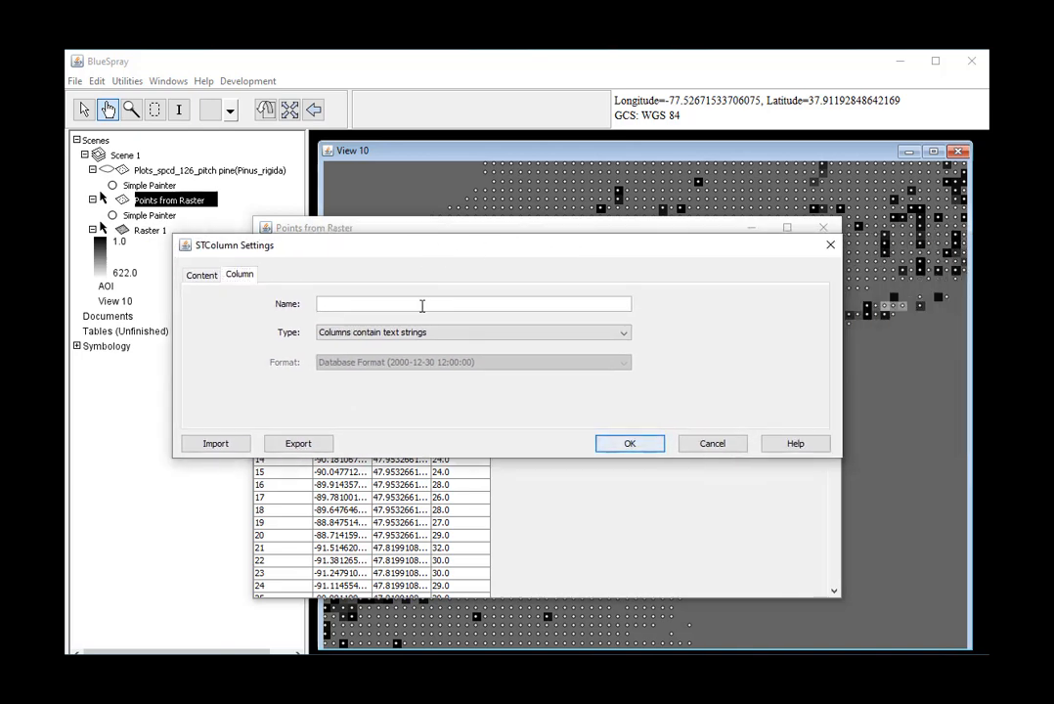
Add a 64-bit floating-point Count column, then start Set Attribute From Pixels.
left_click(622, 333)
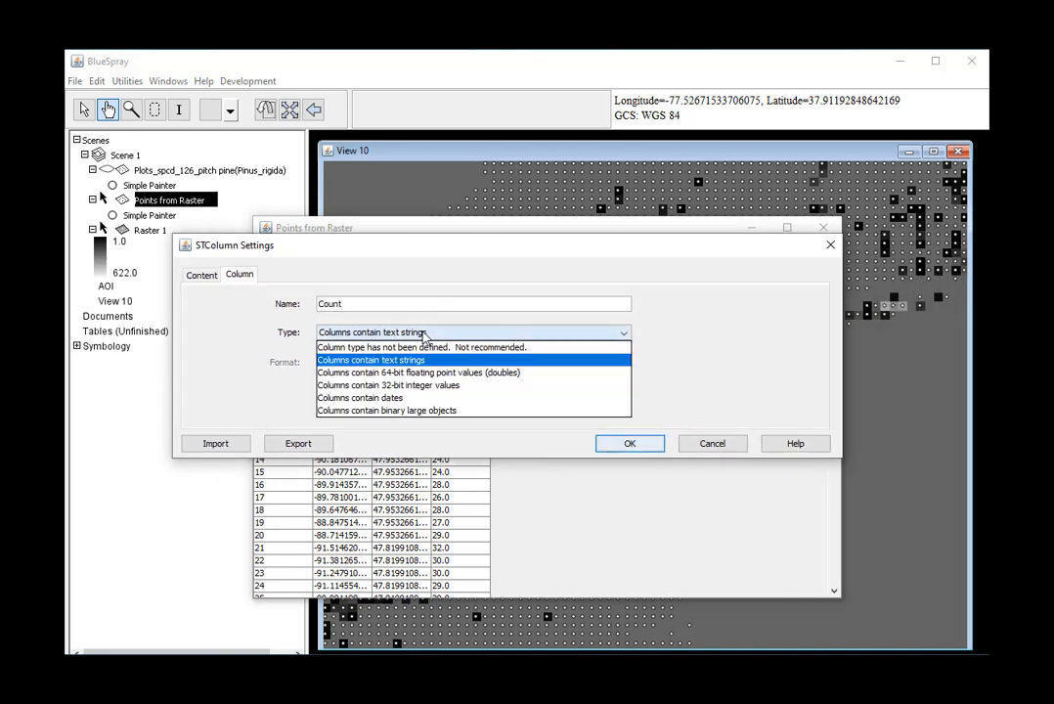
left_click(418, 371)
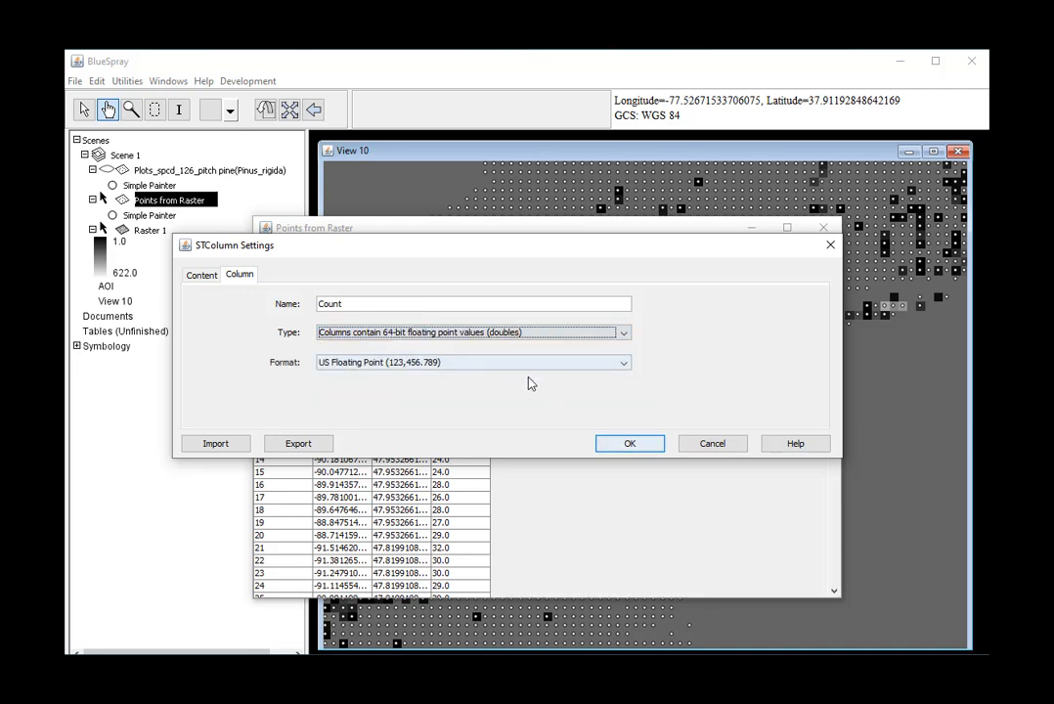
left_click(630, 442)
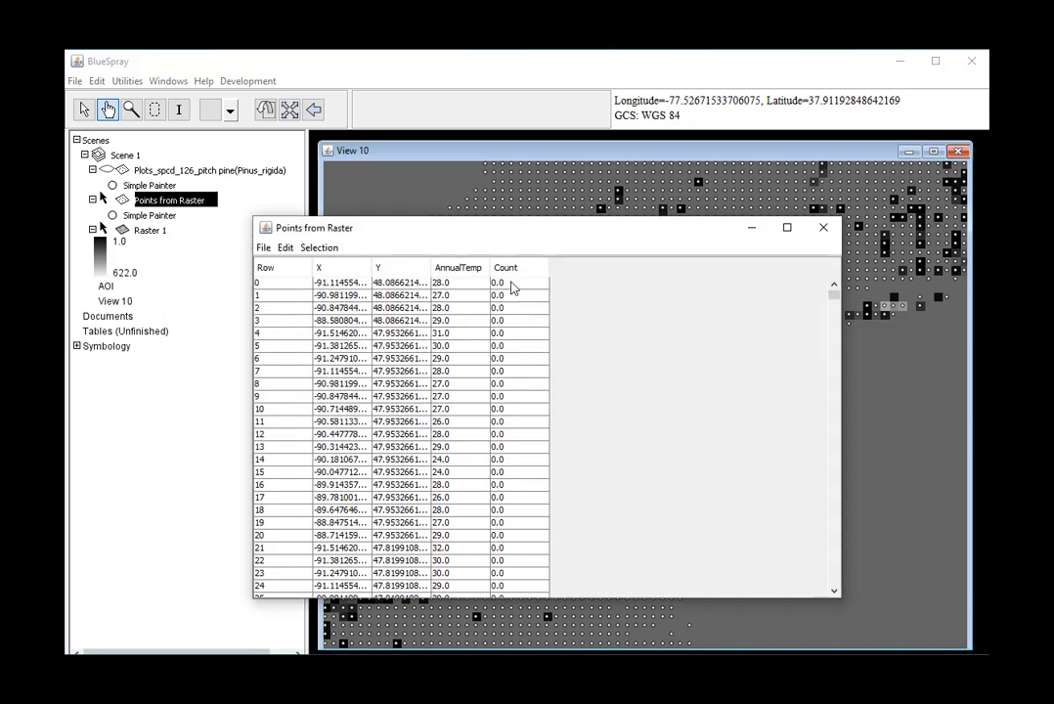
right_click(505, 268)
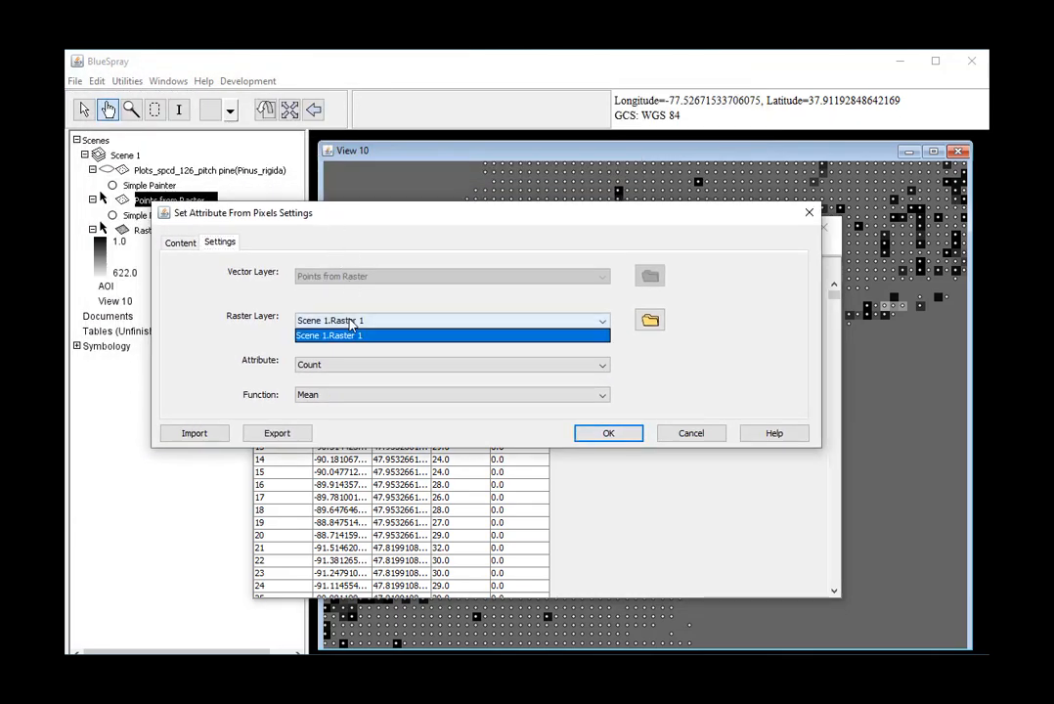
Fill Count with the mean Scene 1:Raster 1 pixel value and check the table values.
left_click(450, 337)
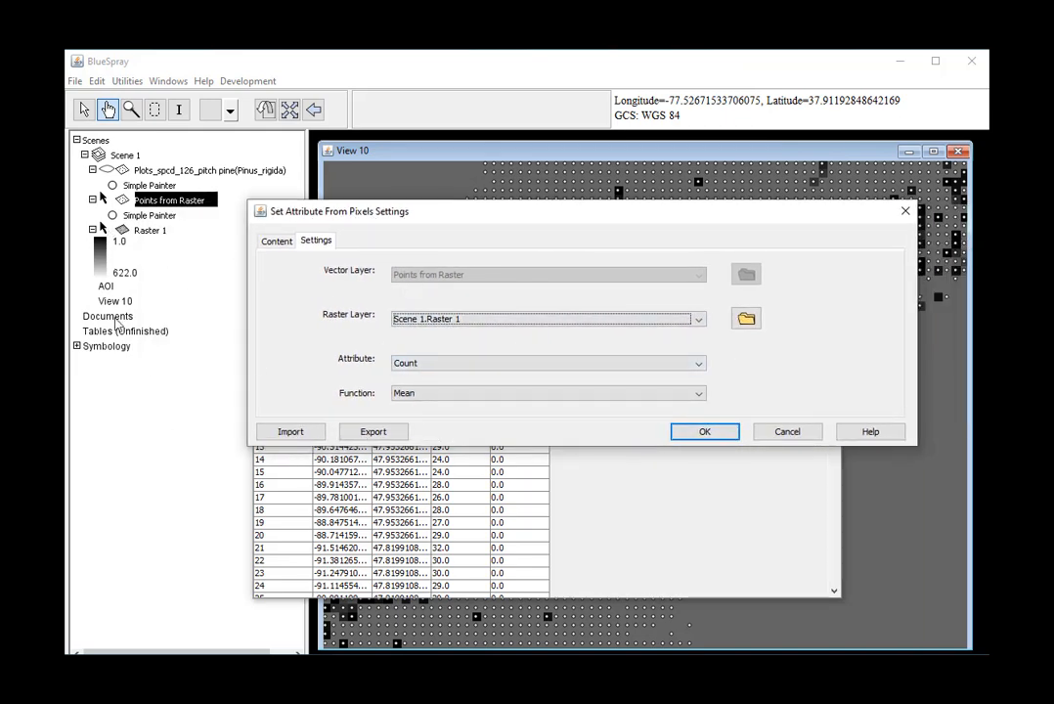
mouse_move(419, 348)
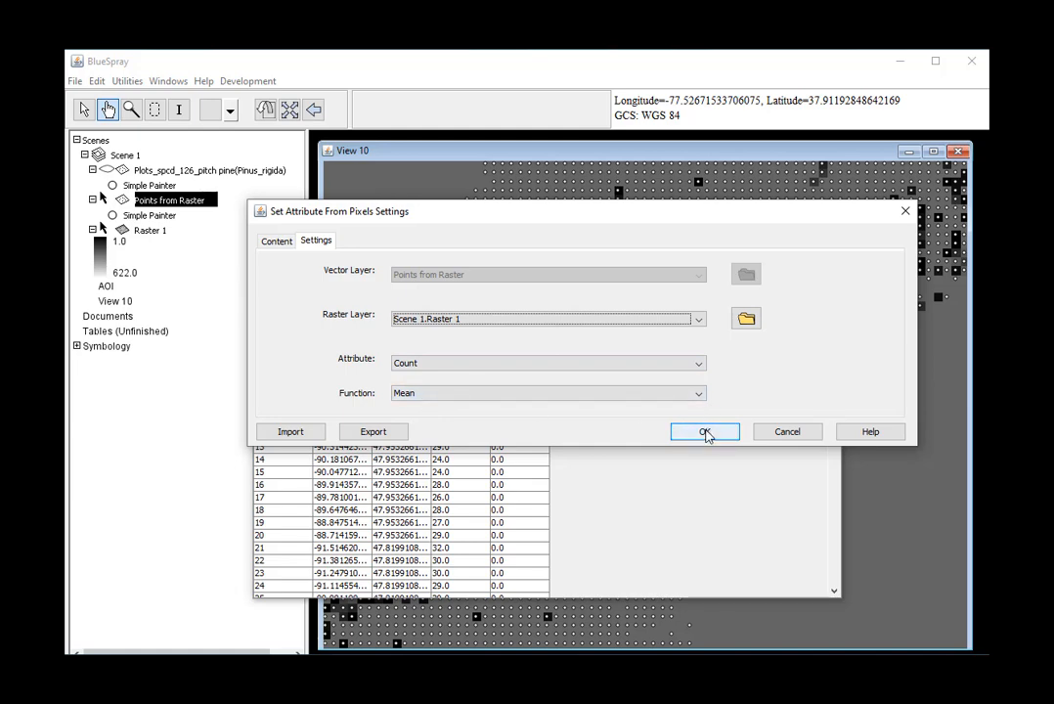
left_click(704, 432)
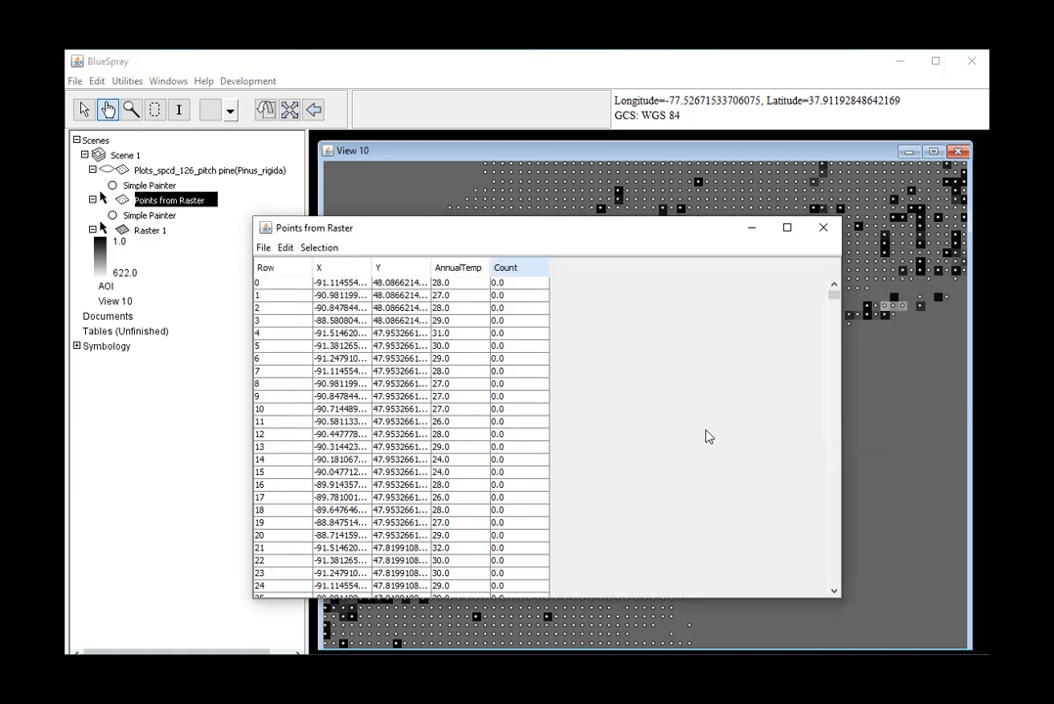
mouse_move(837, 297)
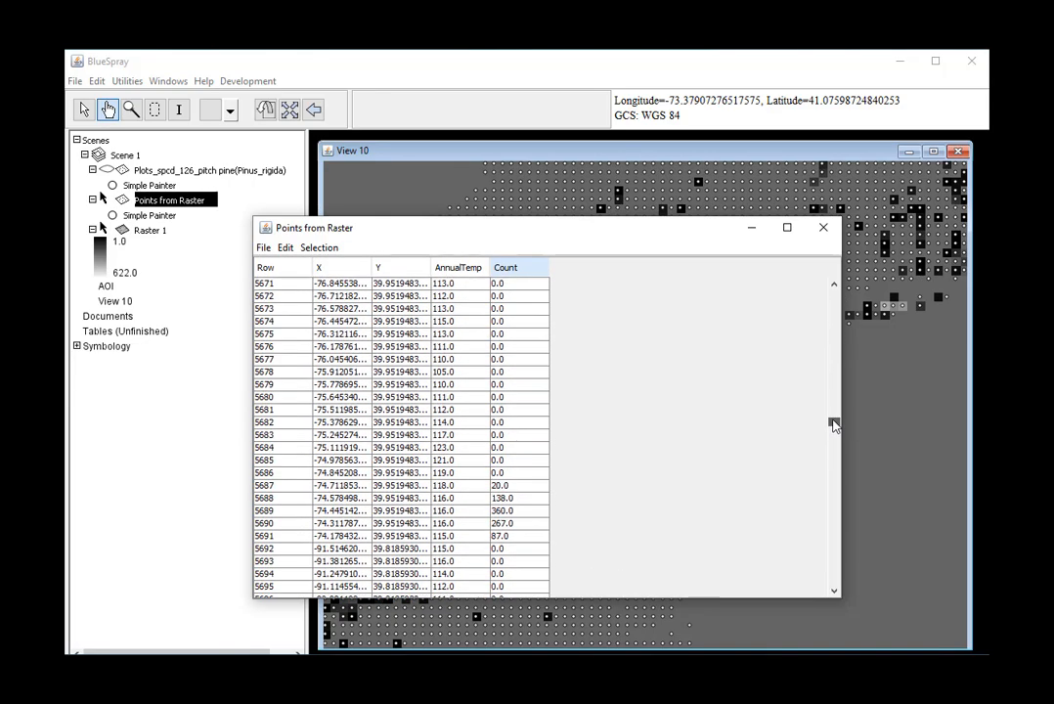
scroll("down", 3)
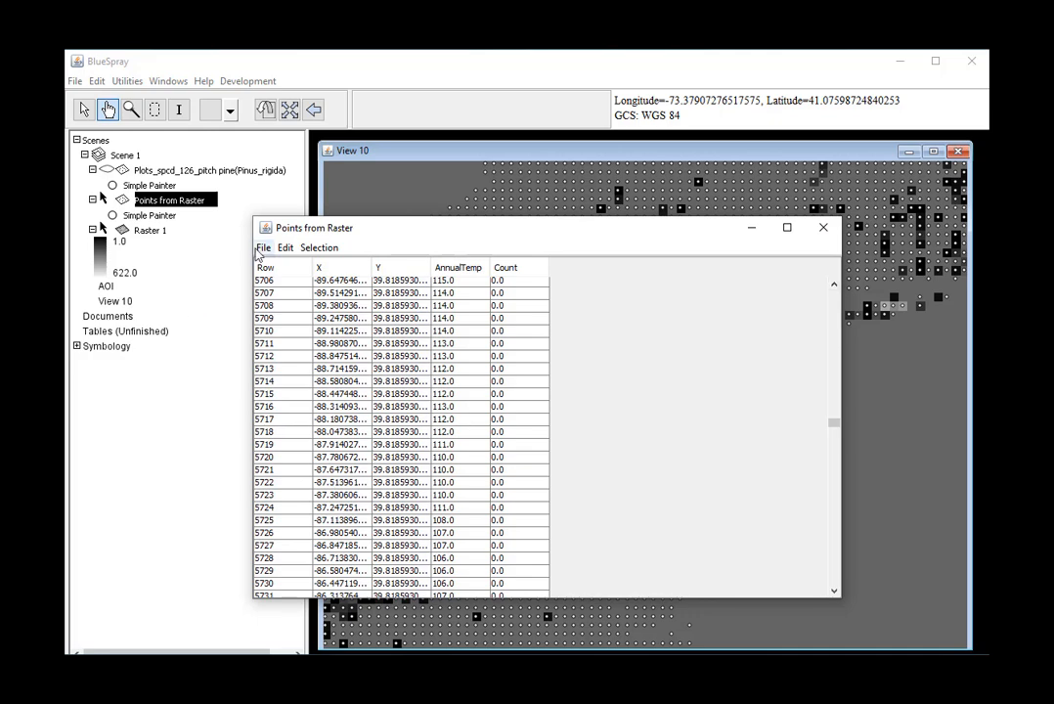
mouse_move(712, 259)
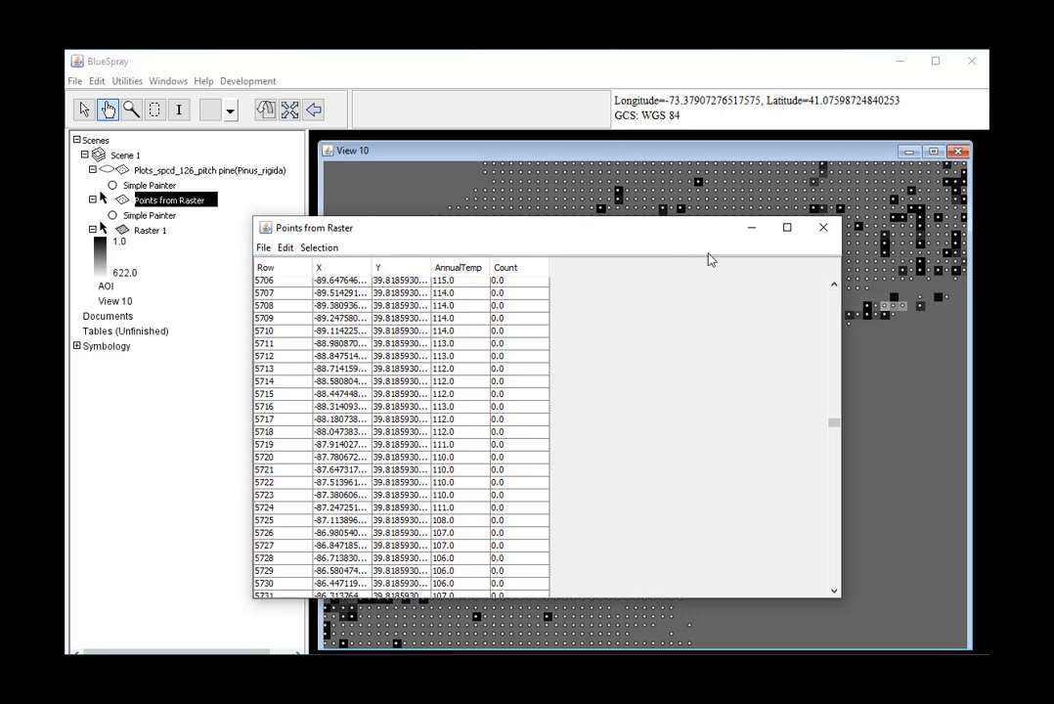
left_click(262, 246)
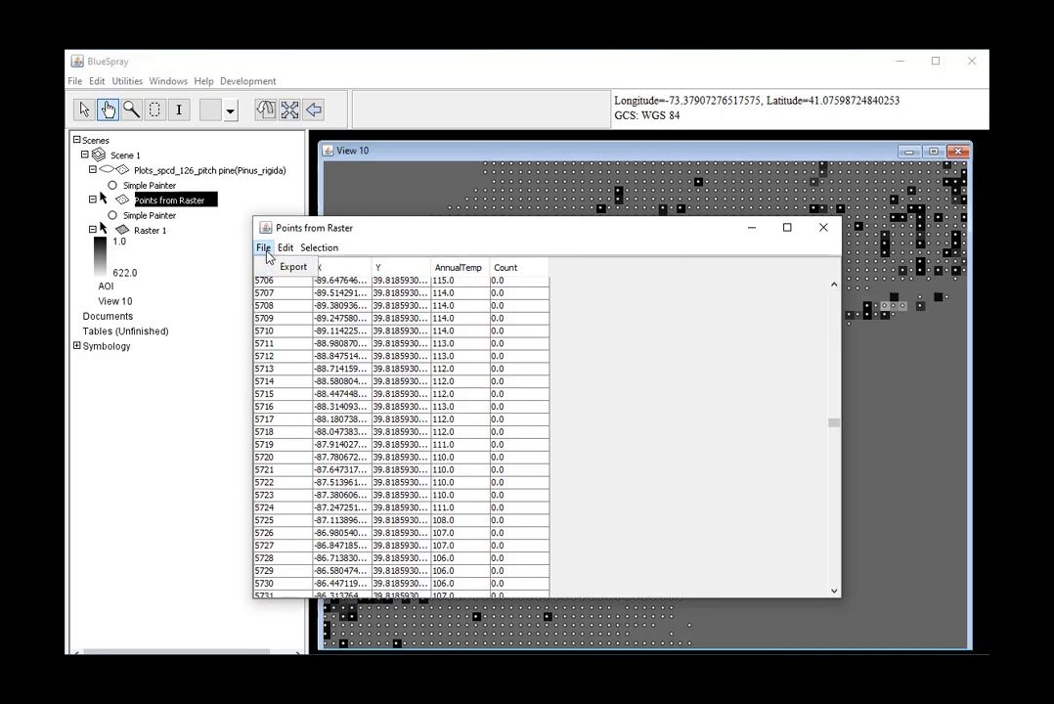
Export the points table as PitchPine_US.csv in Lab04 and close the table window.
left_click(262, 247)
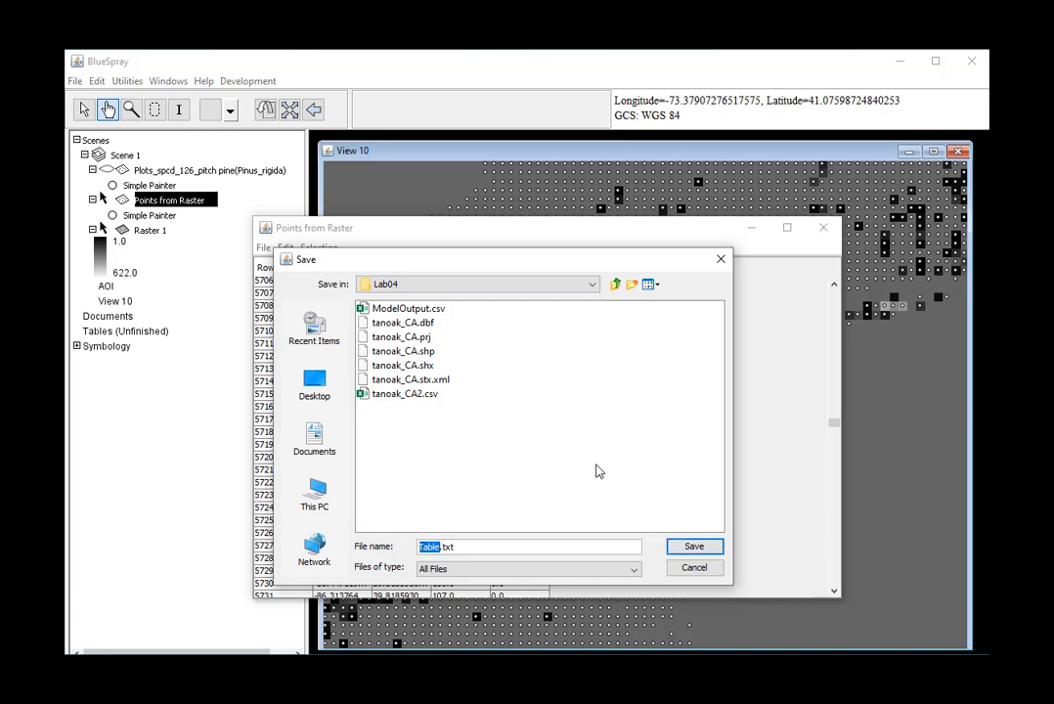
type("US.cs")
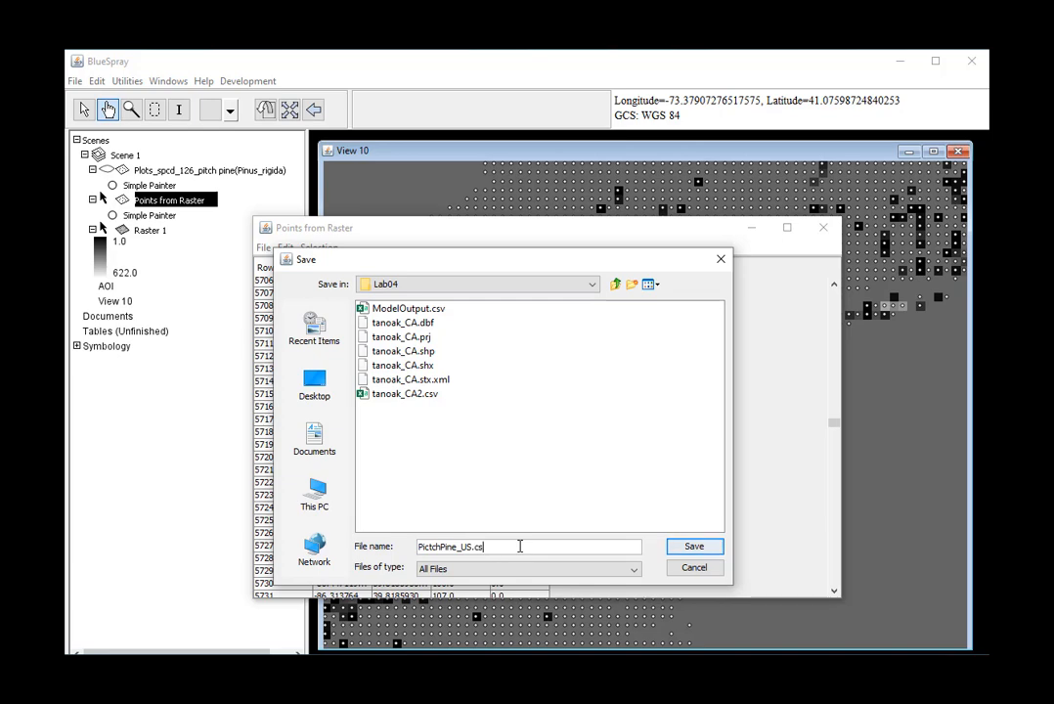
left_click(693, 545)
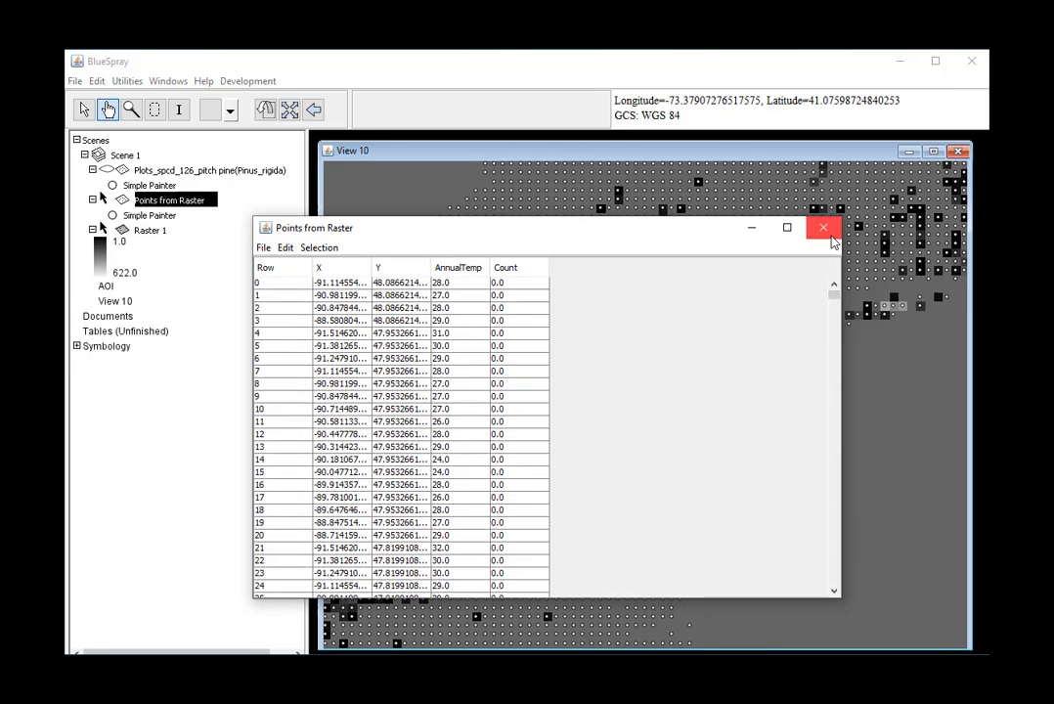
left_click(821, 227)
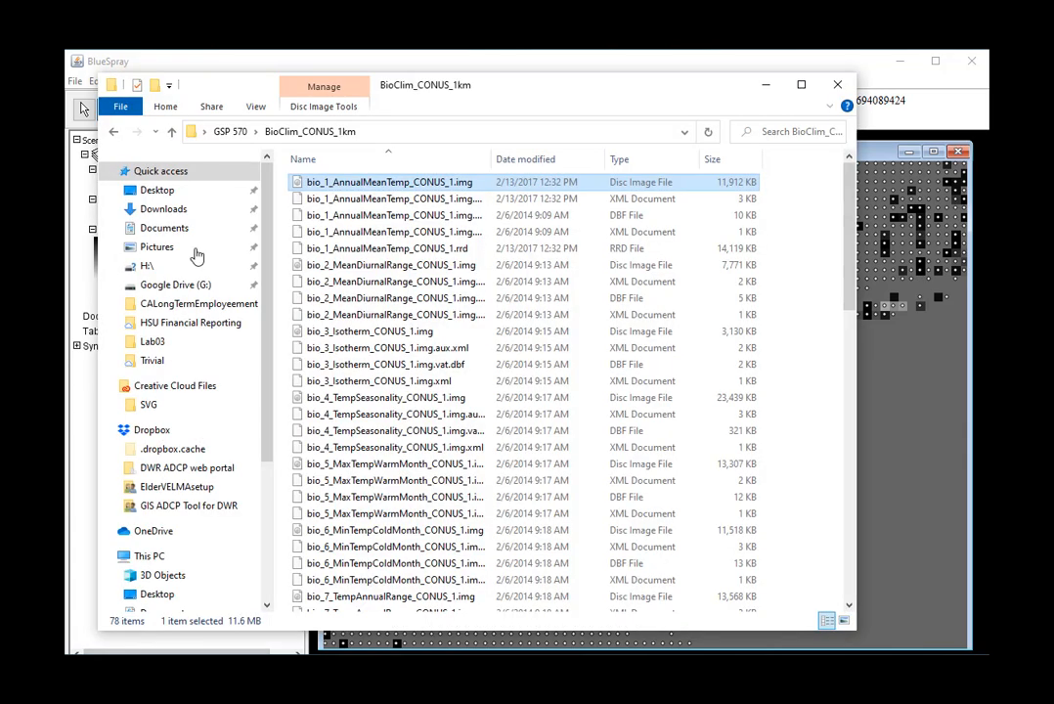
Go to the Lab04 folder and select the exported PitchPine_US.csv.
left_click(172, 131)
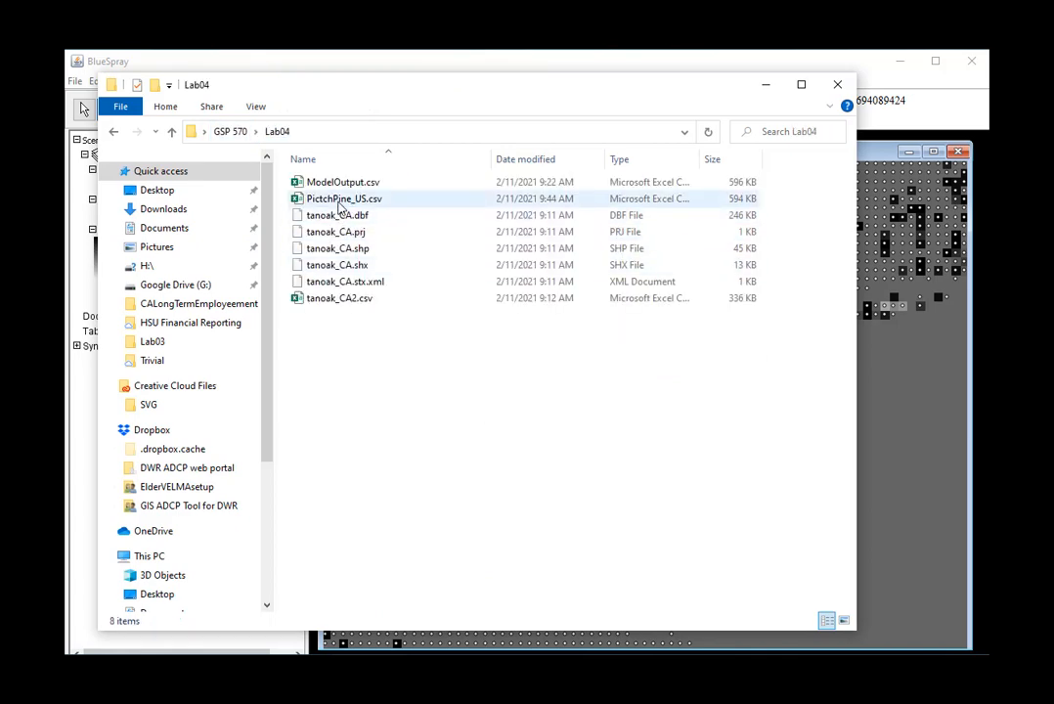
left_click(344, 198)
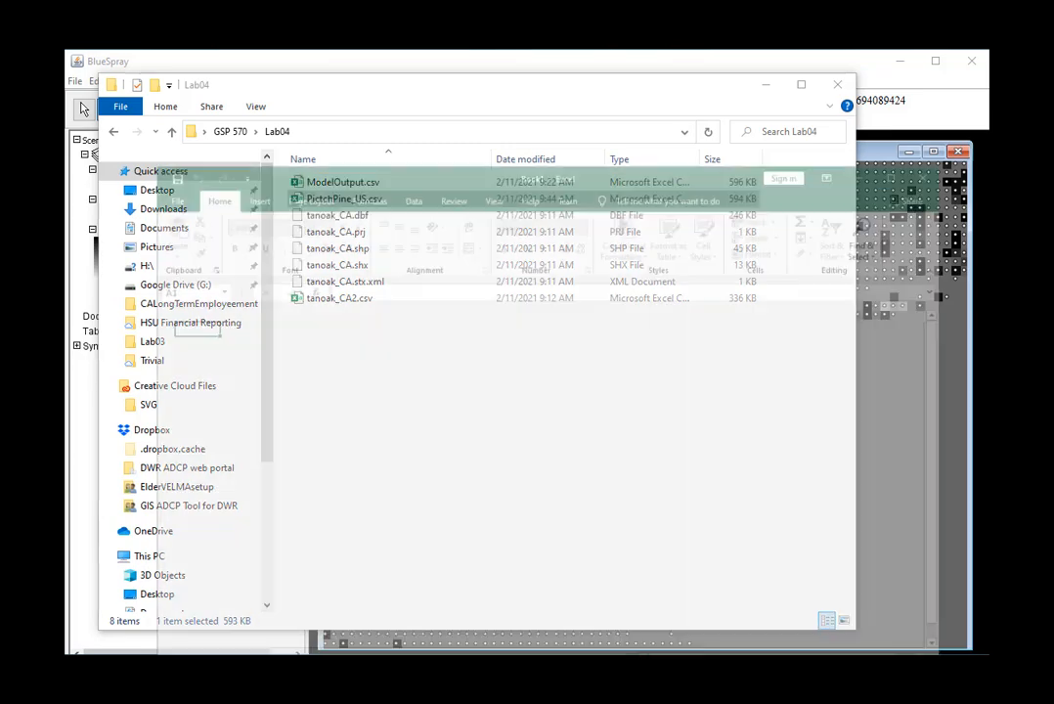
Create a Presence column E with =IF(D2>0,1,0) copied down all rows.
double_click(348, 200)
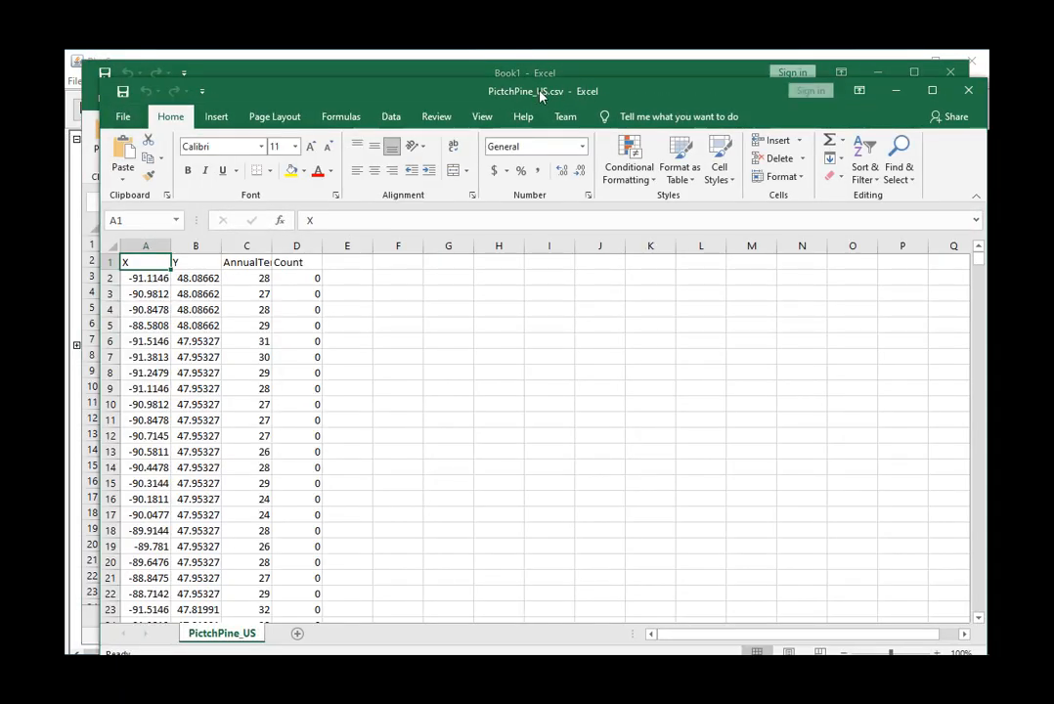
mouse_move(331, 324)
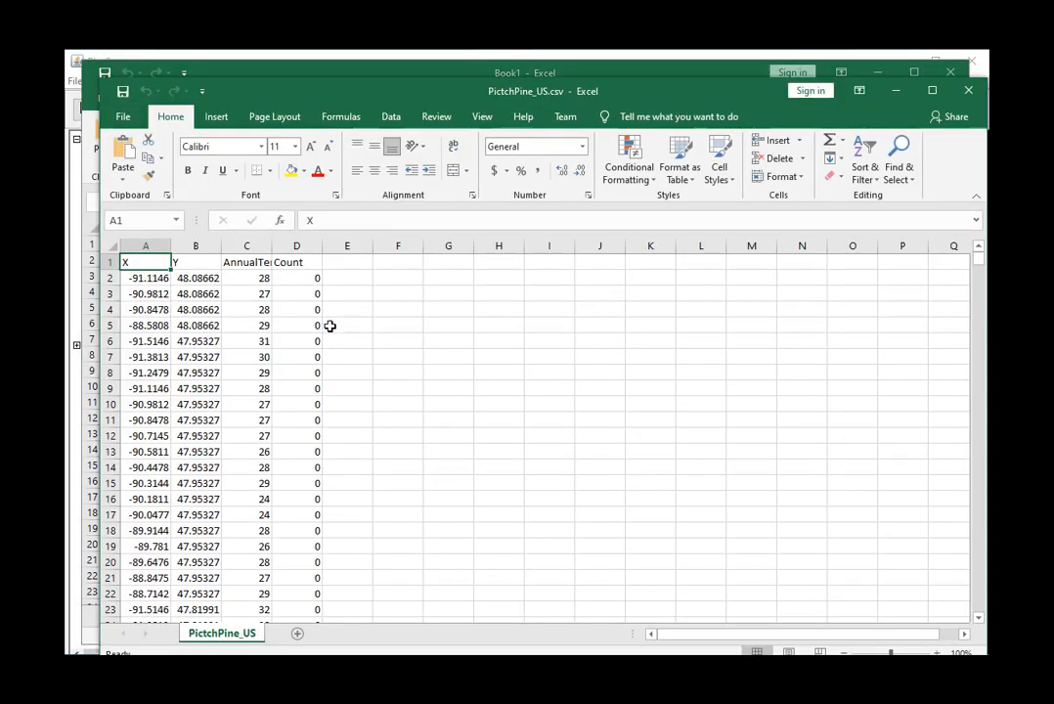
left_click(349, 262)
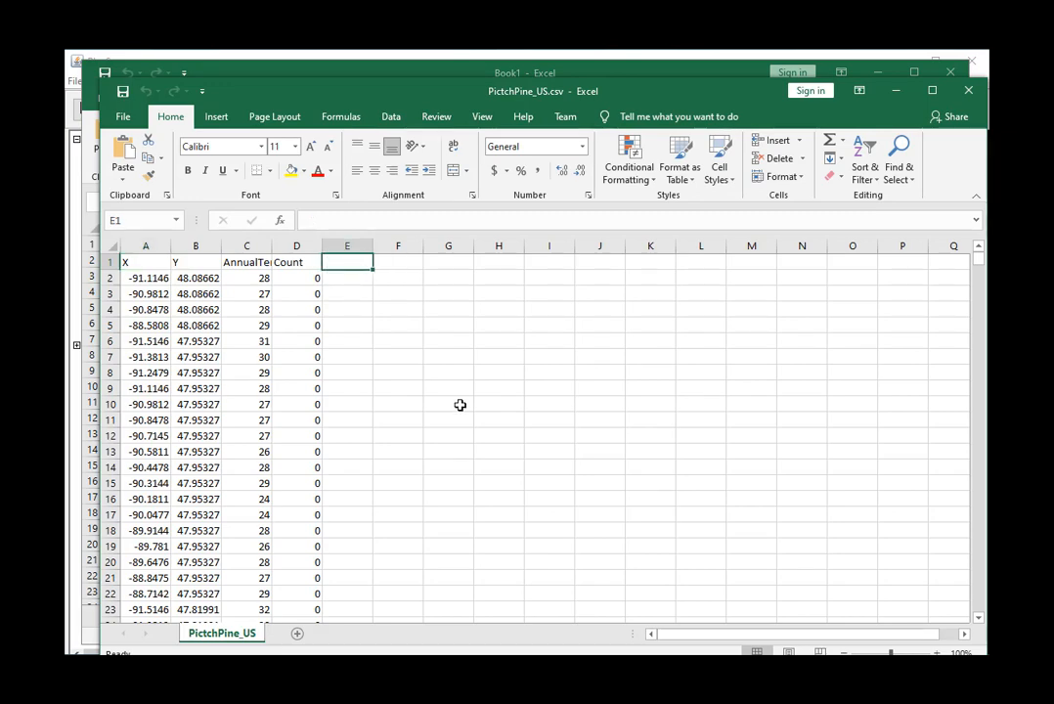
type("Presence")
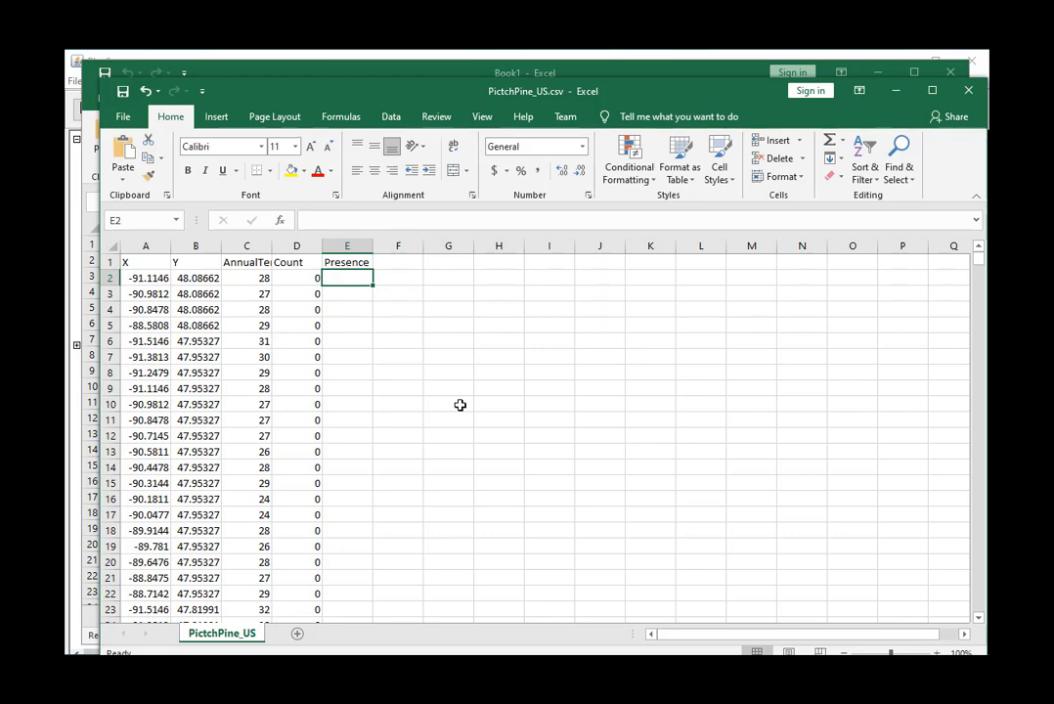
type("=if(")
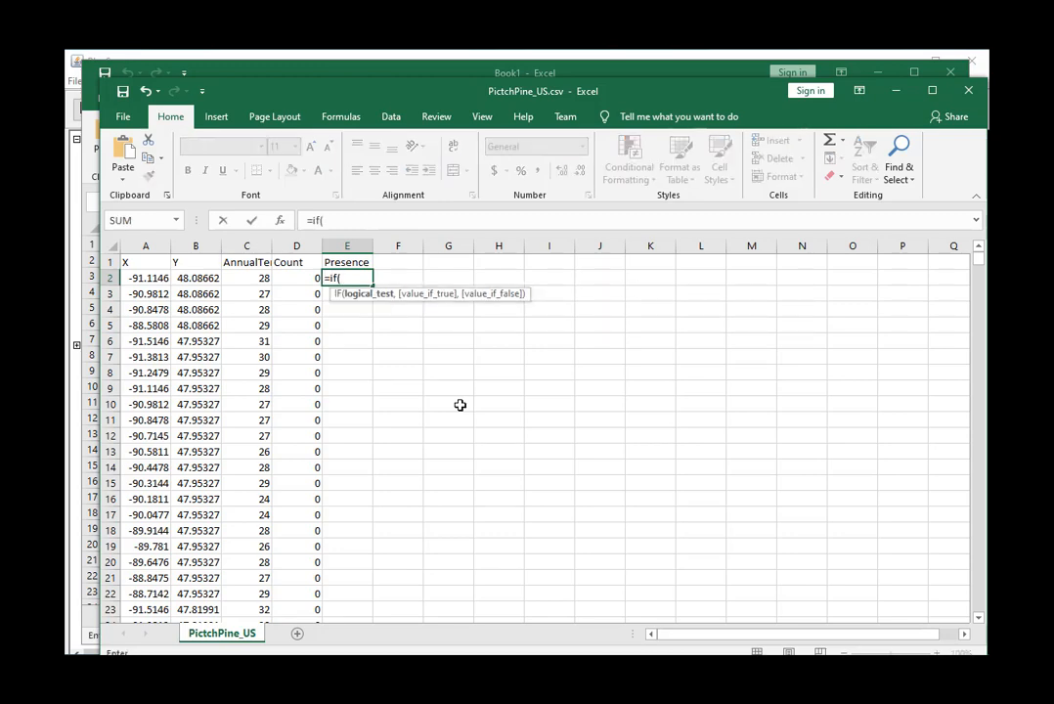
left_click(297, 278)
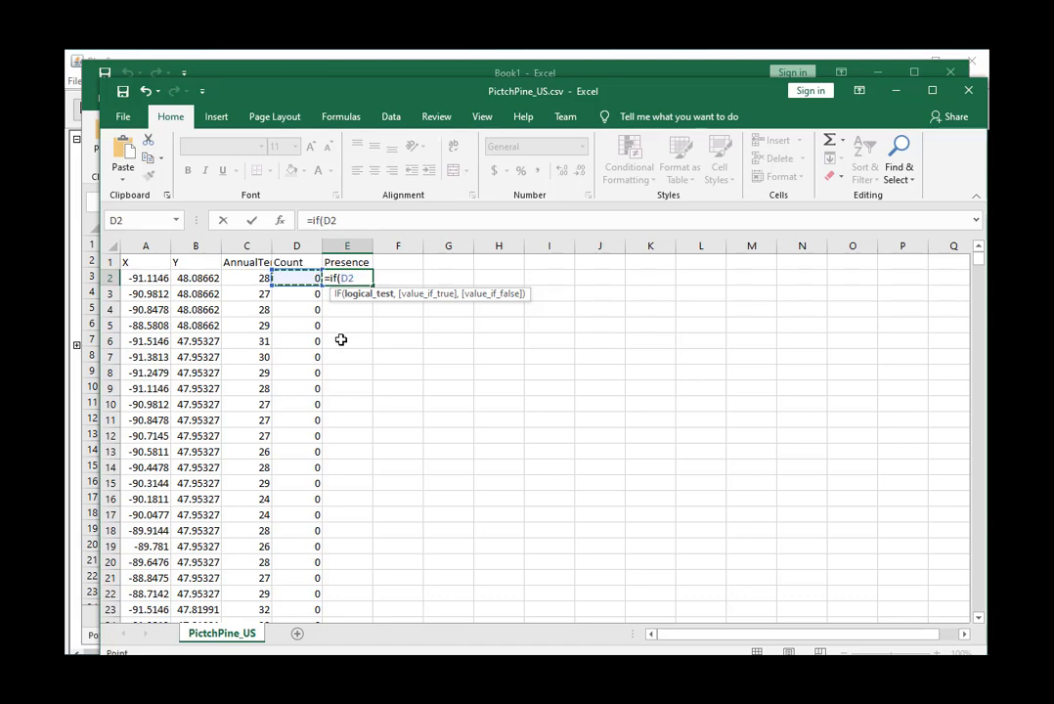
type(">0")
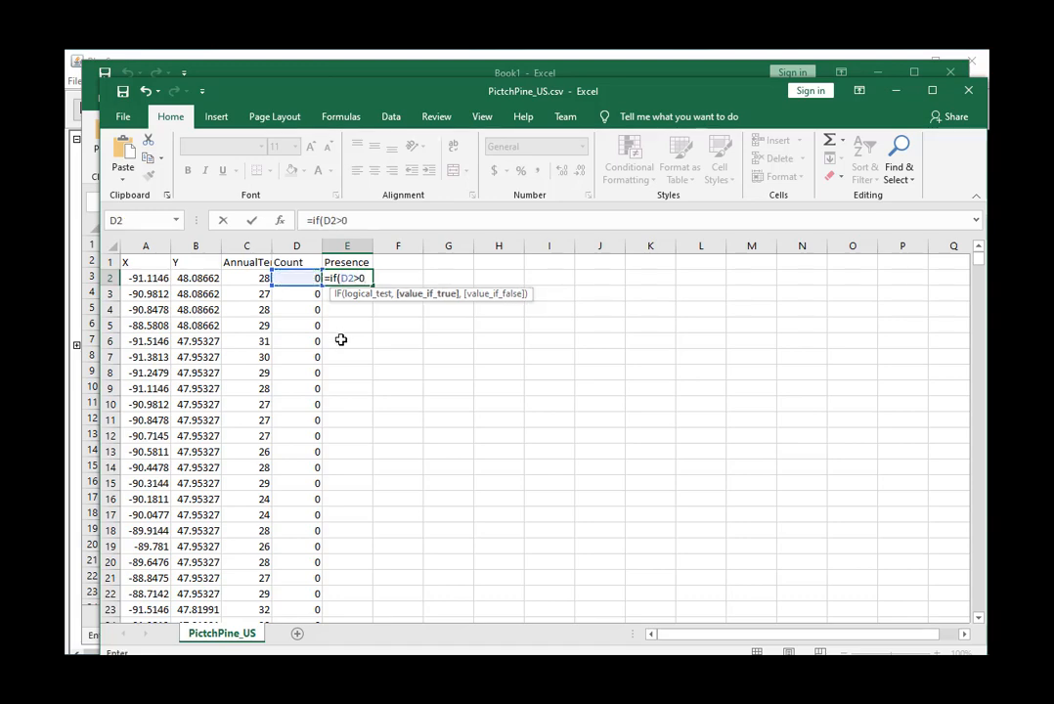
type(",1,0)")
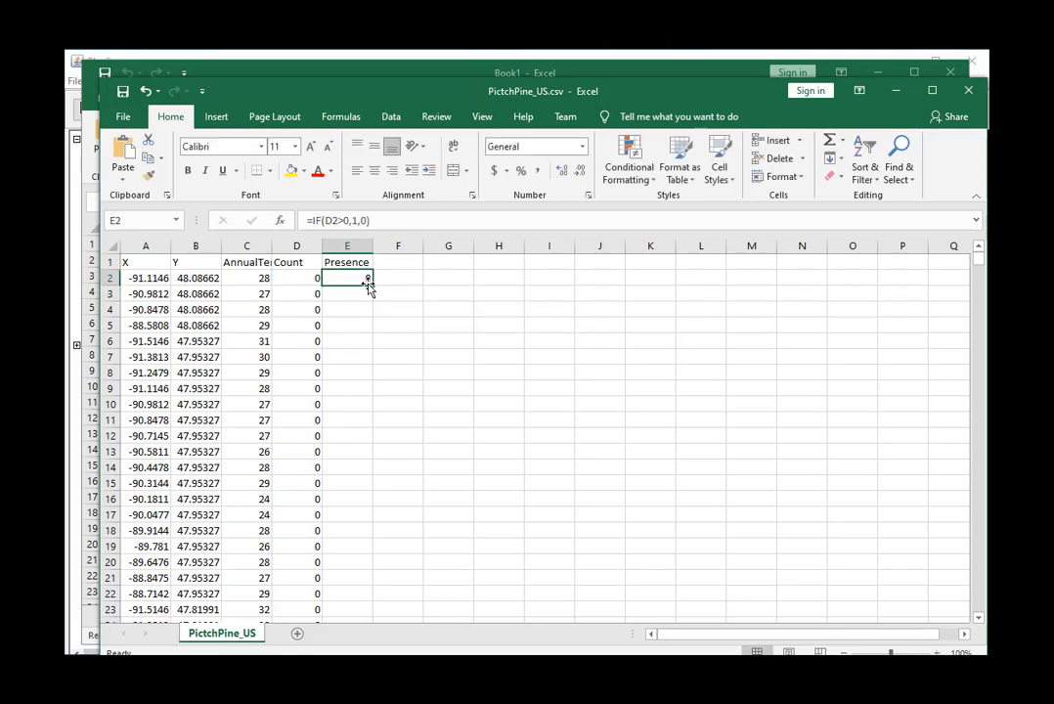
left_click_drag(367, 278, 368, 611)
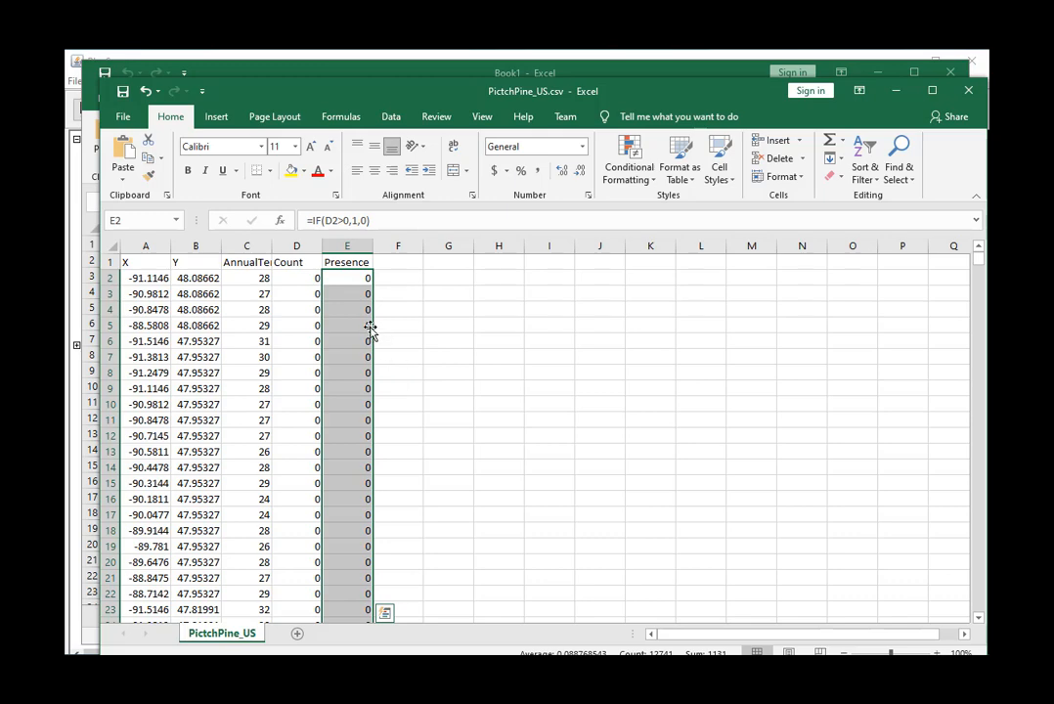
Sort the sheet Z to A on Presence so presence rows come first.
left_click(348, 262)
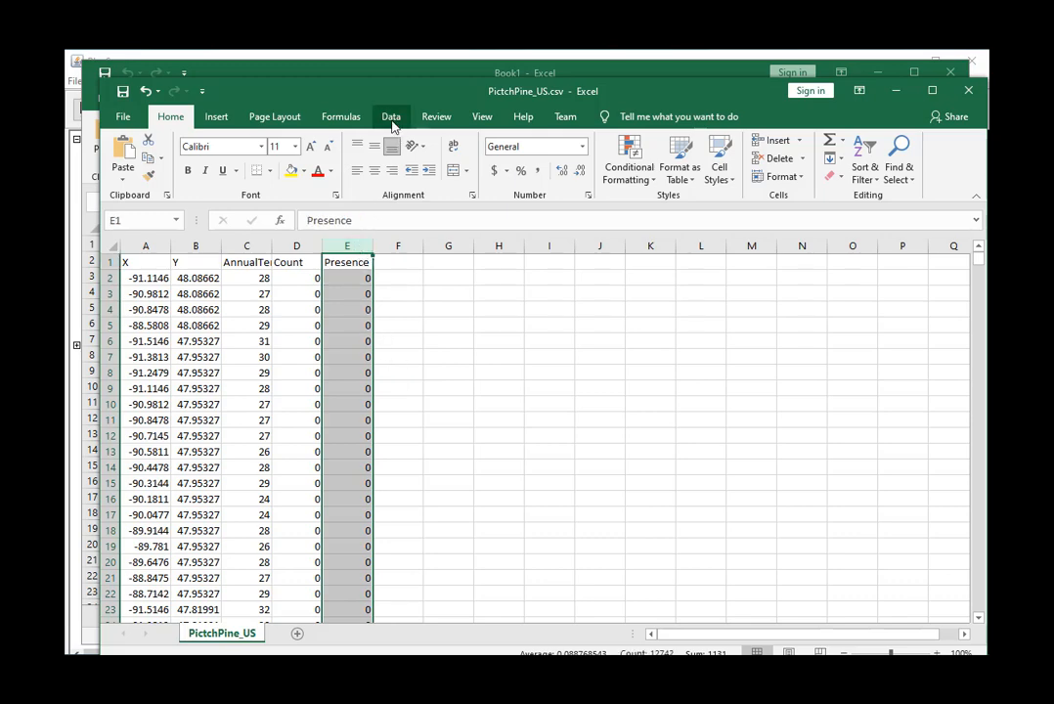
left_click(392, 117)
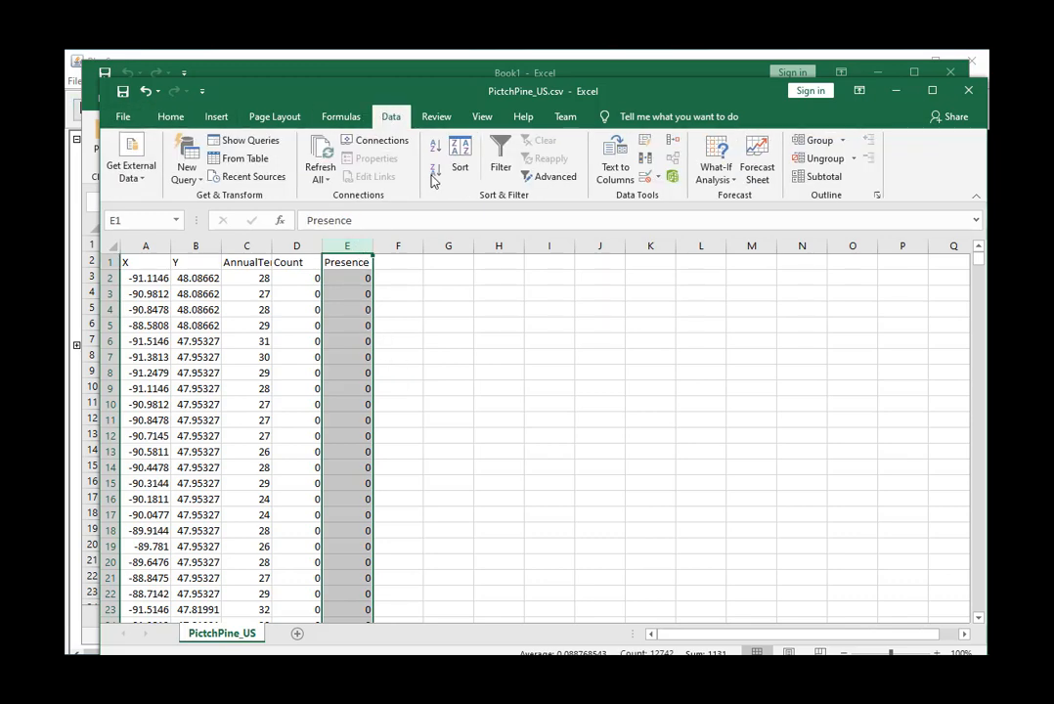
left_click(459, 156)
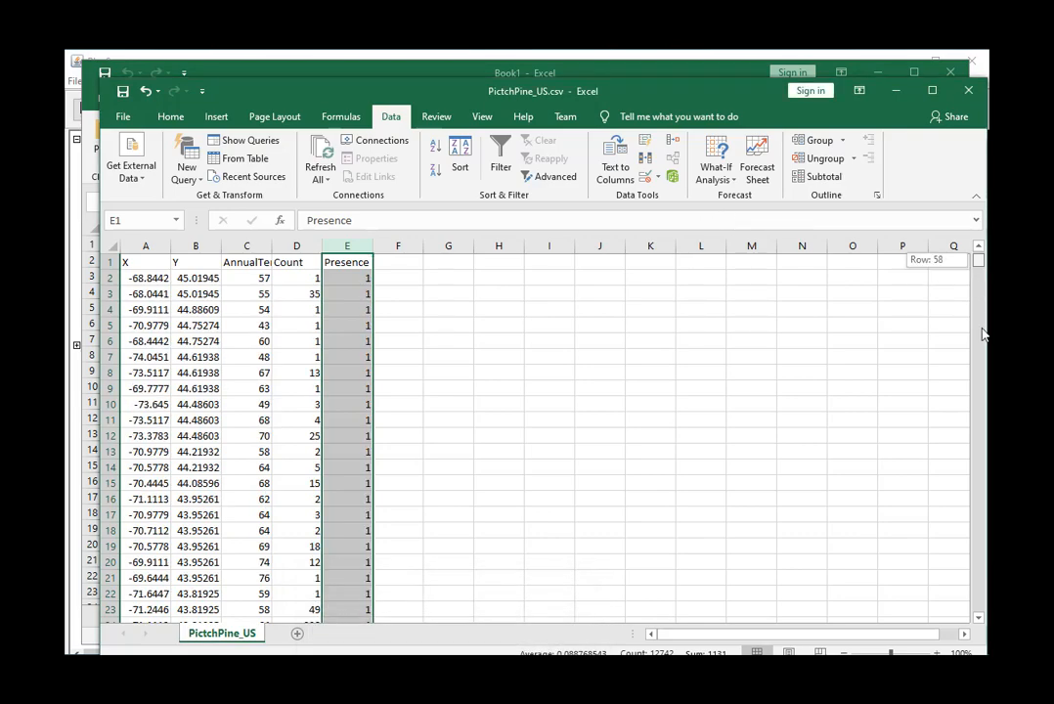
scroll("down", 3)
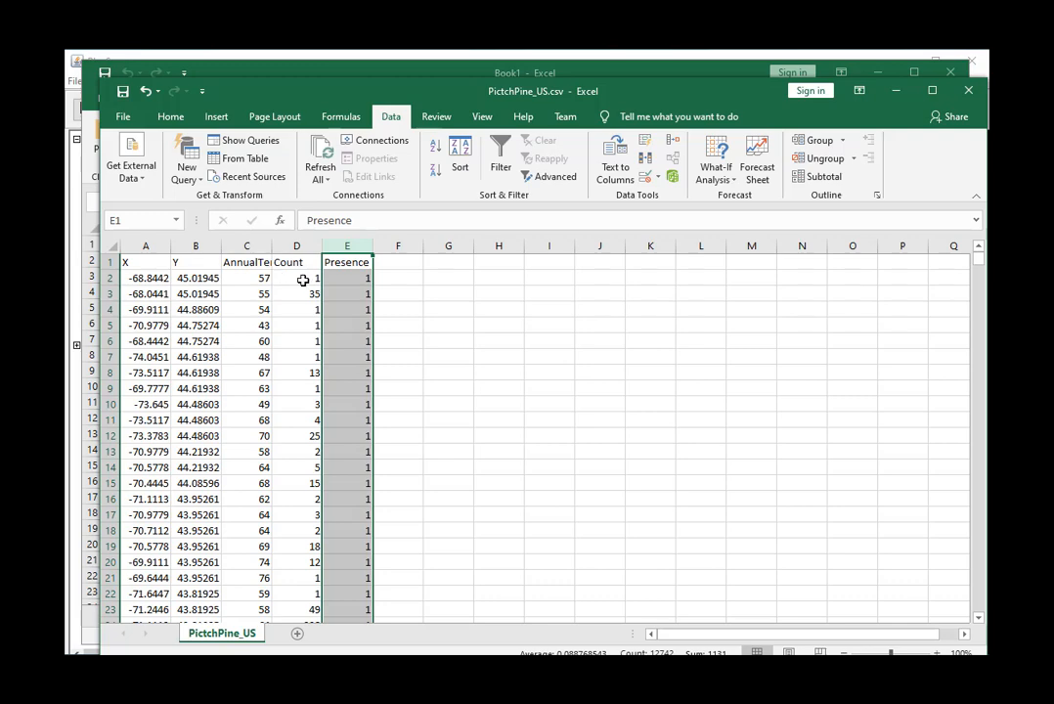
mouse_move(329, 325)
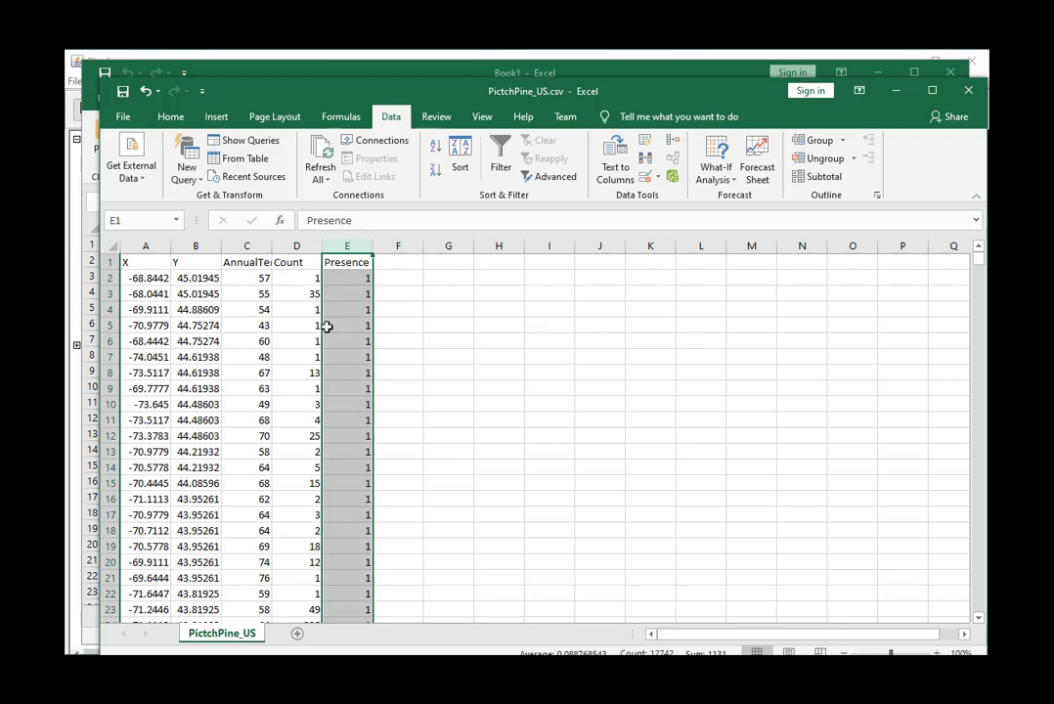
left_click(246, 247)
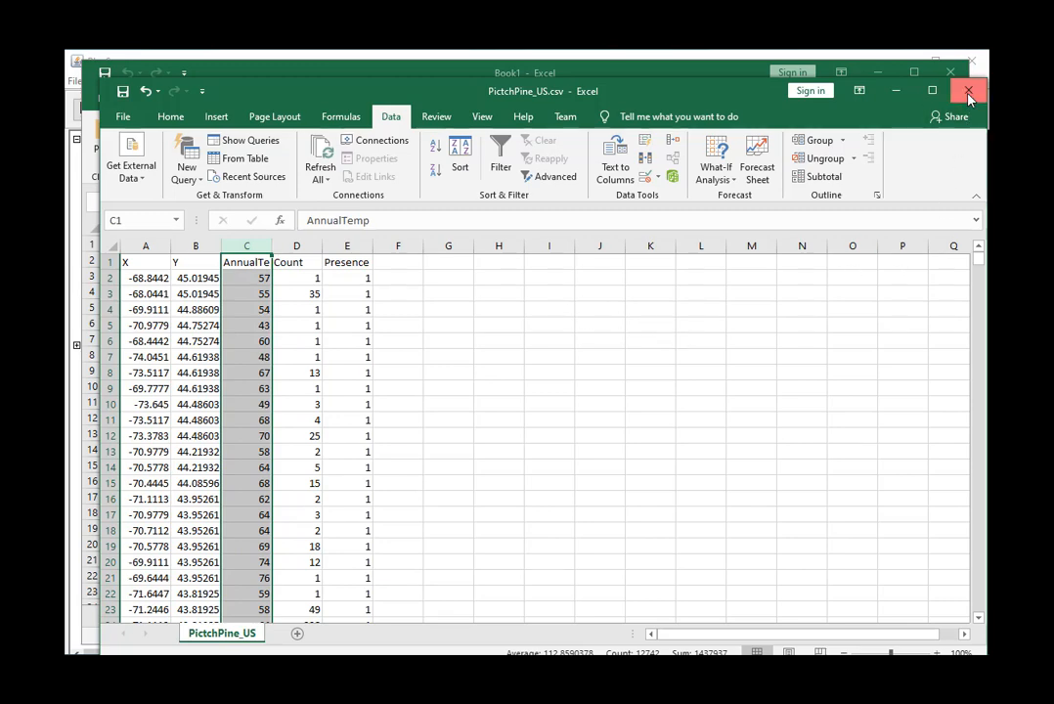
Close the workbook saving PitchPine_US in CSV format, then select it in Lab04.
left_click(968, 92)
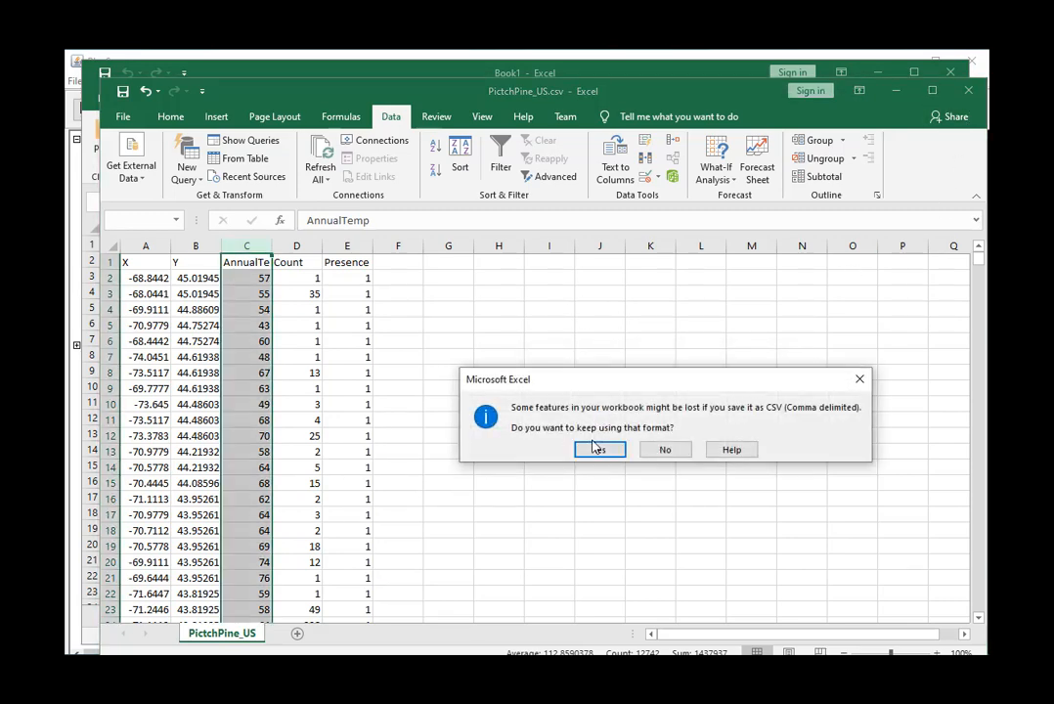
left_click(598, 448)
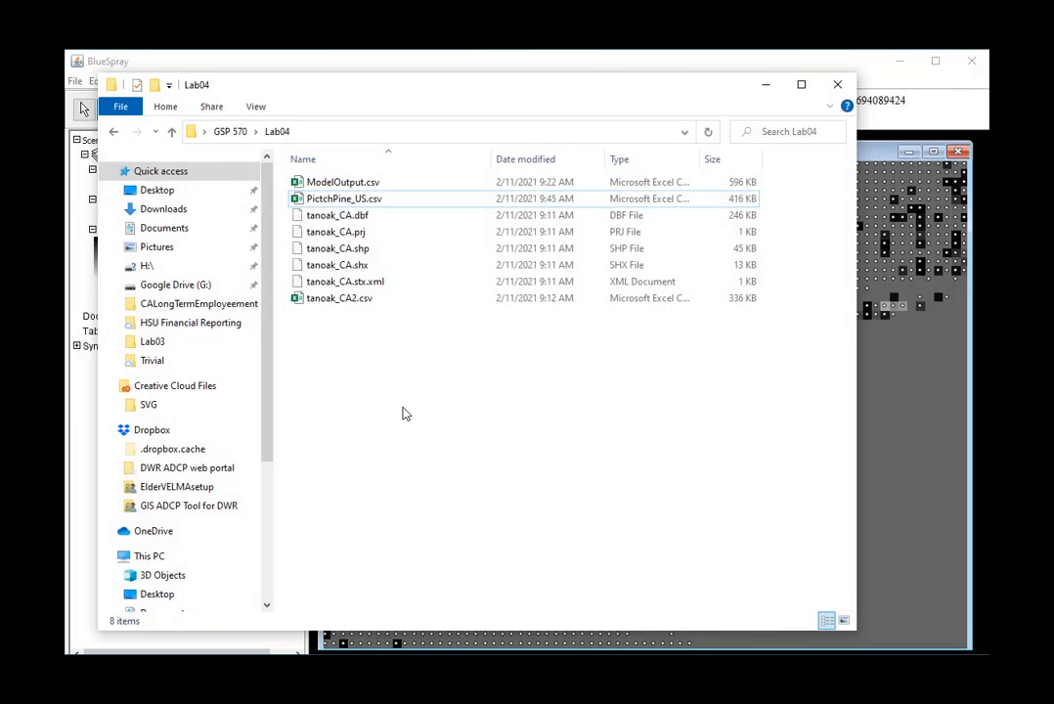
left_click(344, 198)
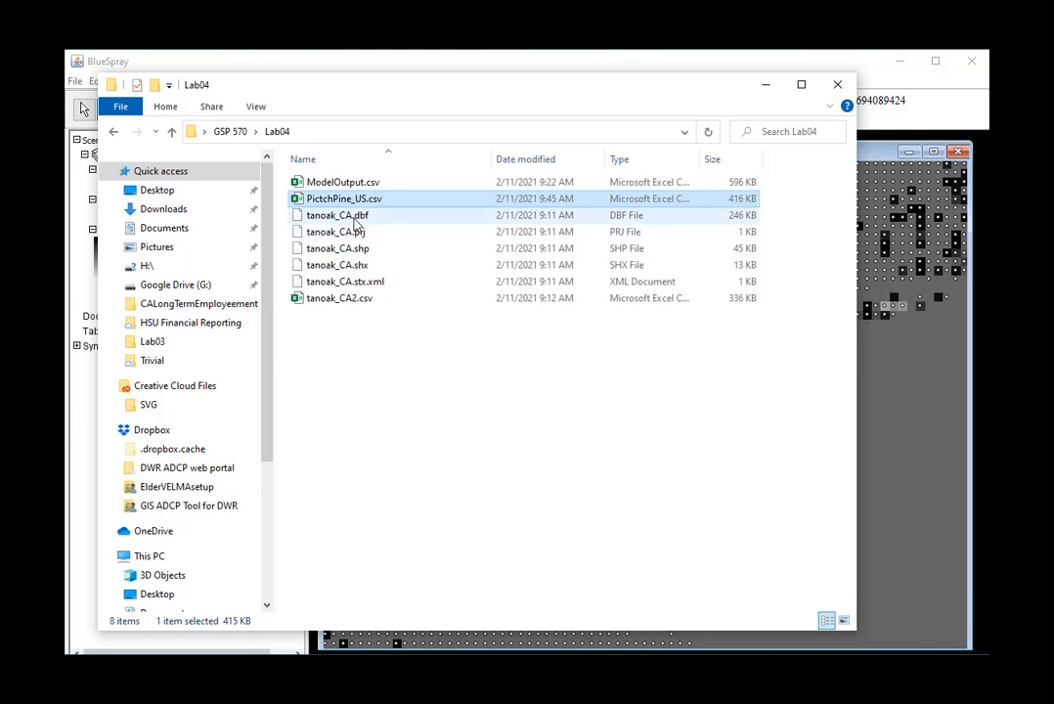
left_click(345, 199)
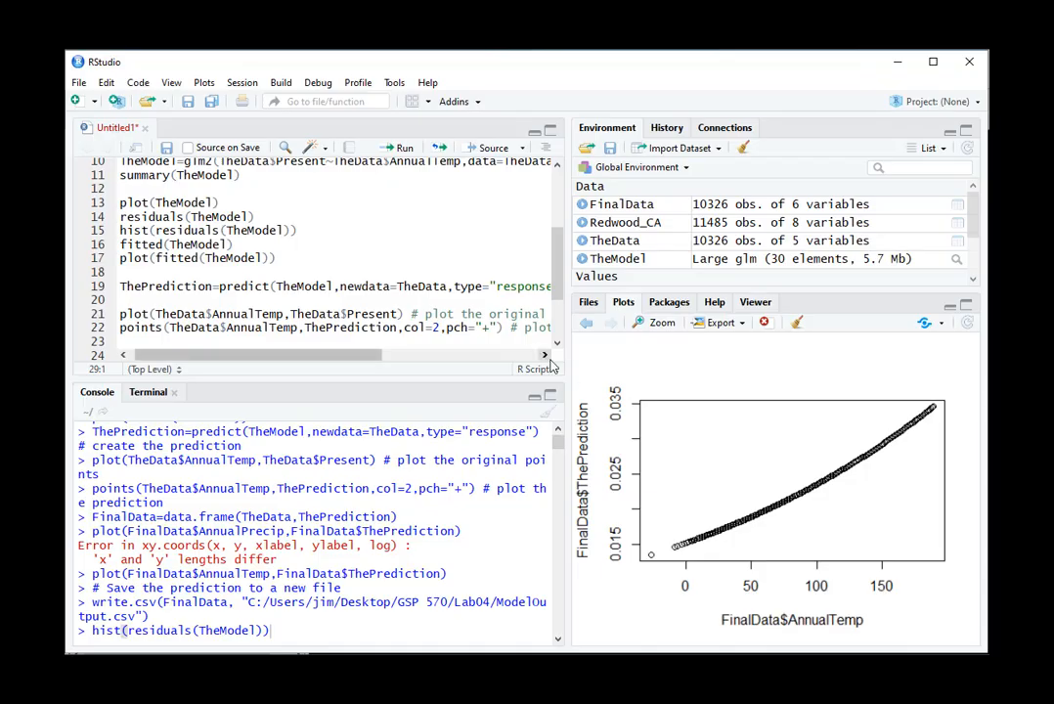
Run the read.csv, na.omit and plot lines for PitchPine_US, then start clearing the environment.
scroll("up", 3)
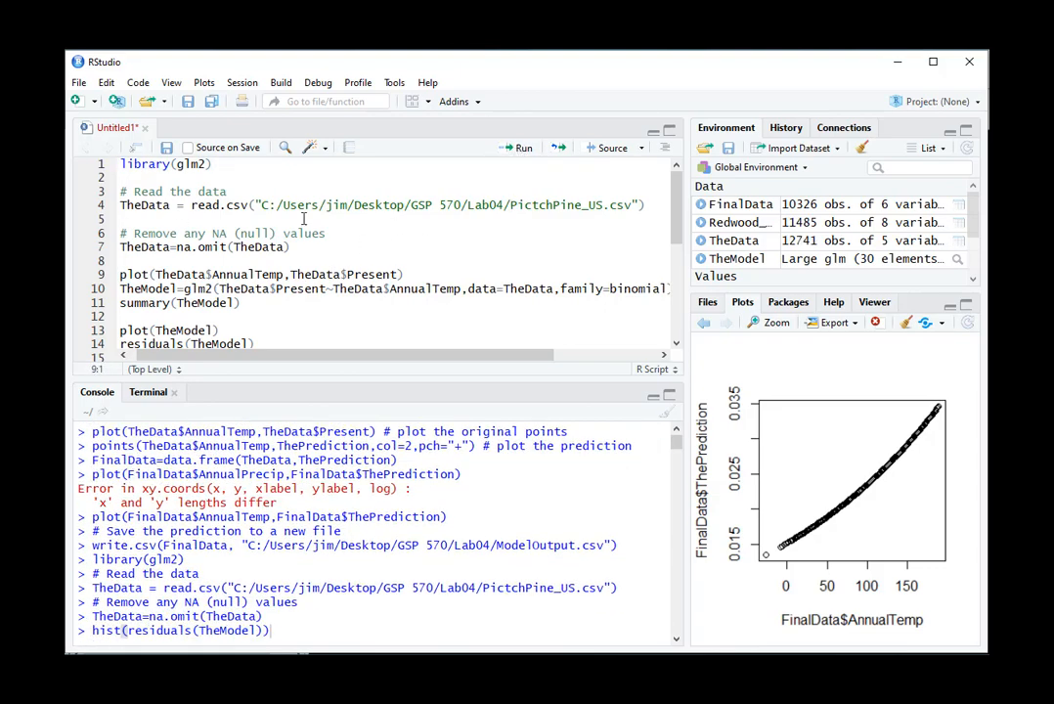
scroll("down", 3)
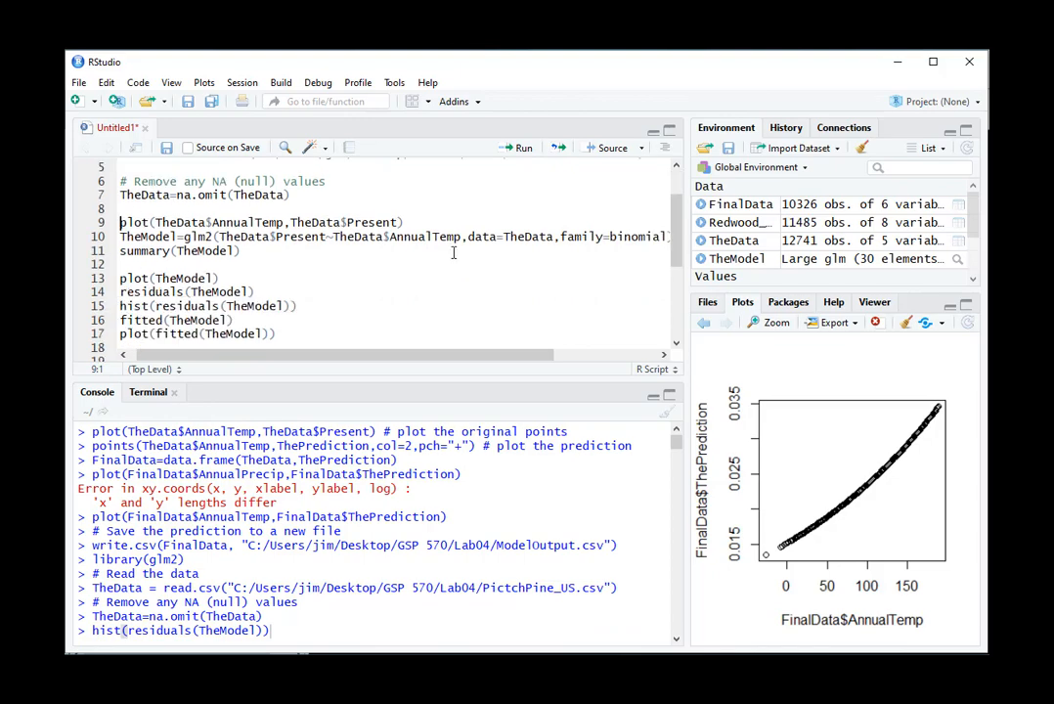
mouse_move(503, 198)
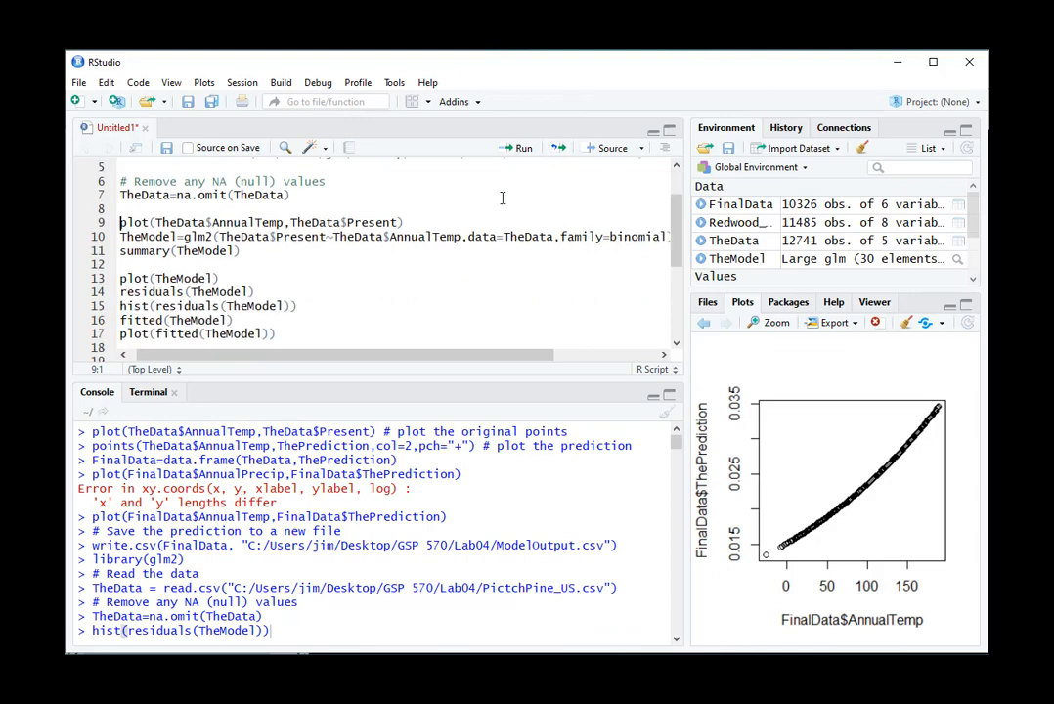
left_click(524, 148)
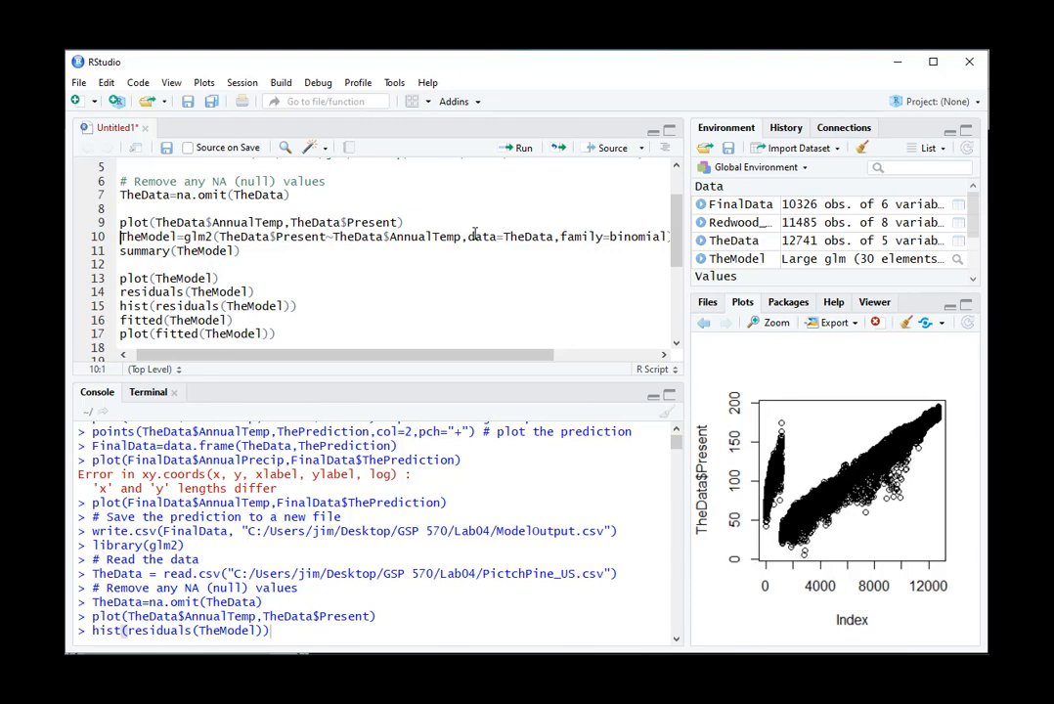
mouse_move(786, 528)
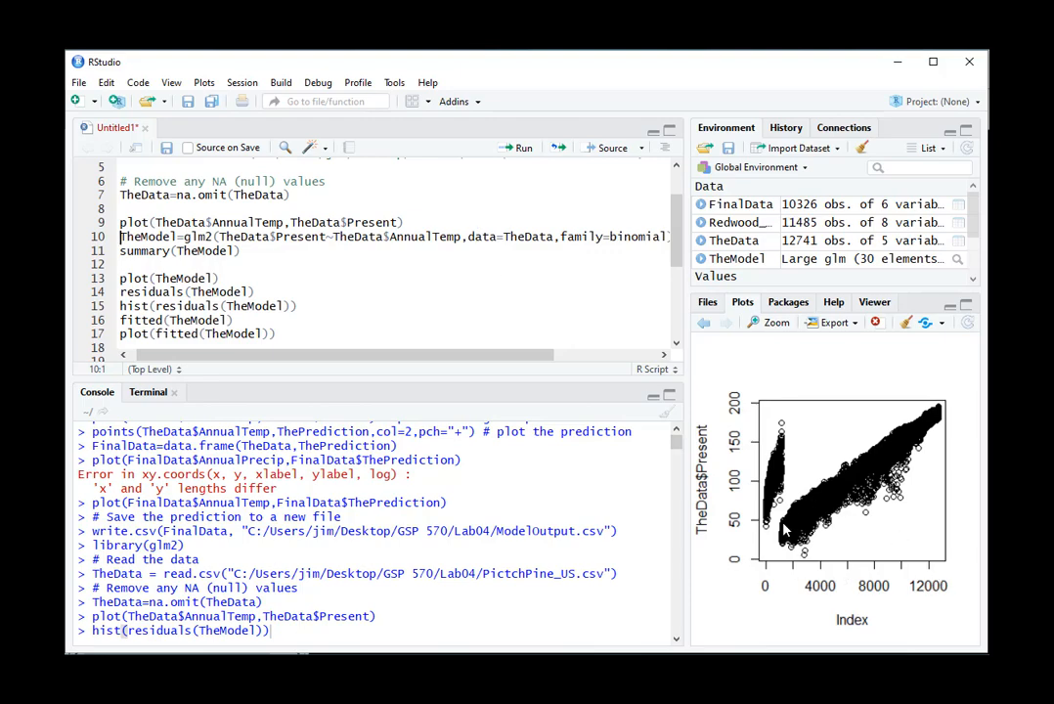
mouse_move(798, 497)
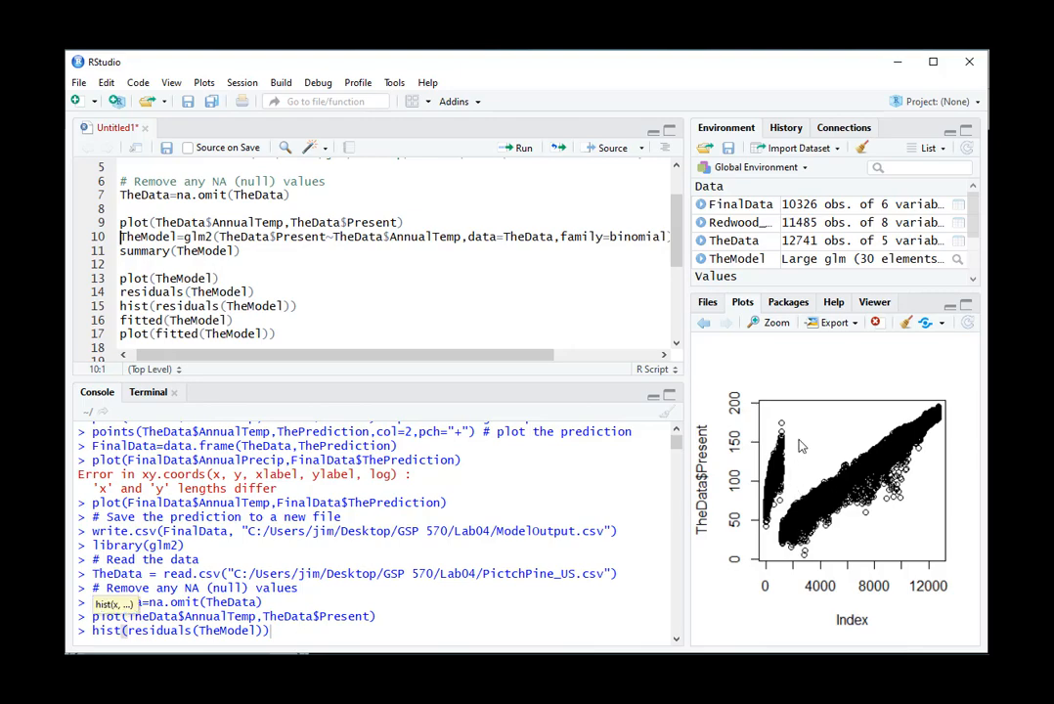
mouse_move(792, 424)
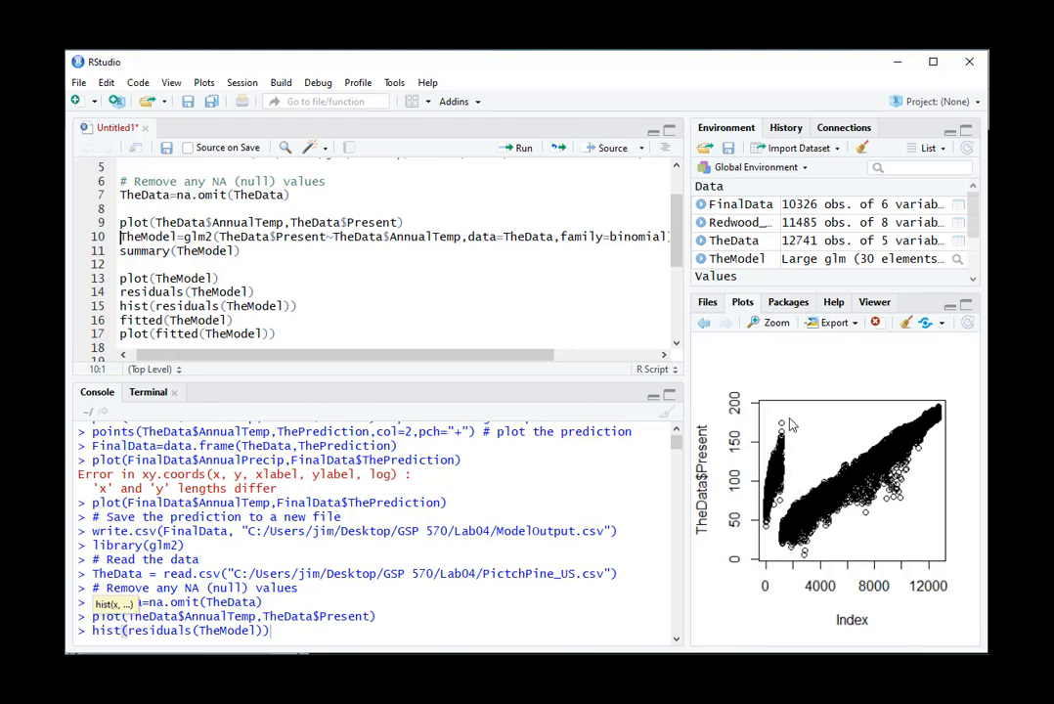
mouse_move(712, 520)
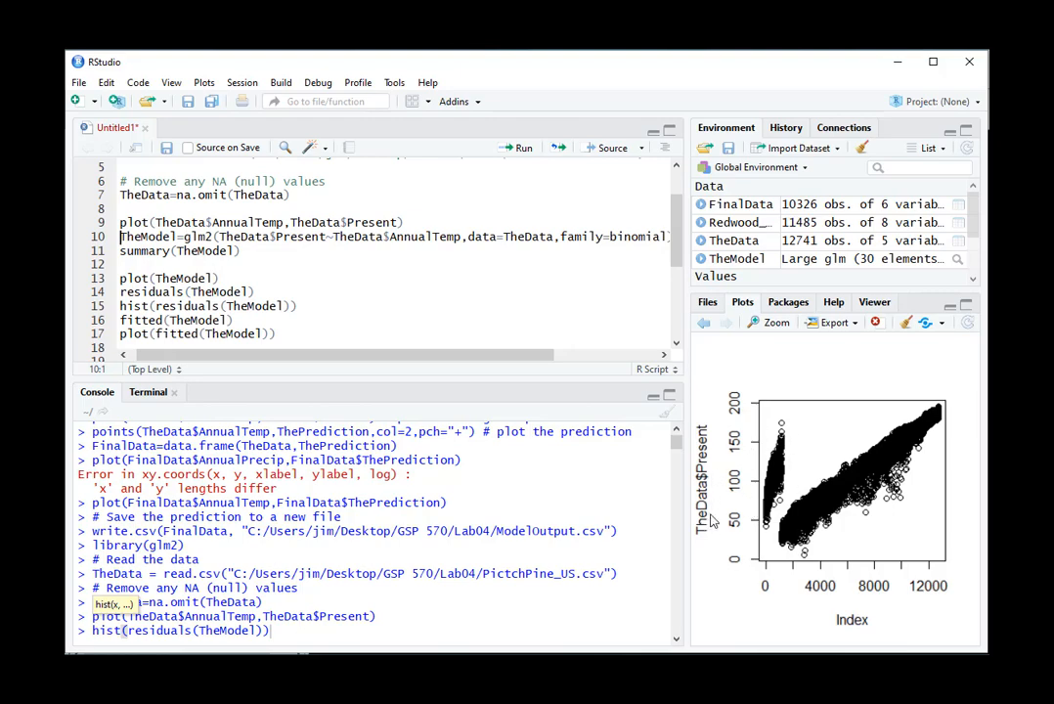
scroll("up", 3)
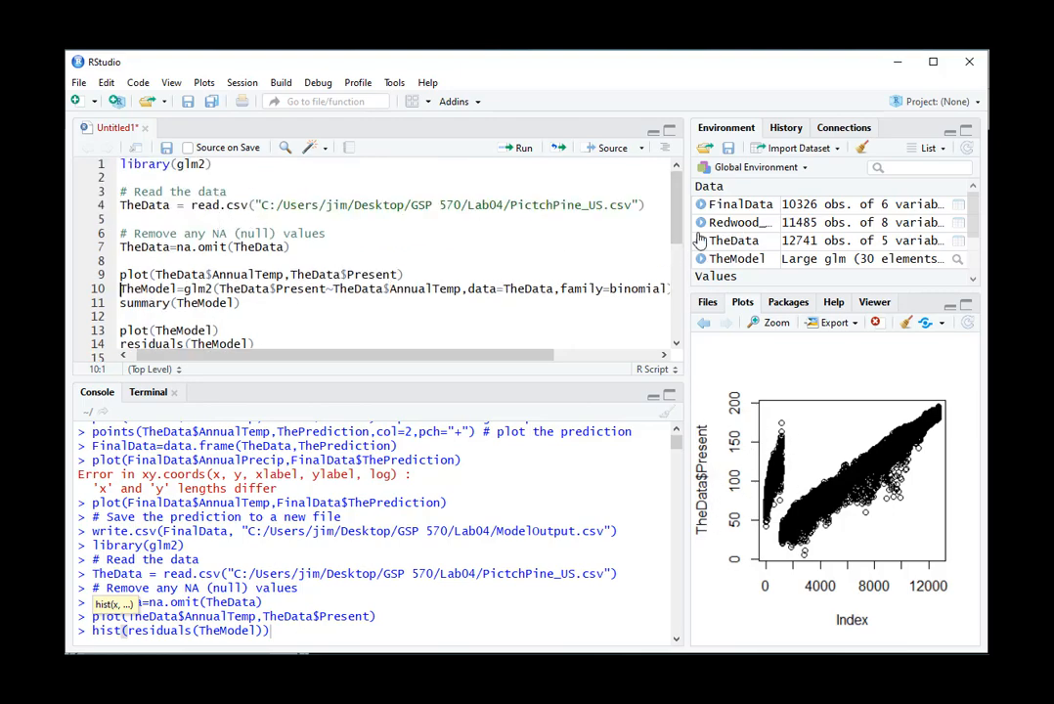
mouse_move(782, 301)
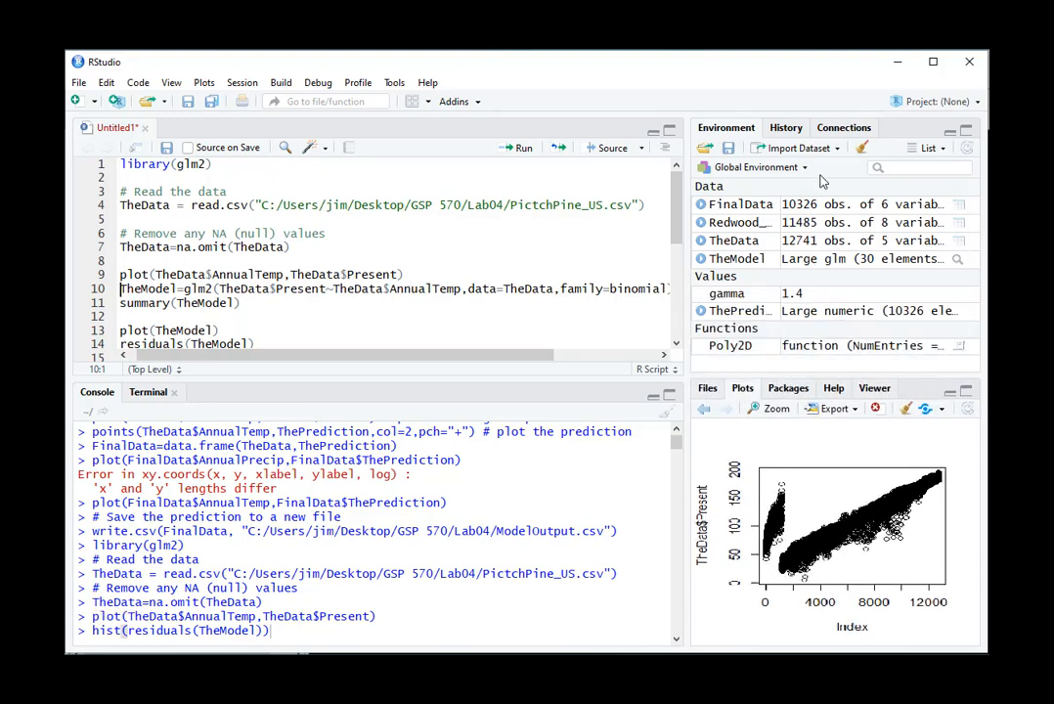
left_click(860, 149)
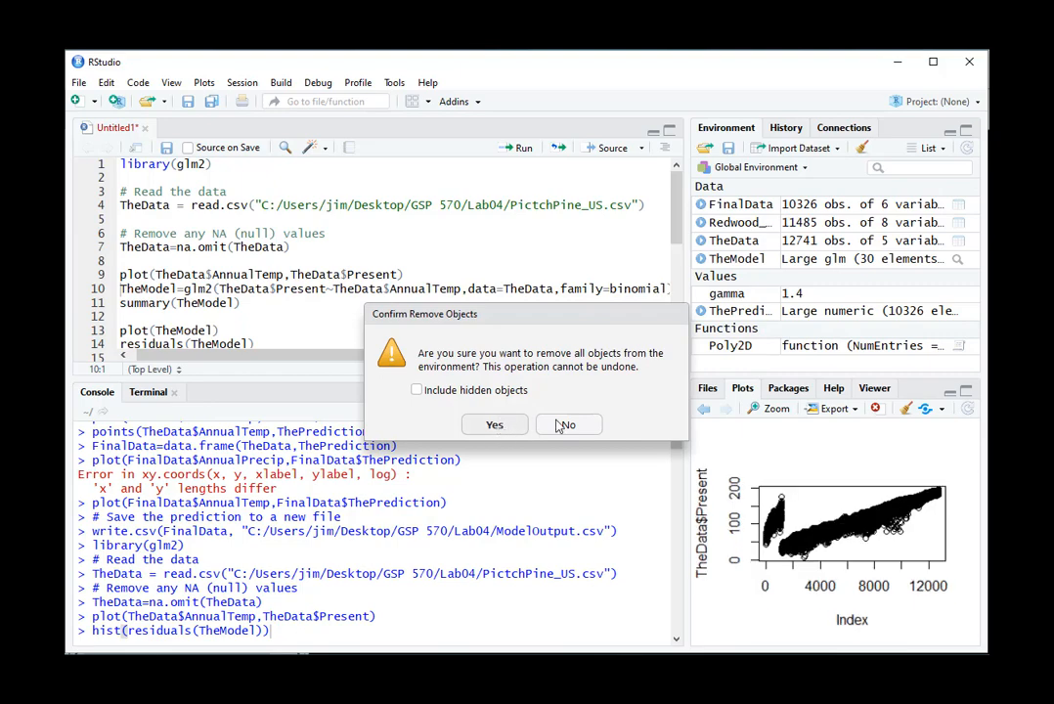
Clear environment and console, rerun library and read.csv into TheData, and view it.
left_click(493, 425)
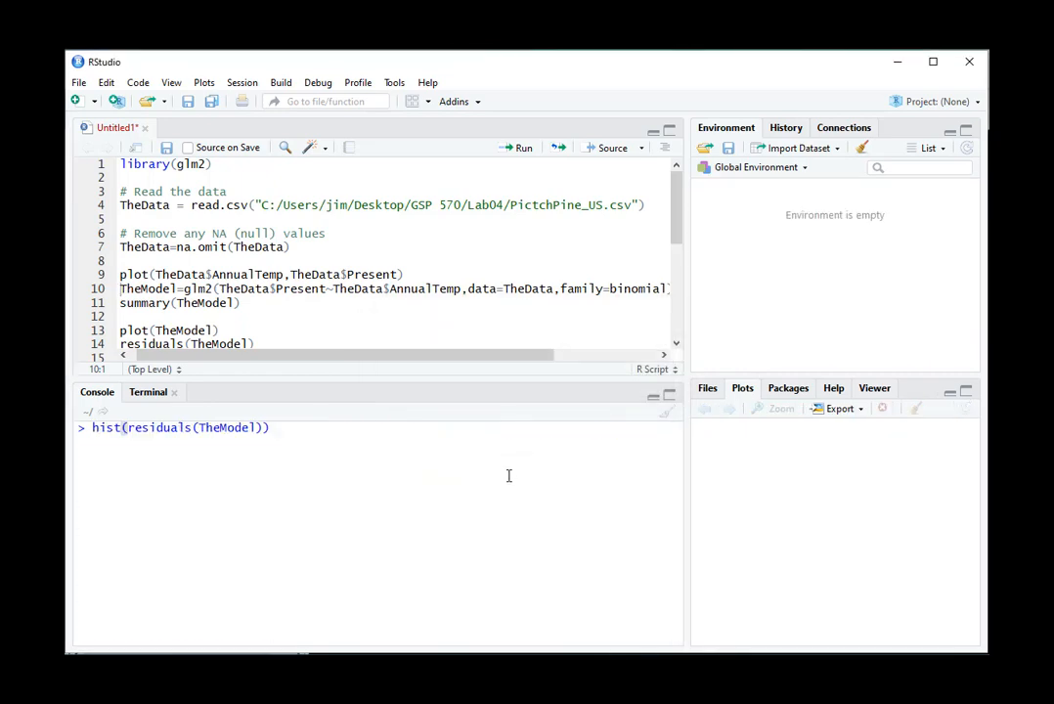
double_click(180, 427)
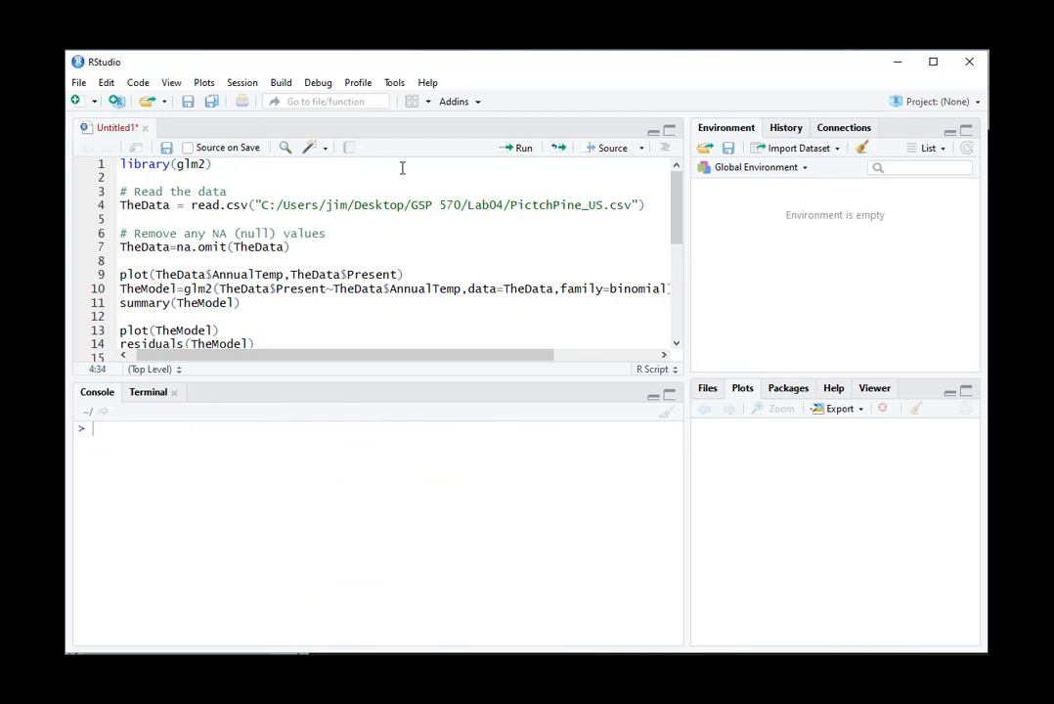
left_click(520, 148)
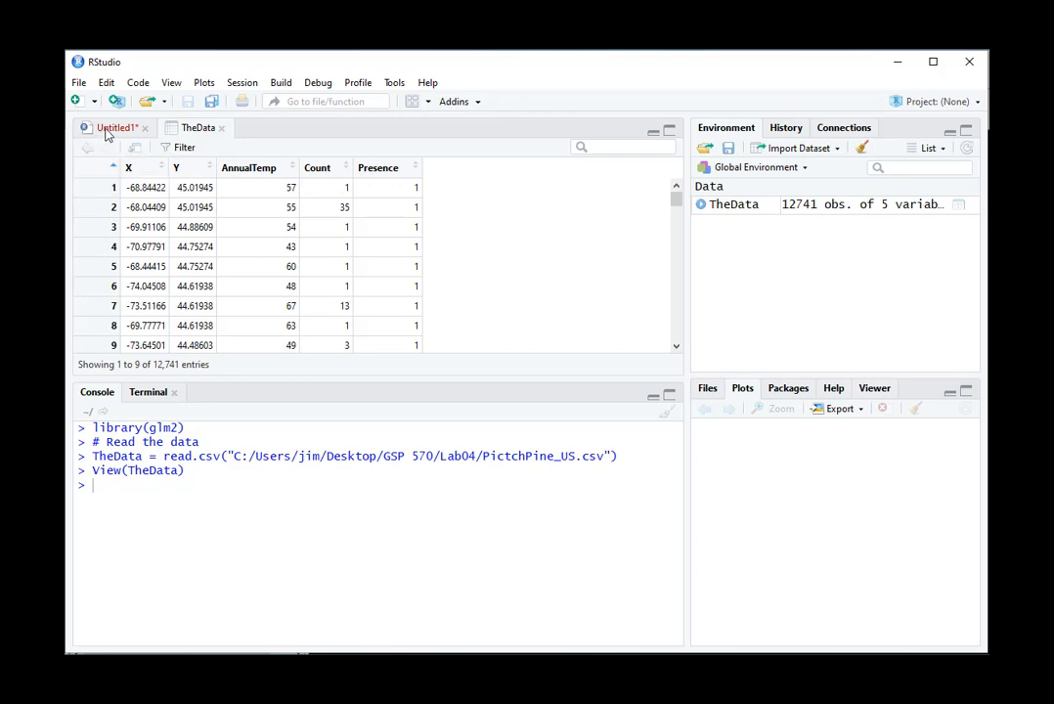
left_click(115, 127)
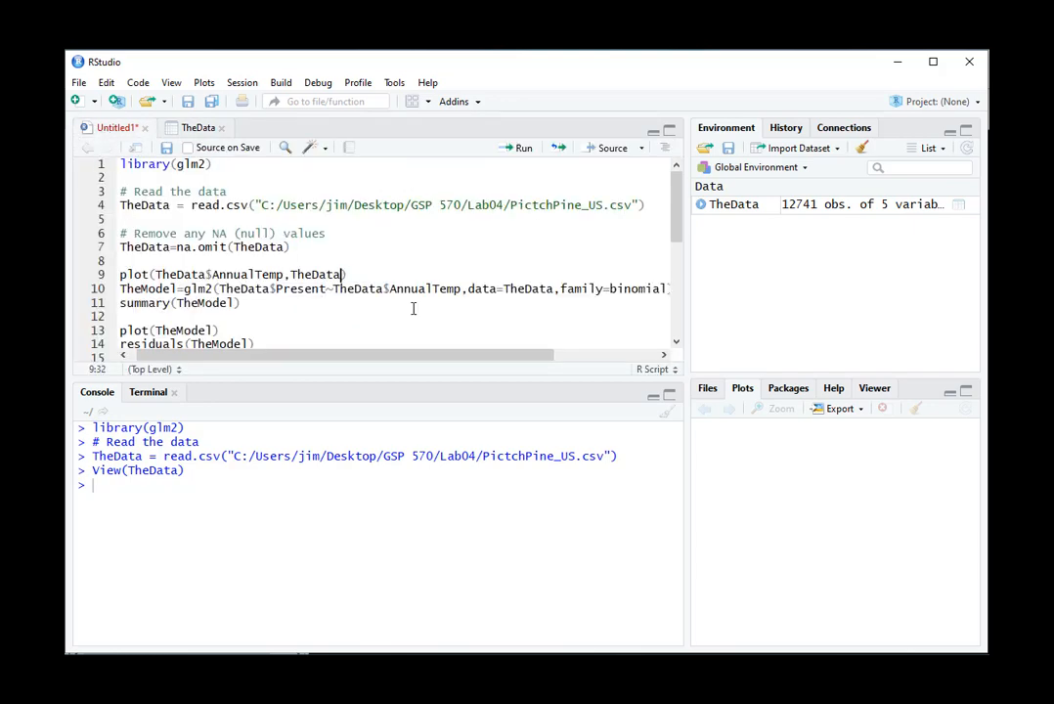
Point the plot line at TheData$Presence and plot Presence against AnnualTemp.
type("$")
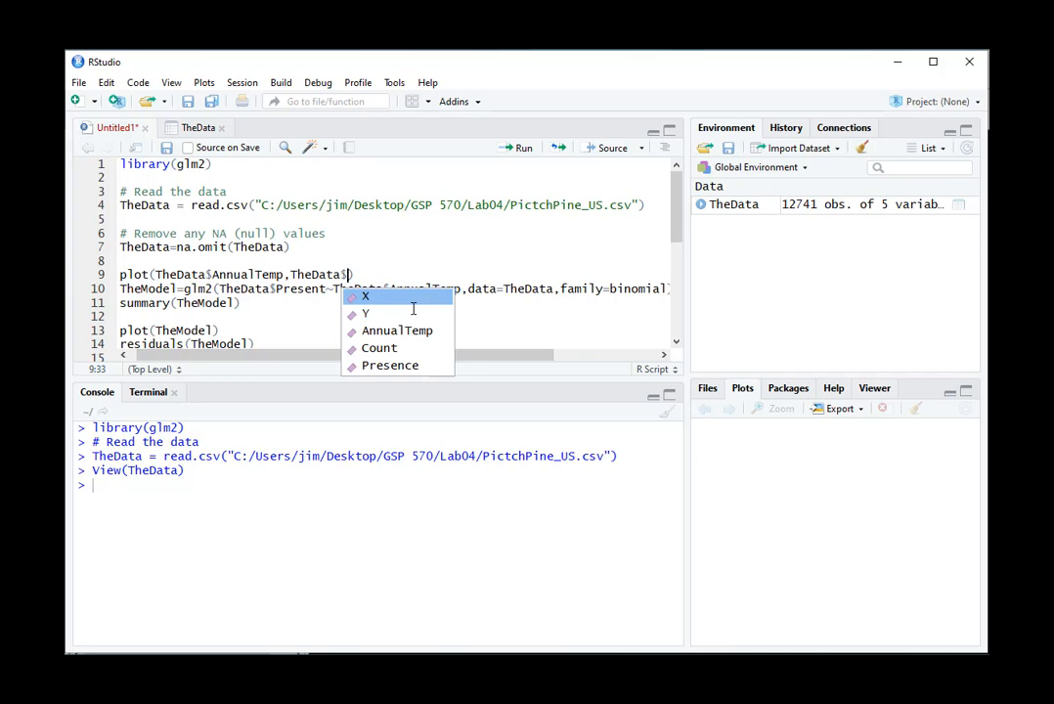
left_click(389, 365)
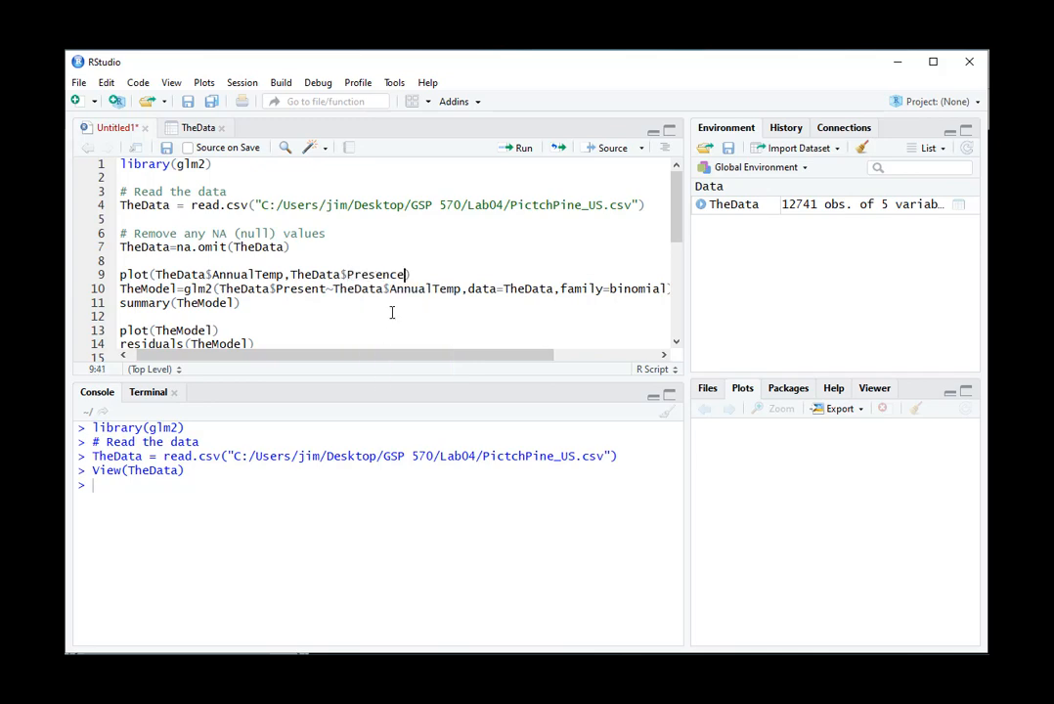
left_click(518, 149)
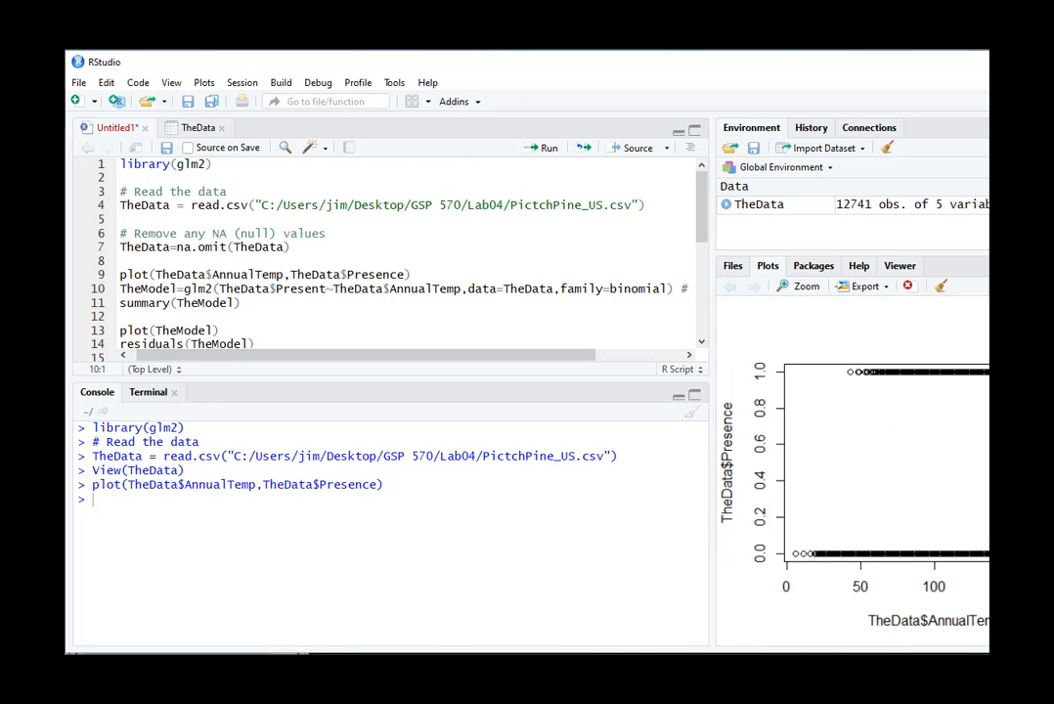
mouse_move(847, 571)
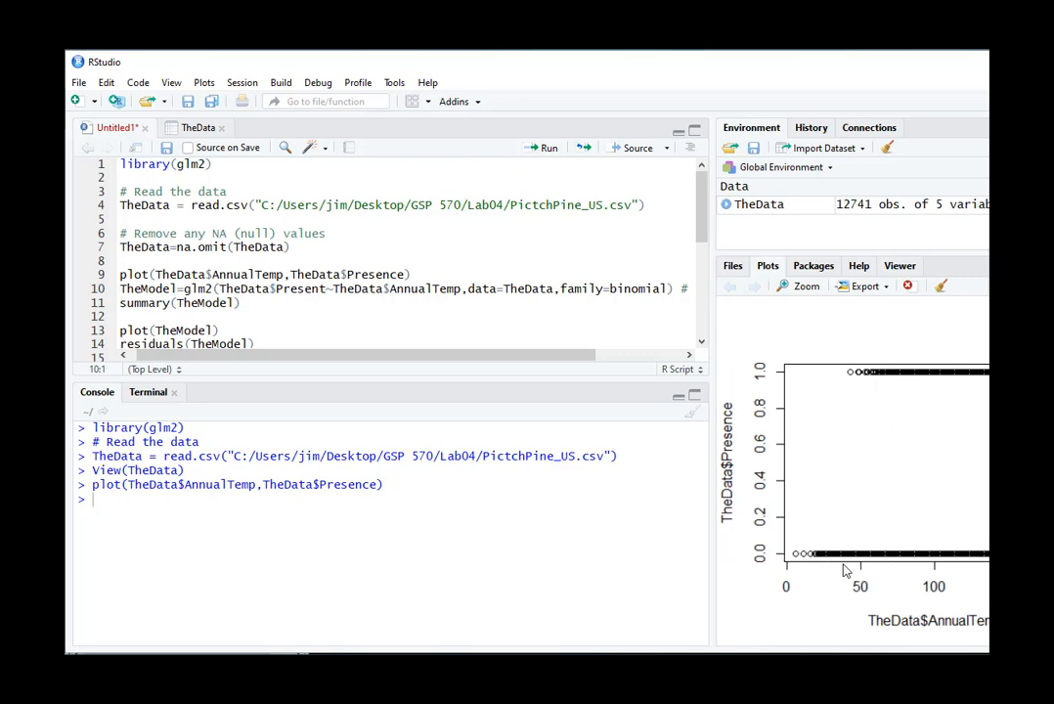
mouse_move(911, 553)
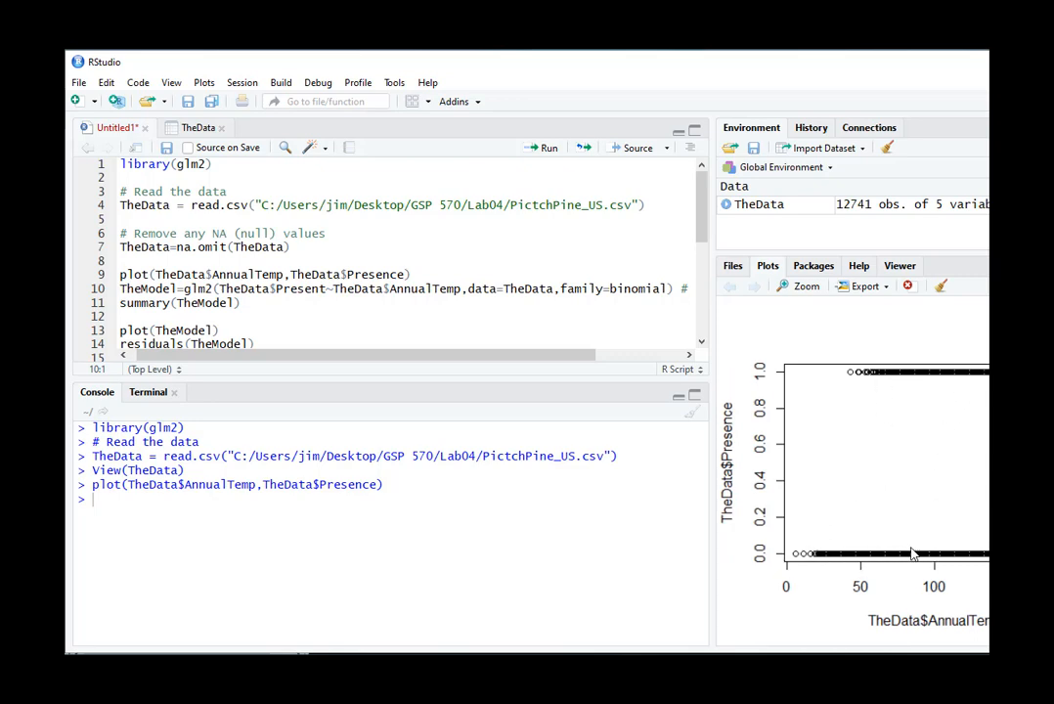
mouse_move(954, 375)
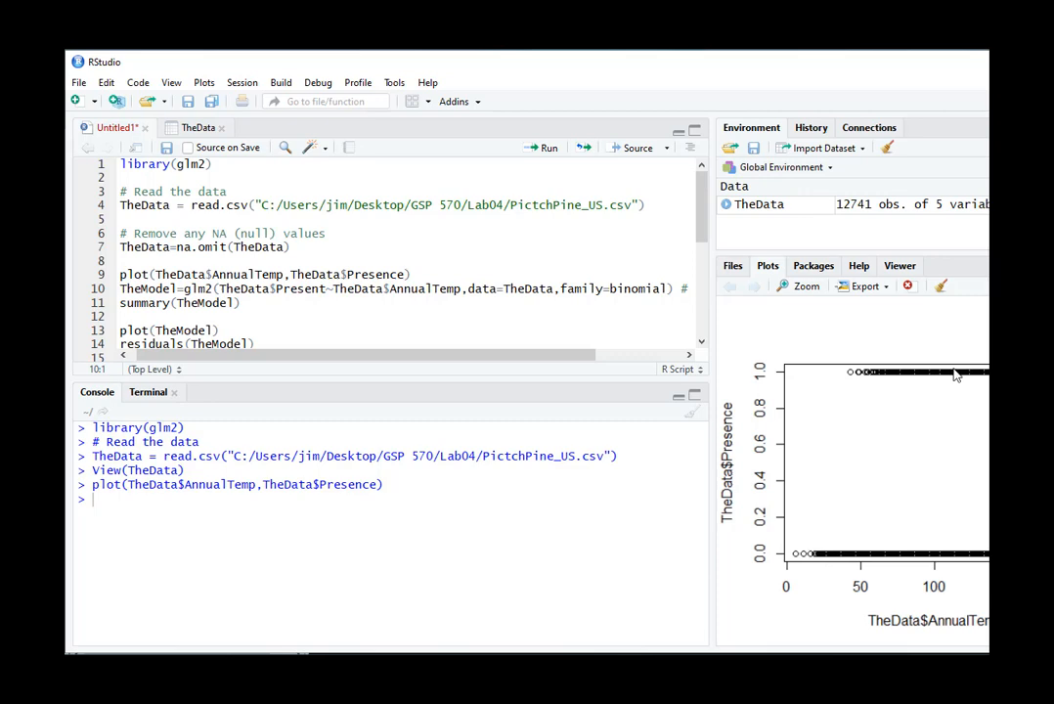
mouse_move(956, 375)
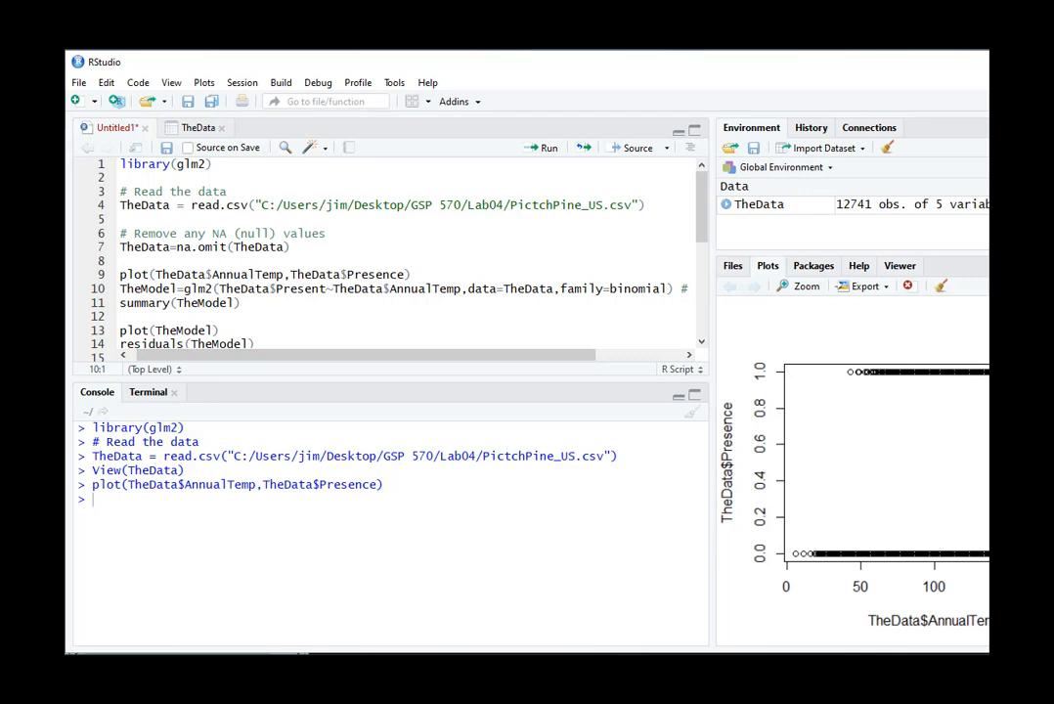
mouse_move(783, 560)
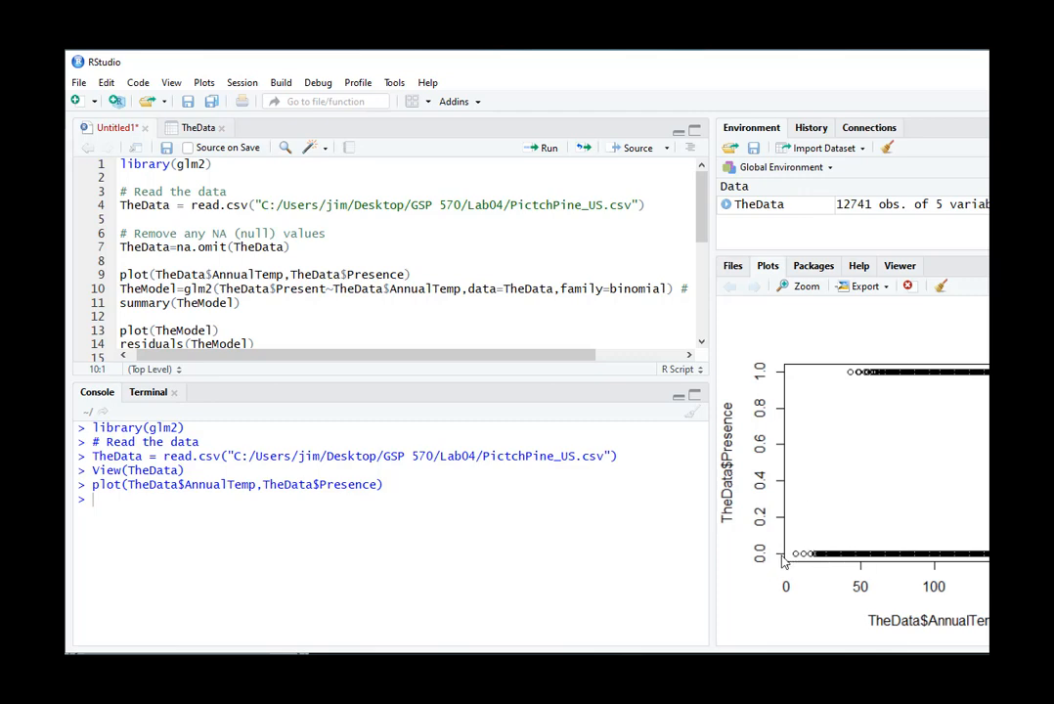
mouse_move(806, 560)
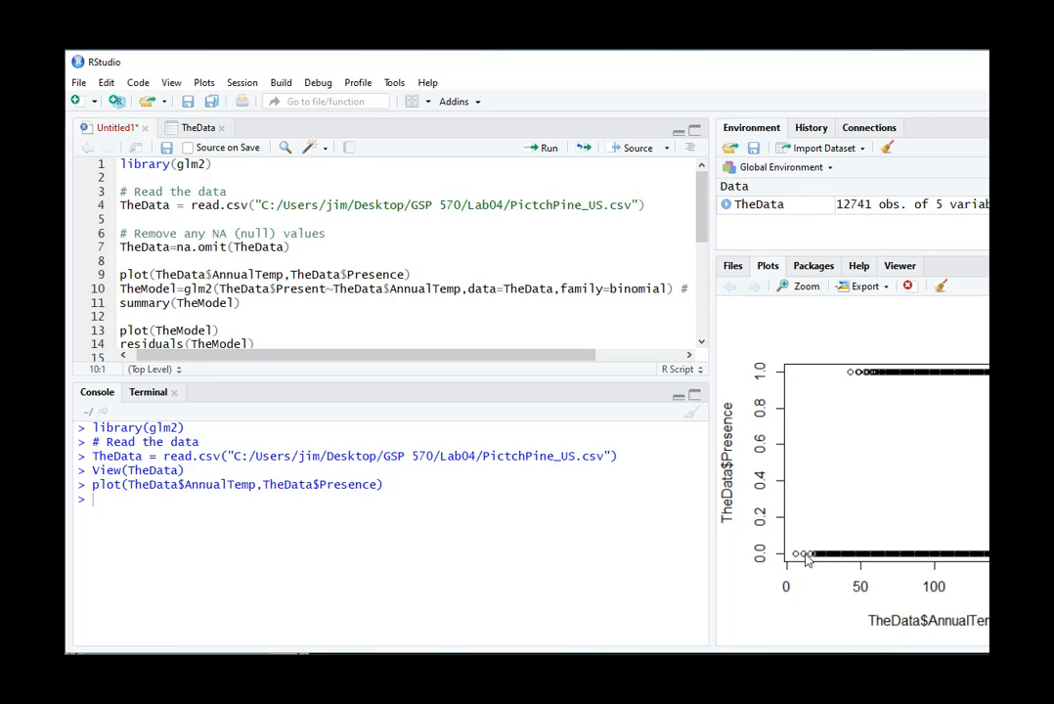
mouse_move(982, 391)
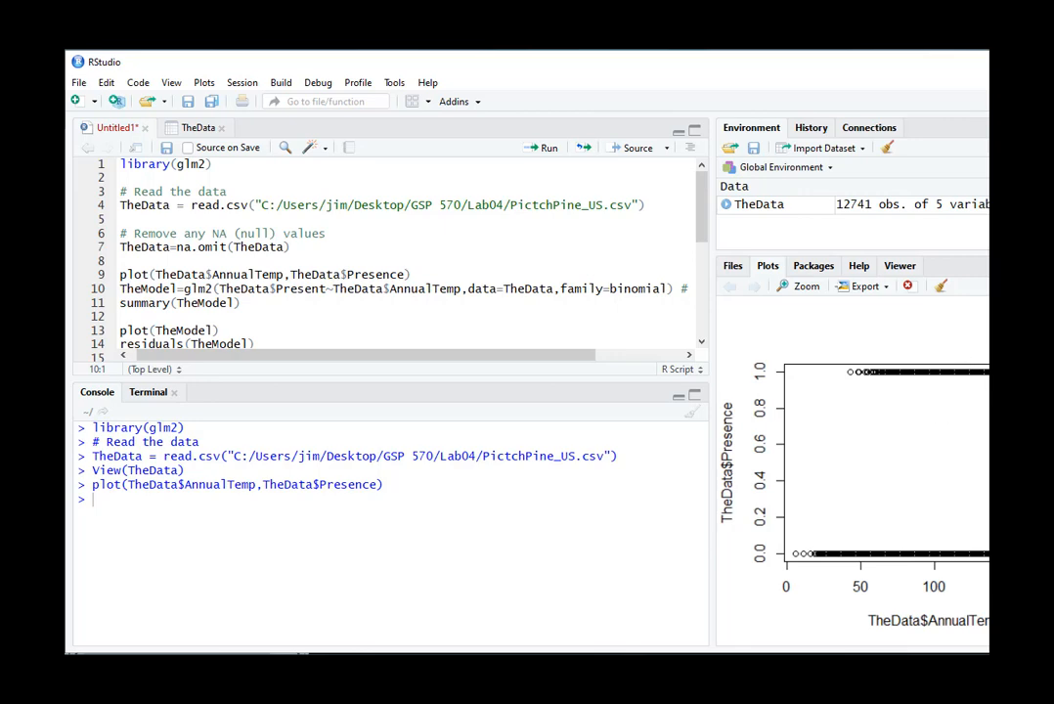
mouse_move(575, 413)
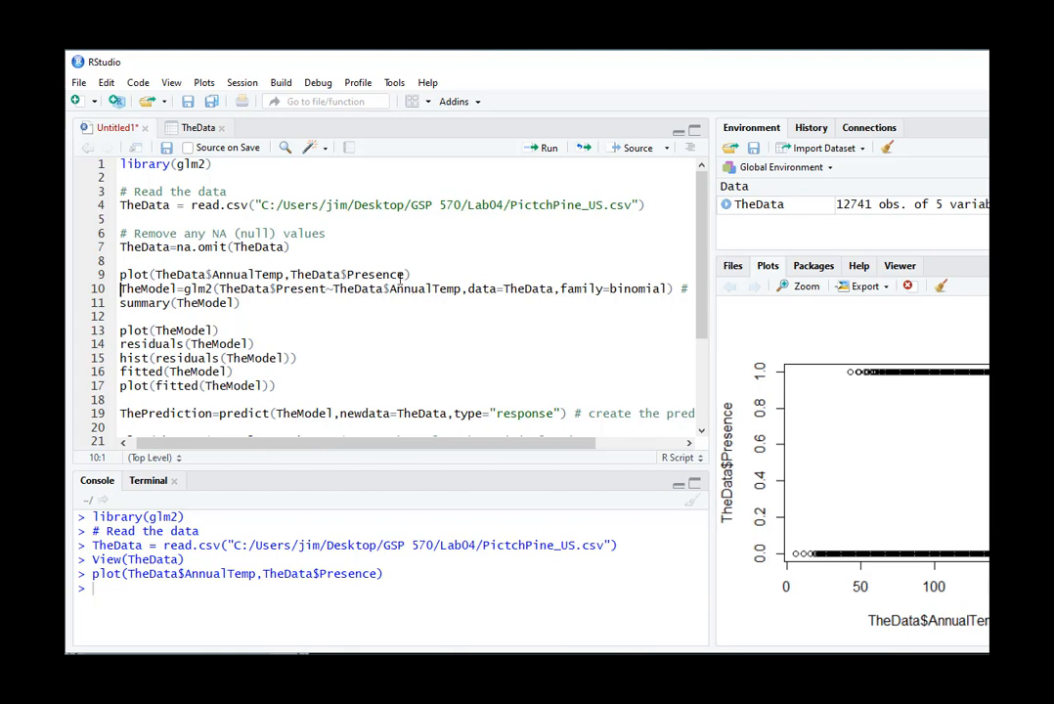
Check TheData's column names and correct the formula to TheData$AnnualTemp.
double_click(301, 289)
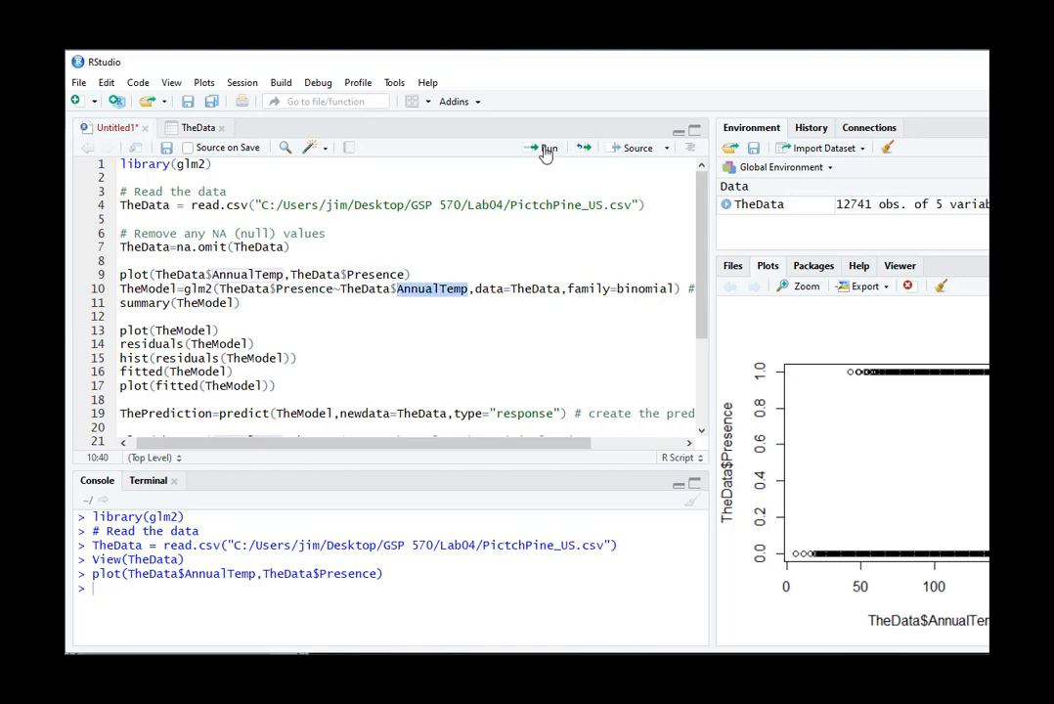
left_click(544, 149)
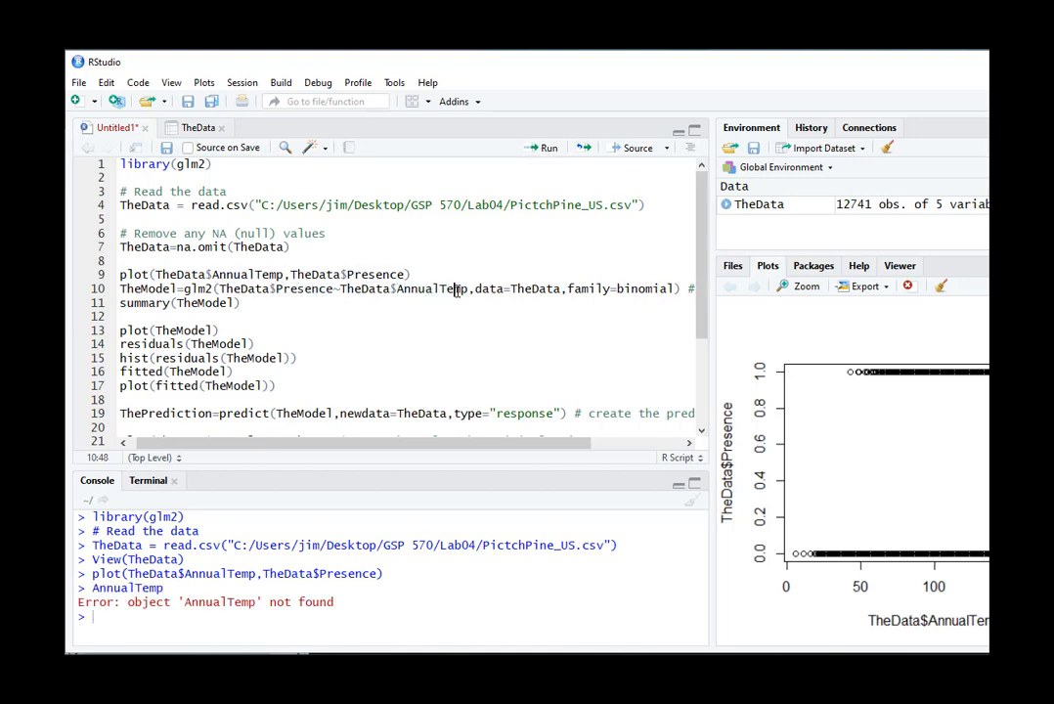
left_click(199, 128)
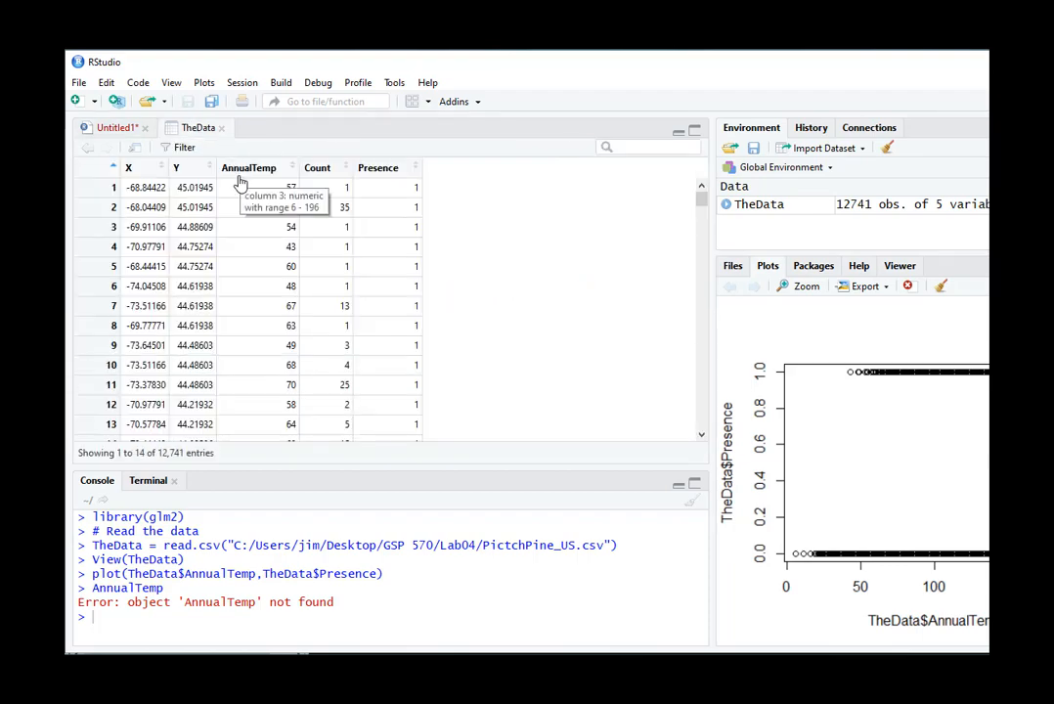
left_click(117, 127)
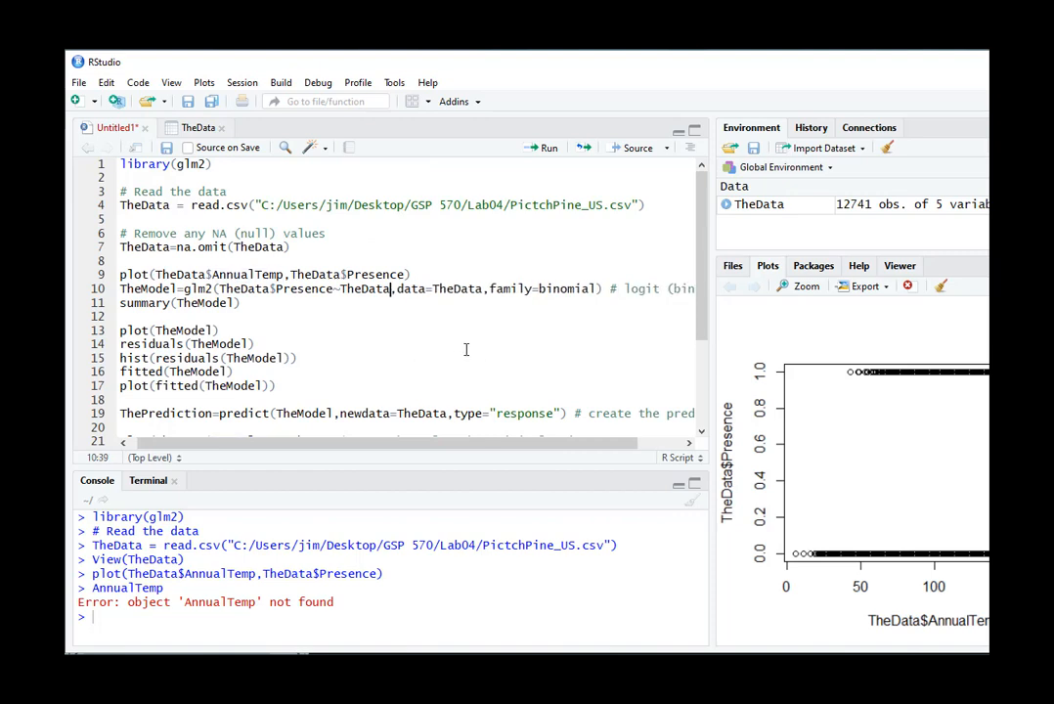
type("$")
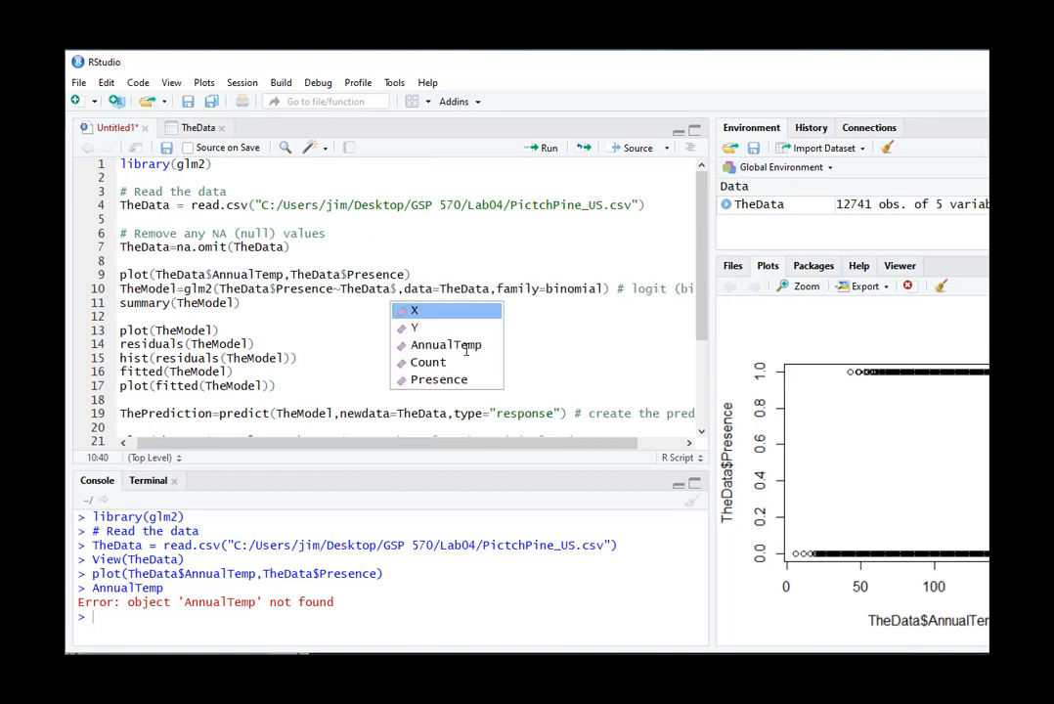
left_click(446, 344)
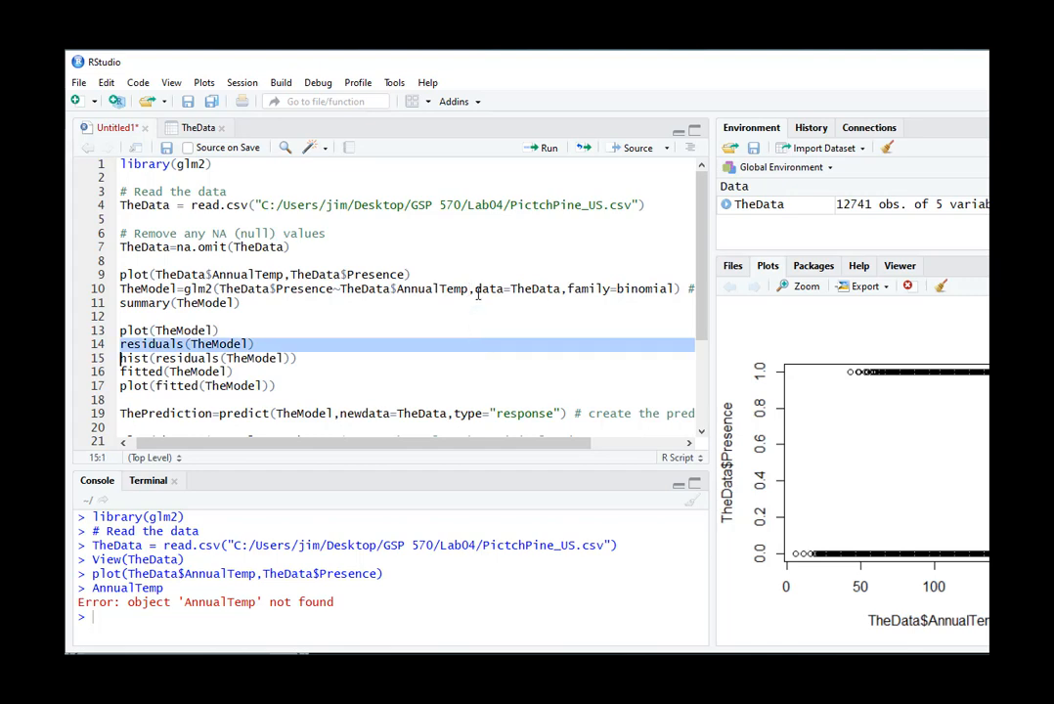
Fit the binomial glm TheModel of Presence on AnnualTemp and print its summary (AIC 7625.1).
left_click(548, 149)
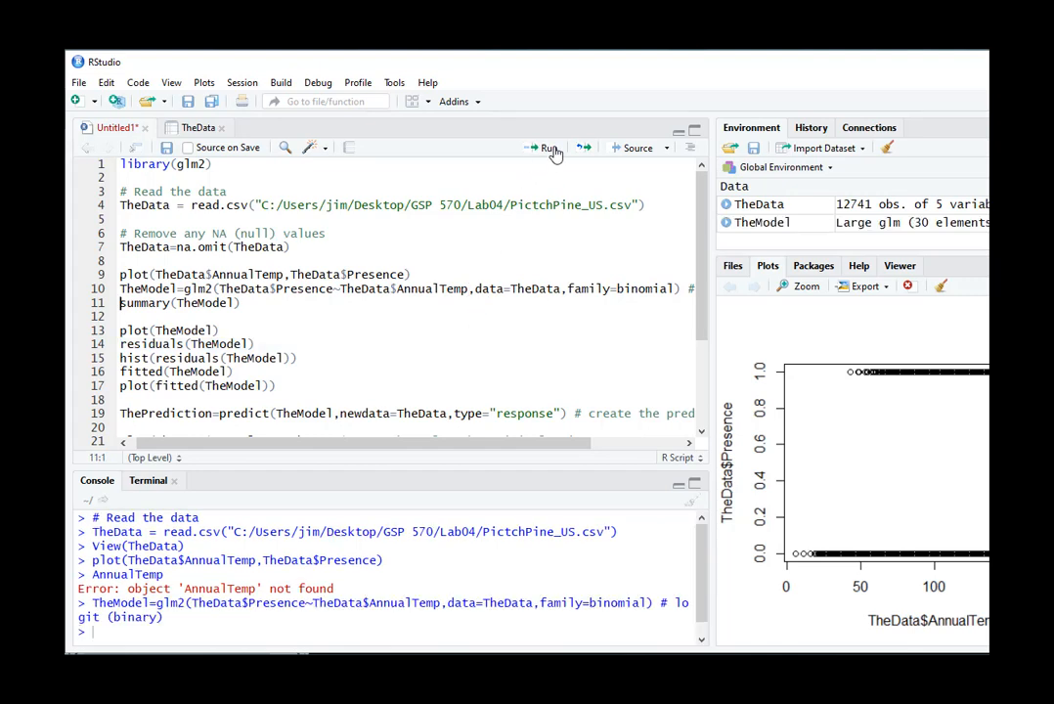
left_click(548, 149)
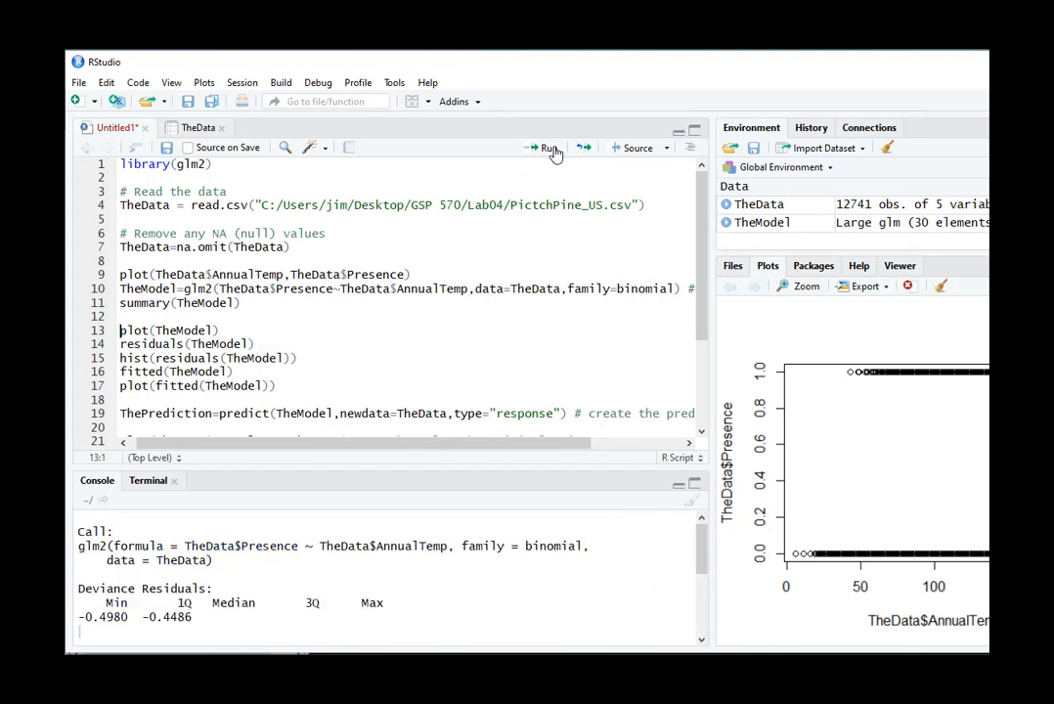
left_click(548, 149)
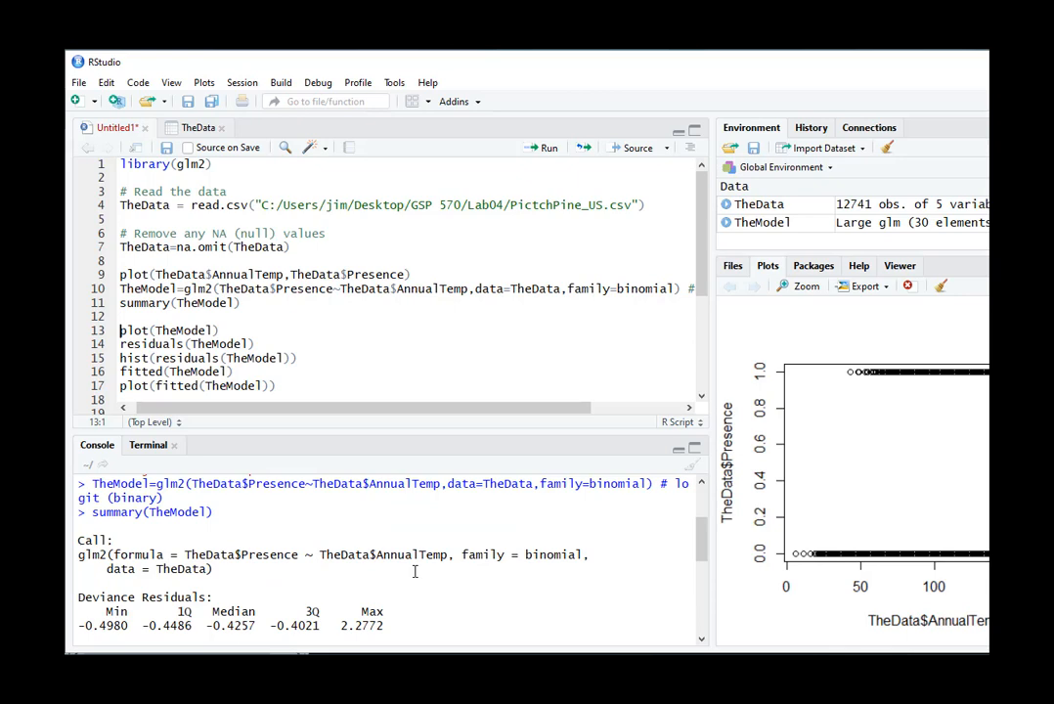
scroll("down", 3)
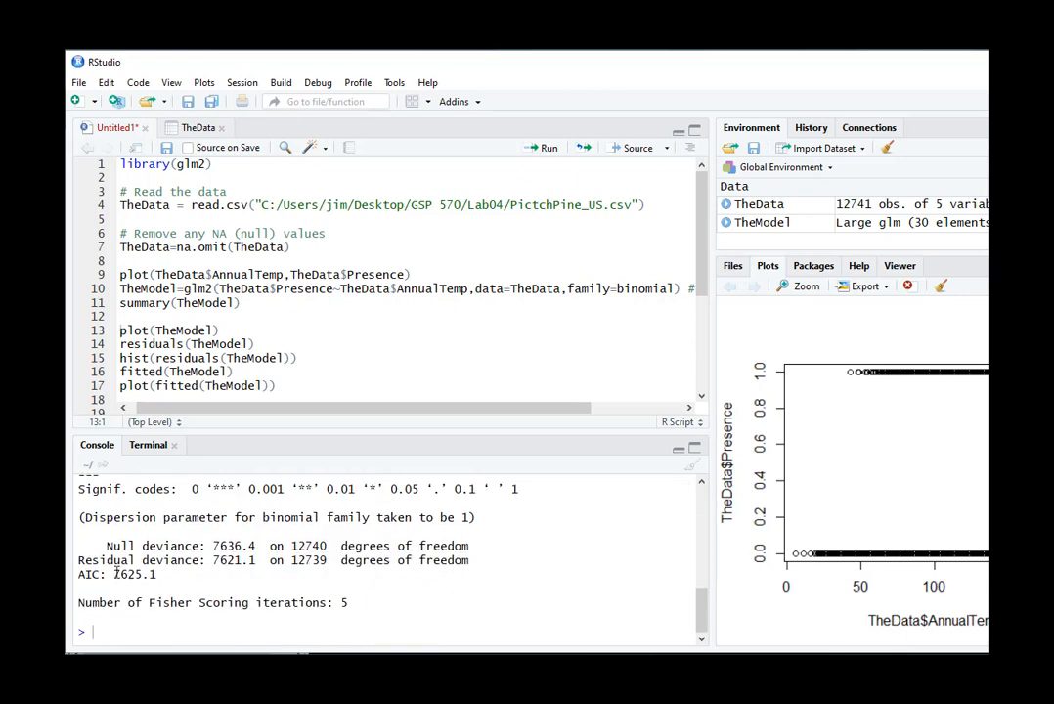
double_click(135, 575)
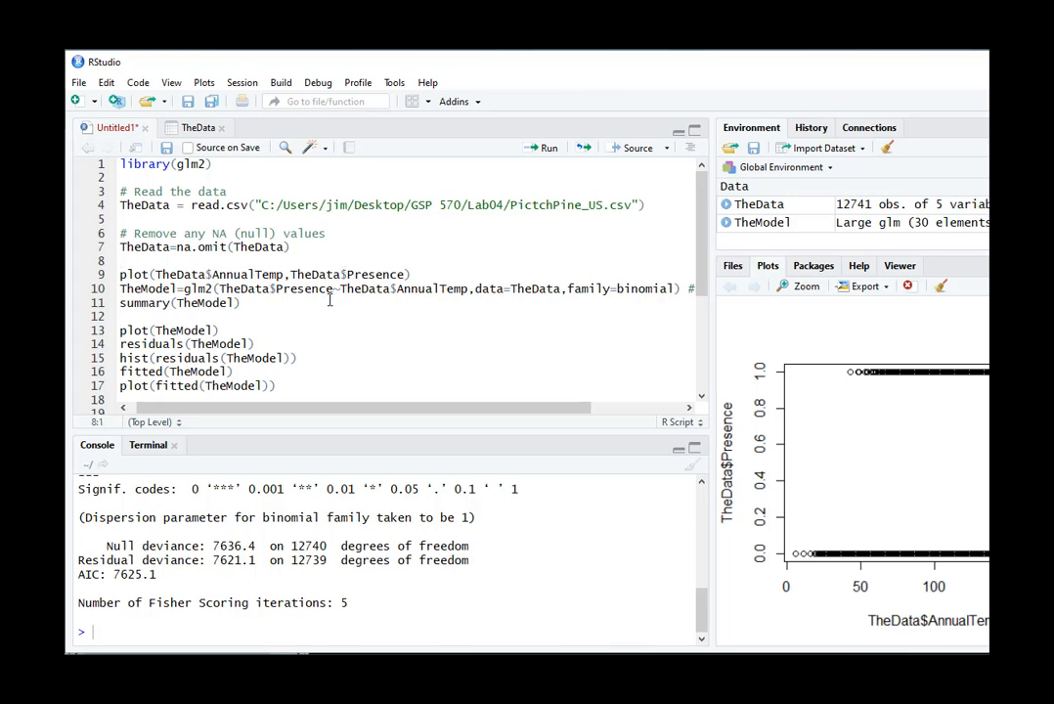
scroll("down", 3)
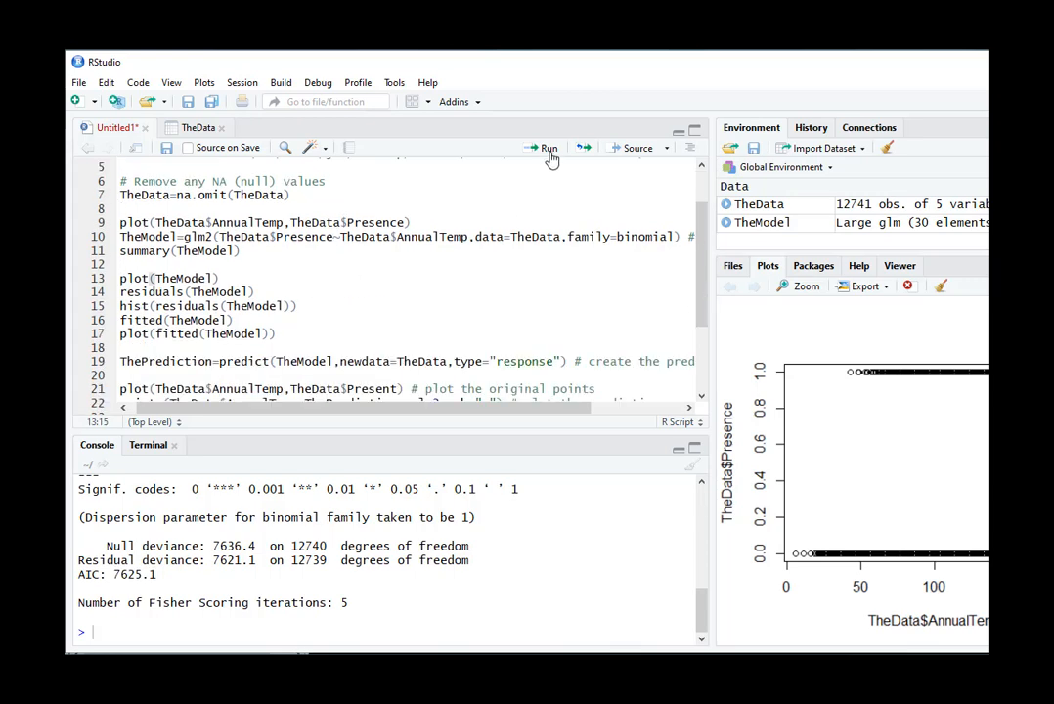
Cycle through plot(TheModel) diagnostics from residuals vs fitted to residuals vs leverage.
left_click(544, 149)
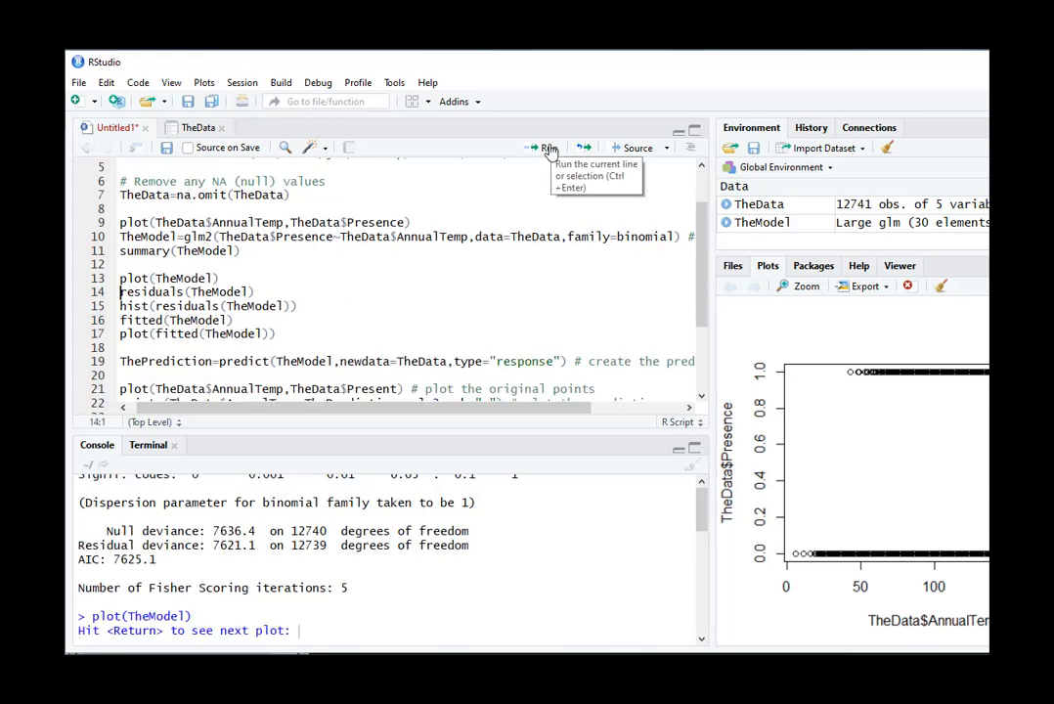
mouse_move(280, 610)
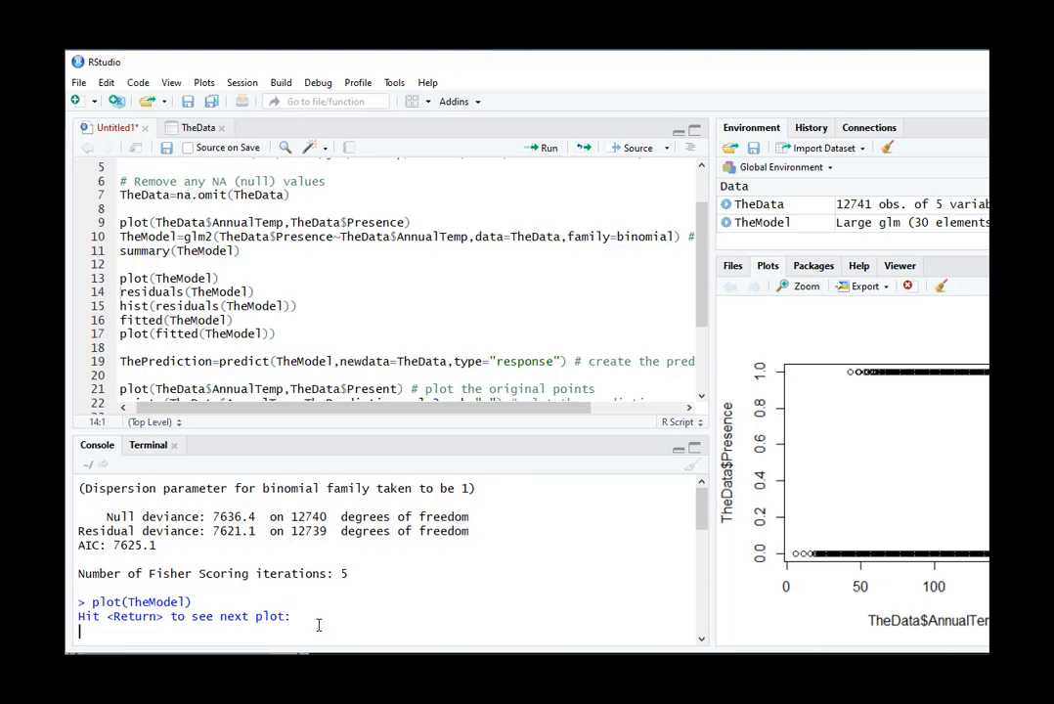
key("Return")
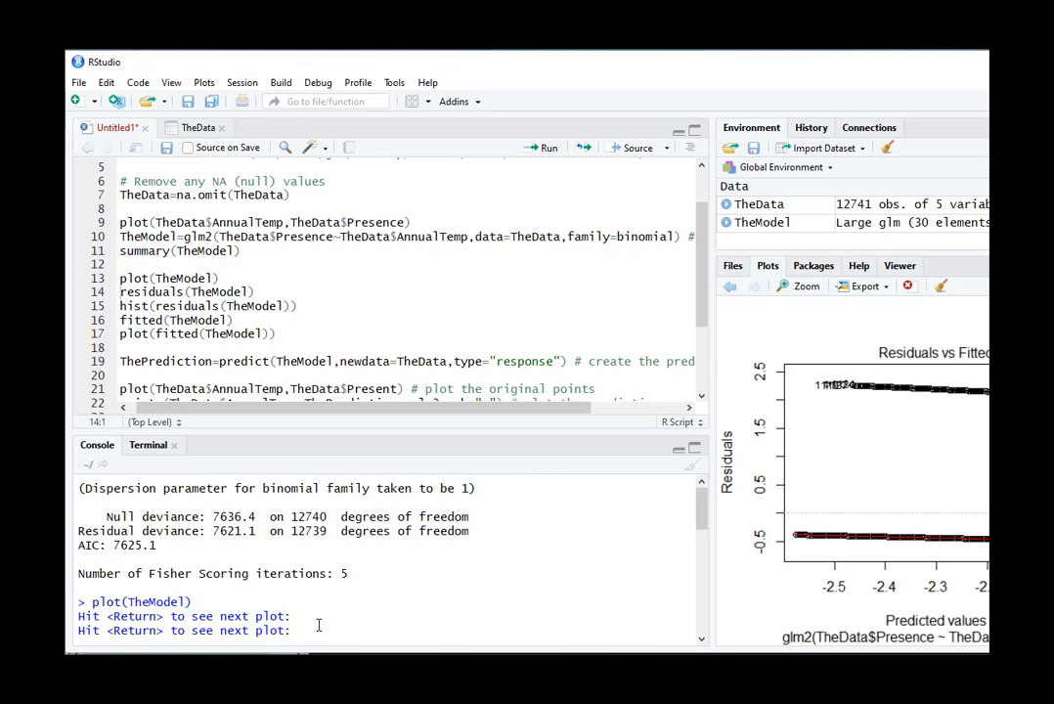
key("Return")
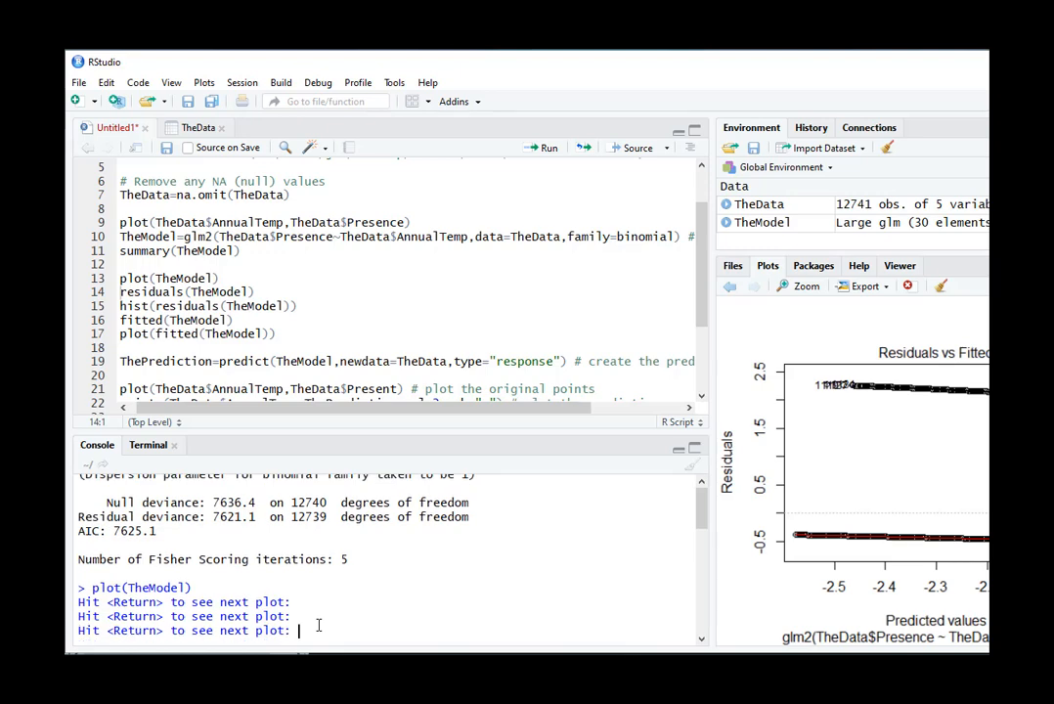
key("Return")
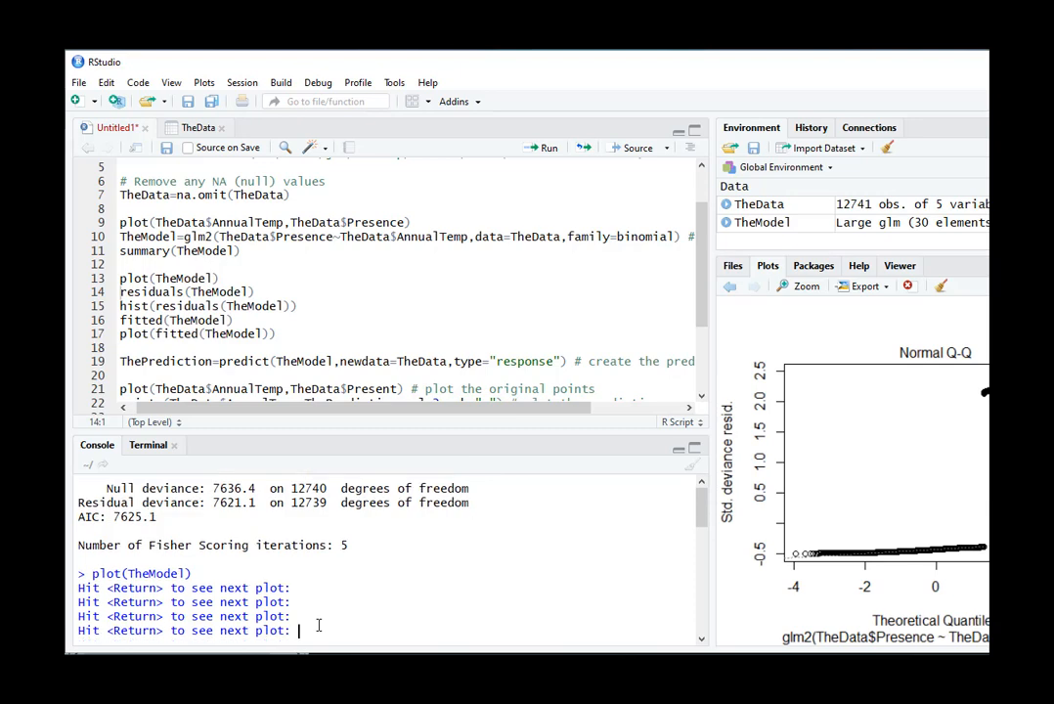
key("Return")
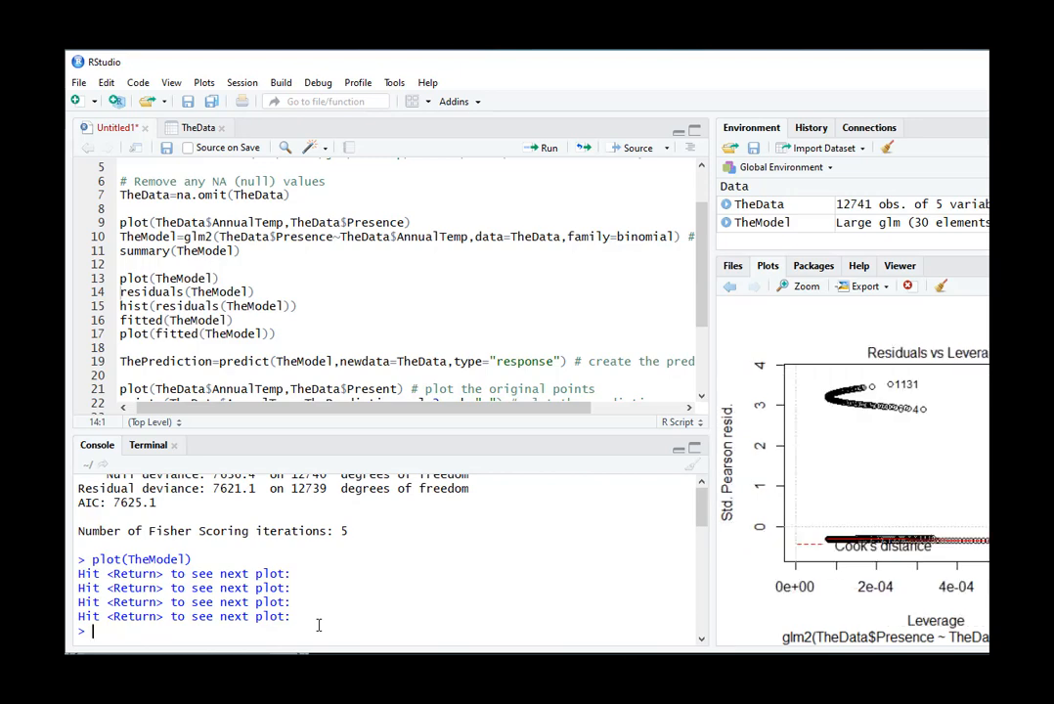
mouse_move(390, 320)
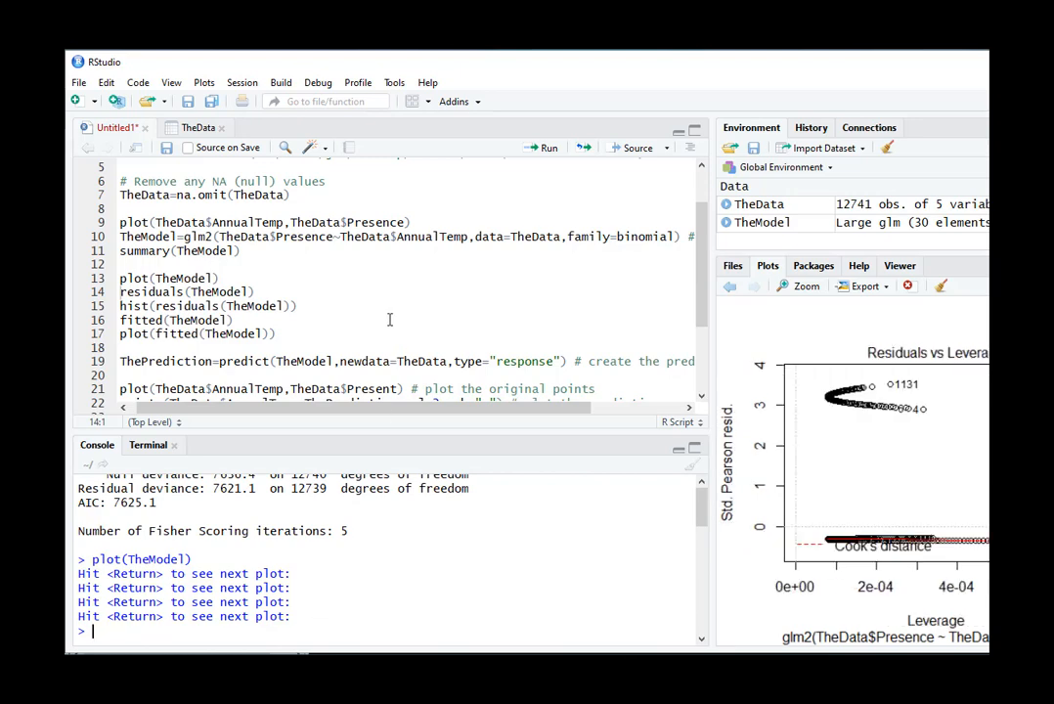
scroll("down", 3)
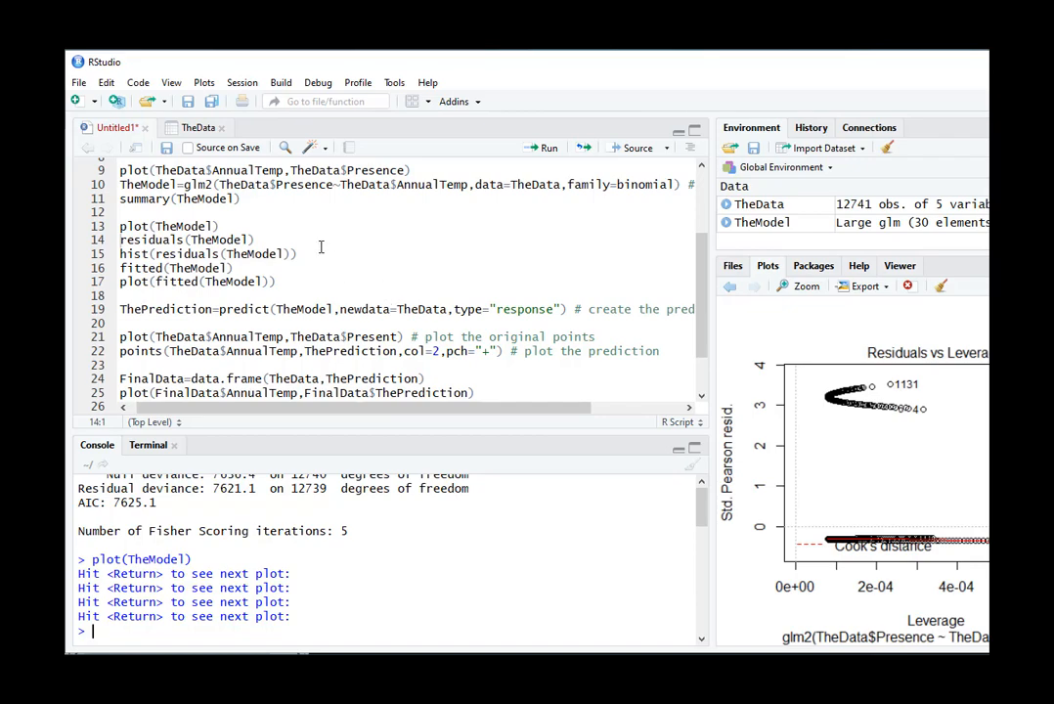
Histogram TheModel's residuals, then print and plot its fitted values.
left_click(543, 148)
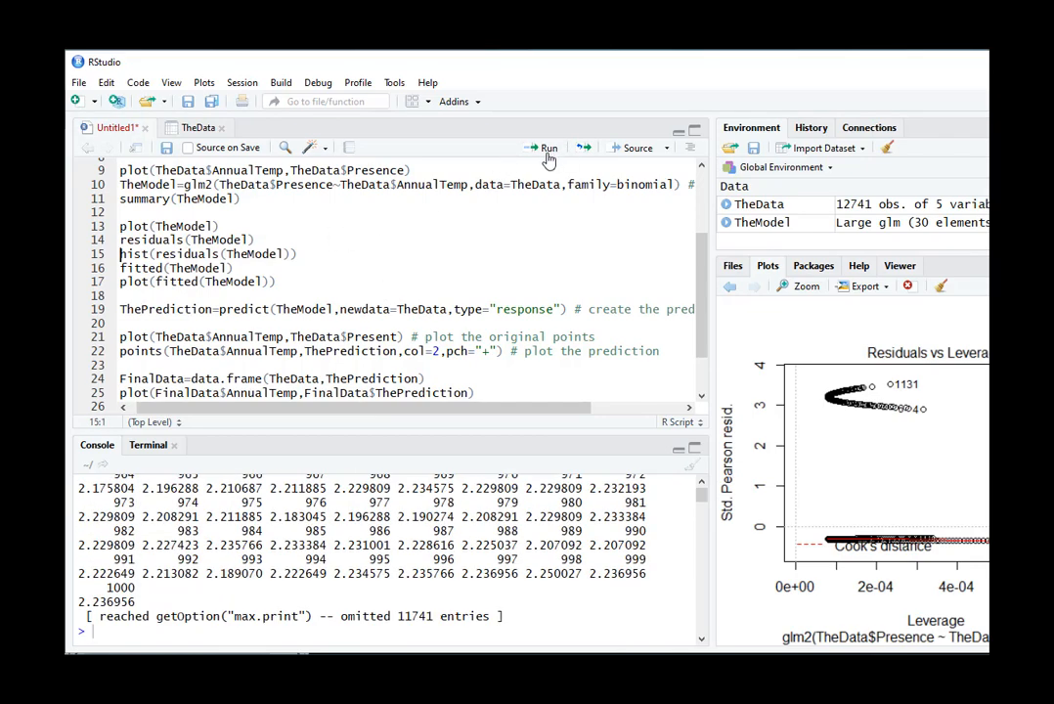
left_click(547, 148)
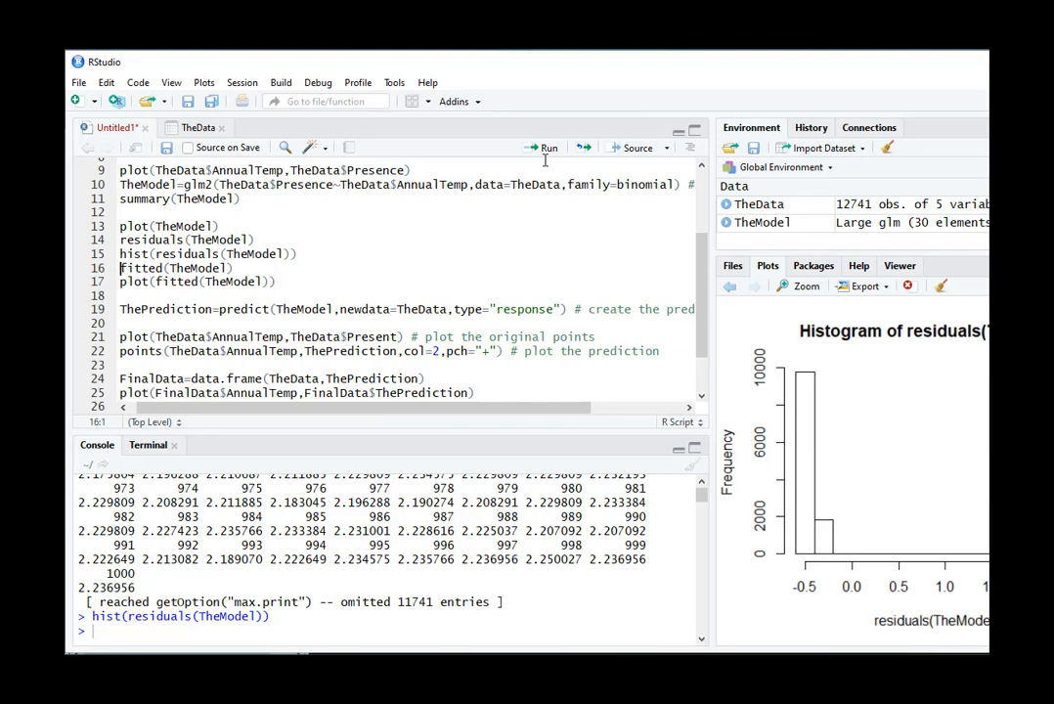
left_click(544, 149)
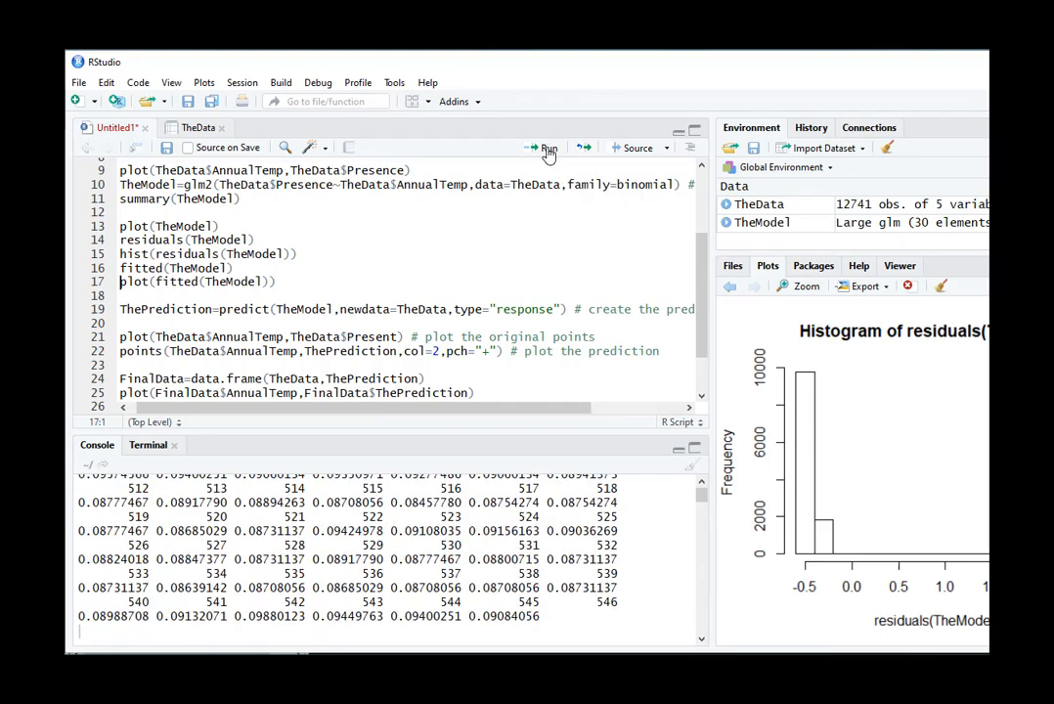
left_click(544, 148)
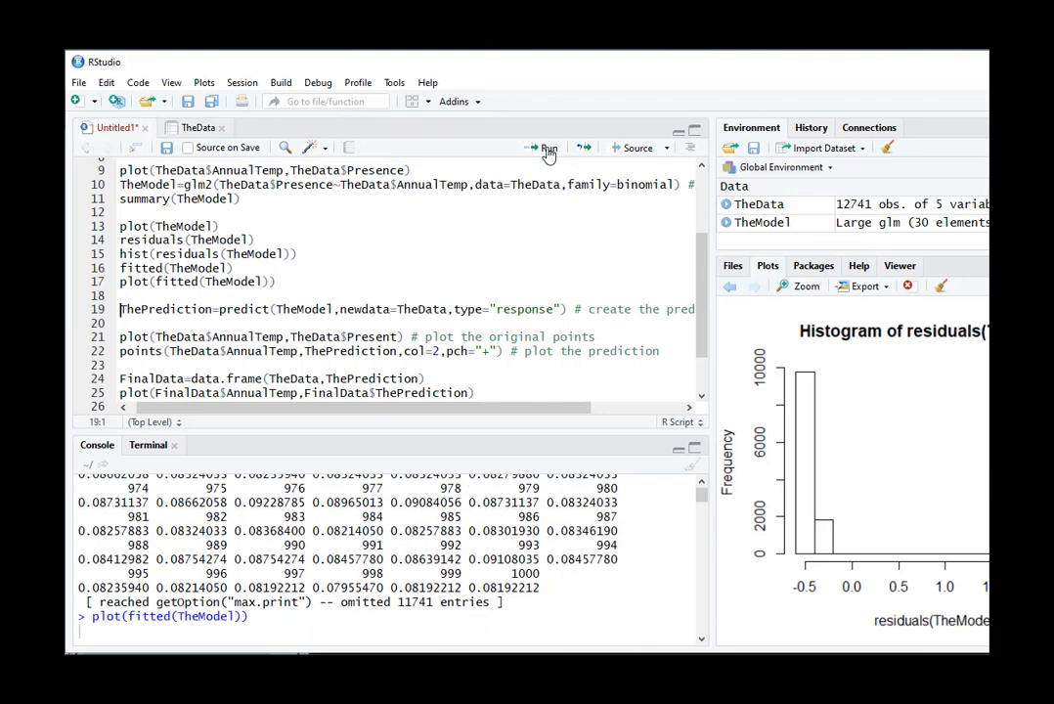
Compute ThePrediction as predicted presence probabilities from TheModel.
left_click(548, 149)
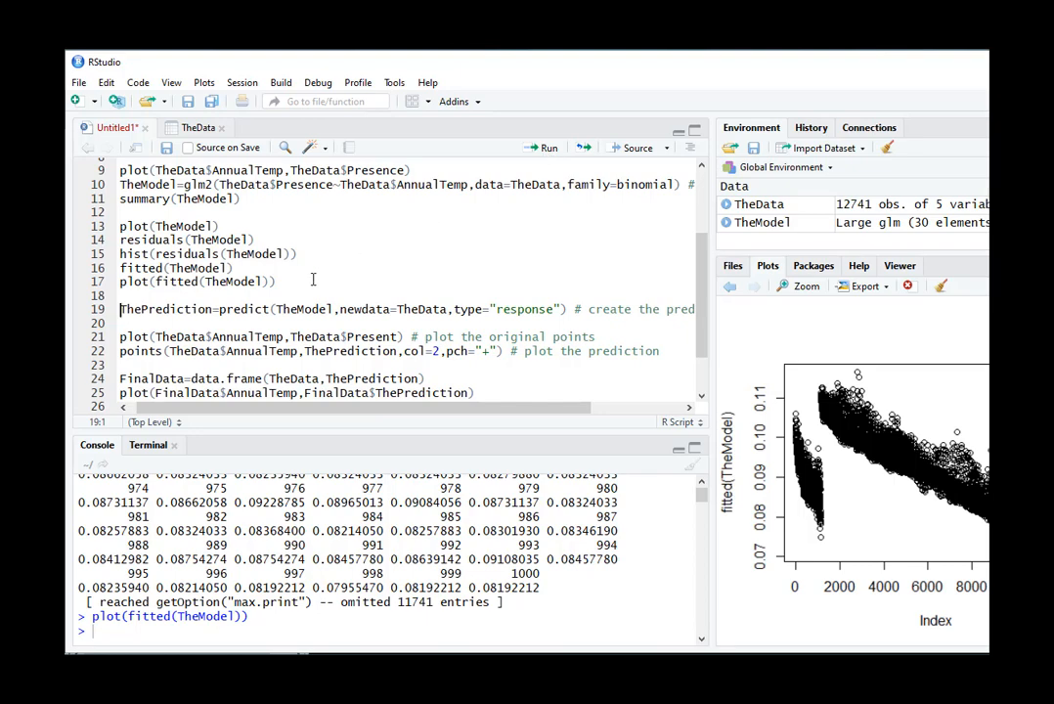
scroll("up", 3)
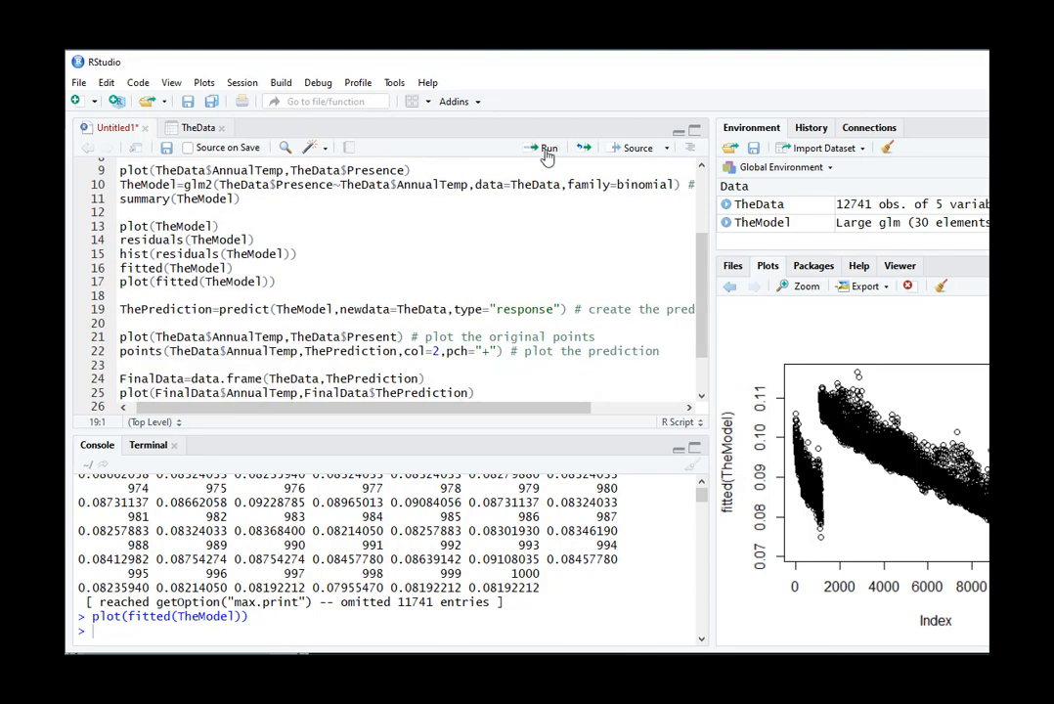
left_click(544, 149)
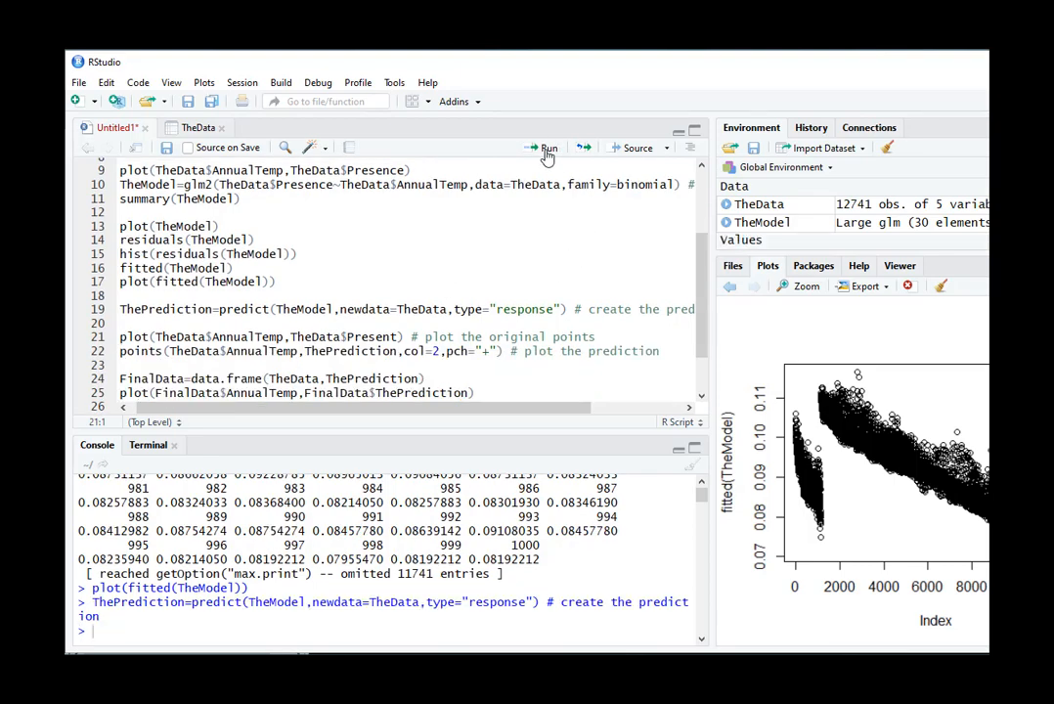
Fix Present to Presence and plot Presence against AnnualTemp.
left_click(547, 149)
type("ce")
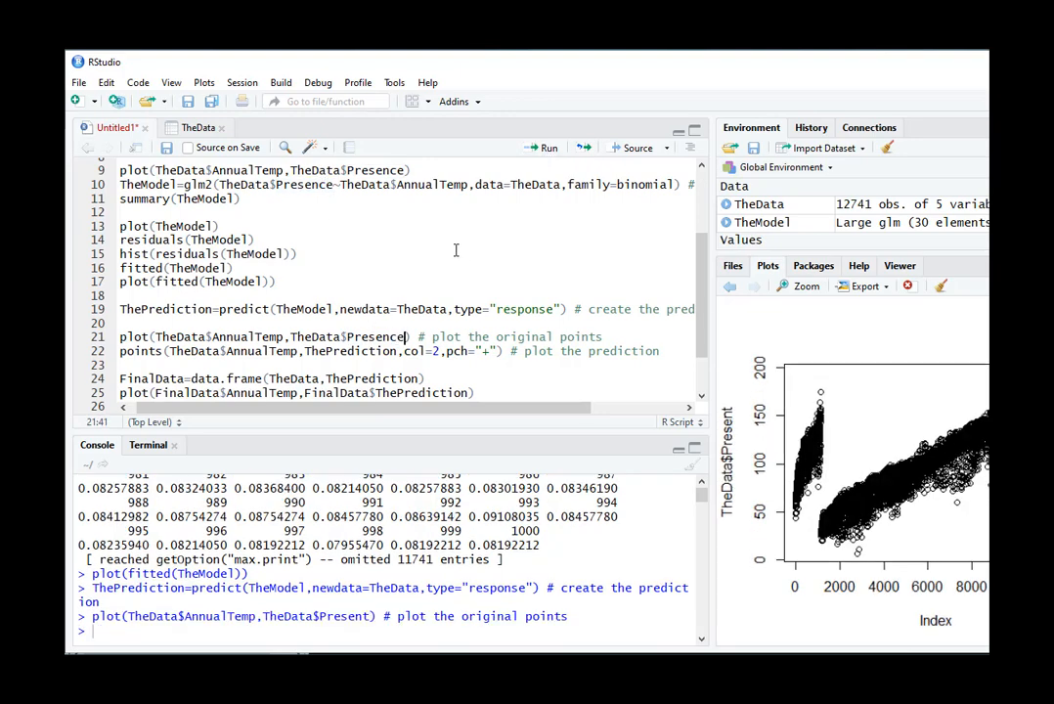
mouse_move(548, 148)
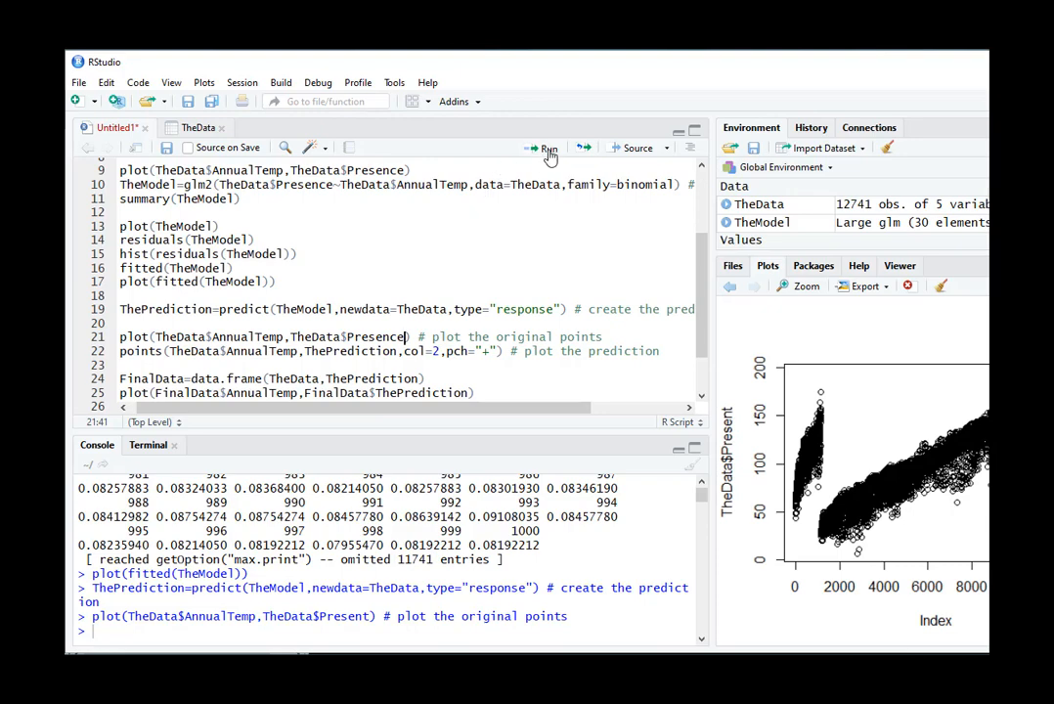
left_click(544, 148)
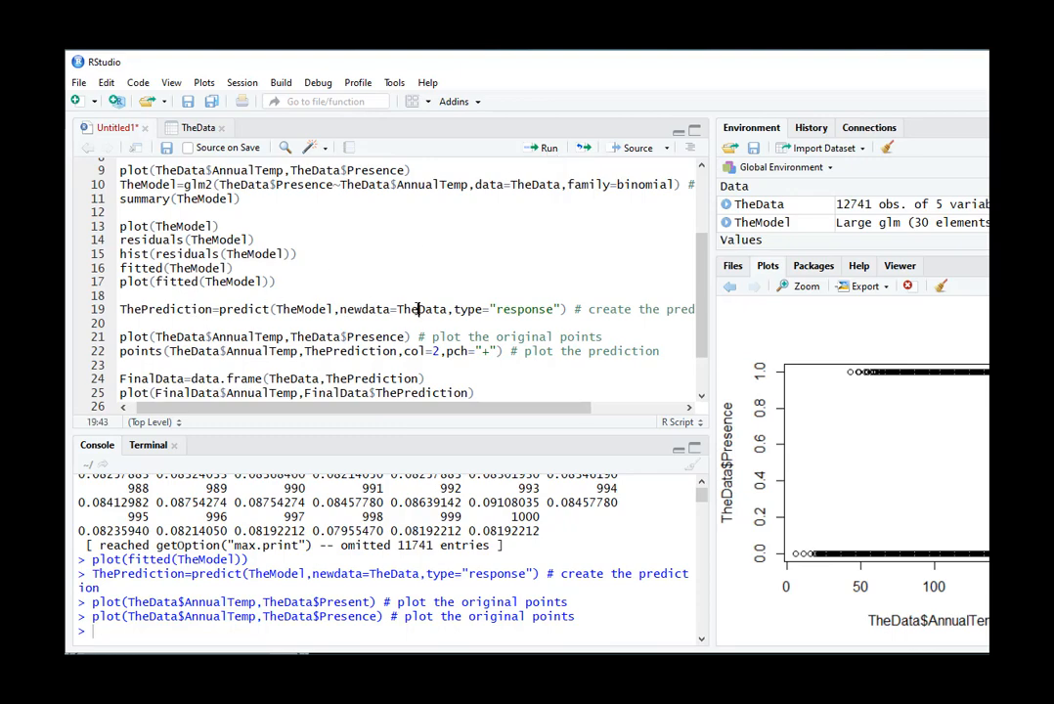
left_click(548, 149)
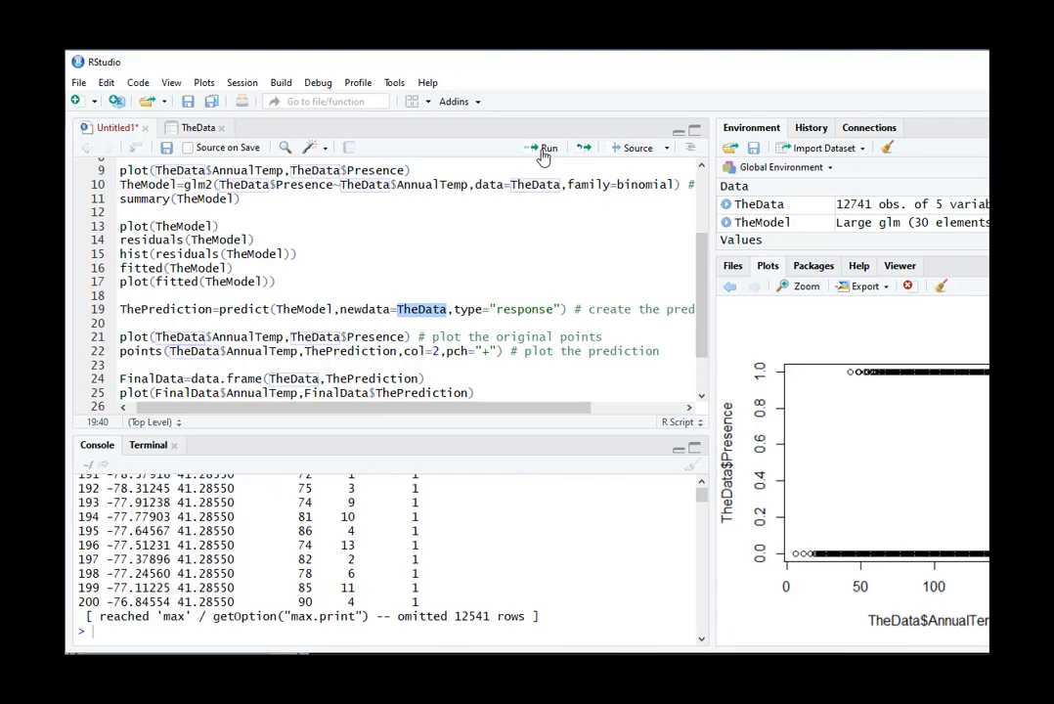
left_click(354, 309)
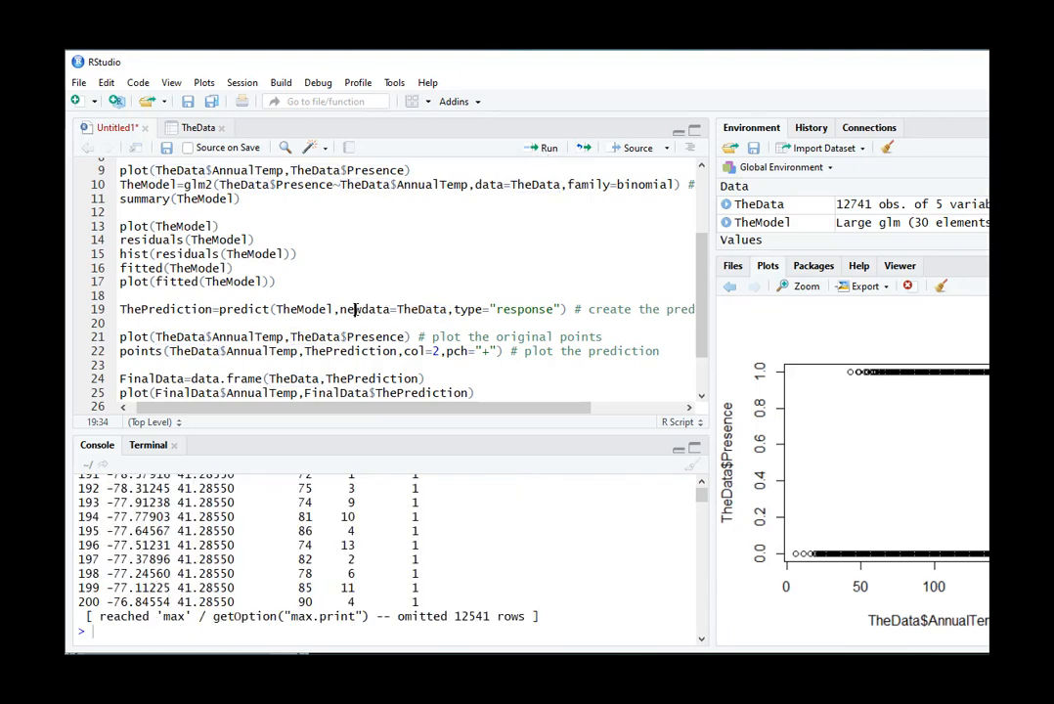
left_click(548, 149)
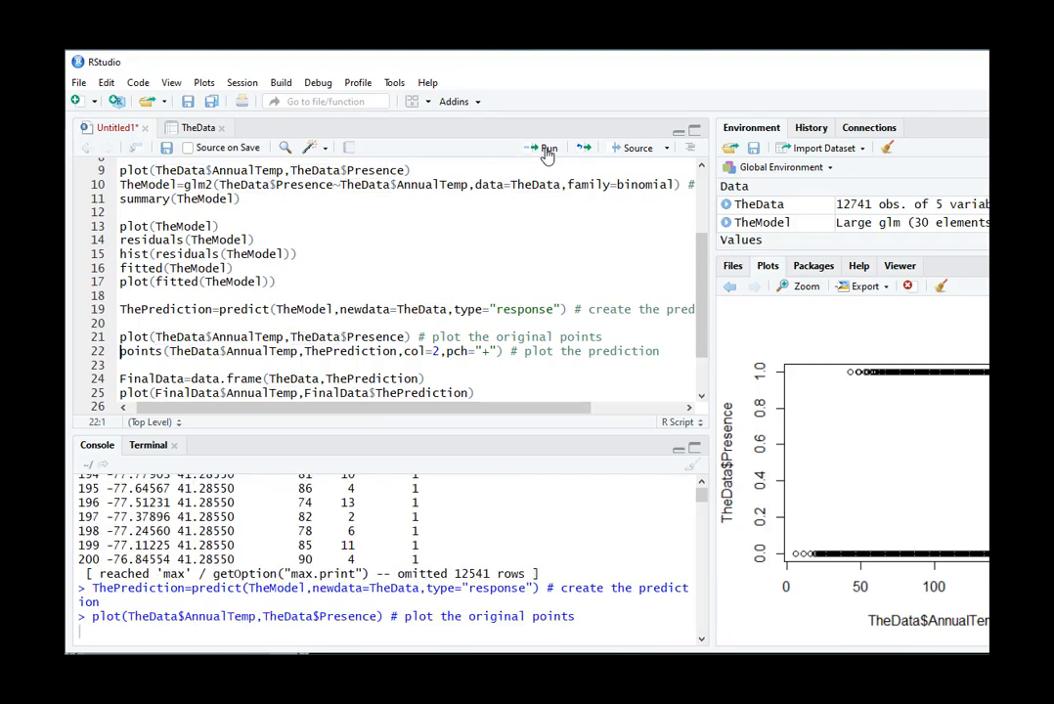
Overlay predictions as red '+' points and build FinalData from TheData and ThePrediction.
left_click(548, 149)
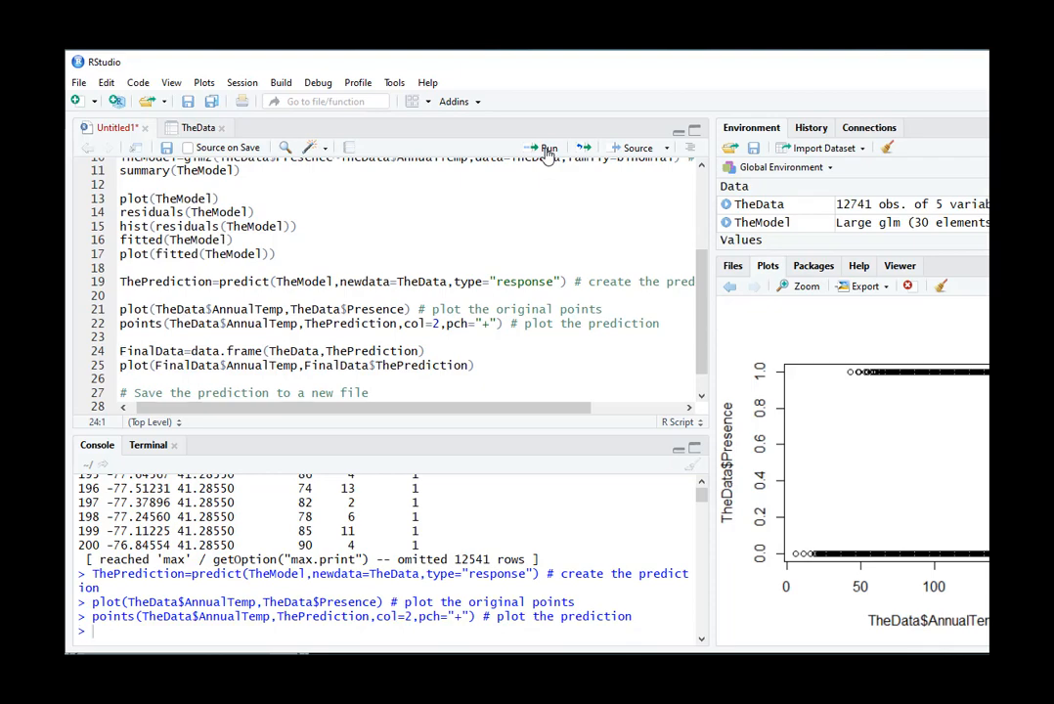
left_click(543, 149)
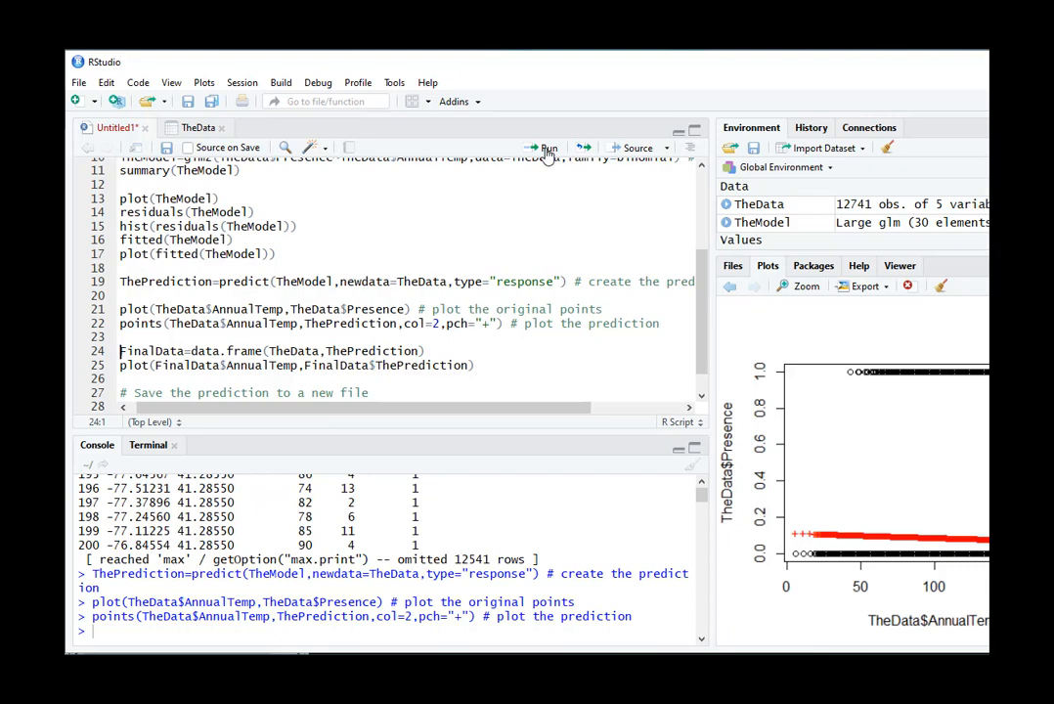
left_click(544, 148)
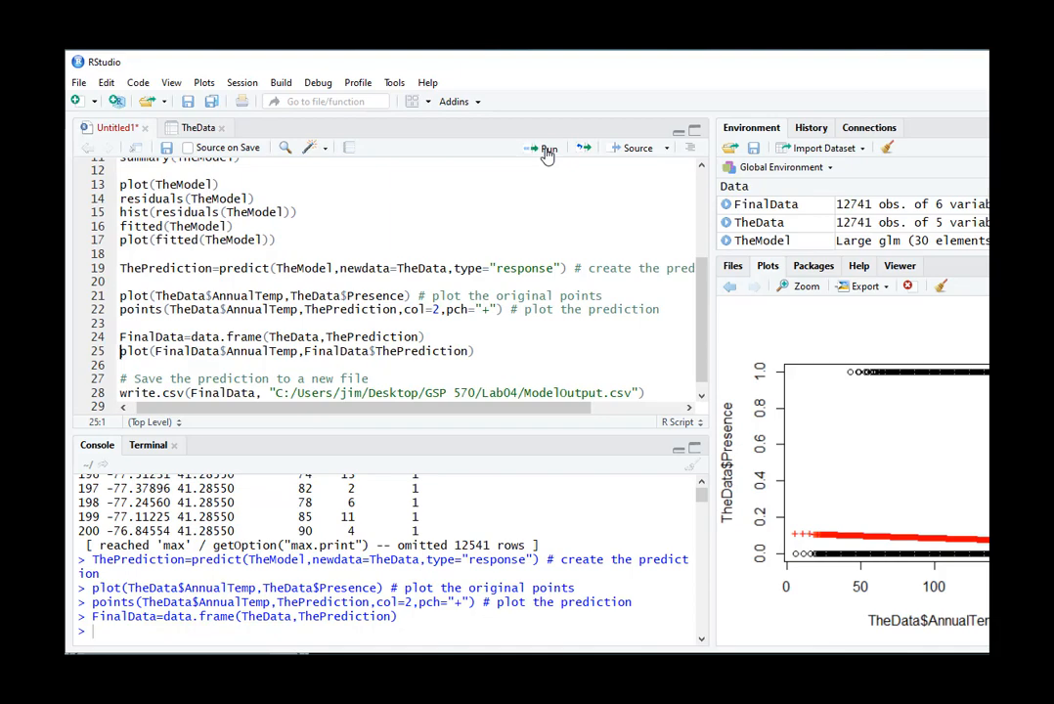
Plot FinalData predictions against AnnualTemp and write them to Lab04/ModelOutput2.csv.
left_click(543, 149)
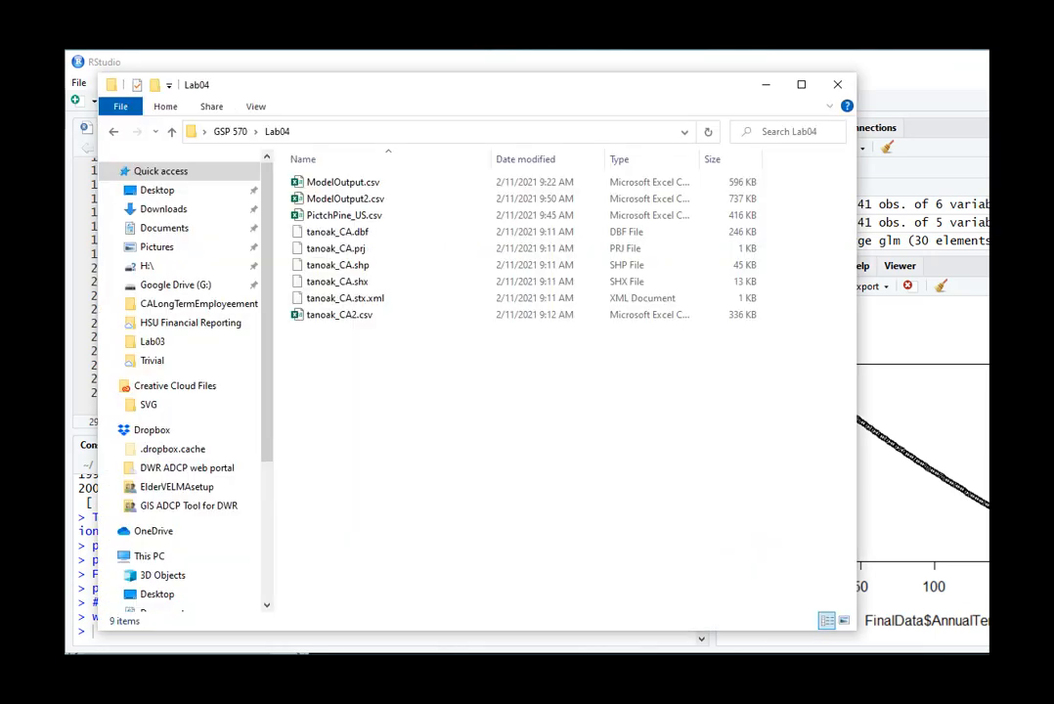
left_click(344, 199)
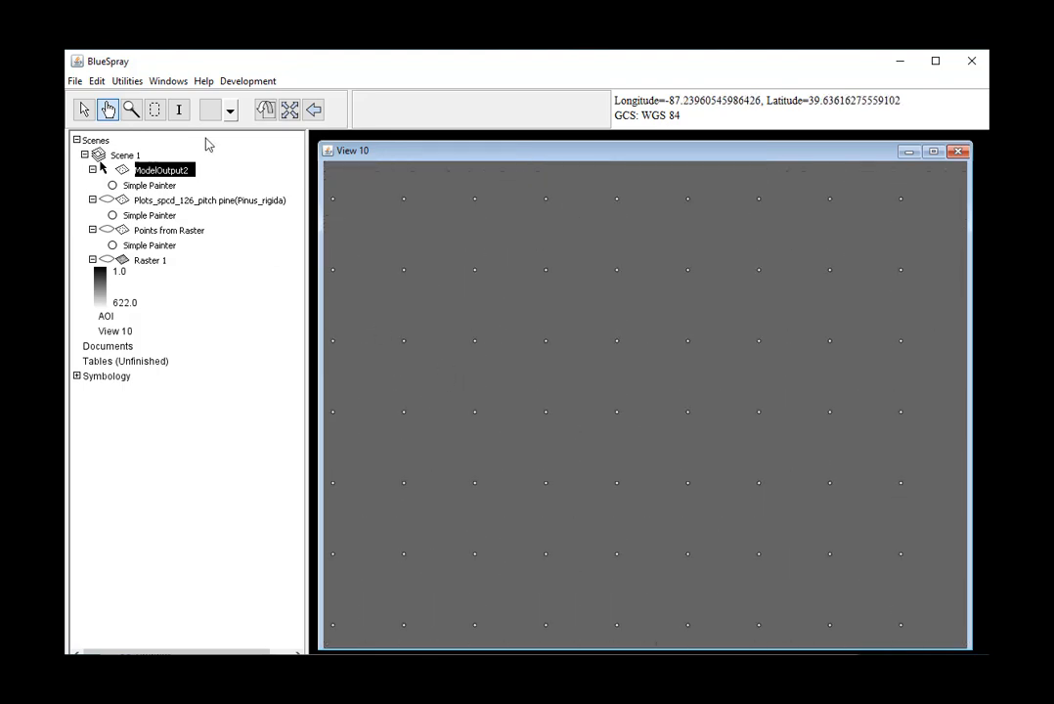
Measure the spacing between neighbouring ModelOutput2 points, about 0.1333.
left_click(230, 109)
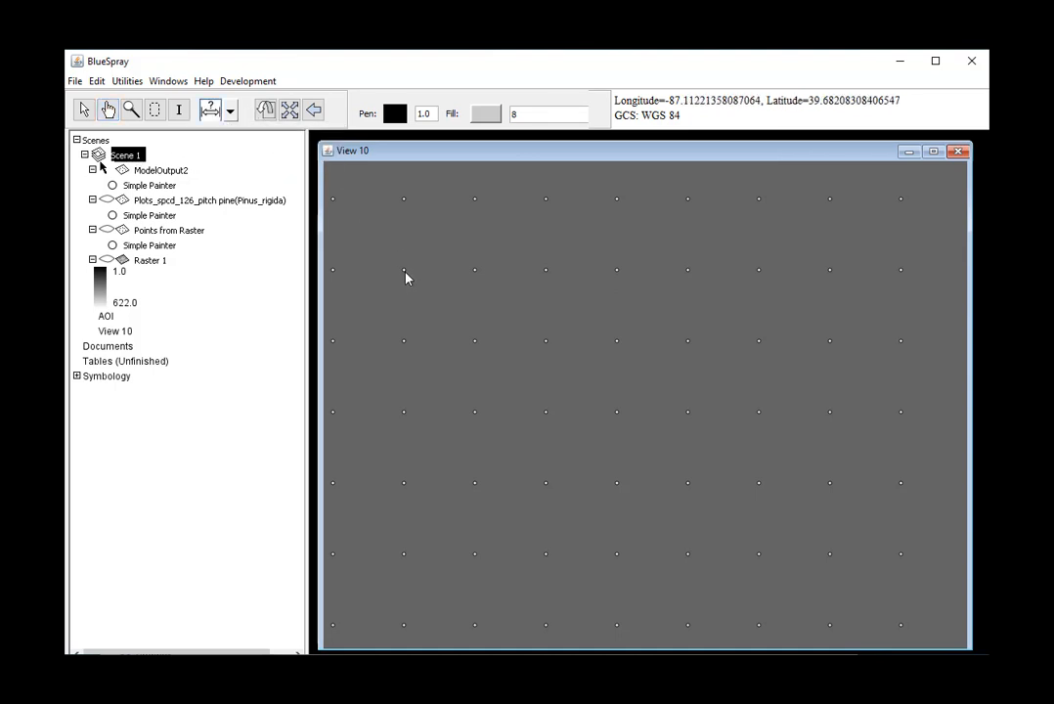
left_click_drag(405, 270, 479, 274)
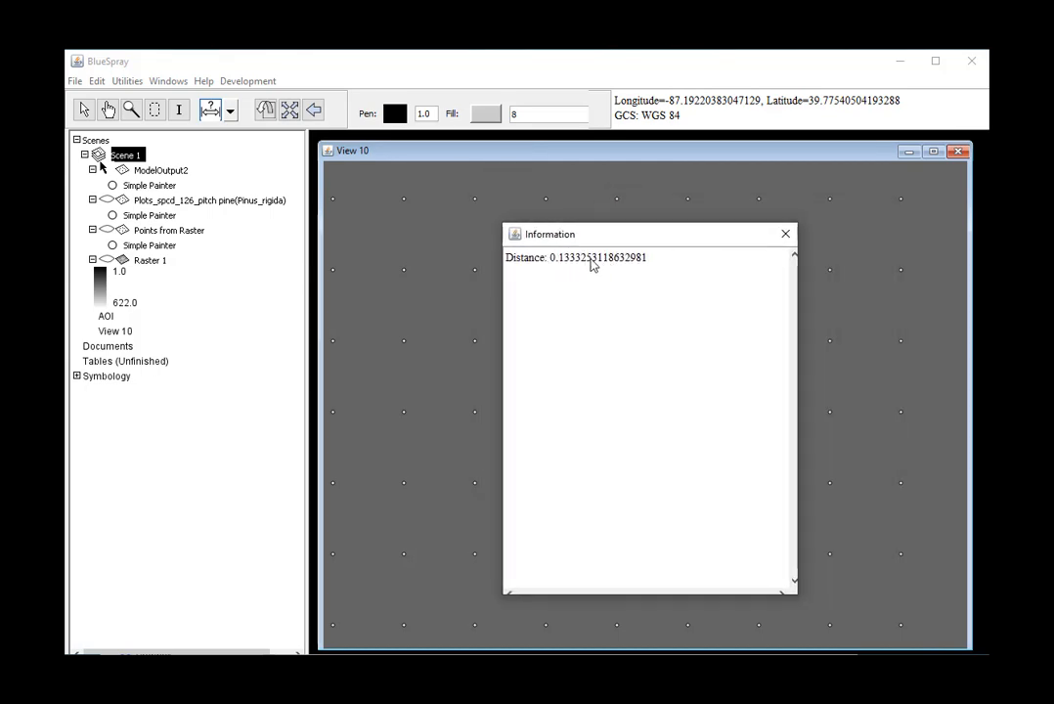
left_click(786, 235)
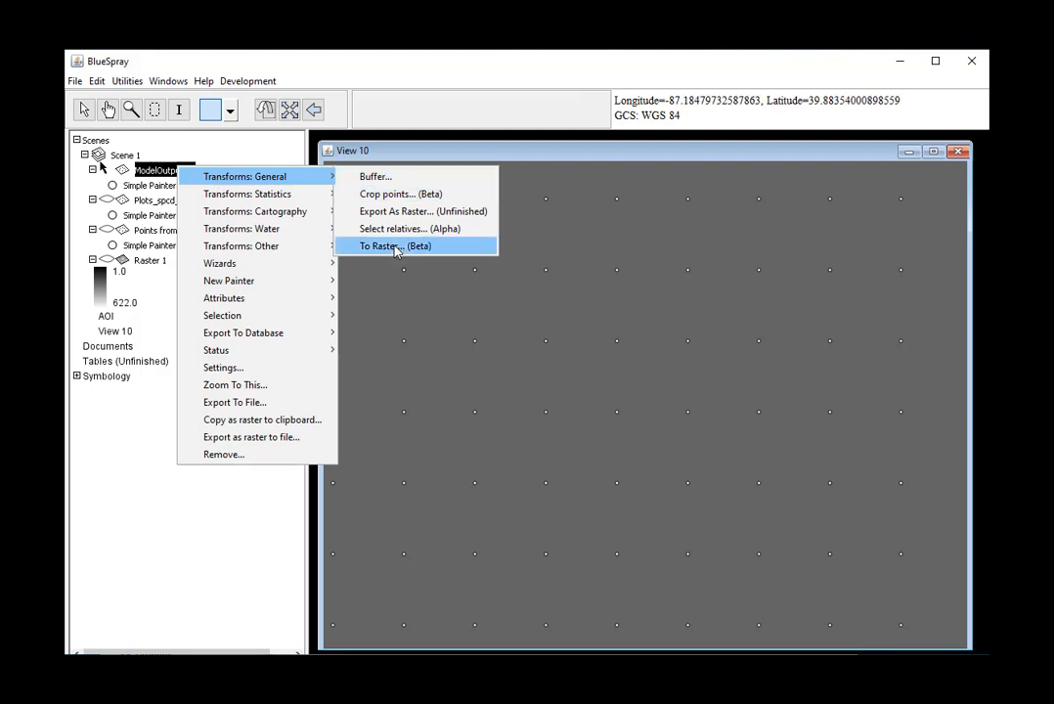
Rasterize ModelOutput2 via To Raster with pixel width 0.13335.
left_click(395, 246)
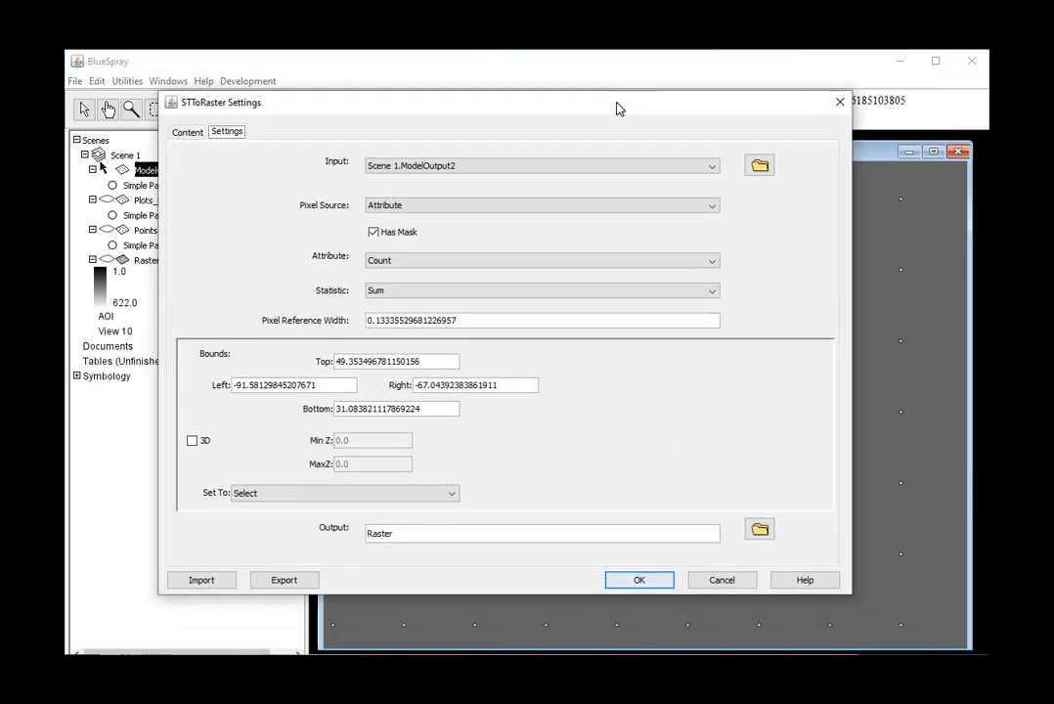
left_click(638, 579)
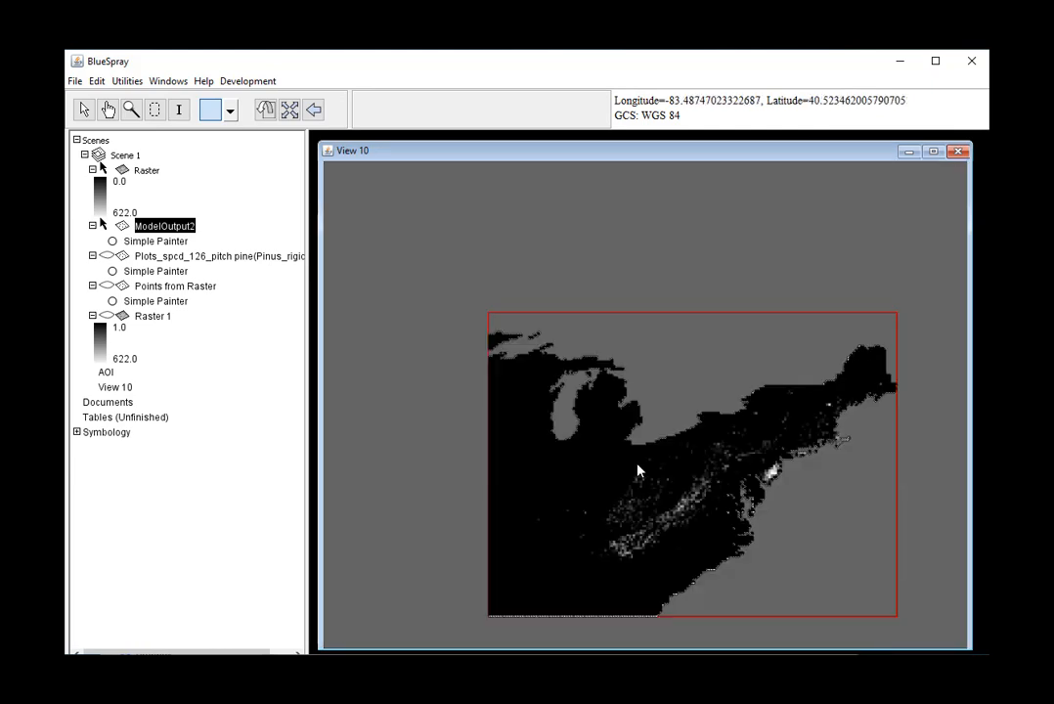
mouse_move(684, 528)
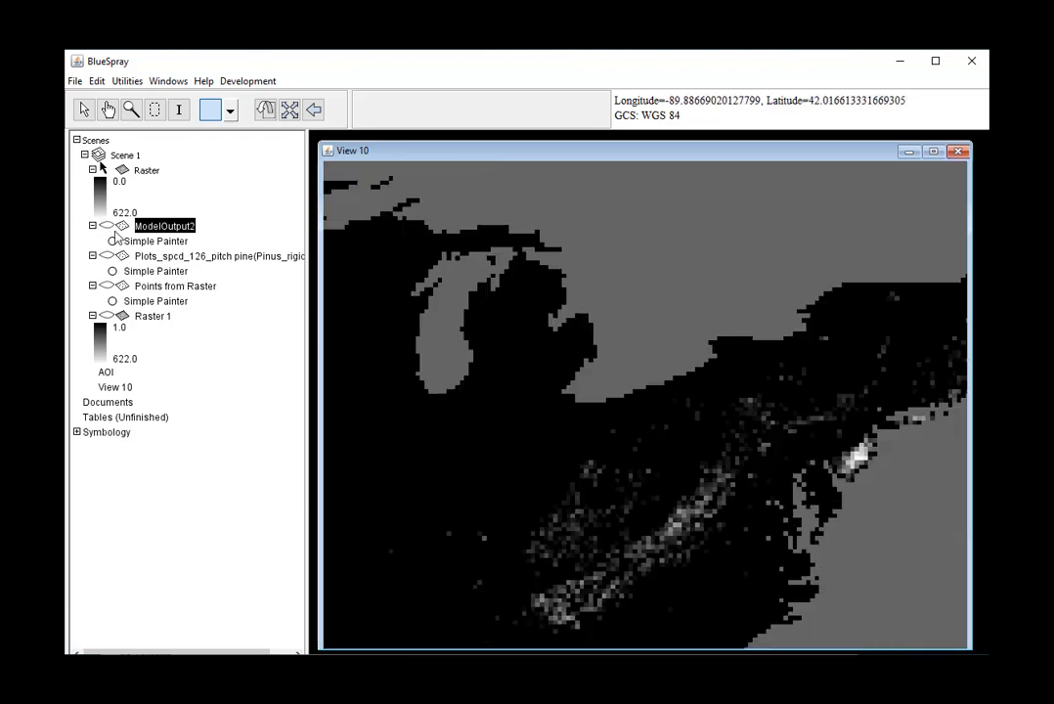
Move the pitch pine plots layer to the top and toggle it over the suitability map.
left_click(219, 254)
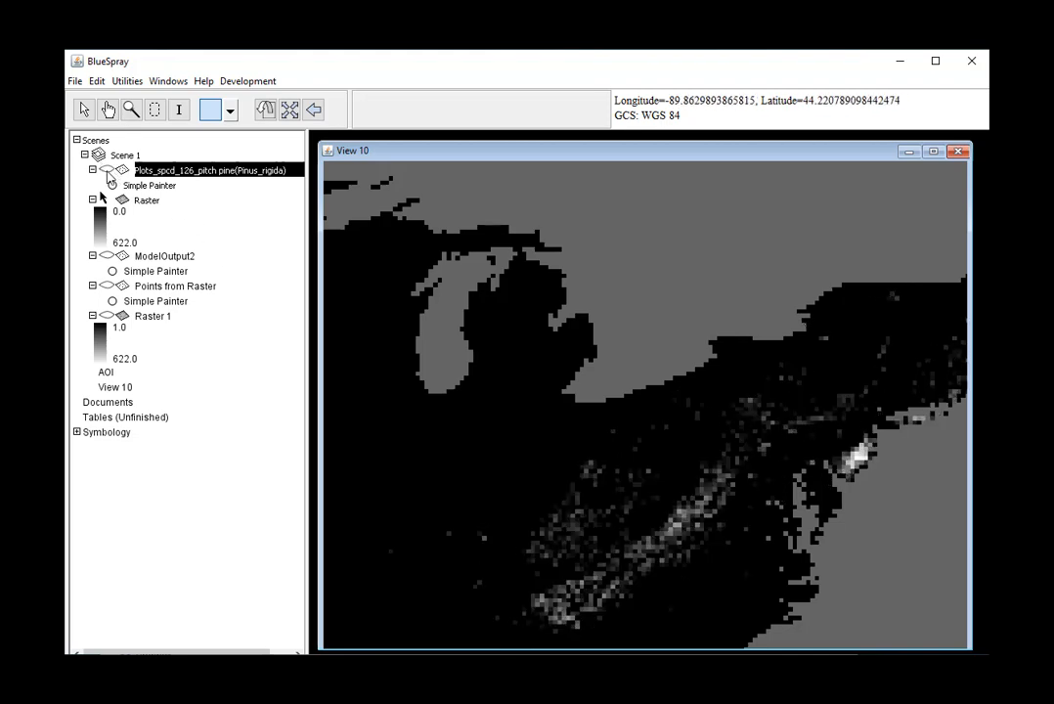
left_click(107, 168)
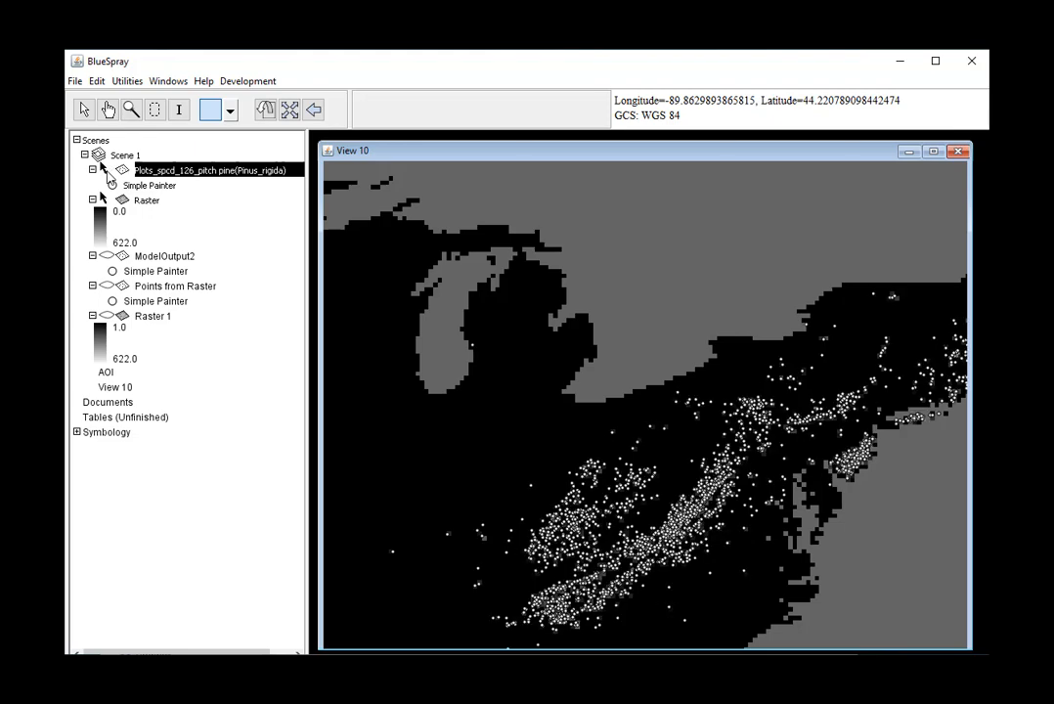
mouse_move(880, 458)
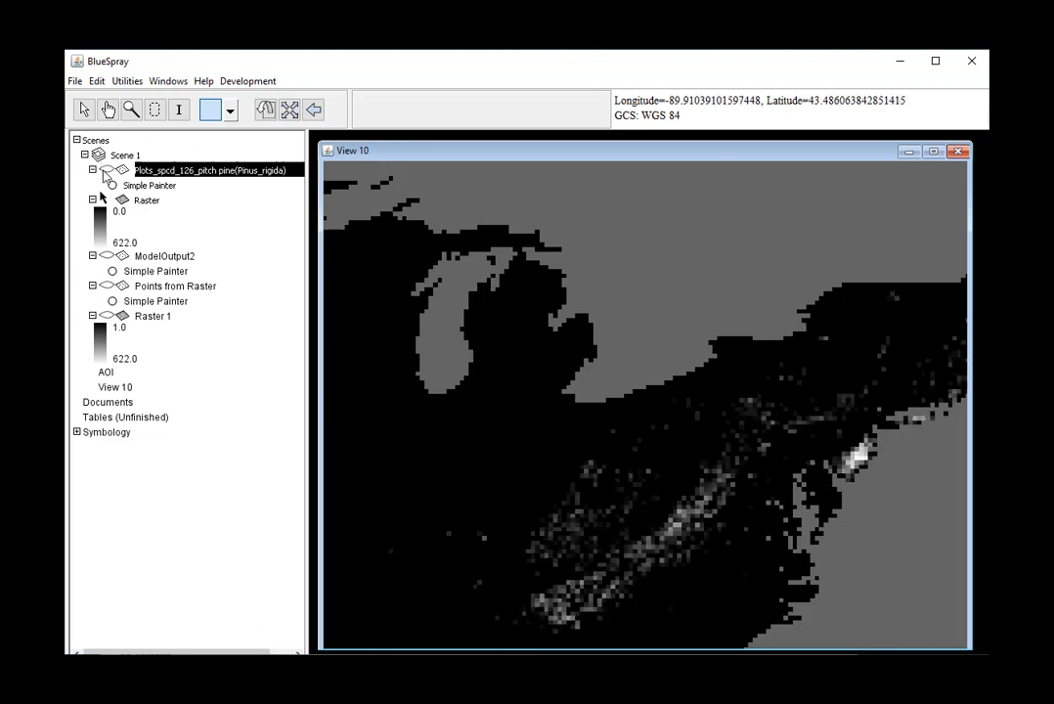
left_click(93, 168)
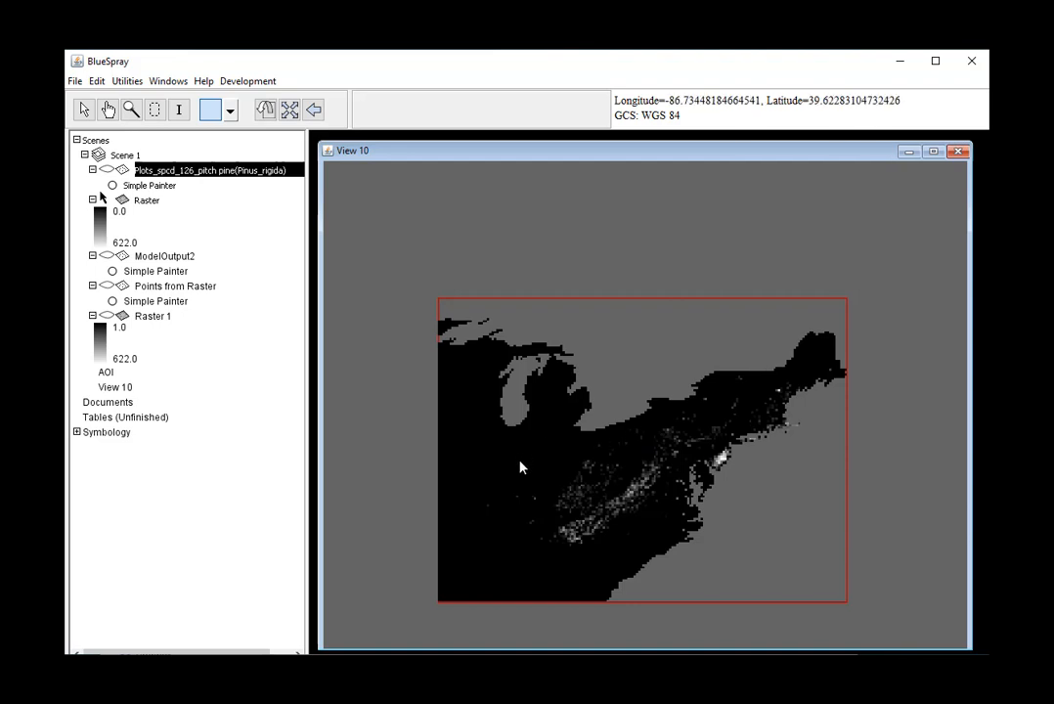
mouse_move(919, 615)
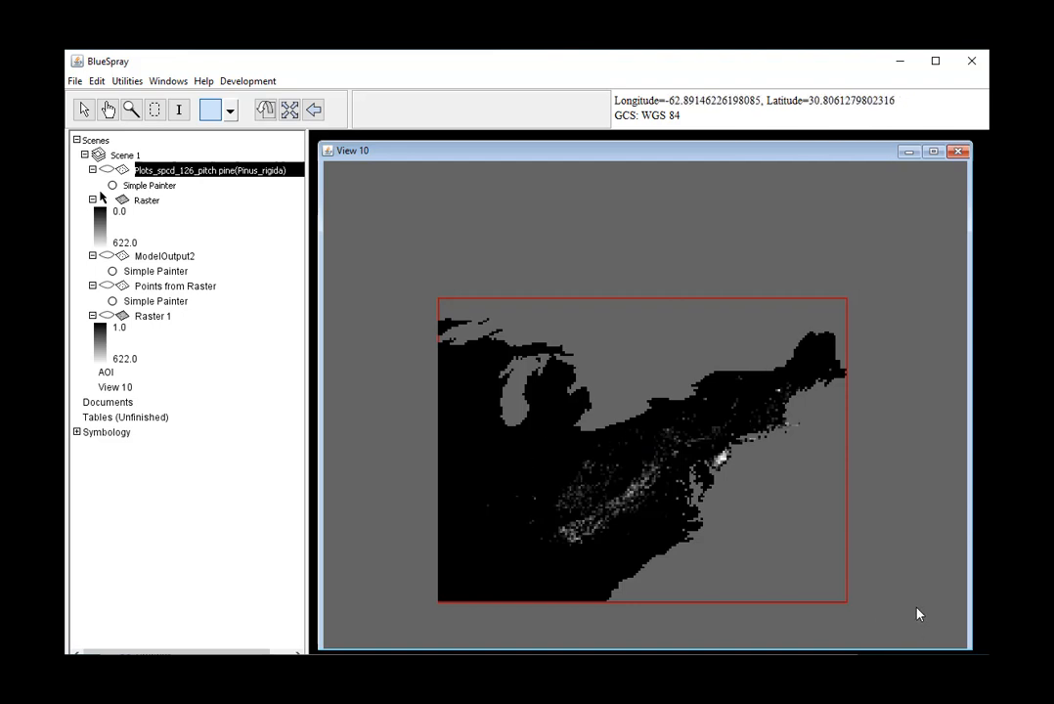